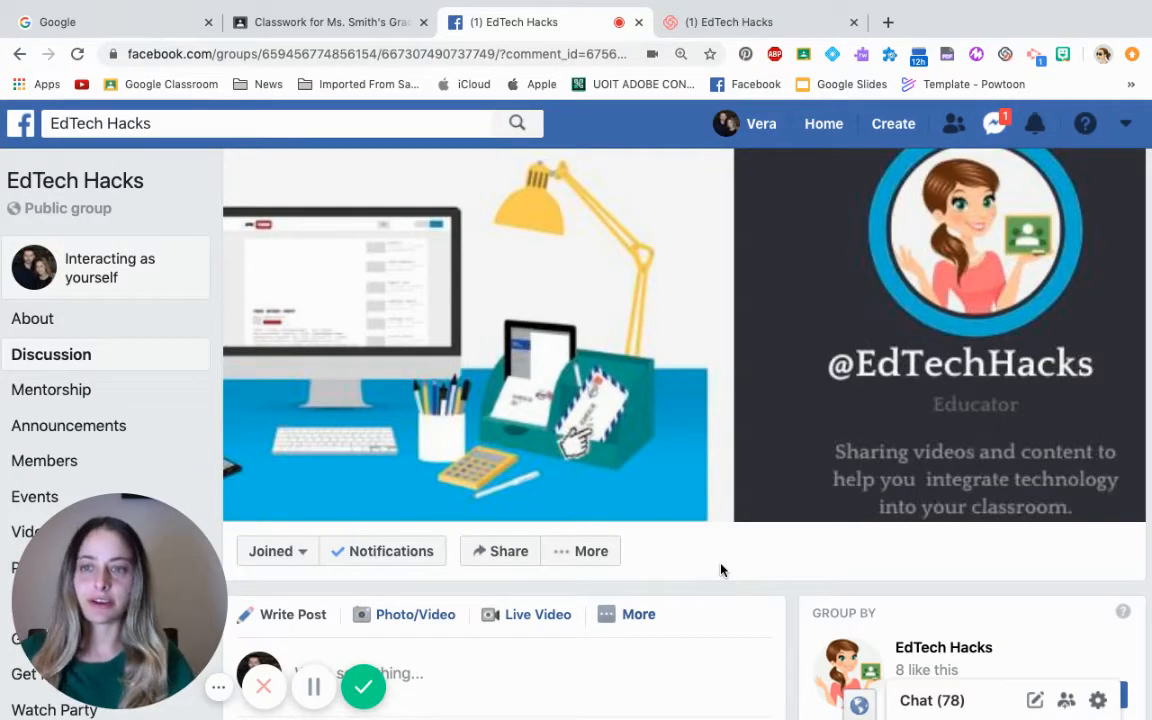
{"action": "mouse_move", "coordinate": [623, 458]}
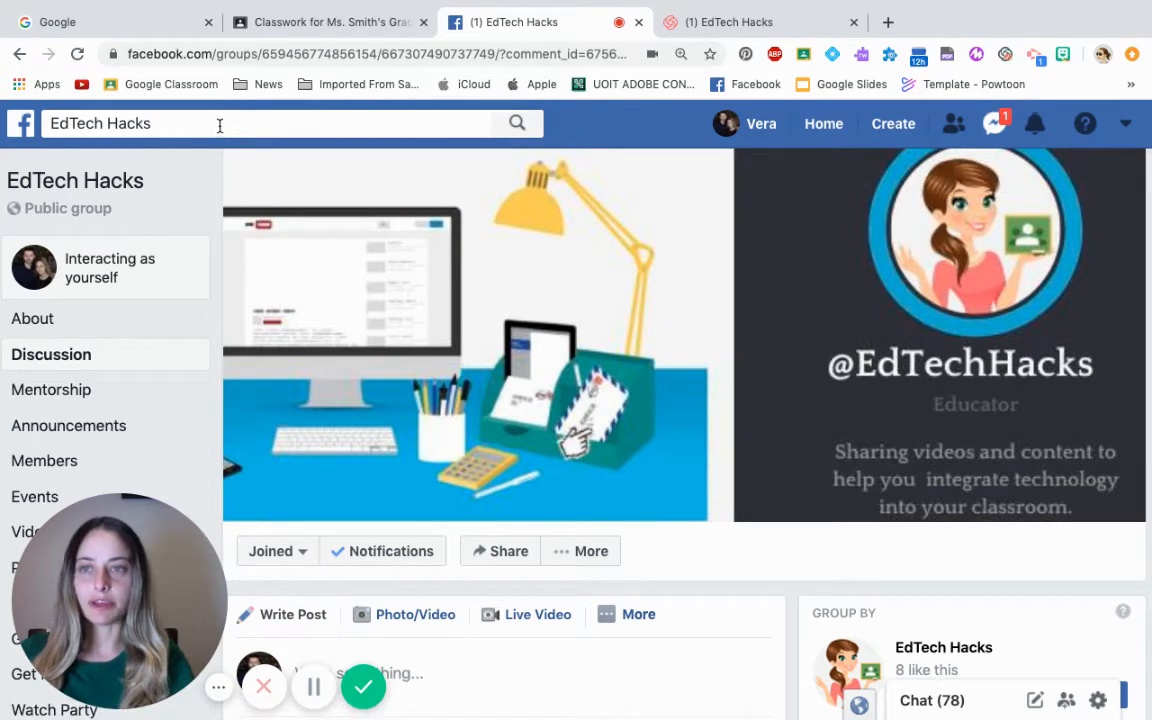
{"action": "mouse_move", "coordinate": [20, 123]}
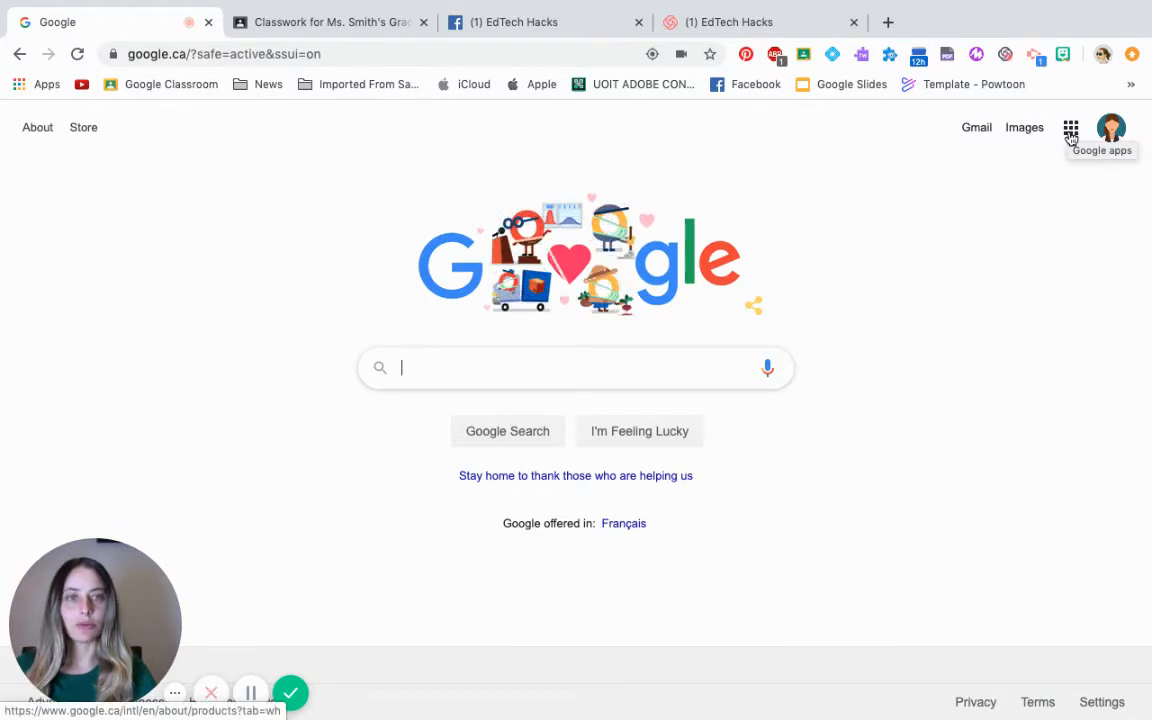
- Launch Jamboard from the Google apps launcher on Google Search
{"action": "left_click", "coordinate": [1070, 128]}
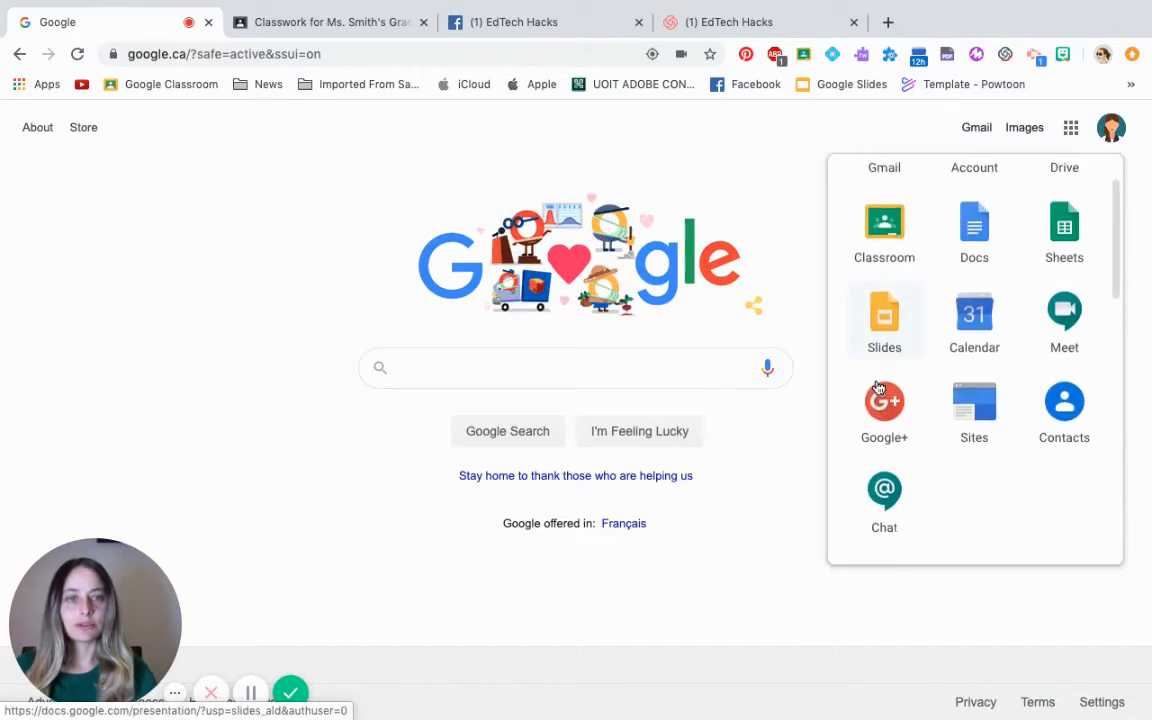
{"action": "scroll", "scroll_direction": "down", "scroll_amount": 3}
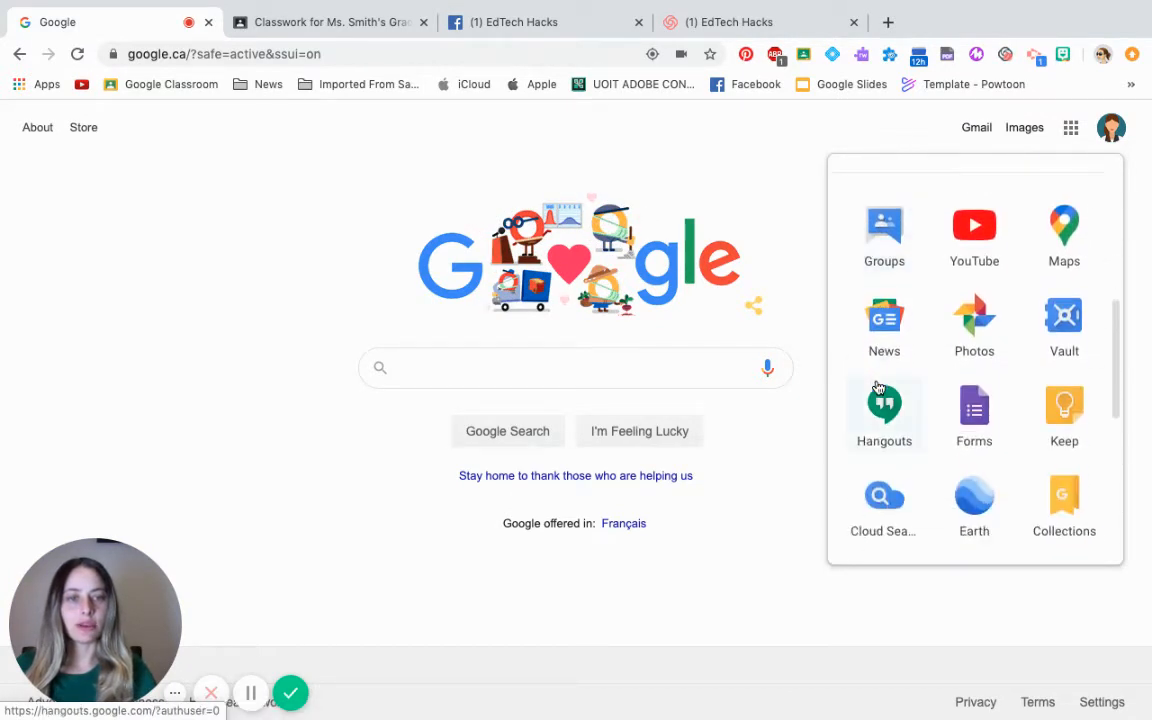
{"action": "scroll", "scroll_direction": "down", "scroll_amount": 3}
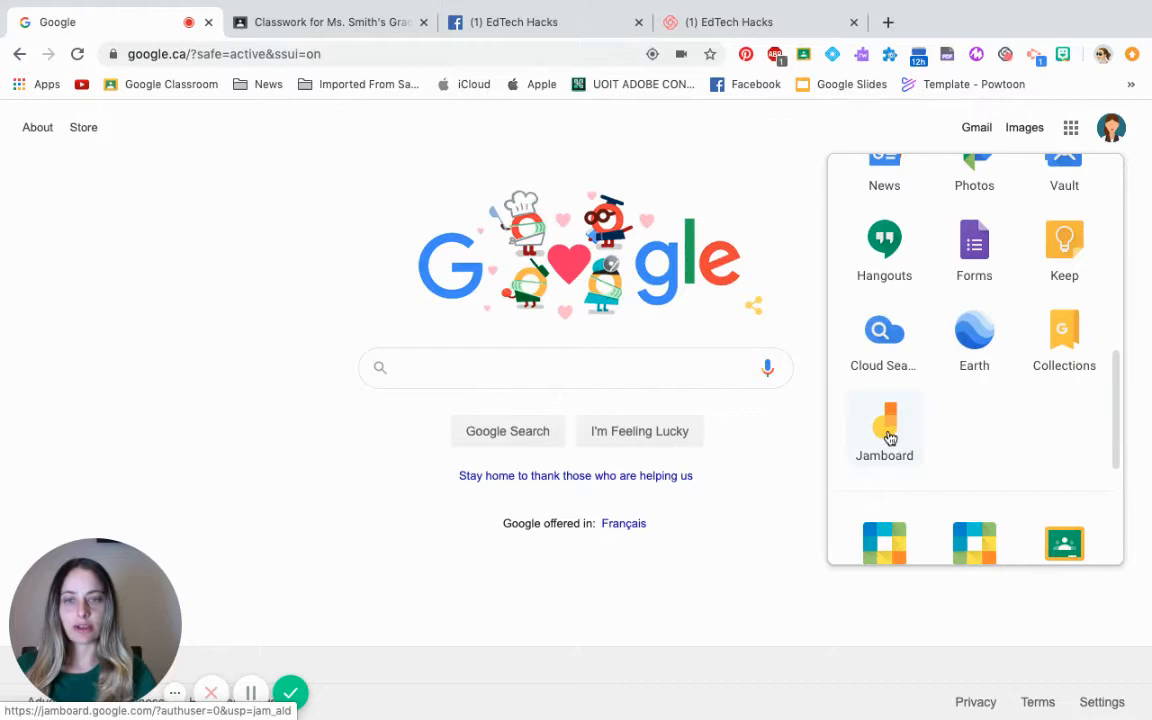
{"action": "left_click", "coordinate": [884, 425]}
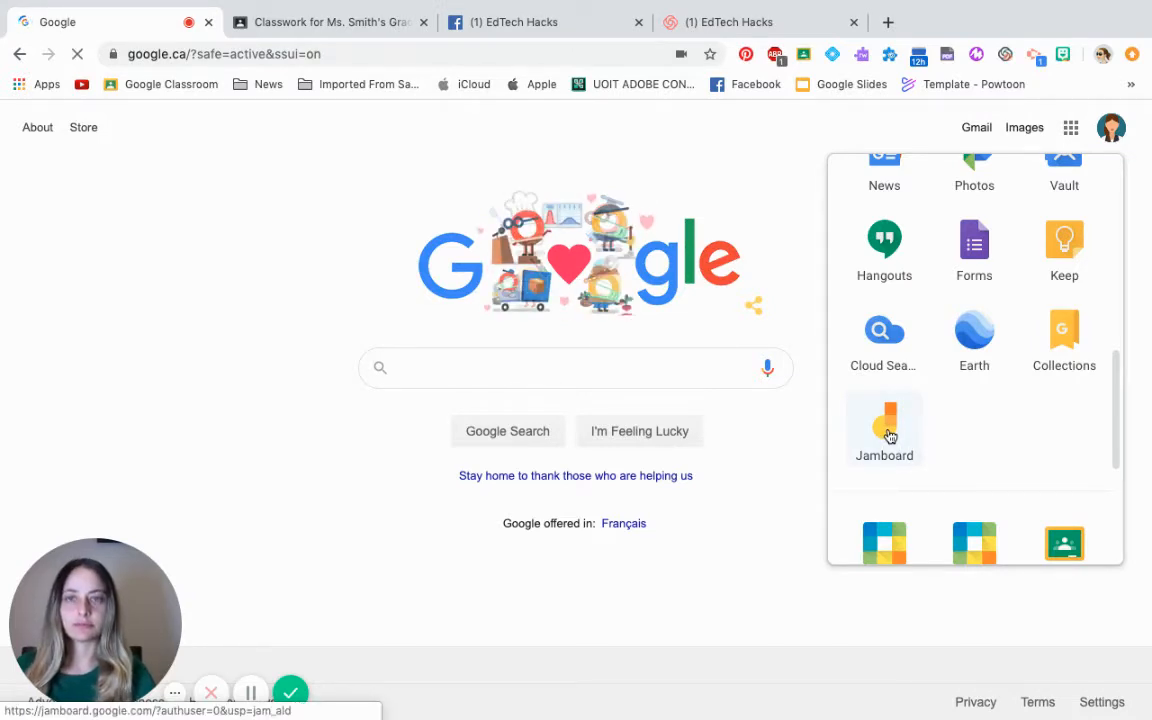
- Create a new untitled jam from the Recent Jams home page
{"action": "left_click", "coordinate": [884, 428]}
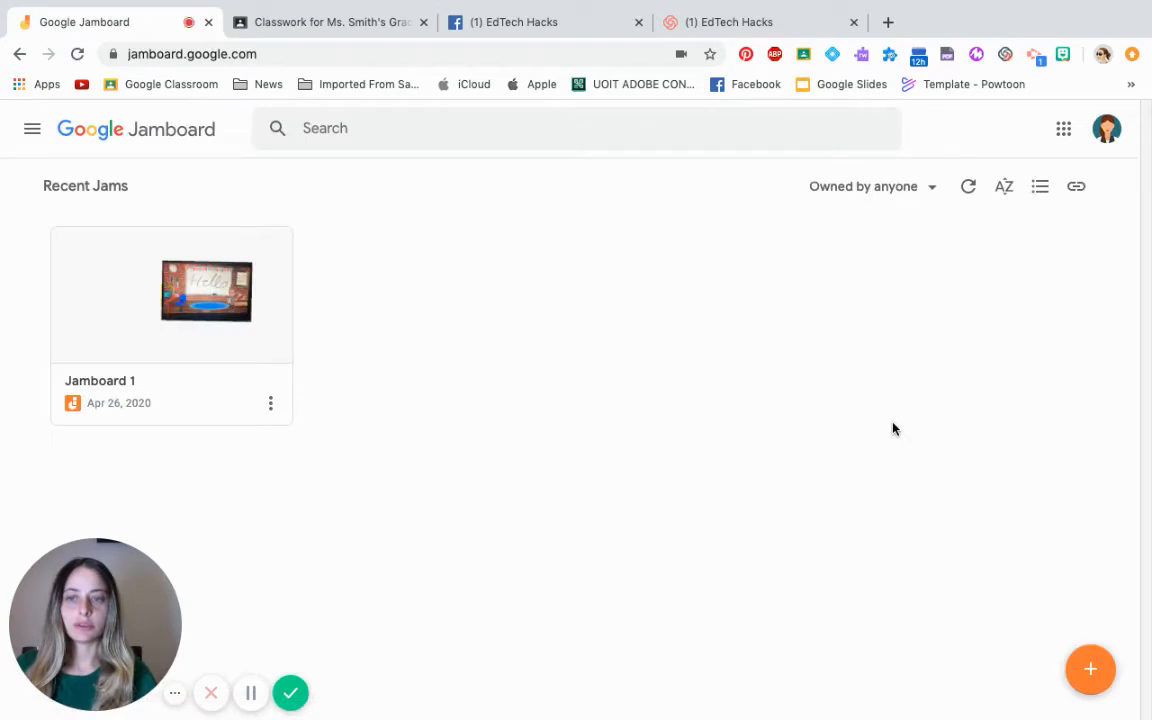
{"action": "mouse_move", "coordinate": [770, 498]}
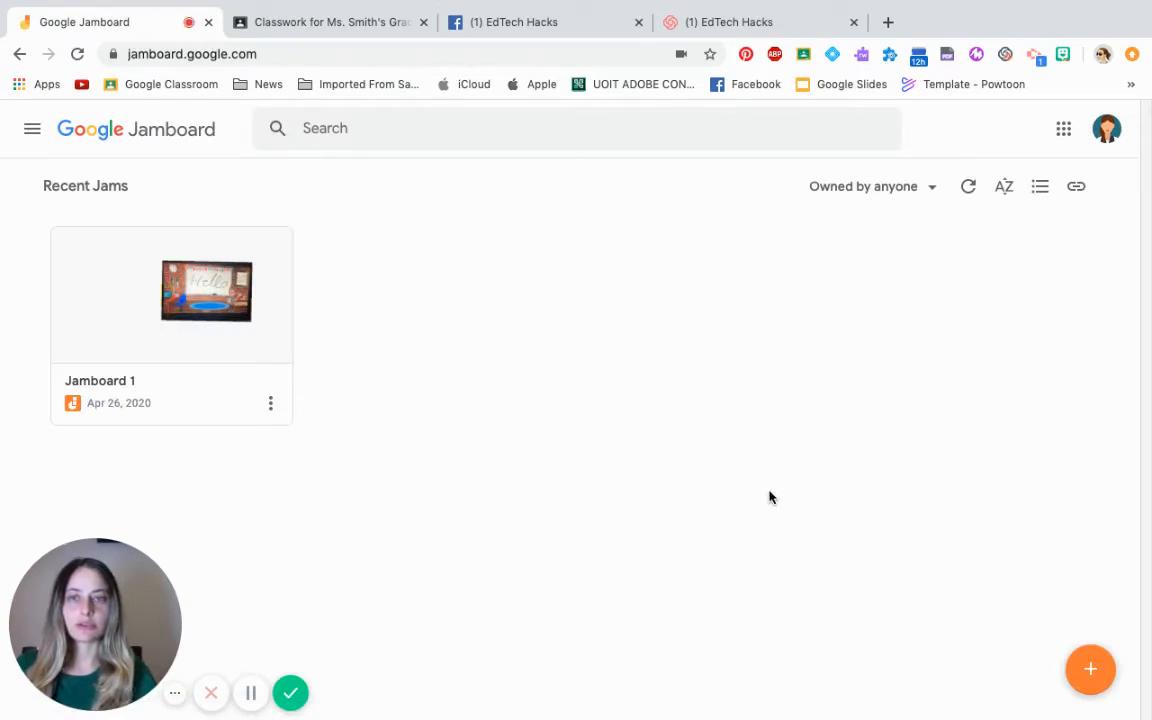
{"action": "mouse_move", "coordinate": [470, 335]}
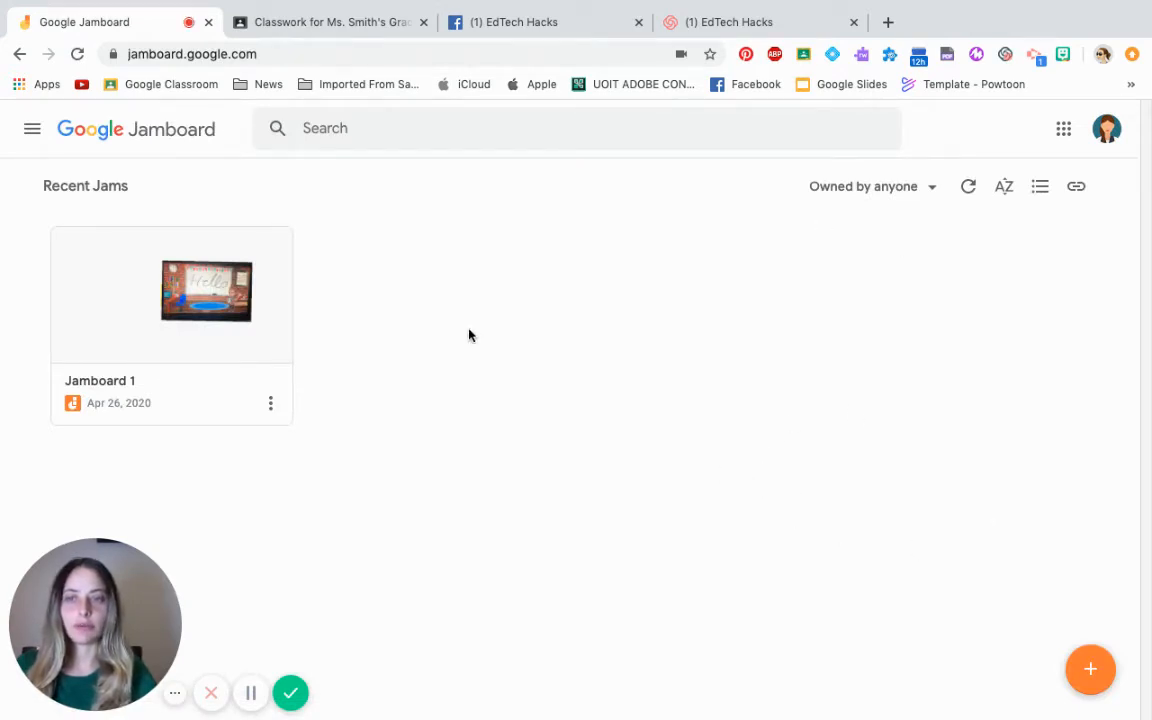
{"action": "mouse_move", "coordinate": [405, 425]}
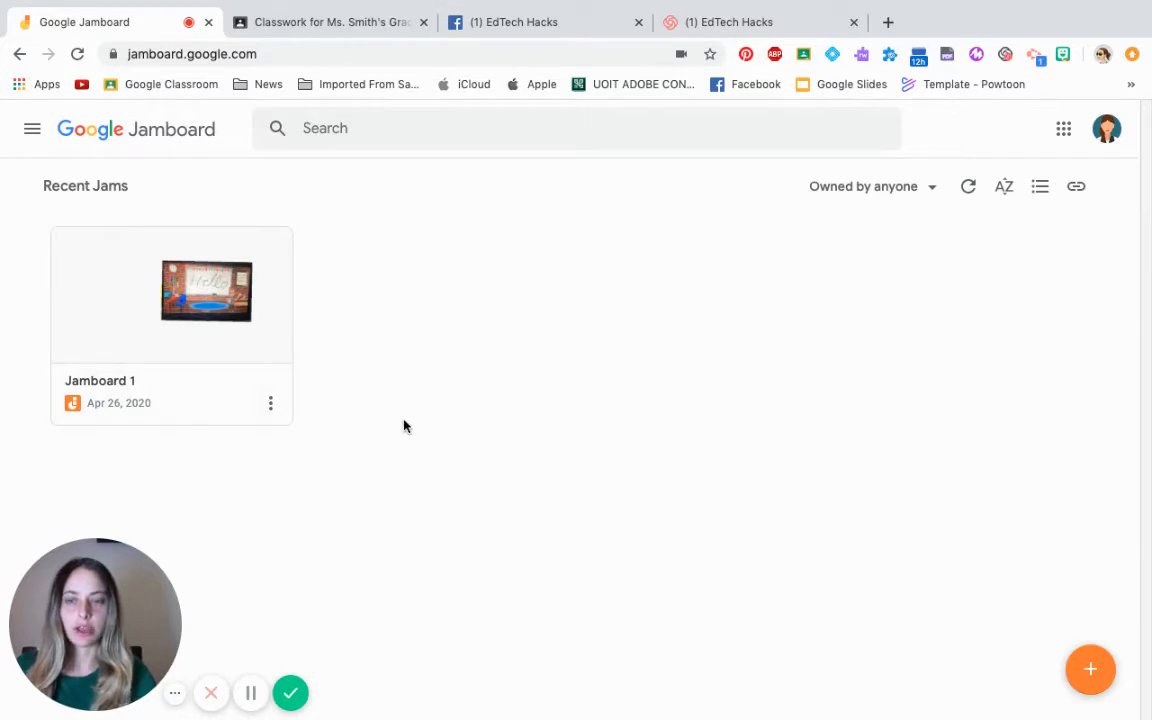
{"action": "mouse_move", "coordinate": [660, 365]}
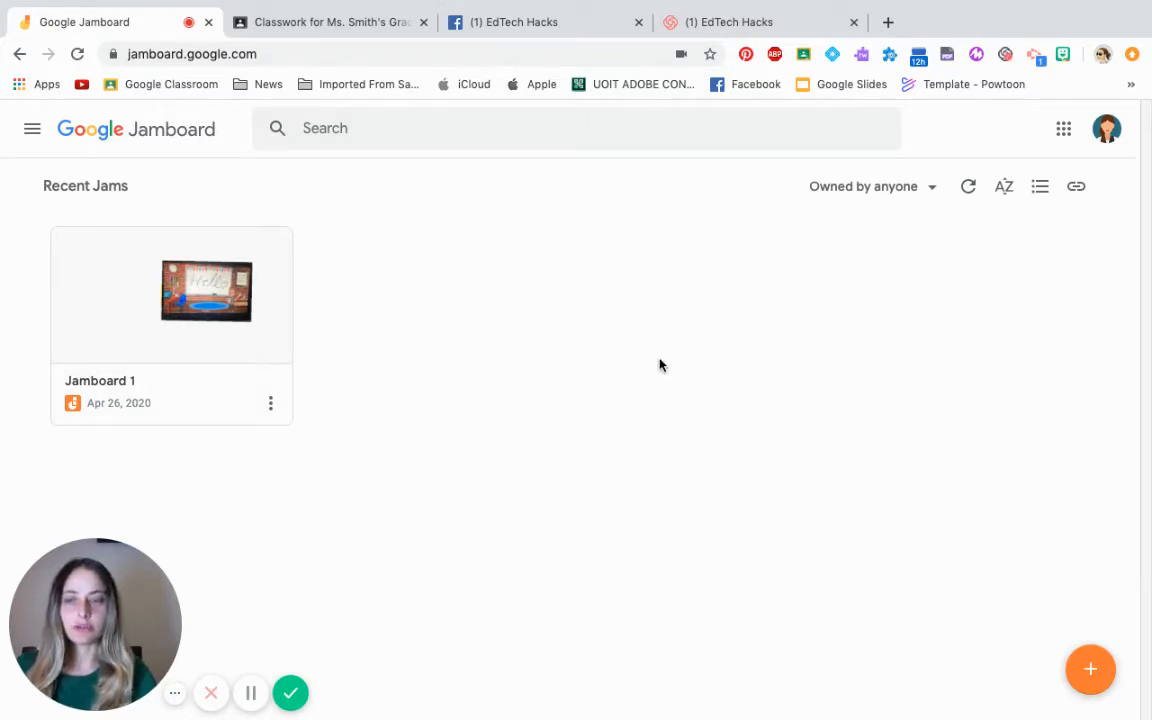
{"action": "mouse_move", "coordinate": [730, 446]}
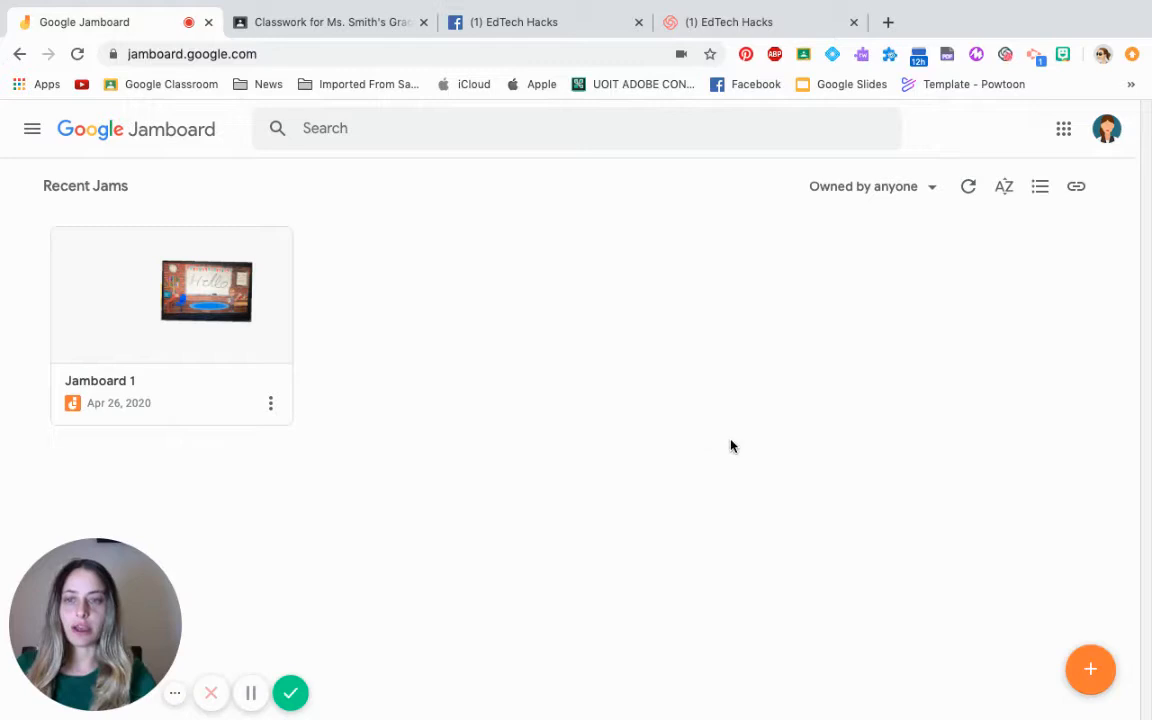
{"action": "mouse_move", "coordinate": [1090, 670]}
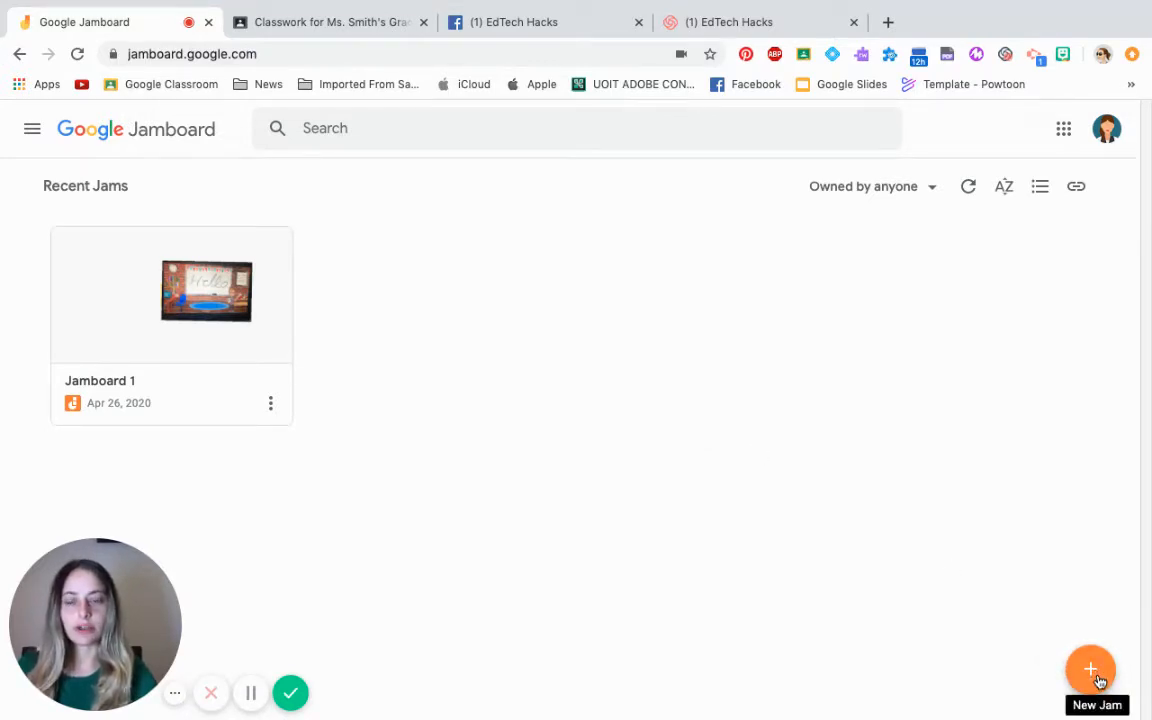
{"action": "left_click", "coordinate": [1090, 669]}
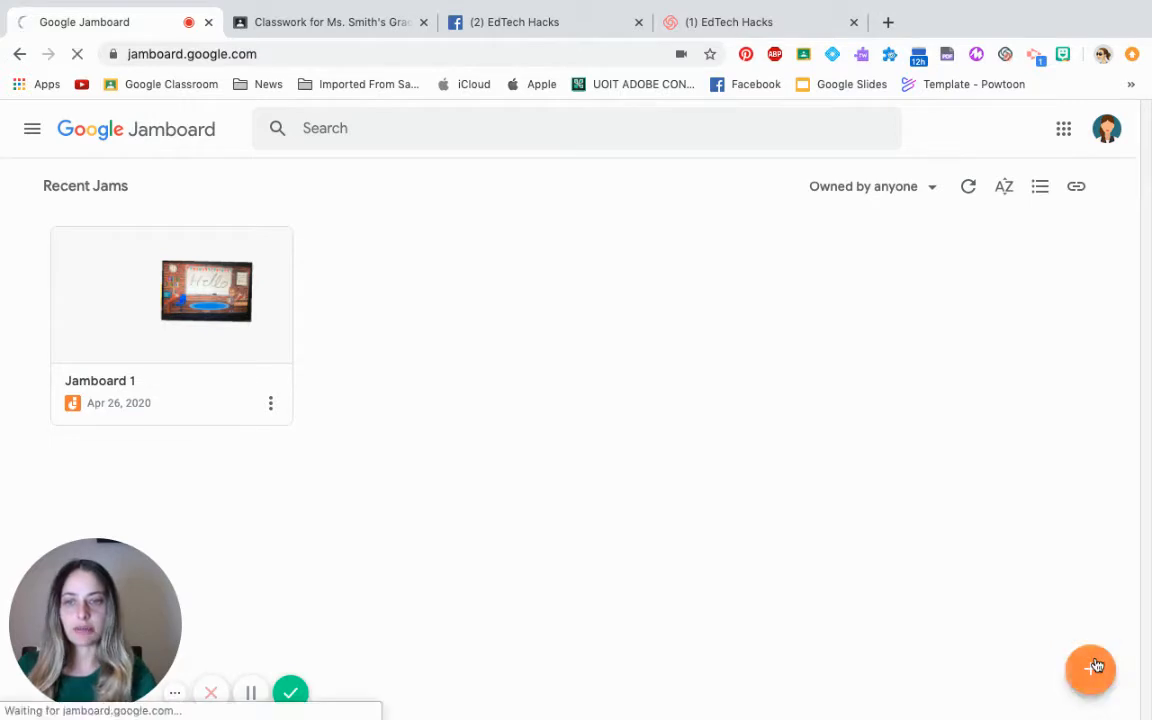
{"action": "left_click", "coordinate": [171, 291]}
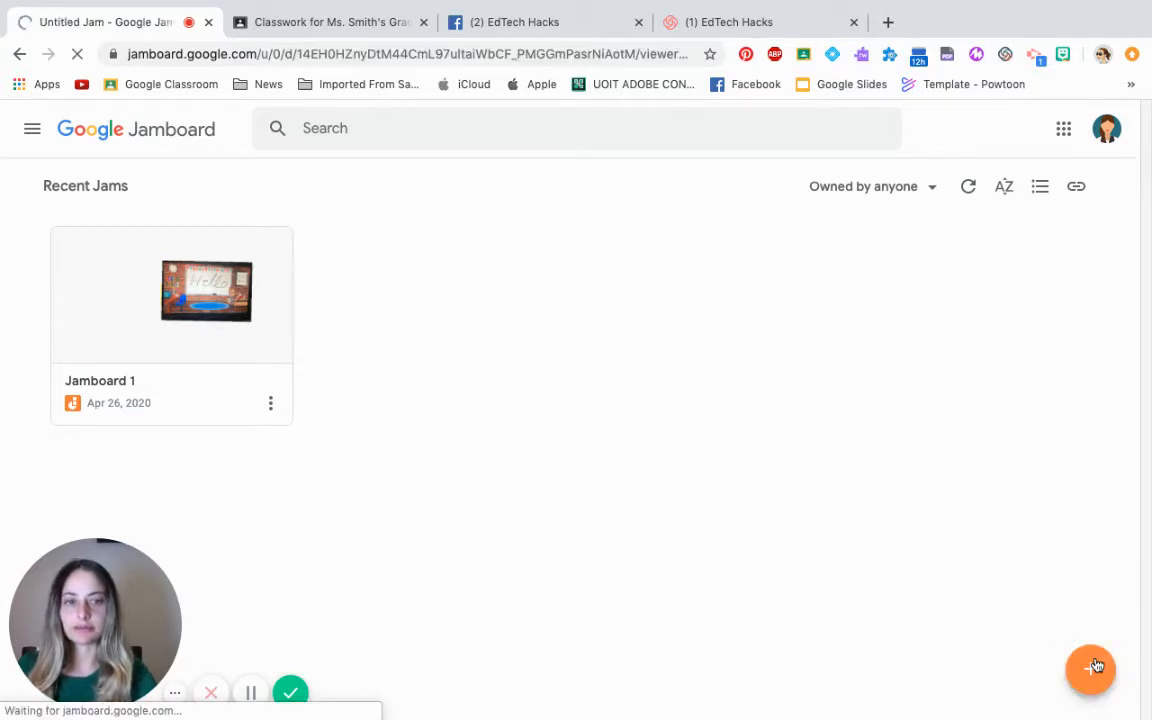
- Change the new jam's frame background to the grid-paper pattern
{"action": "left_click", "coordinate": [171, 292]}
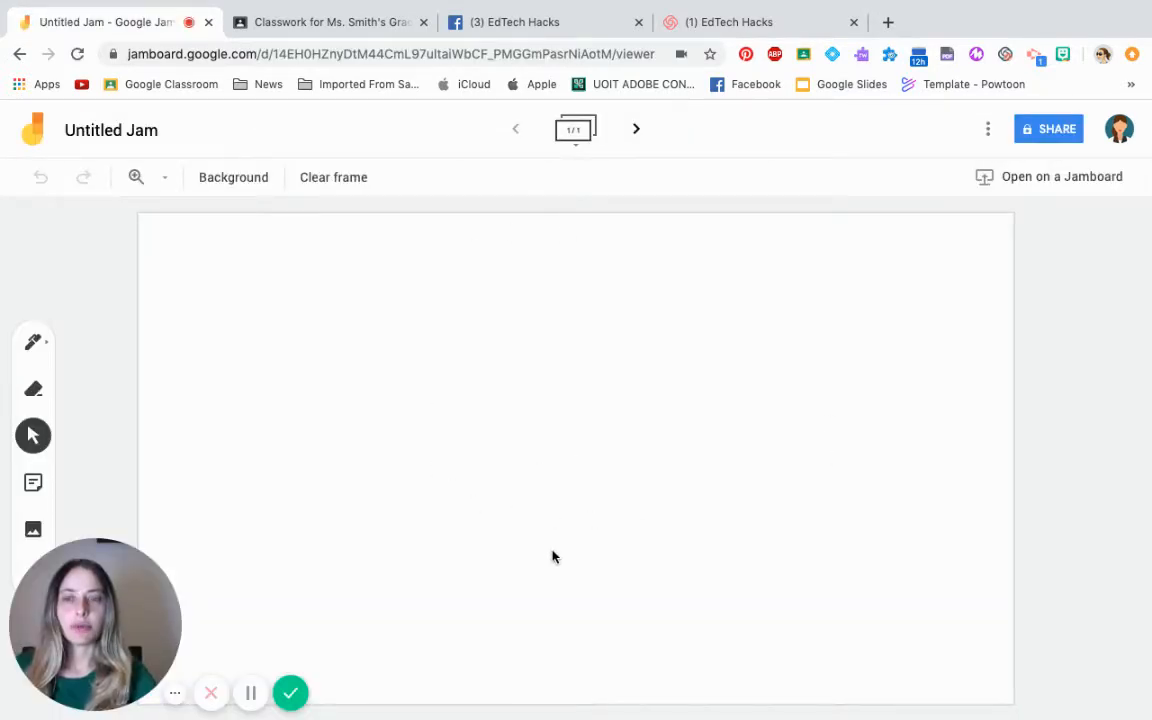
{"action": "mouse_move", "coordinate": [448, 448]}
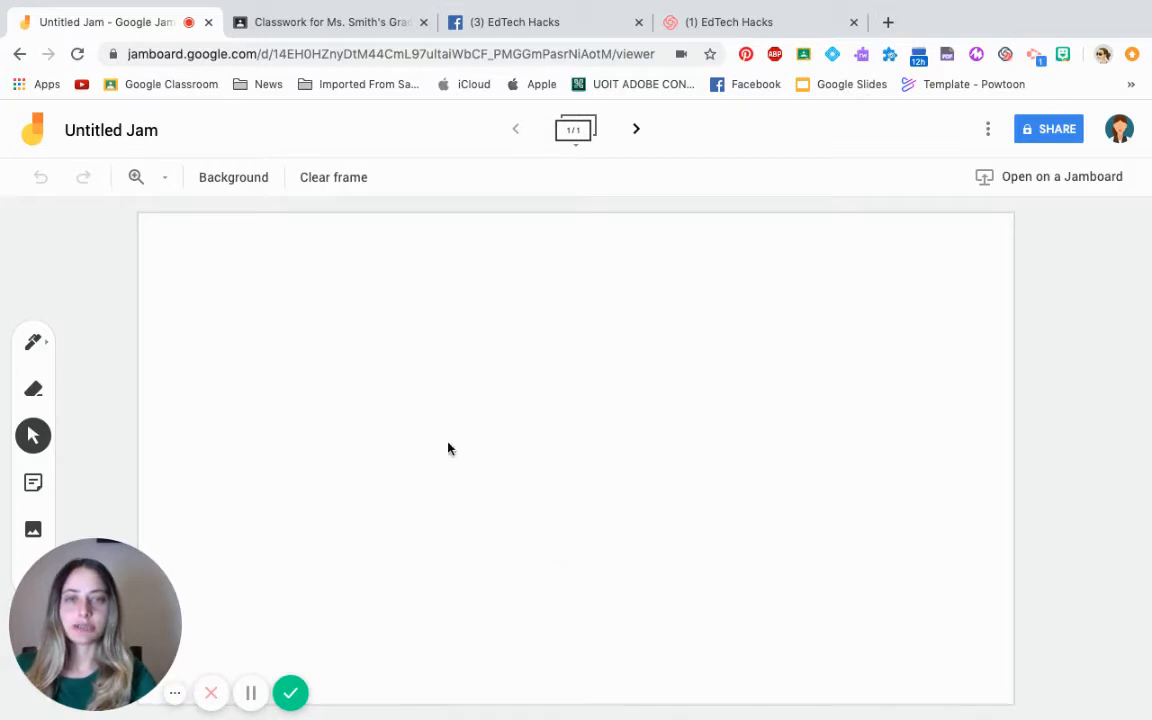
{"action": "mouse_move", "coordinate": [715, 525]}
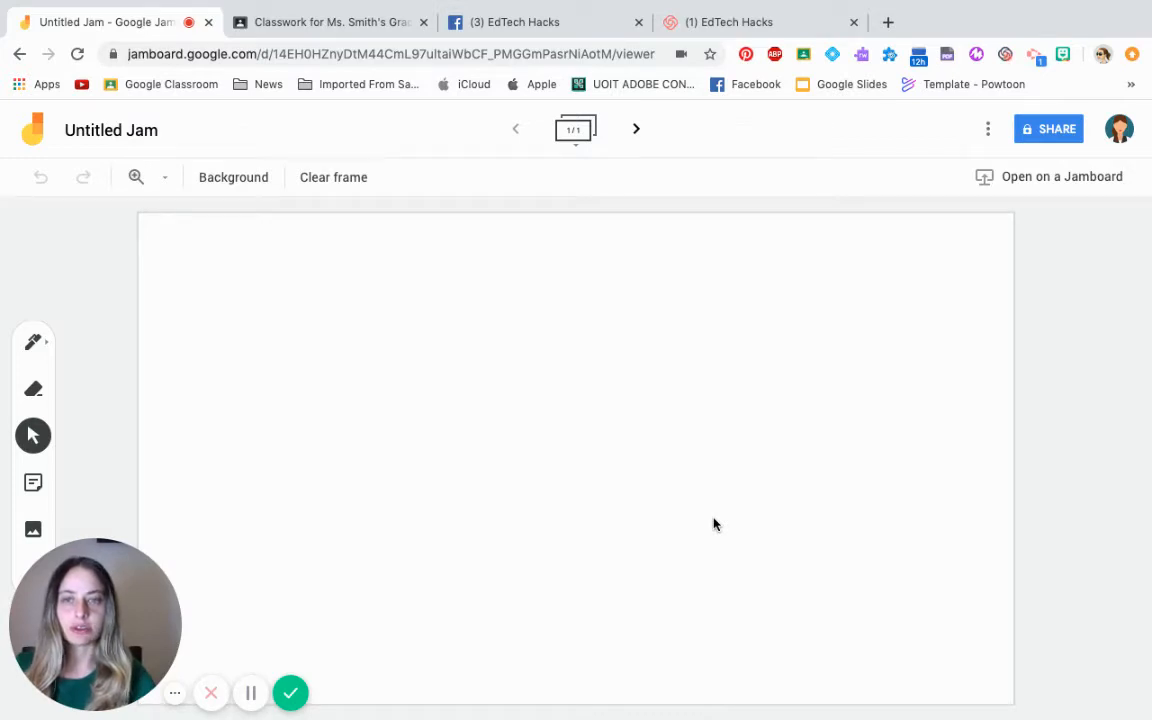
{"action": "mouse_move", "coordinate": [503, 408]}
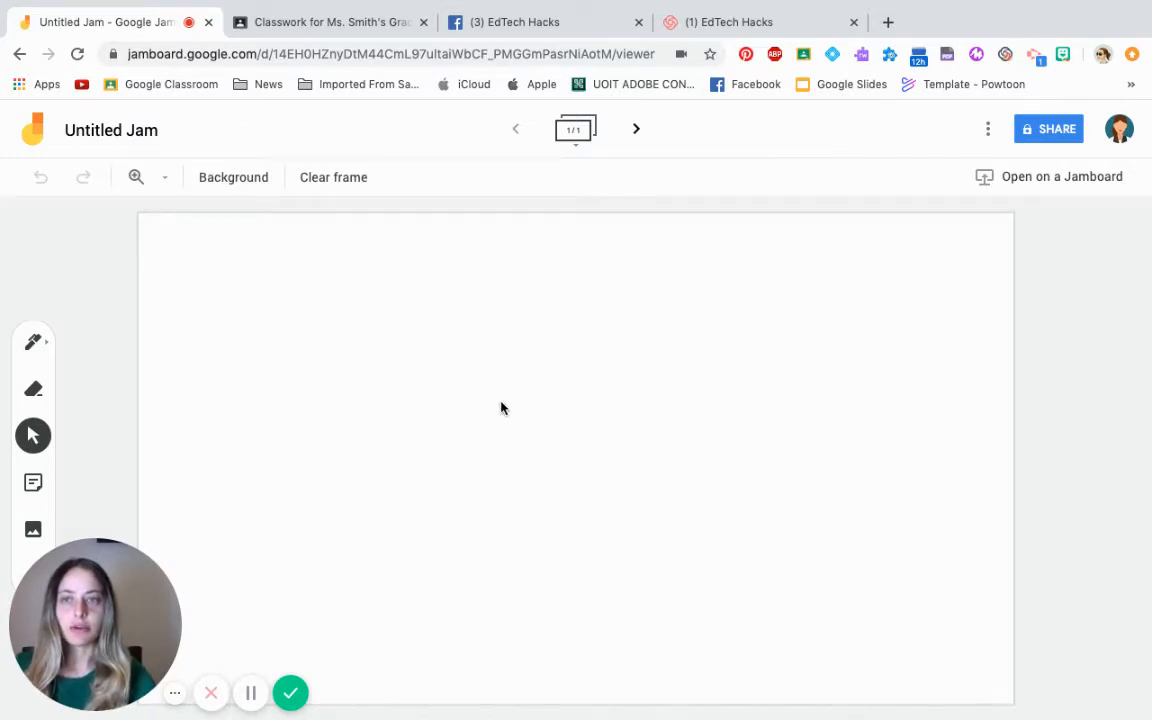
{"action": "mouse_move", "coordinate": [233, 177]}
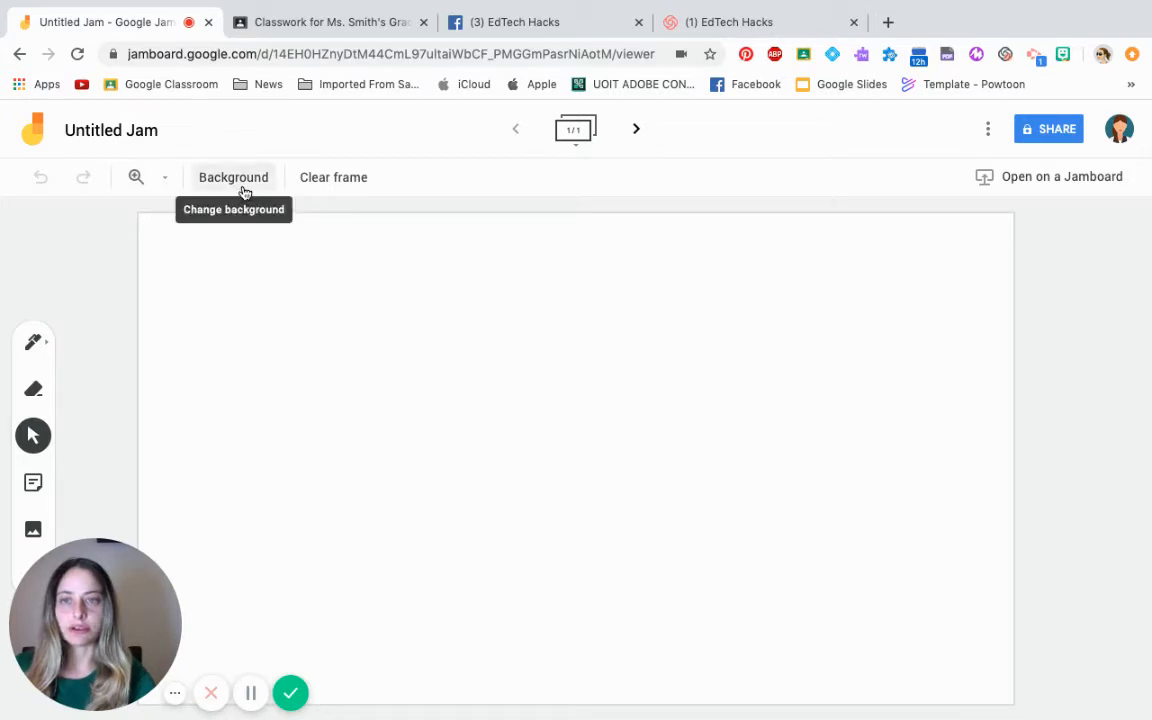
{"action": "left_click", "coordinate": [233, 177]}
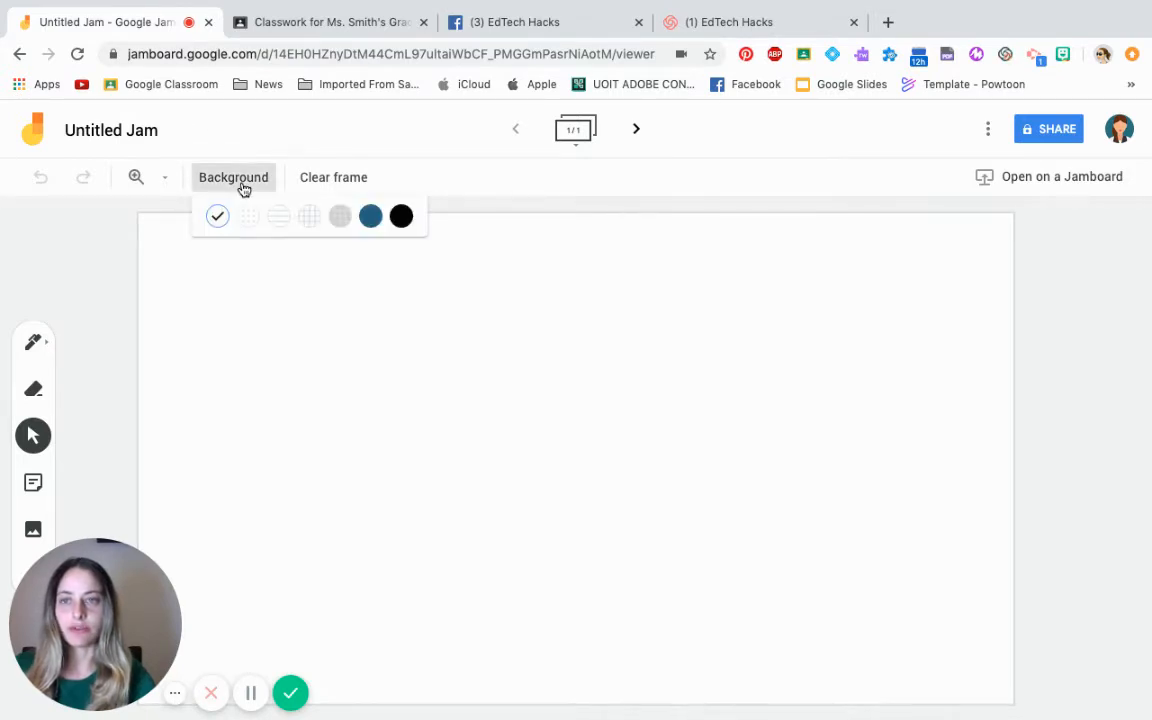
{"action": "left_click", "coordinate": [309, 216]}
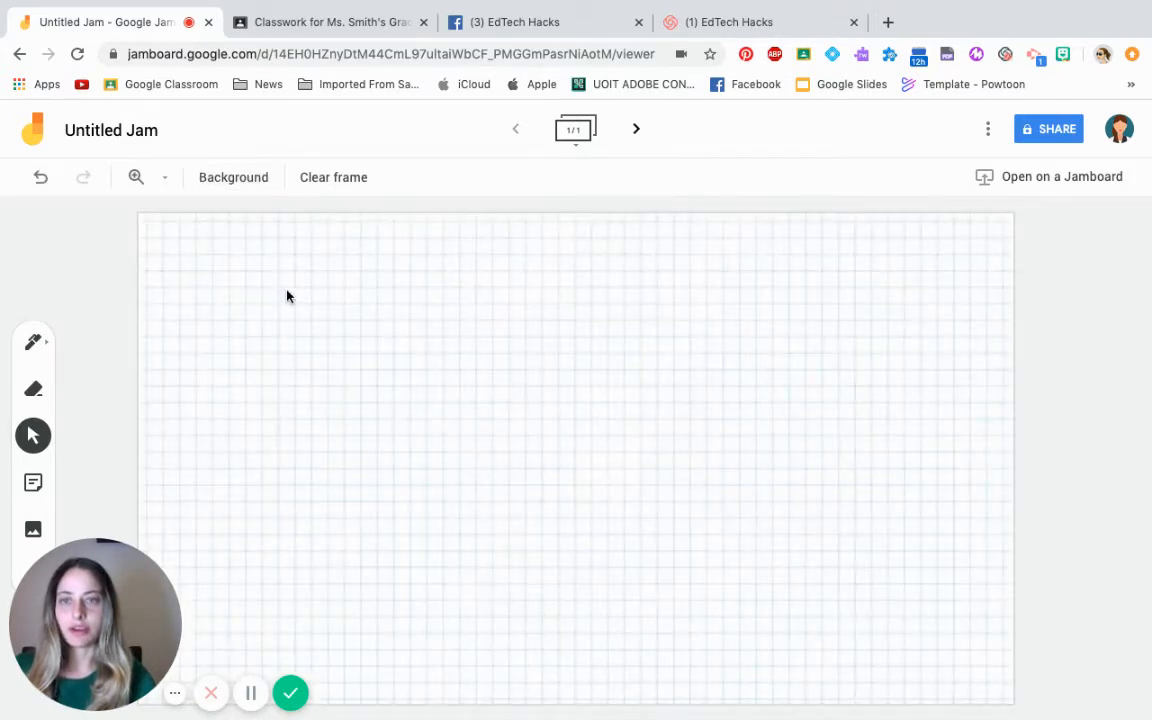
{"action": "mouse_move", "coordinate": [531, 590]}
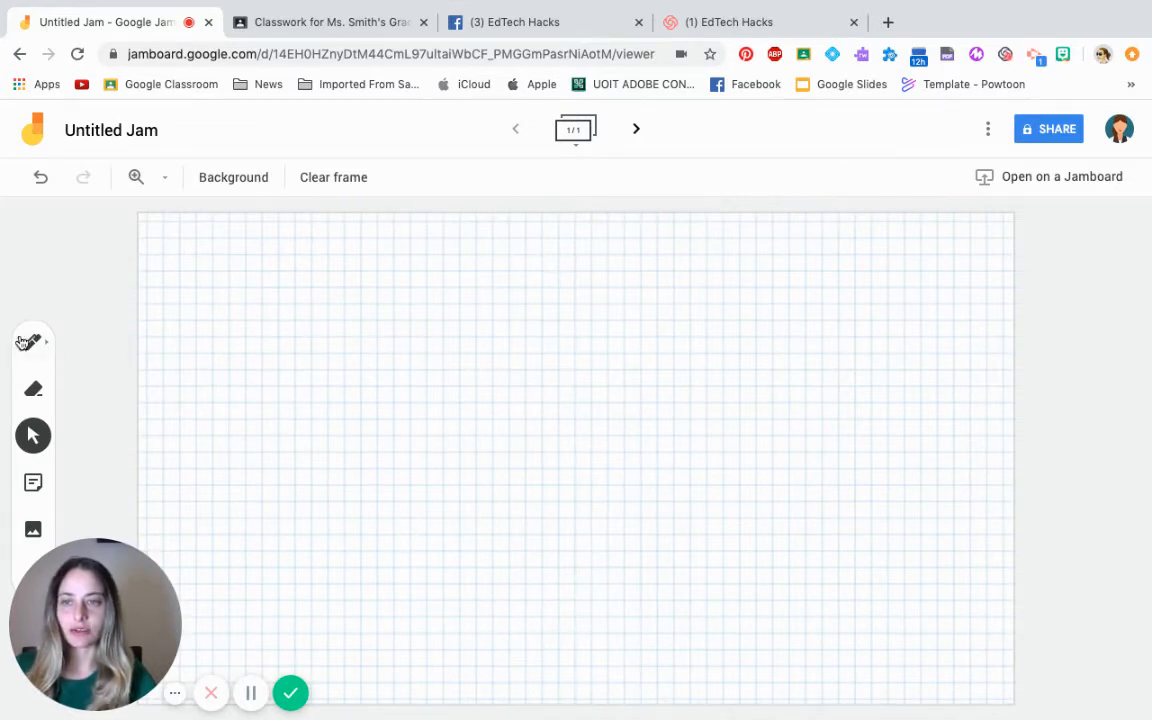
- Draw crossing vertical and horizontal axes on the grid with the Pen
{"action": "left_click", "coordinate": [33, 342]}
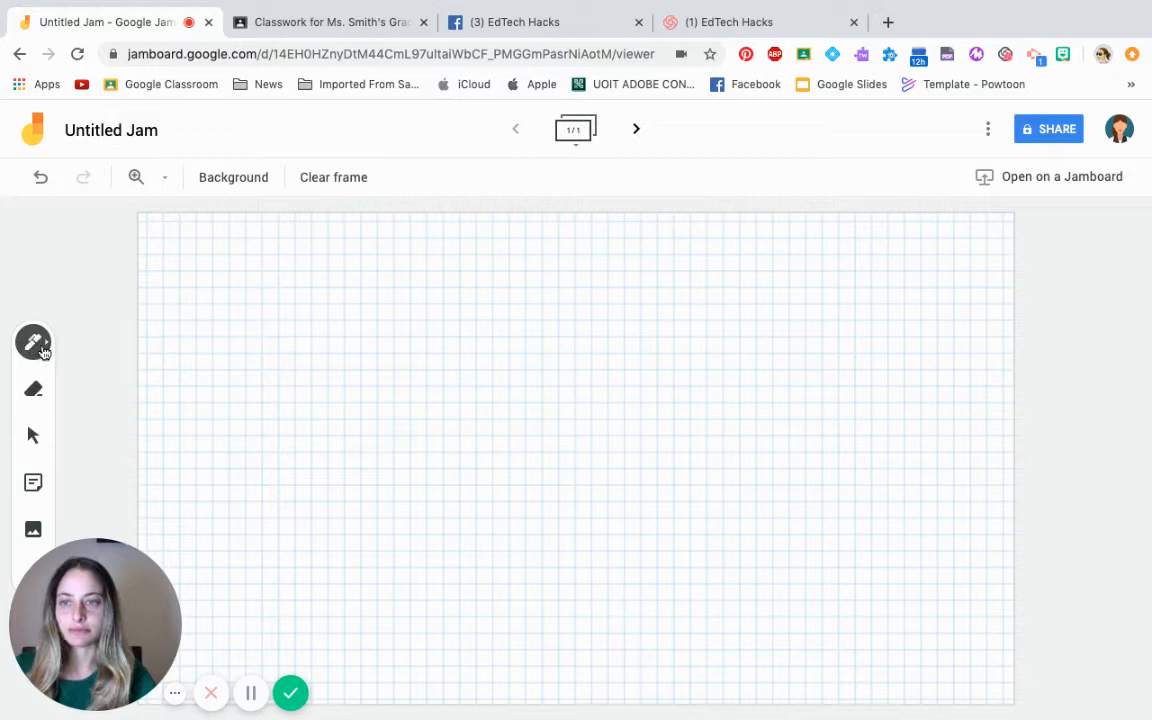
{"action": "left_click", "coordinate": [519, 308]}
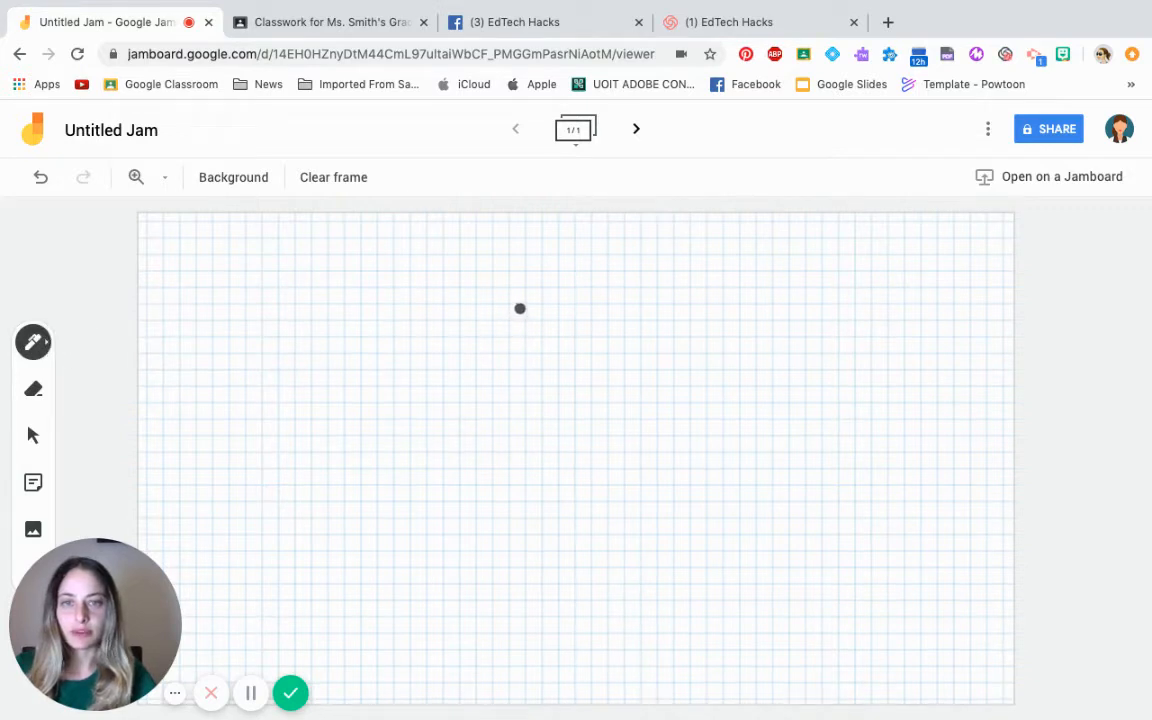
{"action": "left_click_drag", "start_coordinate": [519, 308], "coordinate": [522, 413]}
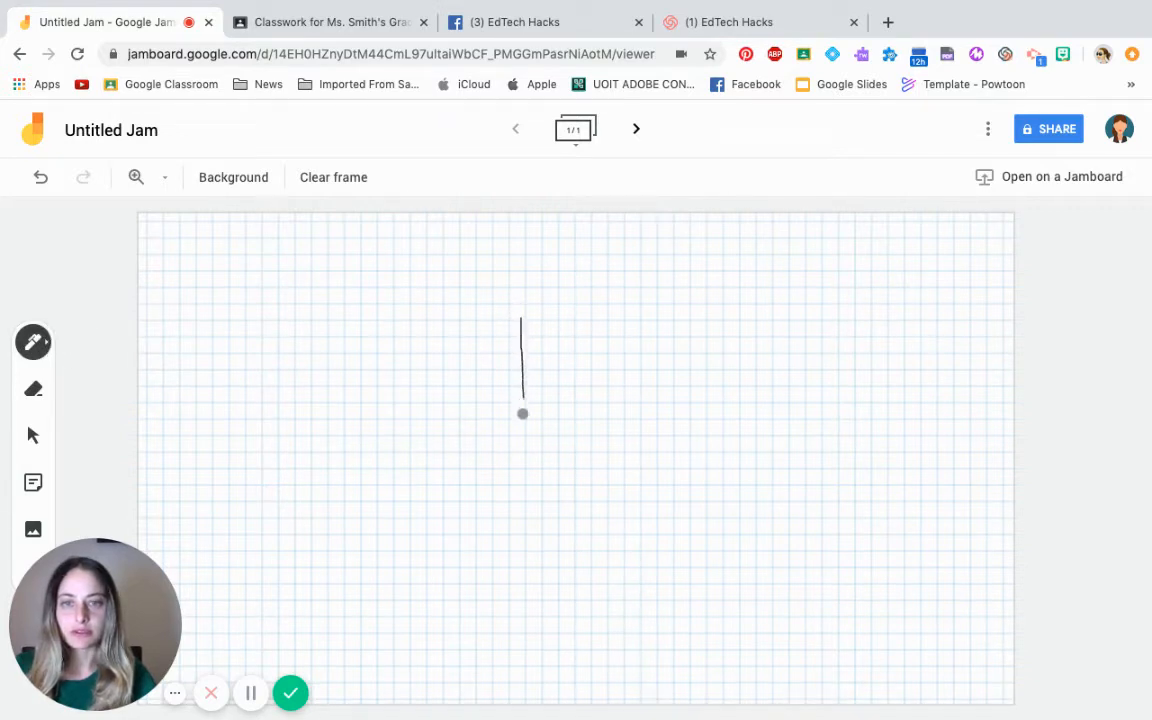
{"action": "left_click_drag", "start_coordinate": [523, 413], "coordinate": [530, 490]}
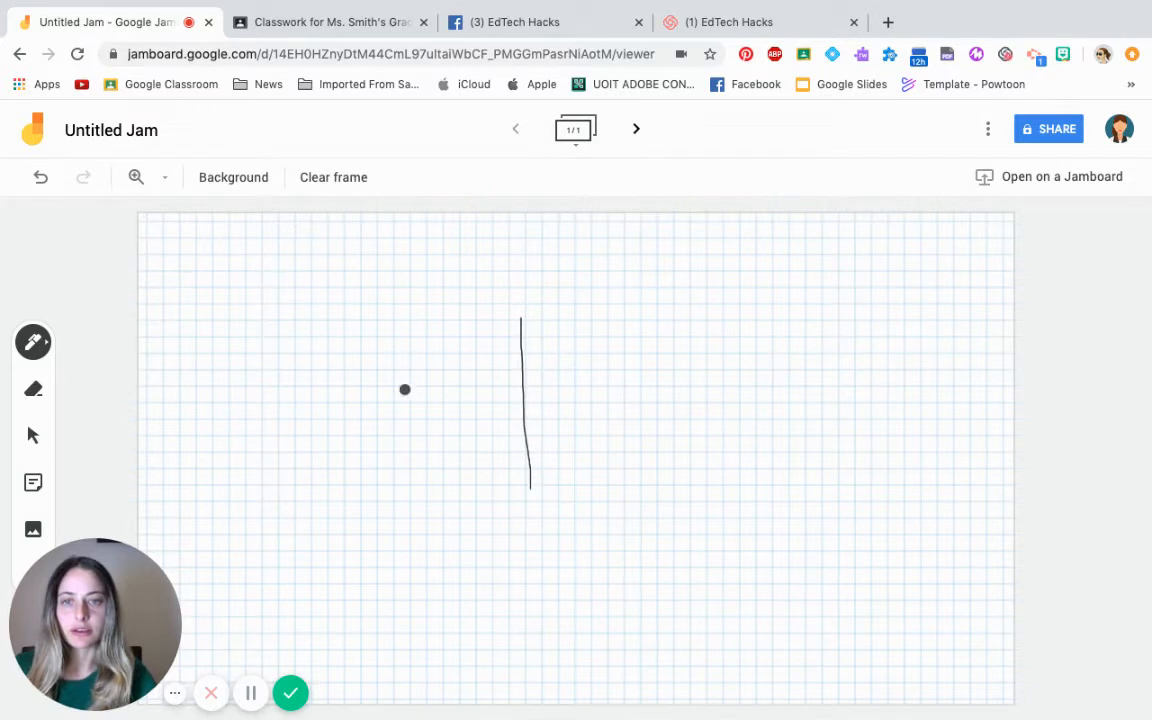
{"action": "left_click_drag", "start_coordinate": [405, 389], "coordinate": [719, 400]}
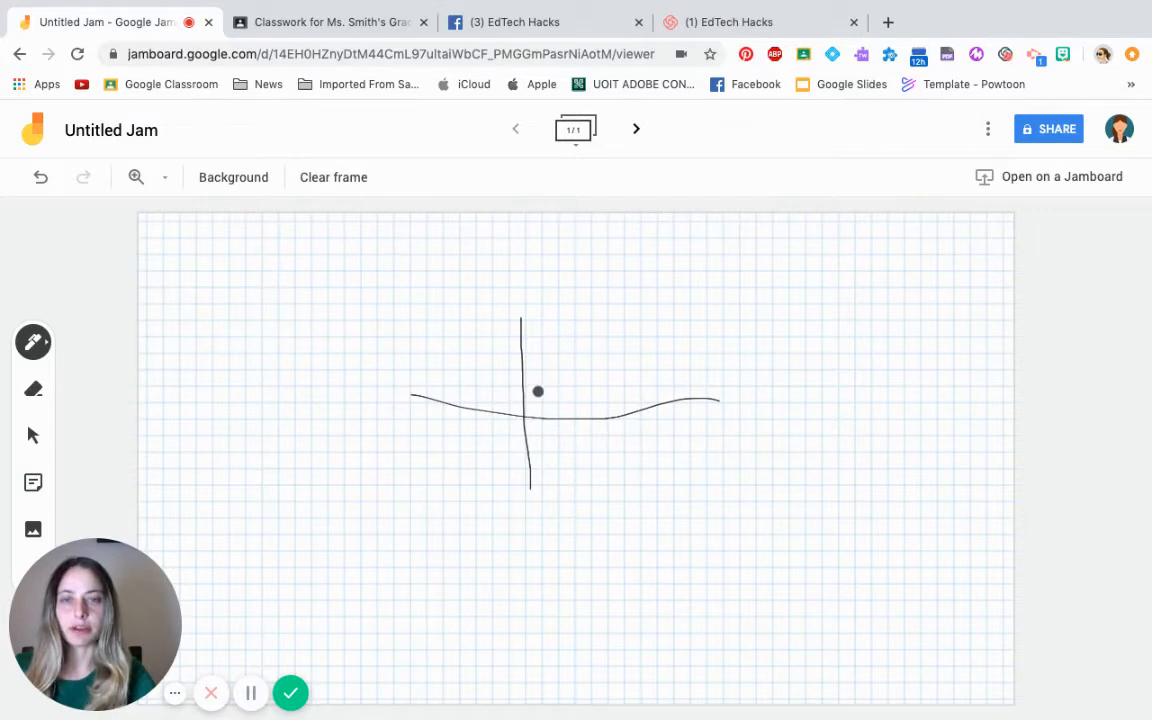
- Add a rising diagonal line, short strokes and a small arrow to the graph
{"action": "left_click_drag", "start_coordinate": [537, 391], "coordinate": [635, 325]}
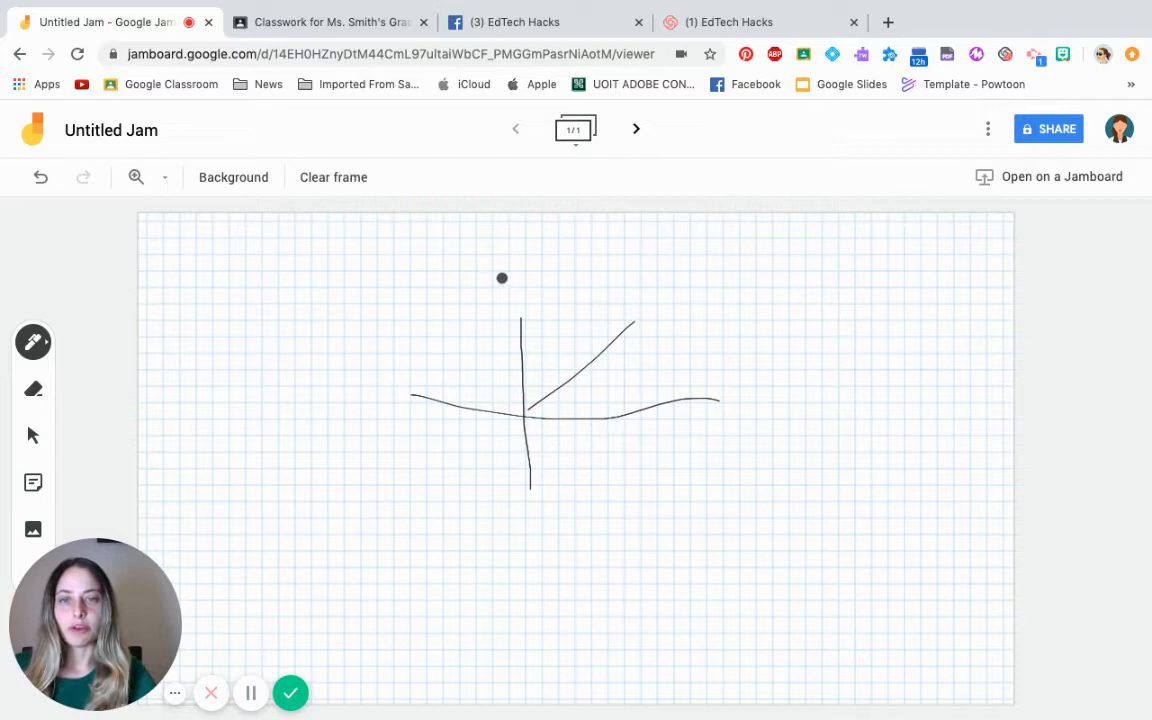
{"action": "left_click_drag", "start_coordinate": [502, 278], "coordinate": [510, 330]}
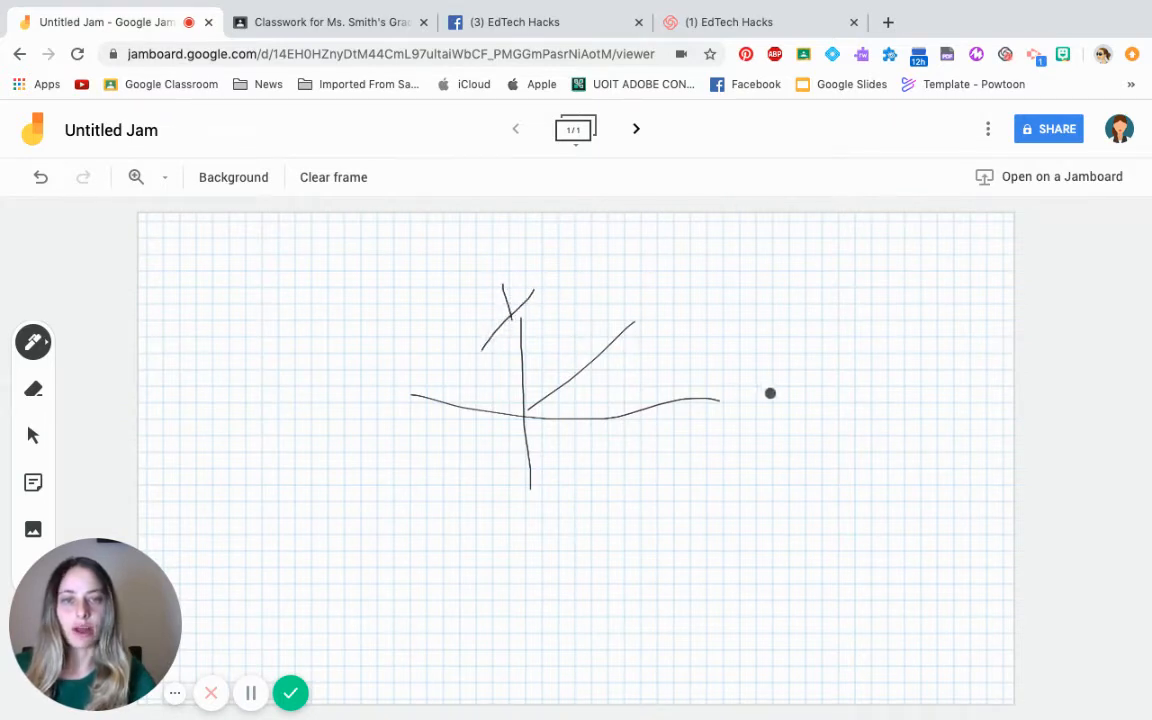
{"action": "left_click_drag", "start_coordinate": [770, 393], "coordinate": [760, 432]}
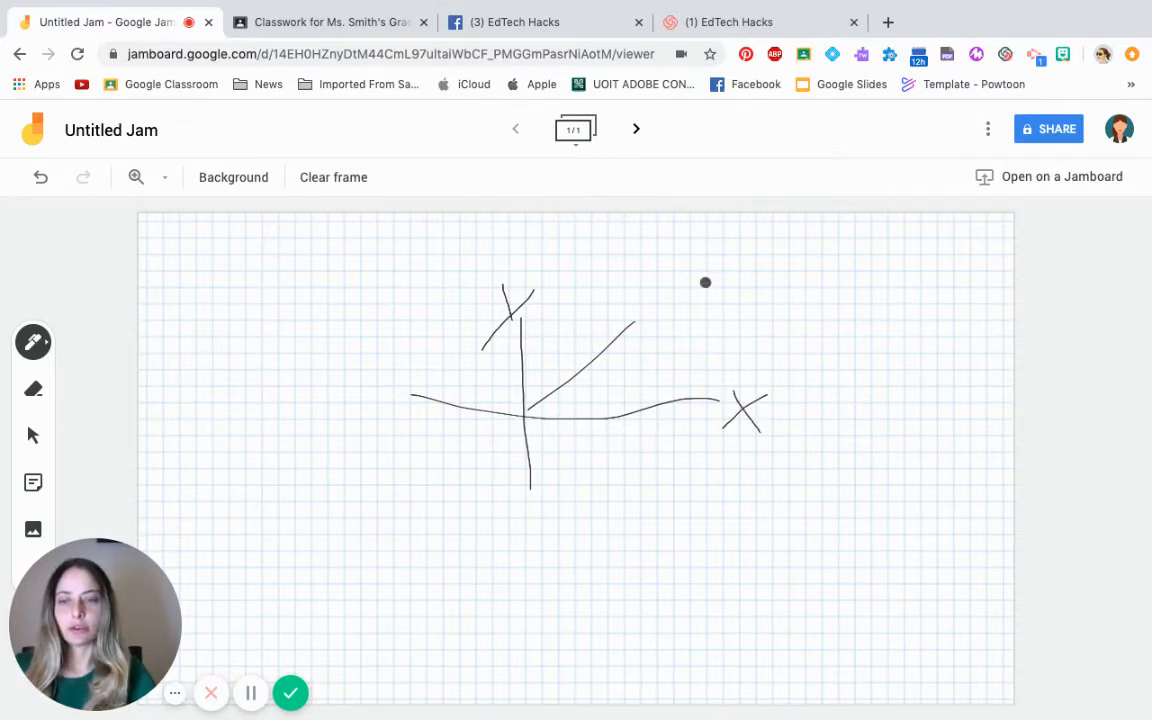
{"action": "mouse_move", "coordinate": [614, 363]}
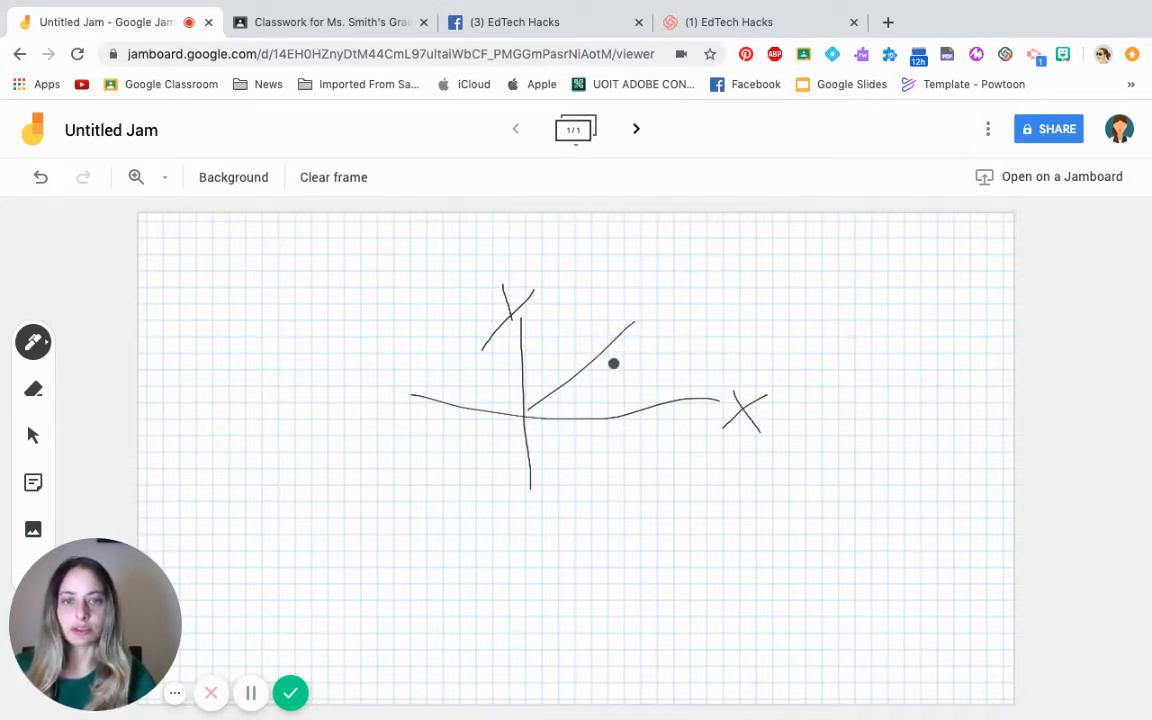
{"action": "left_click_drag", "start_coordinate": [614, 363], "coordinate": [645, 378]}
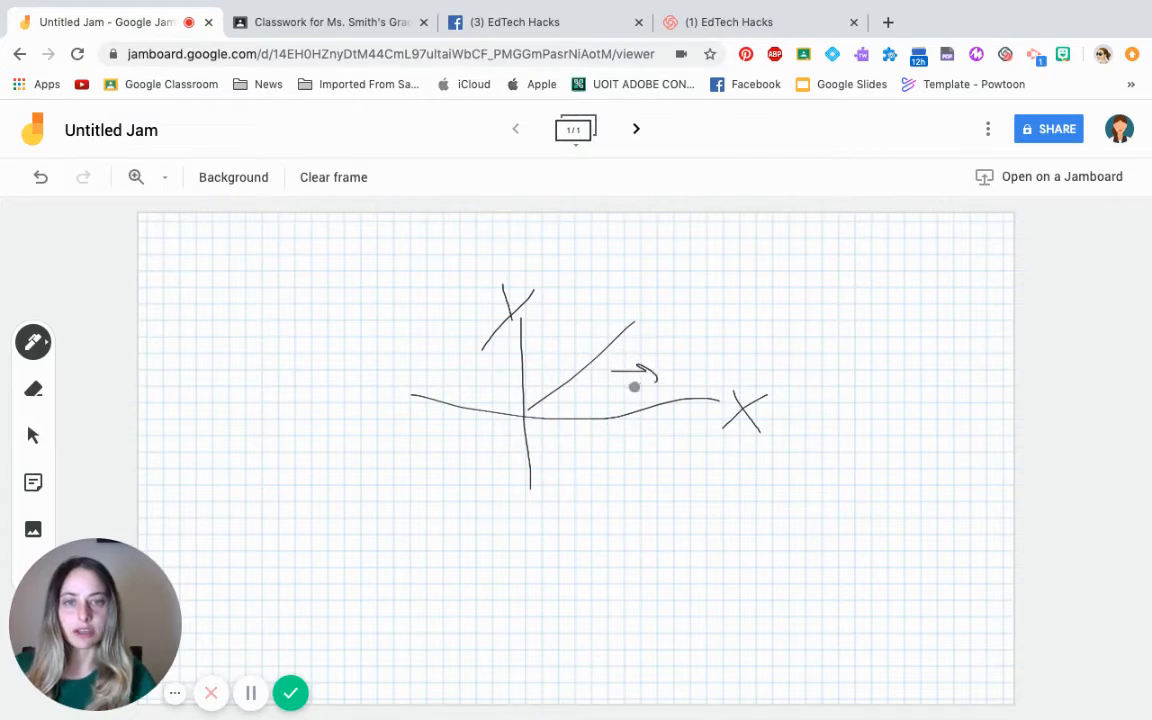
{"action": "left_click_drag", "start_coordinate": [660, 405], "coordinate": [750, 303]}
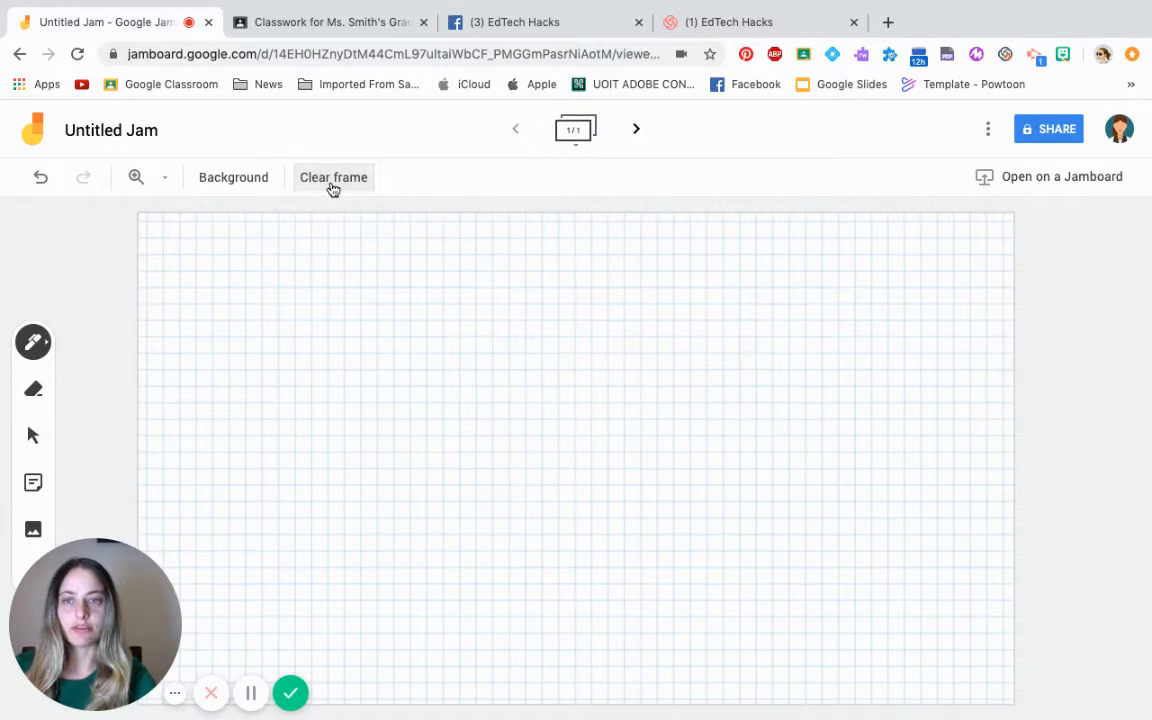
- Wipe the sketch and set a lined background after briefly trying dark blue
{"action": "left_click", "coordinate": [233, 177]}
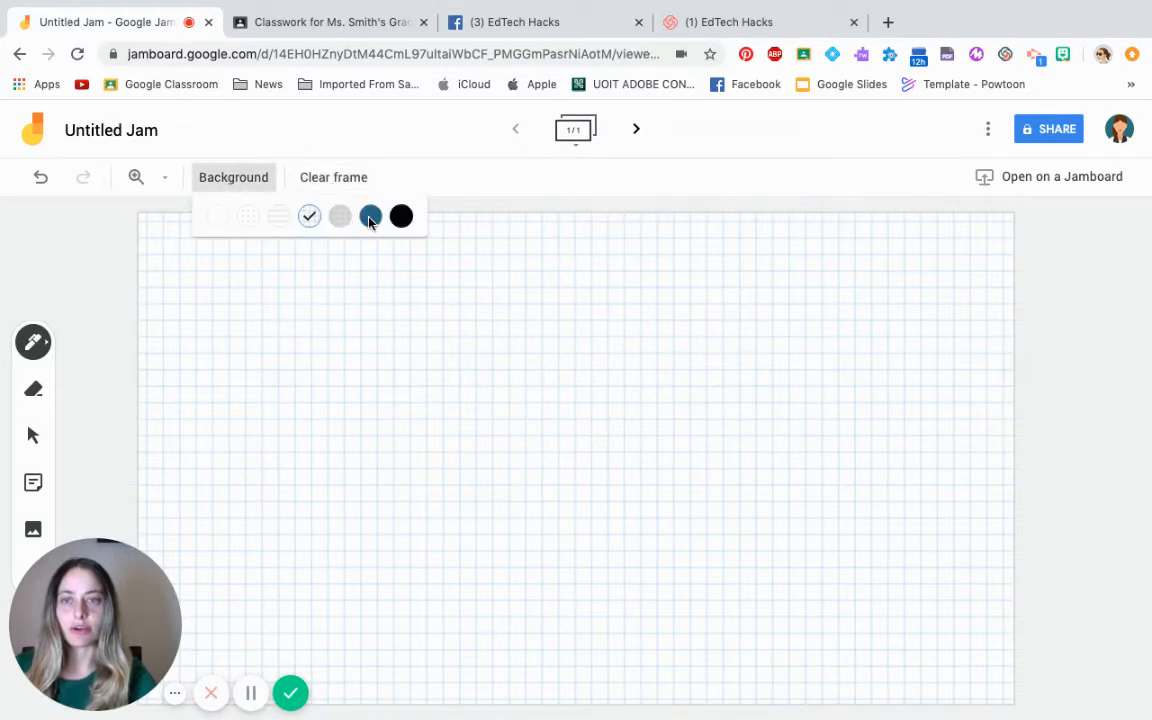
{"action": "left_click", "coordinate": [370, 216]}
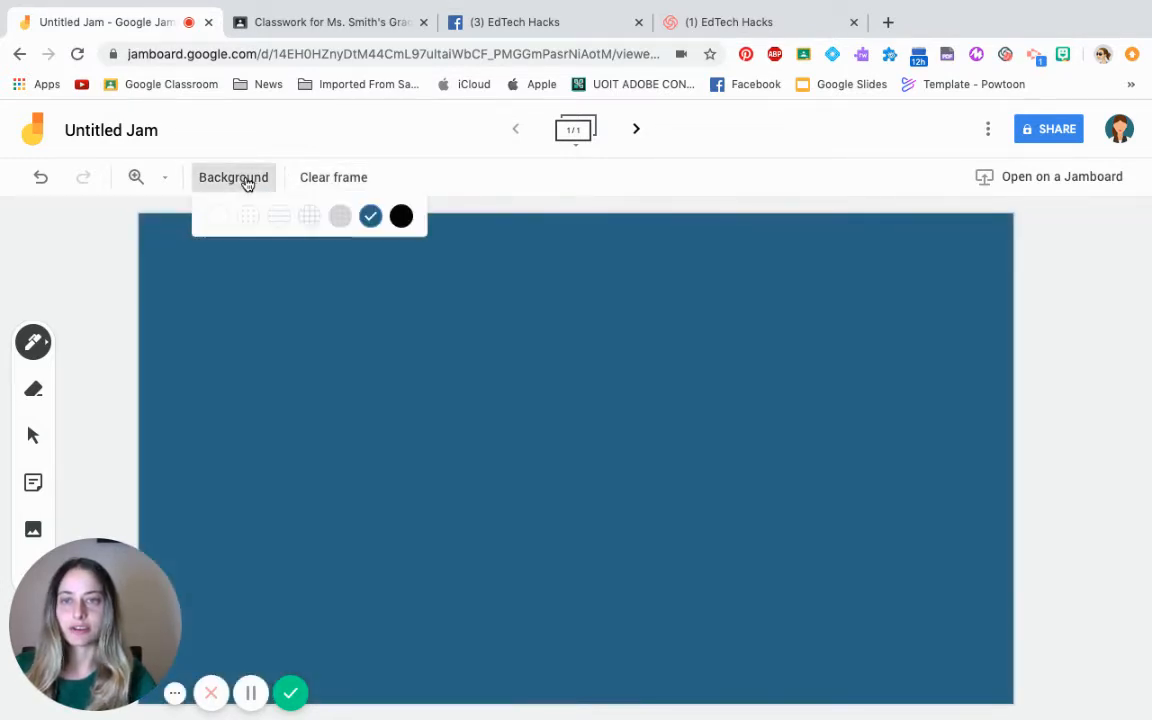
{"action": "left_click", "coordinate": [340, 216]}
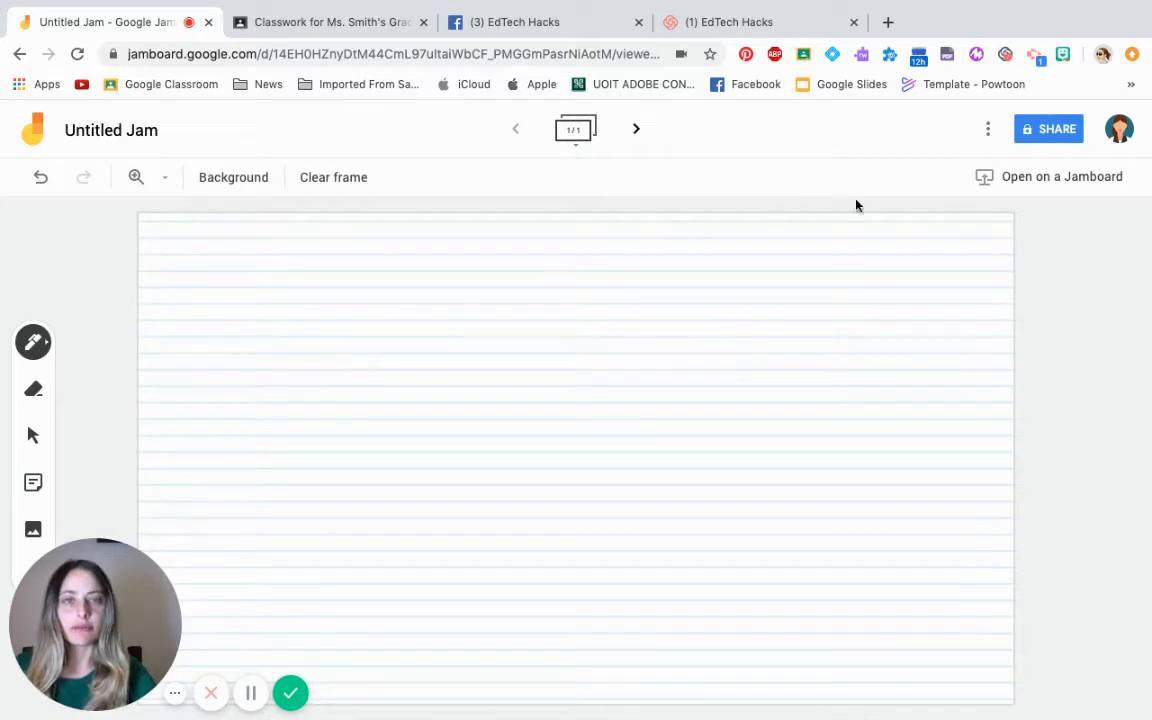
{"action": "left_click", "coordinate": [909, 278]}
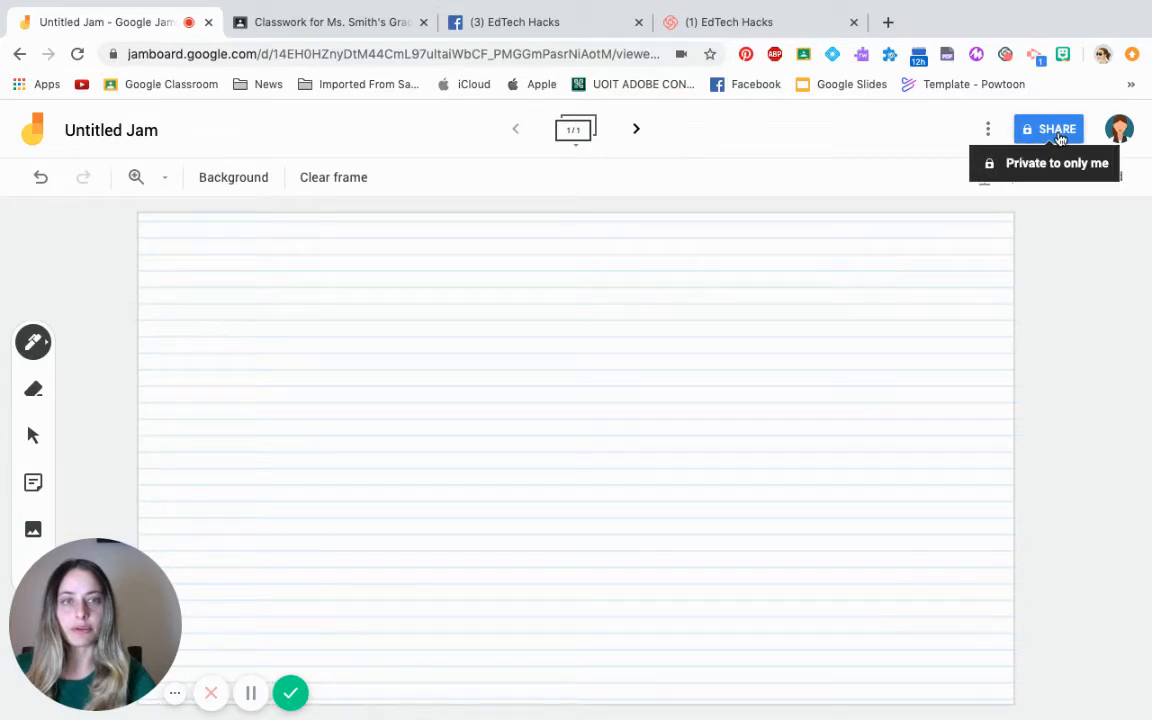
{"action": "mouse_move", "coordinate": [1040, 150]}
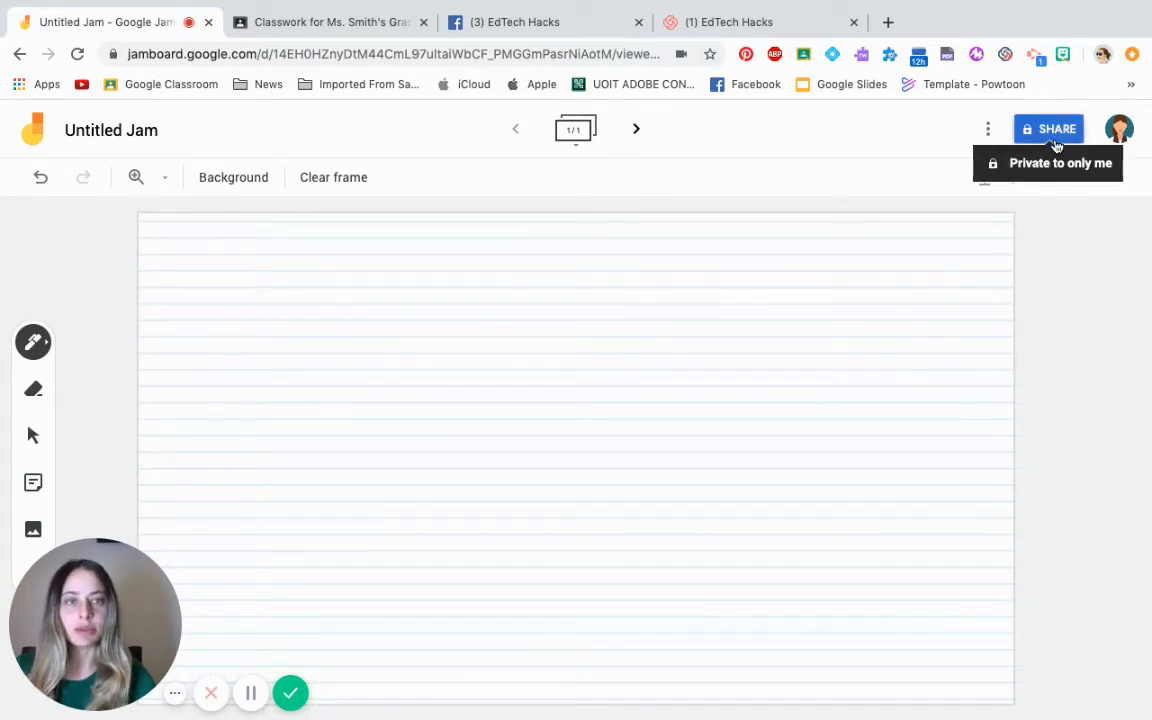
- Open the jam's Sharing settings from the SHARE button
{"action": "left_click", "coordinate": [1048, 128]}
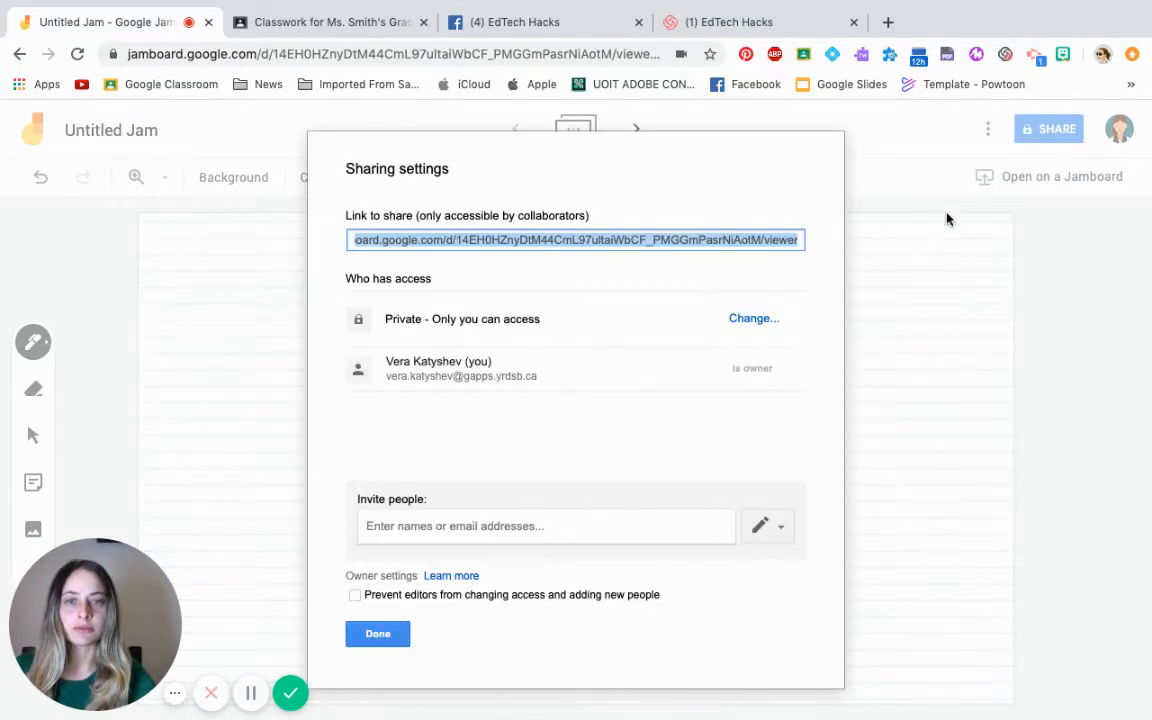
{"action": "mouse_move", "coordinate": [668, 287]}
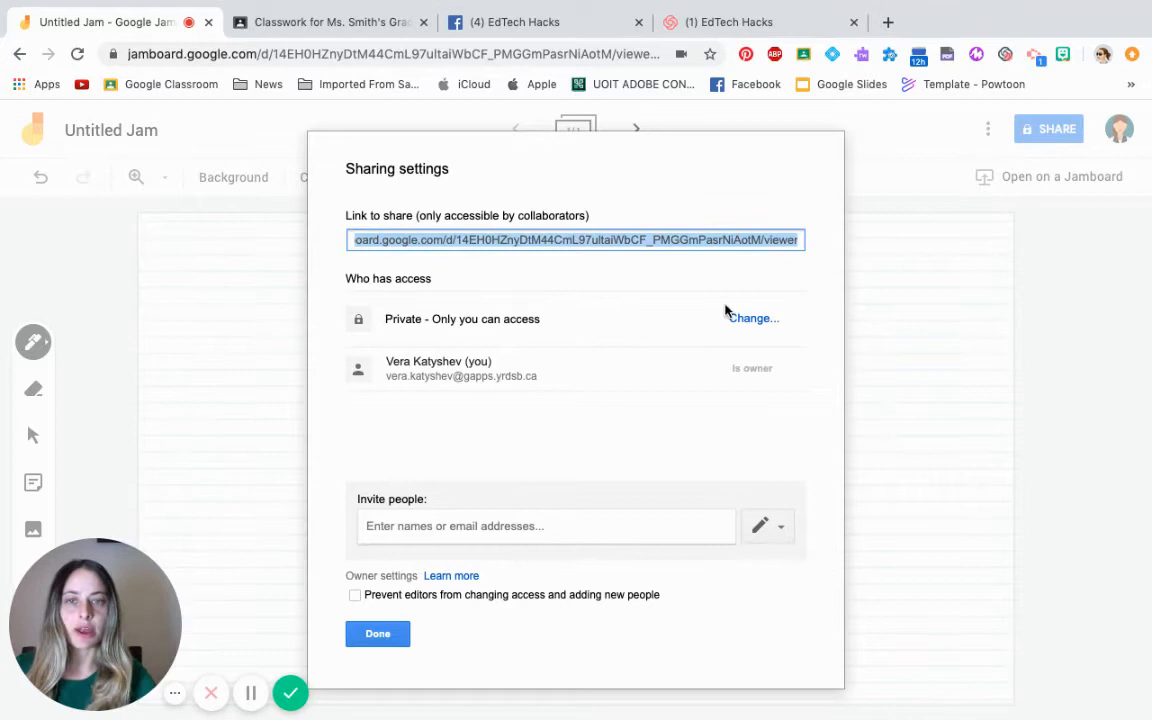
- Let anyone at York Region District School Board with the link edit; save and close
{"action": "left_click", "coordinate": [752, 318]}
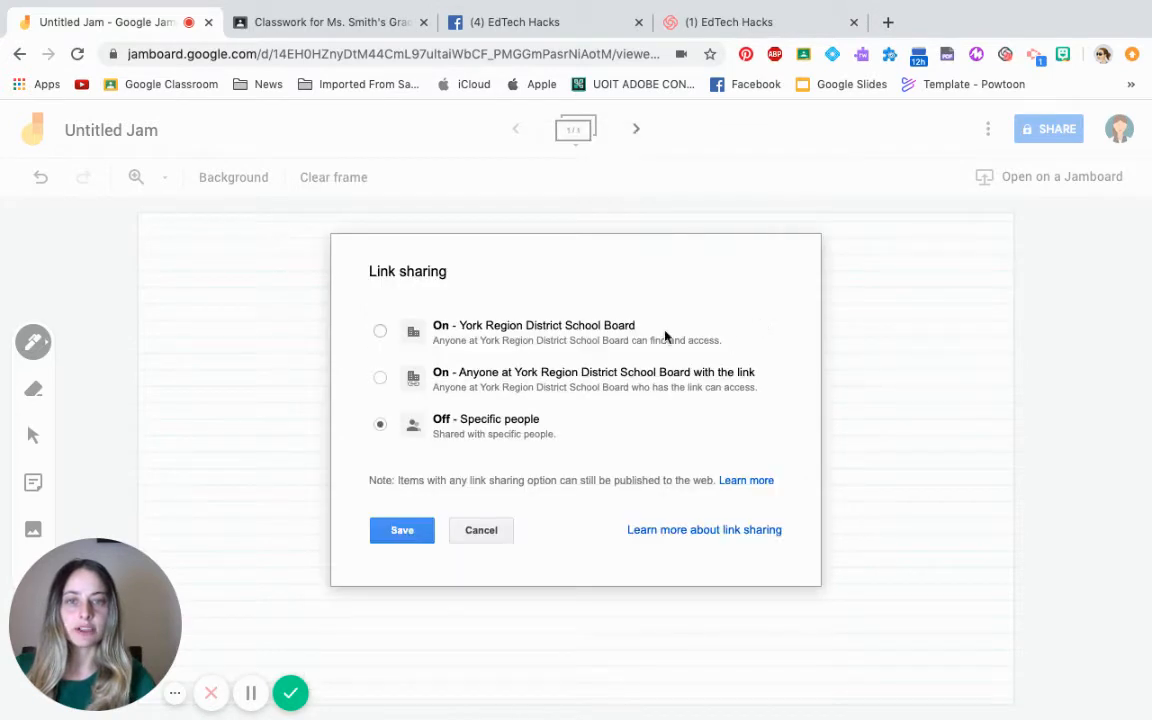
{"action": "mouse_move", "coordinate": [588, 448]}
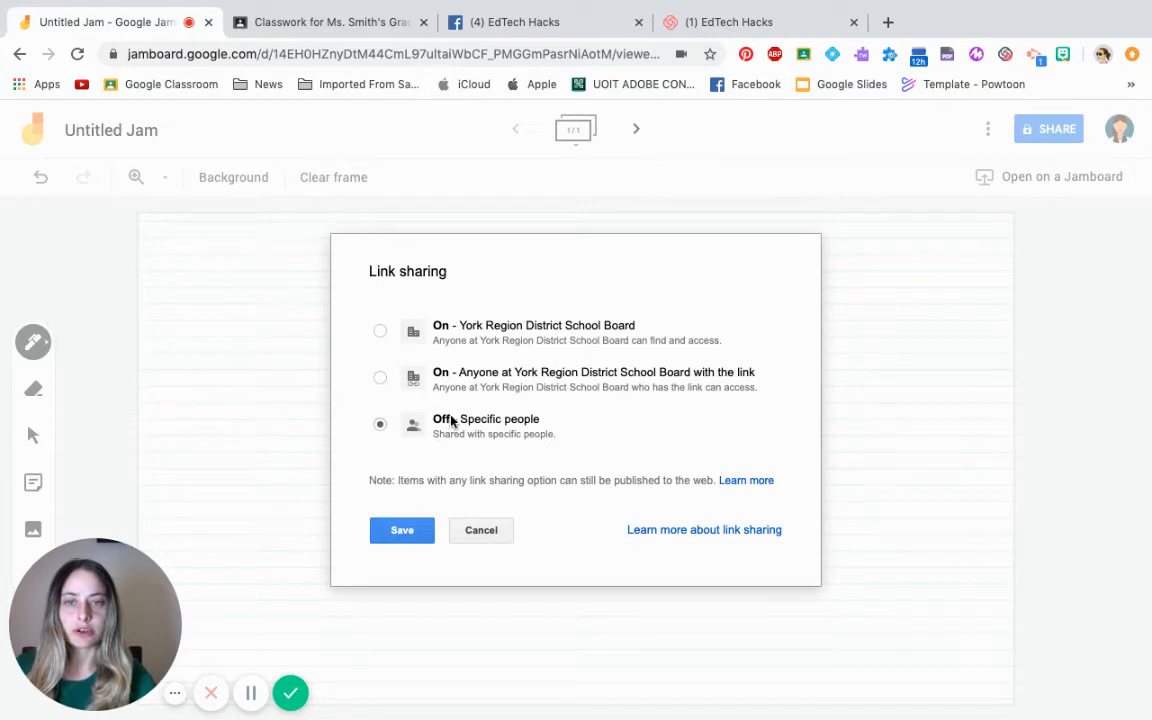
{"action": "mouse_move", "coordinate": [413, 377]}
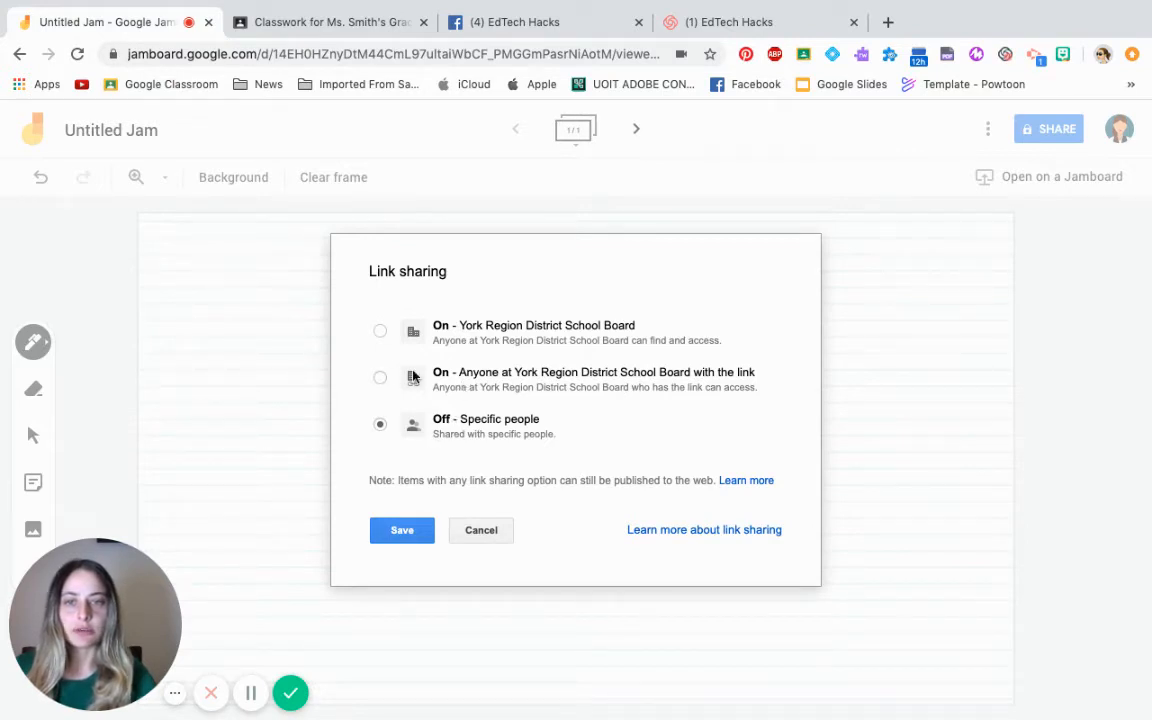
{"action": "mouse_move", "coordinate": [473, 398]}
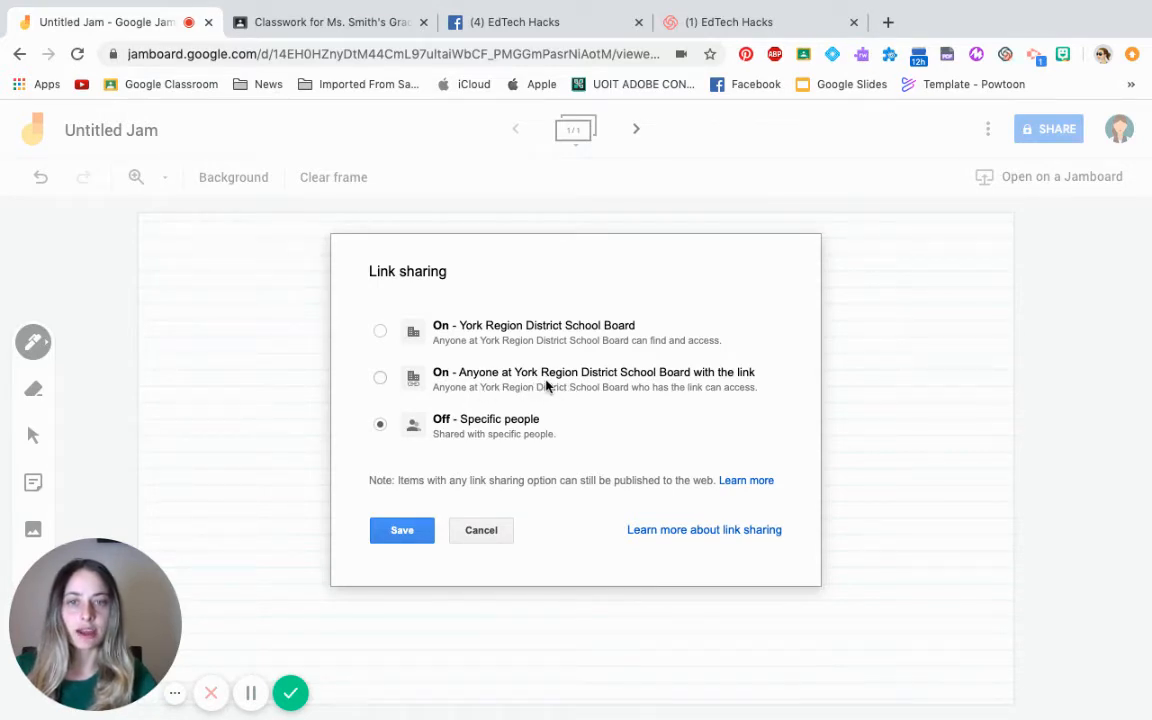
{"action": "left_click", "coordinate": [380, 377]}
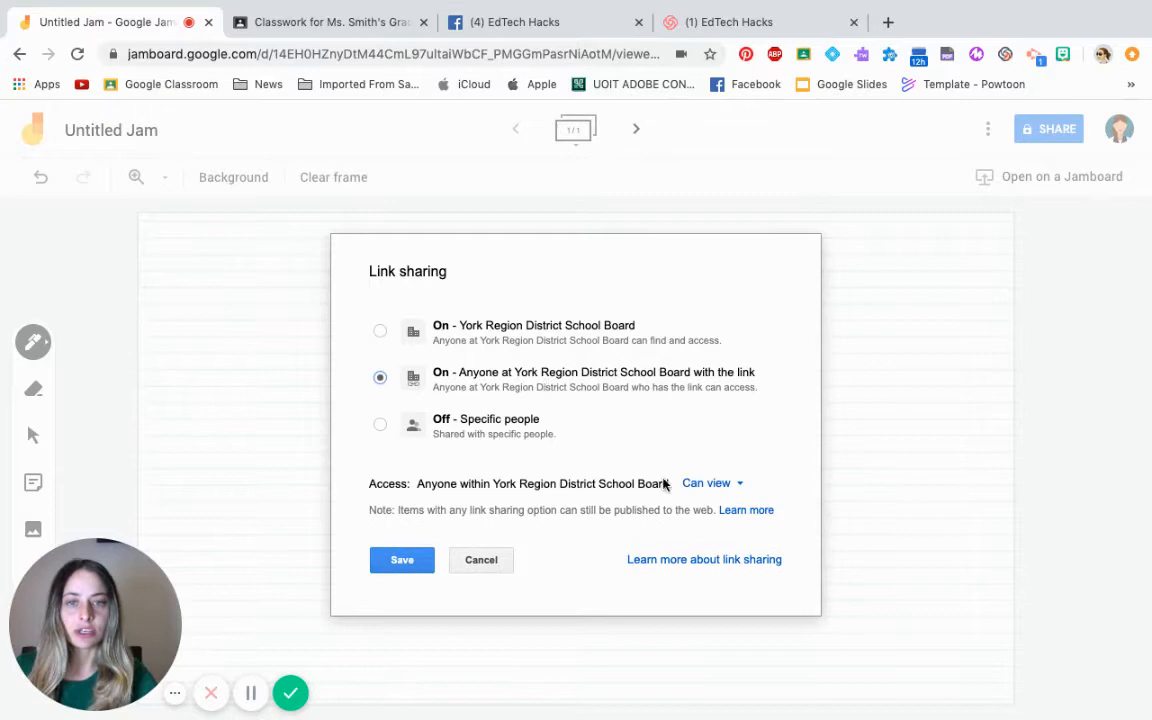
{"action": "mouse_move", "coordinate": [362, 495]}
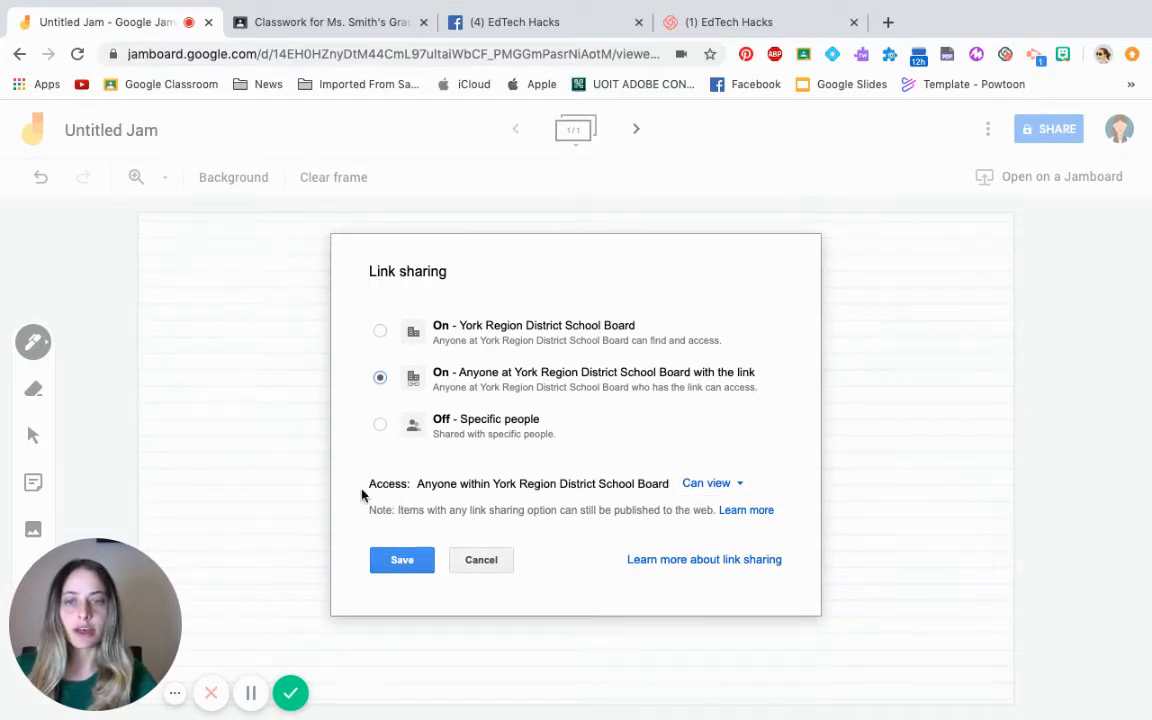
{"action": "mouse_move", "coordinate": [424, 490]}
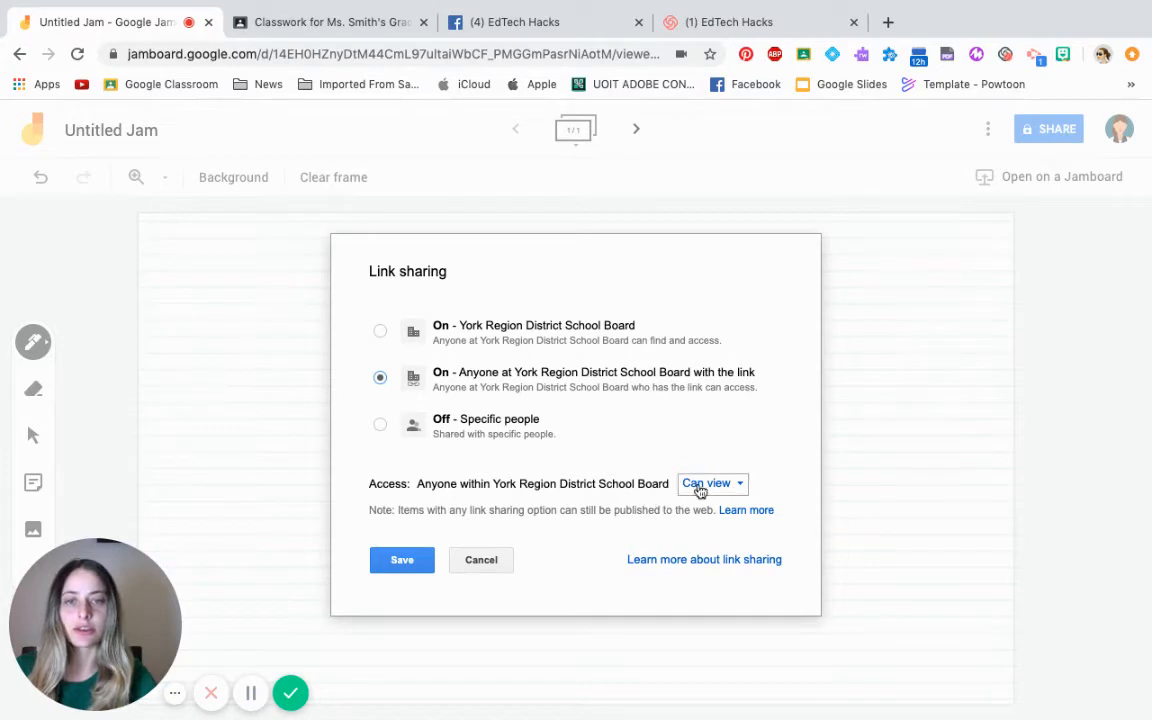
{"action": "mouse_move", "coordinate": [713, 490]}
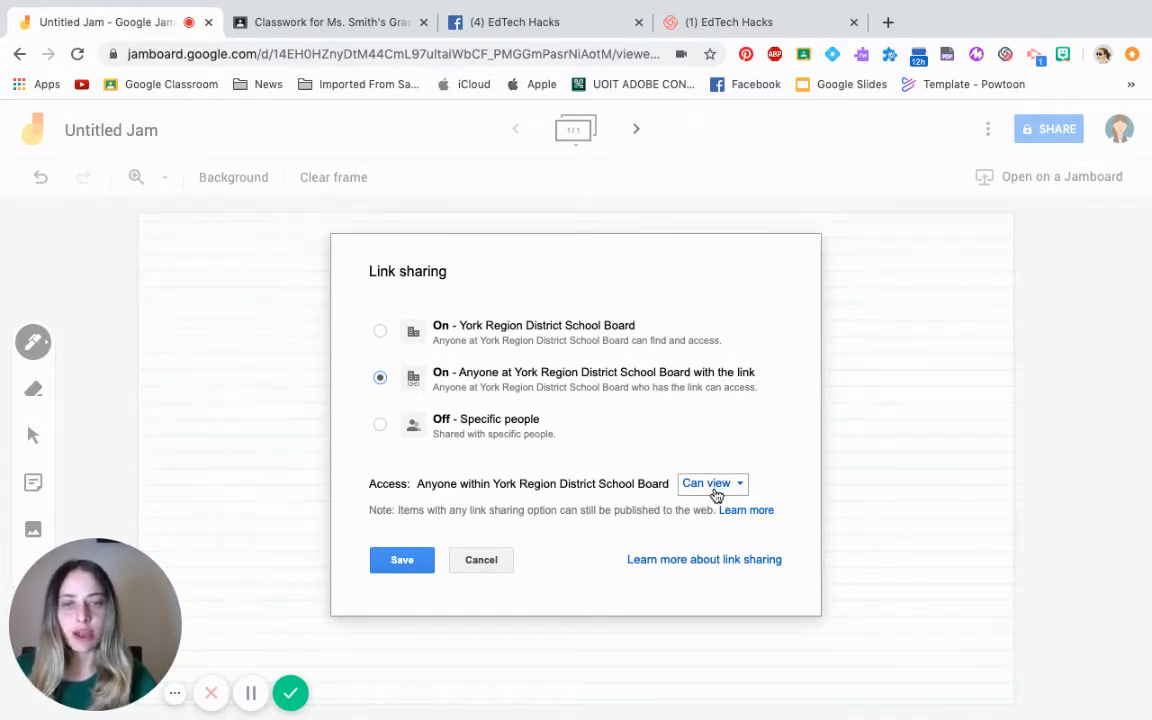
{"action": "mouse_move", "coordinate": [725, 490]}
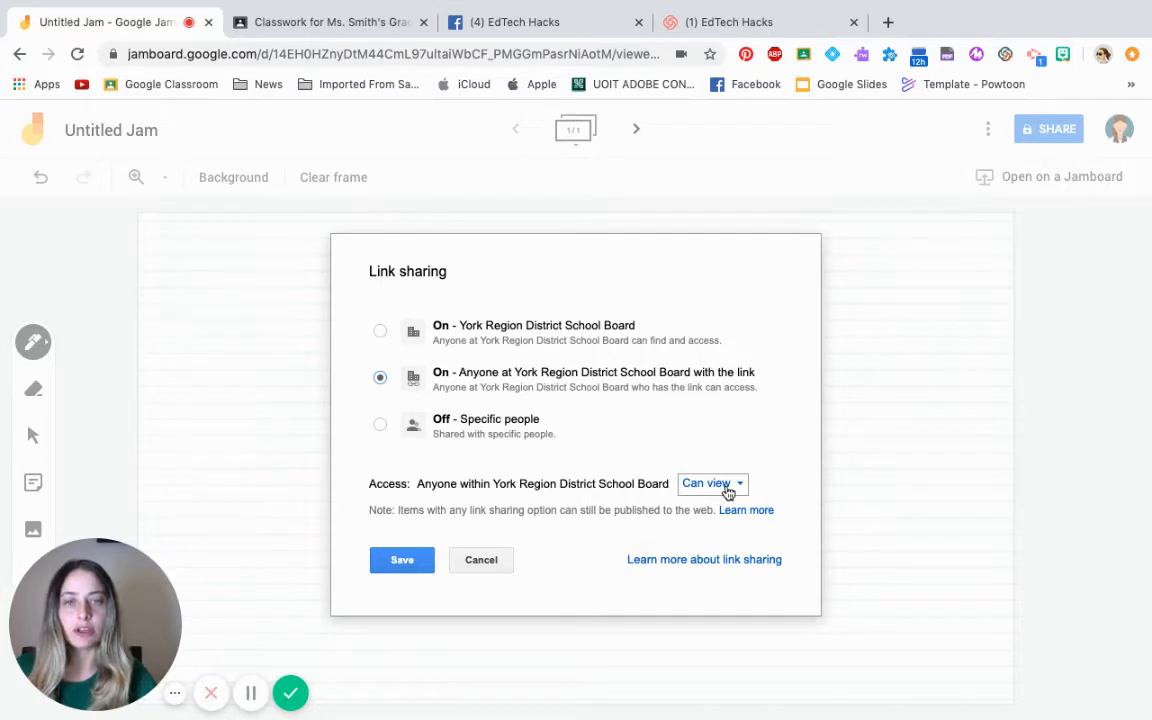
{"action": "left_click", "coordinate": [711, 483]}
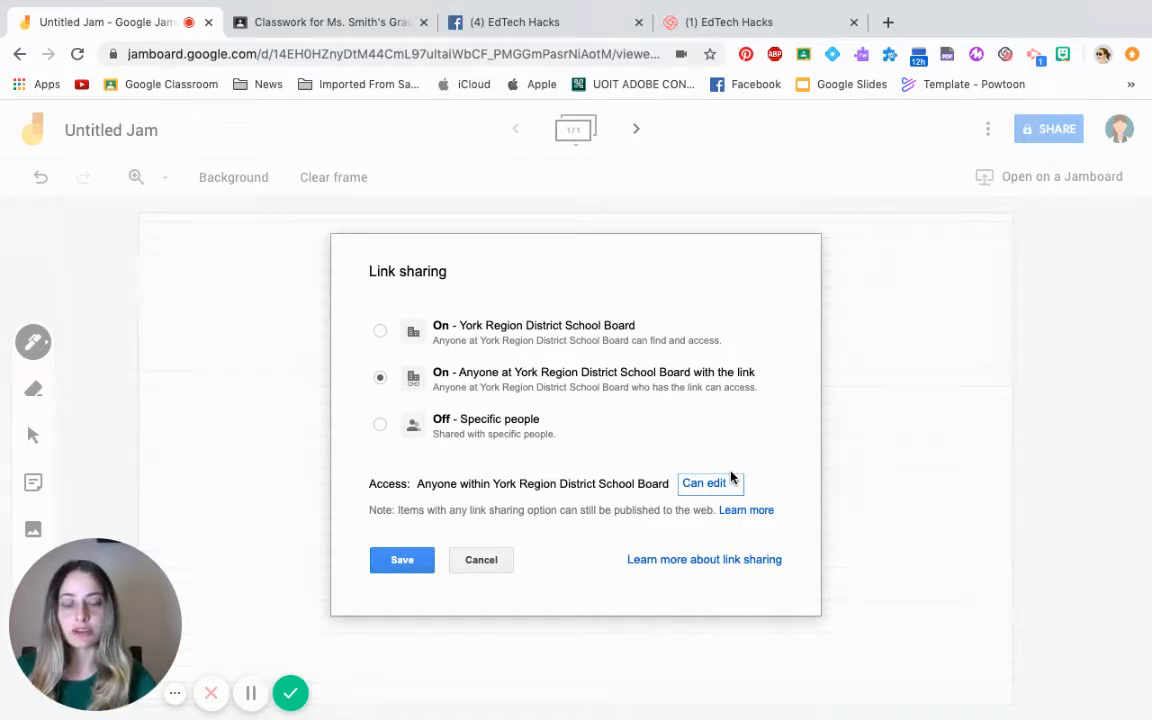
{"action": "left_click", "coordinate": [401, 559]}
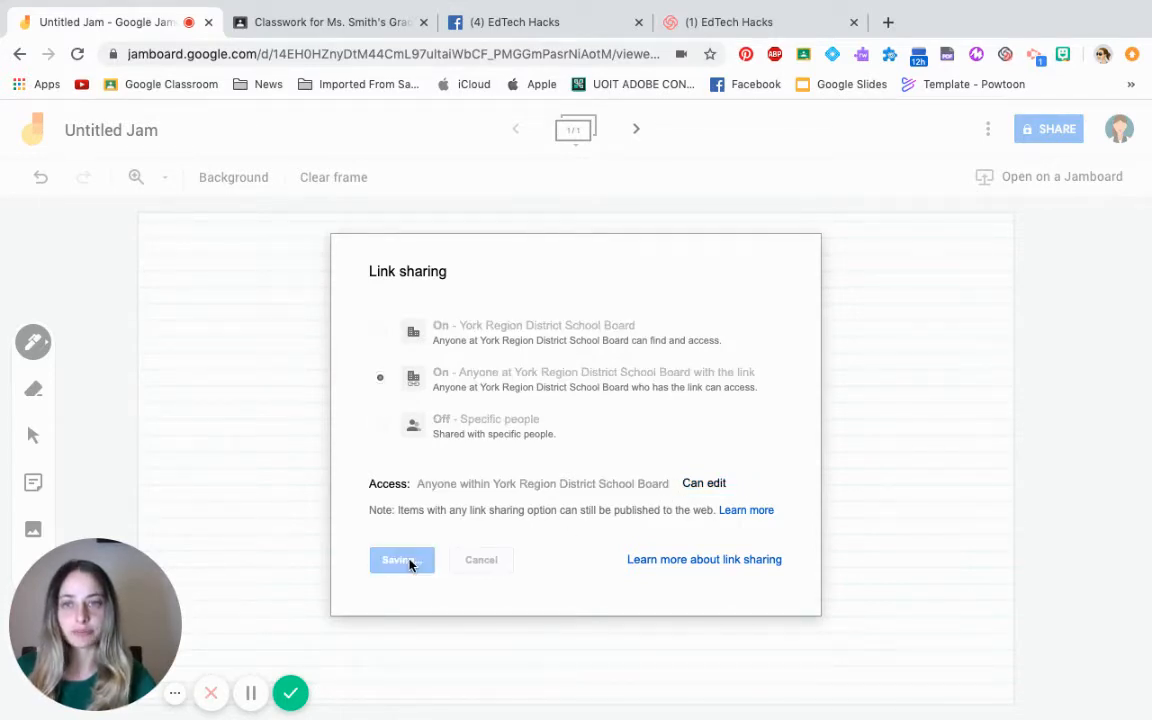
{"action": "left_click", "coordinate": [401, 559]}
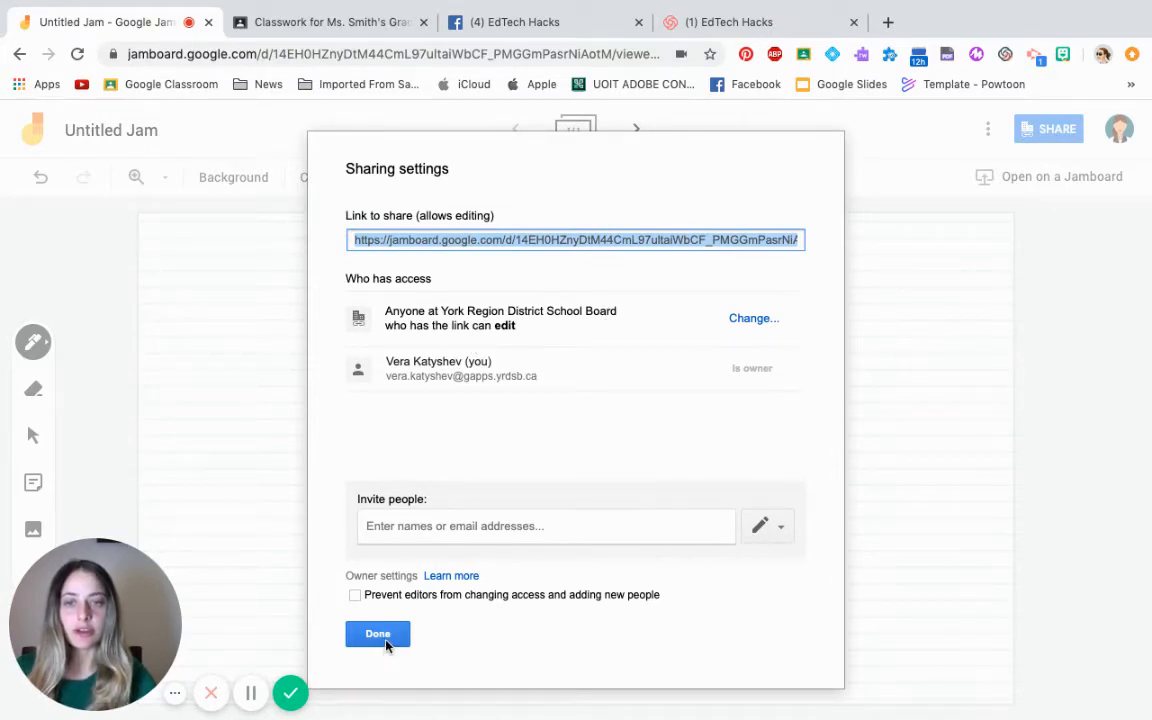
{"action": "left_click", "coordinate": [377, 633]}
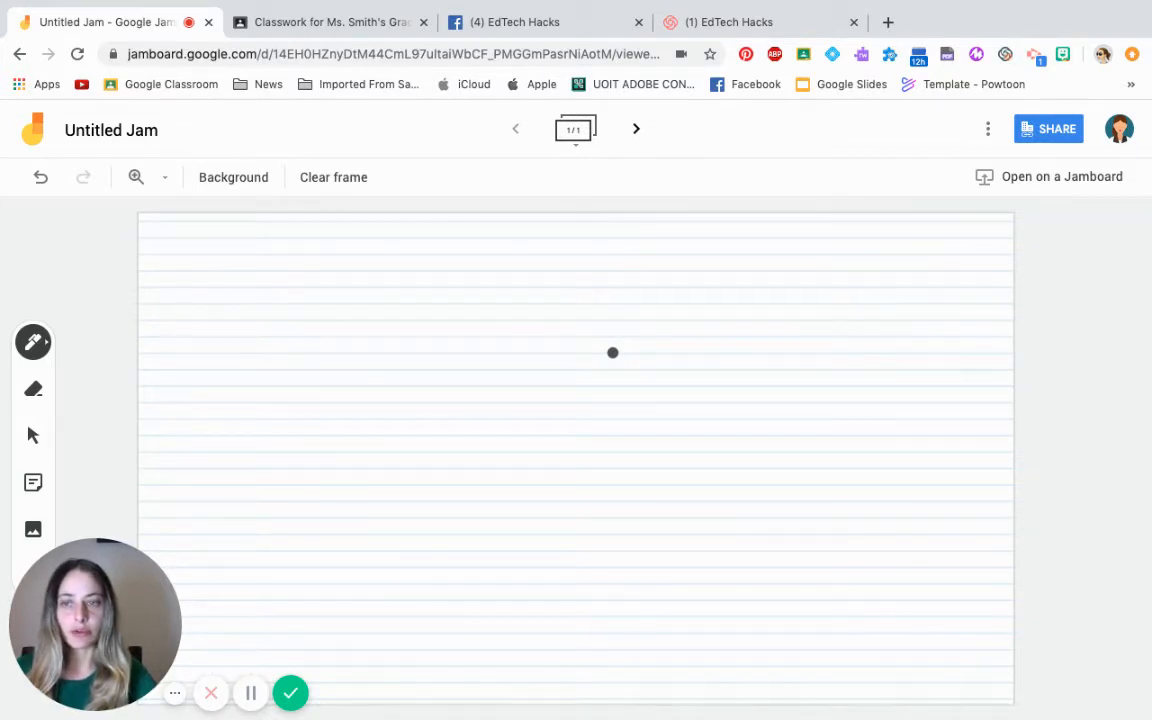
{"action": "mouse_move", "coordinate": [33, 530]}
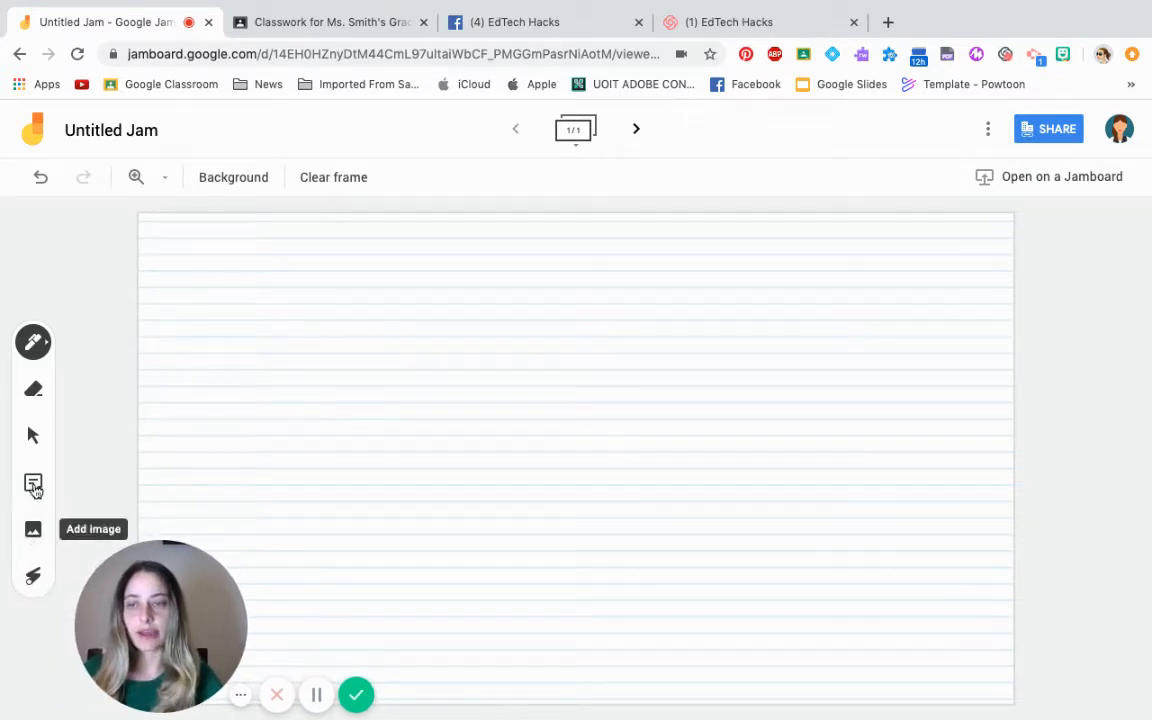
{"action": "mouse_move", "coordinate": [33, 483]}
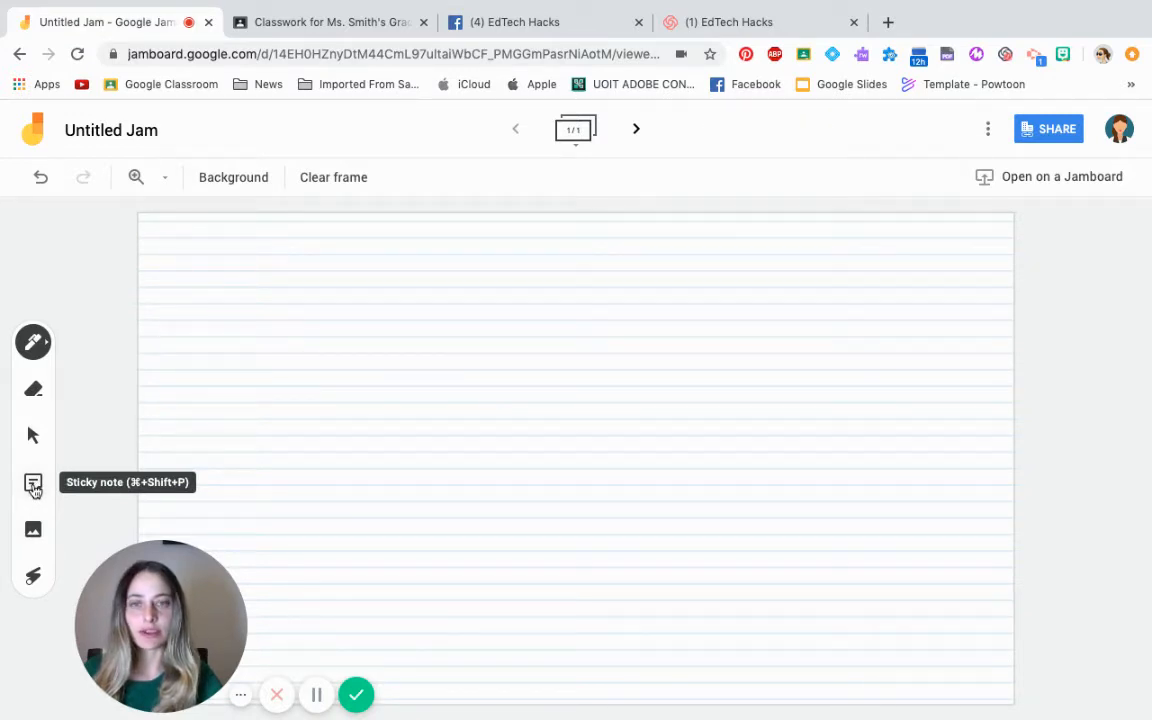
- Add a yellow 'Name me different sports you know of' sticky note at the top left
{"action": "left_click", "coordinate": [33, 483]}
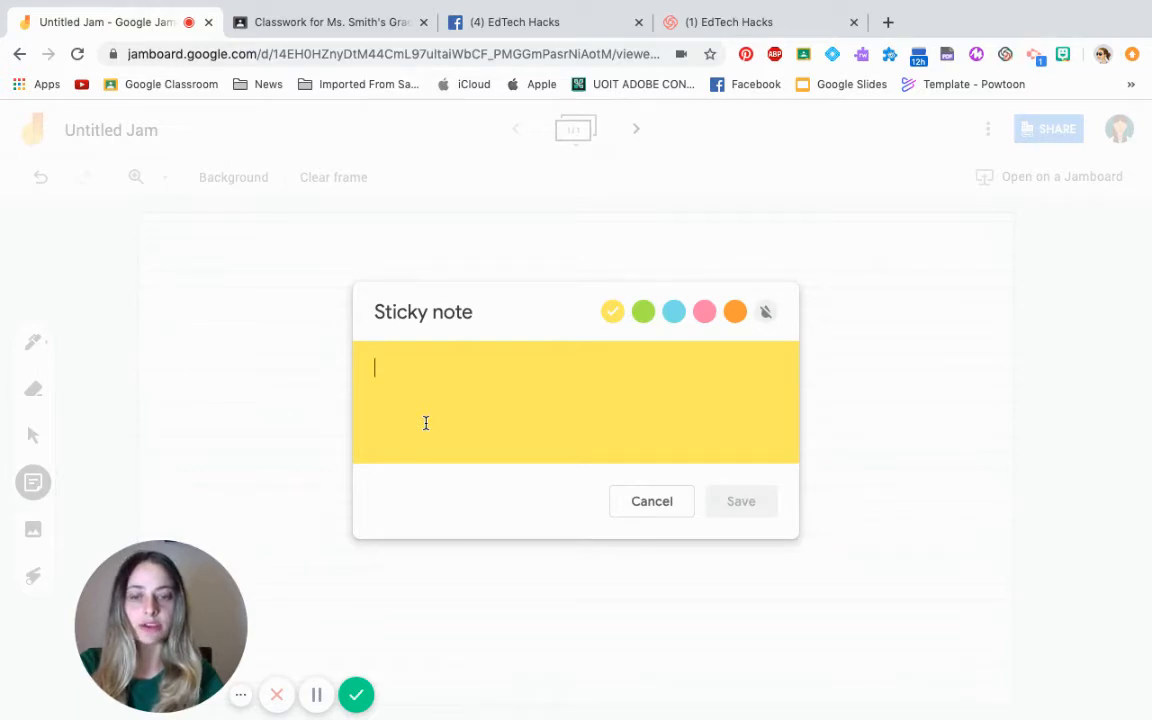
{"action": "type", "text": "Name me different sports you know of?"}
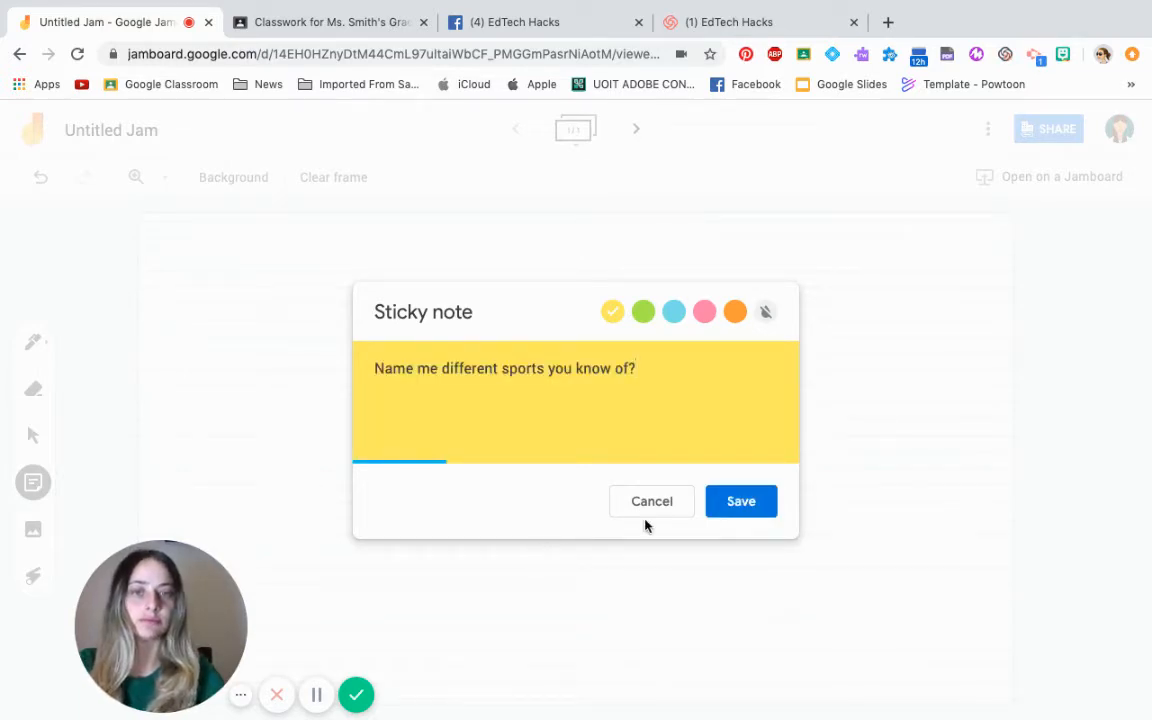
{"action": "key", "text": "Backspace"}
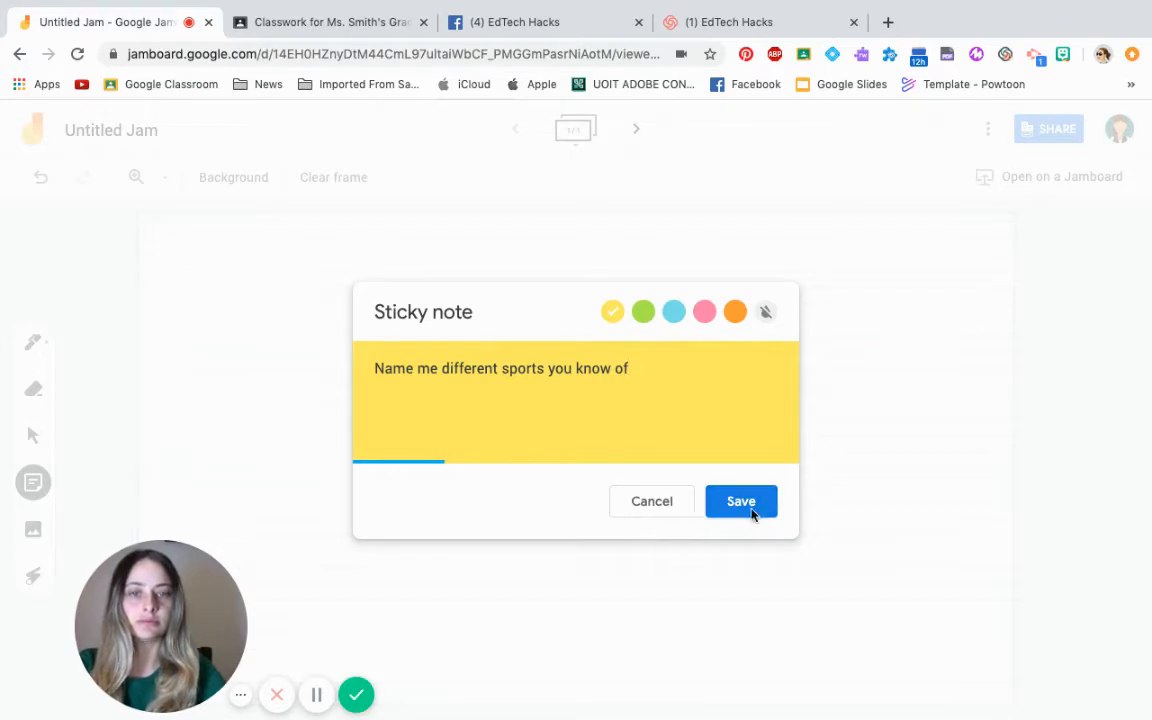
{"action": "left_click", "coordinate": [673, 311]}
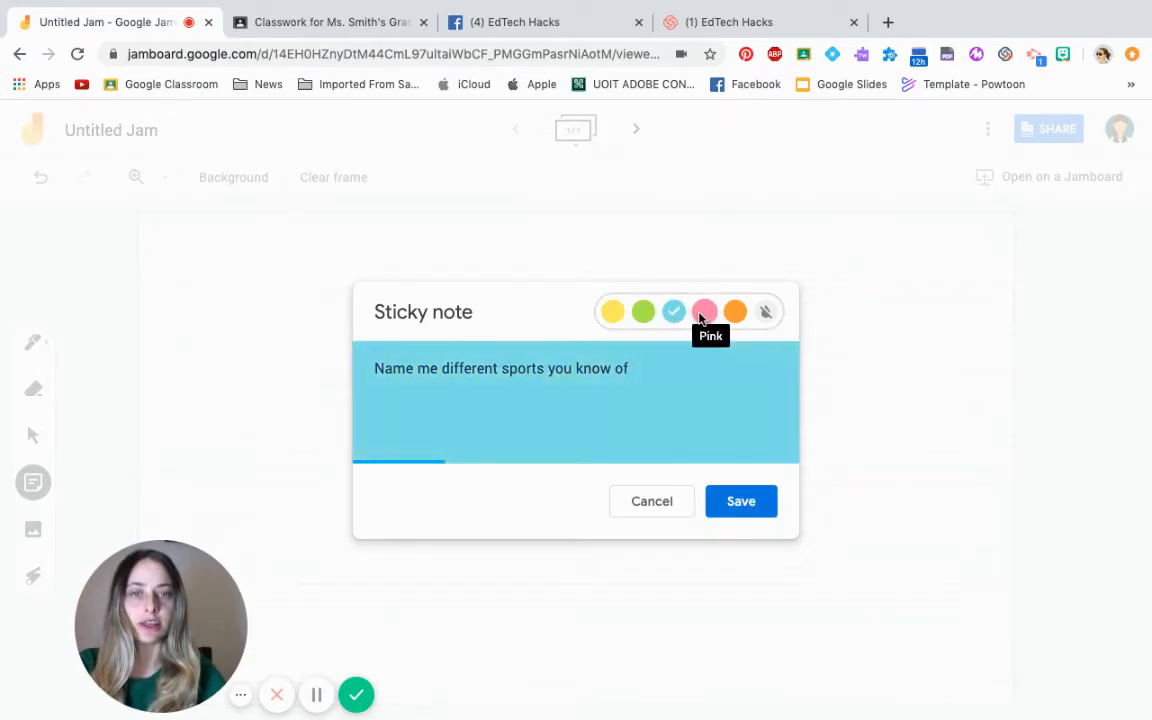
{"action": "left_click", "coordinate": [612, 311]}
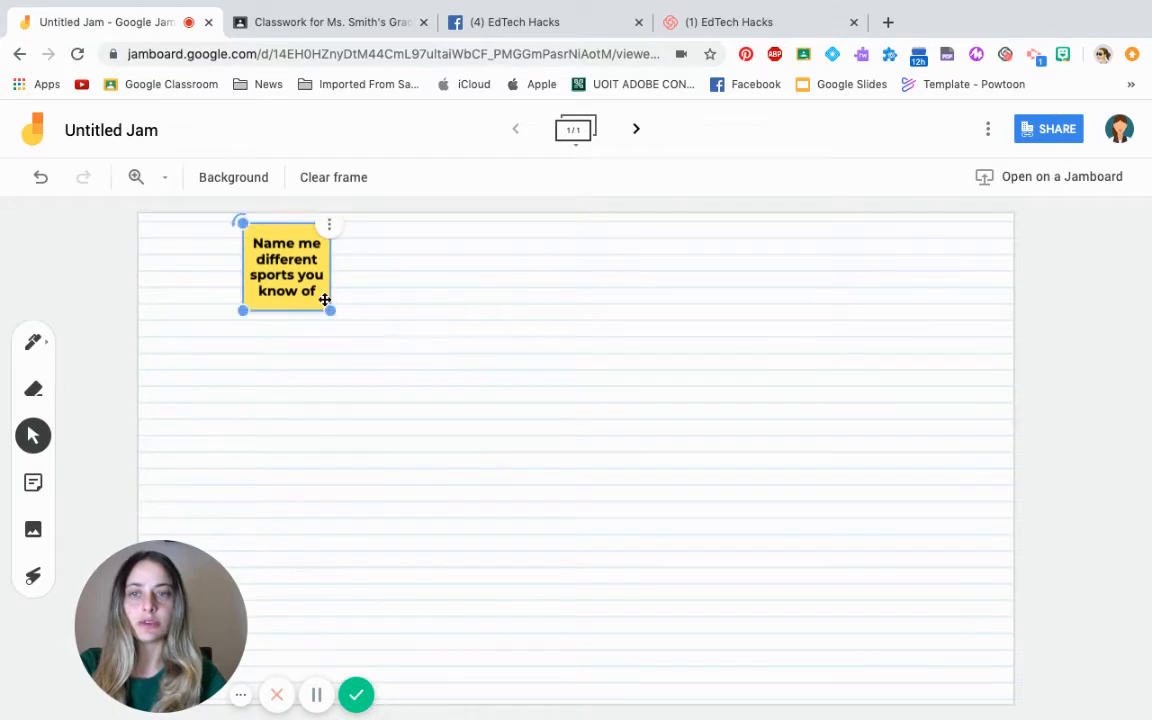
{"action": "left_click_drag", "start_coordinate": [330, 310], "coordinate": [390, 370]}
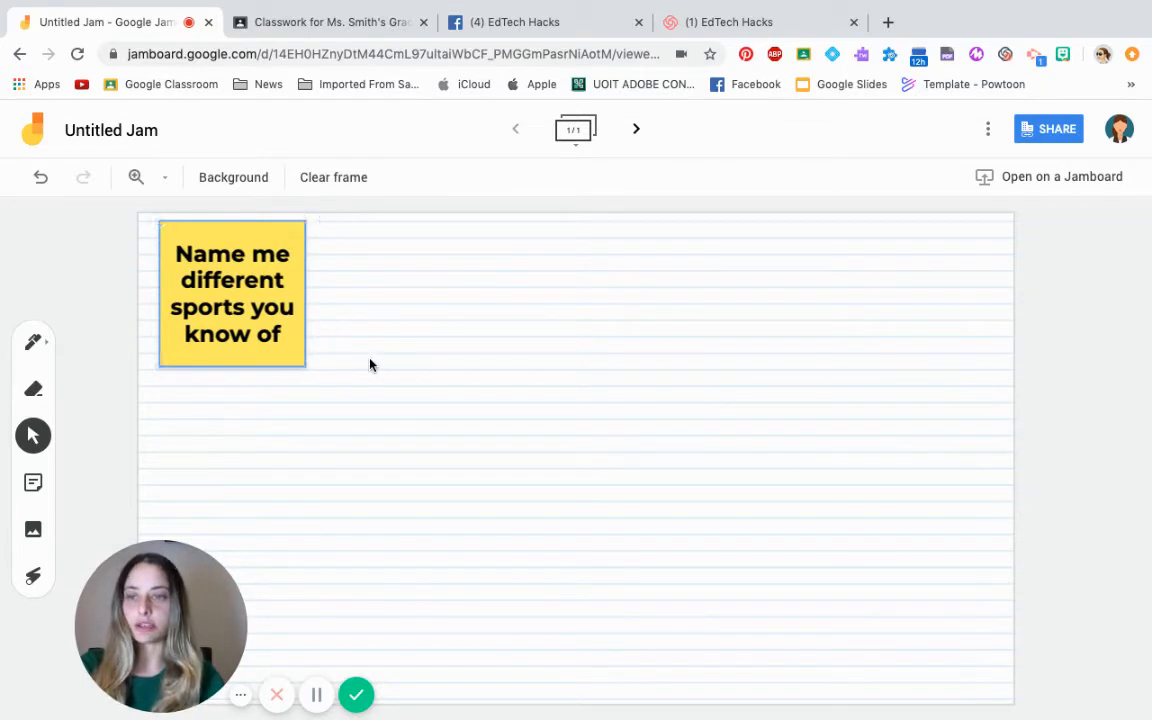
{"action": "mouse_move", "coordinate": [157, 493]}
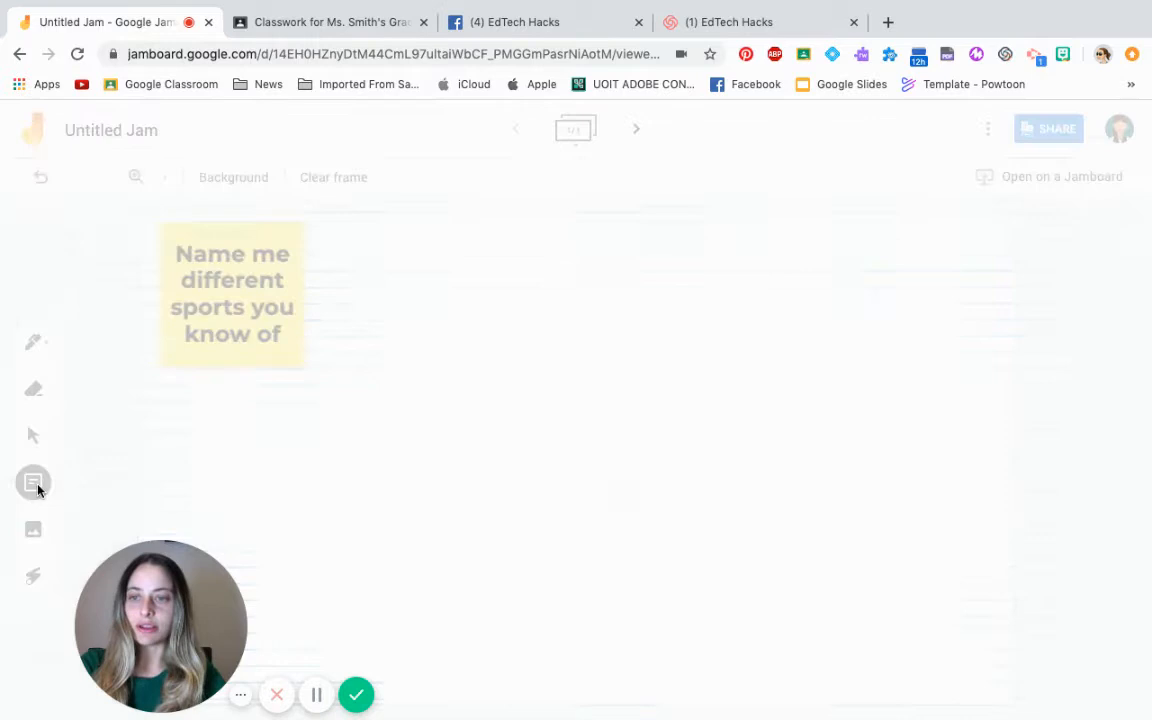
- Add a pink 'Baseball' sticky note beneath the yellow prompt note
{"action": "left_click", "coordinate": [33, 482]}
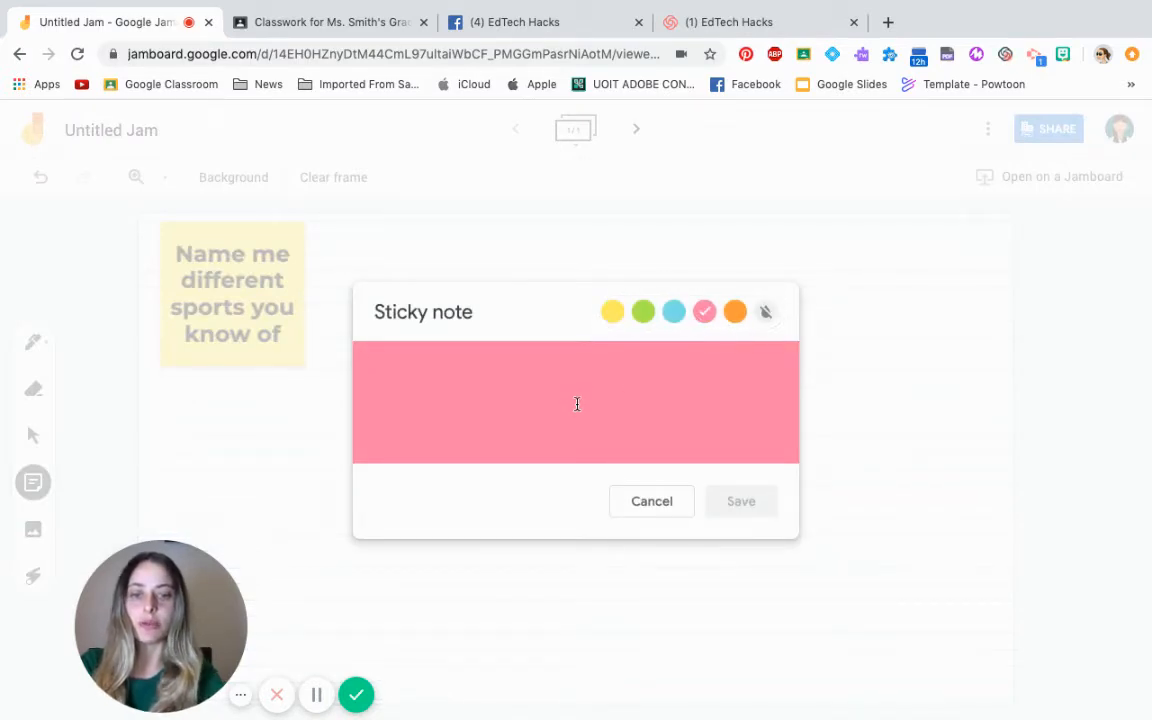
{"action": "type", "text": "Baseball"}
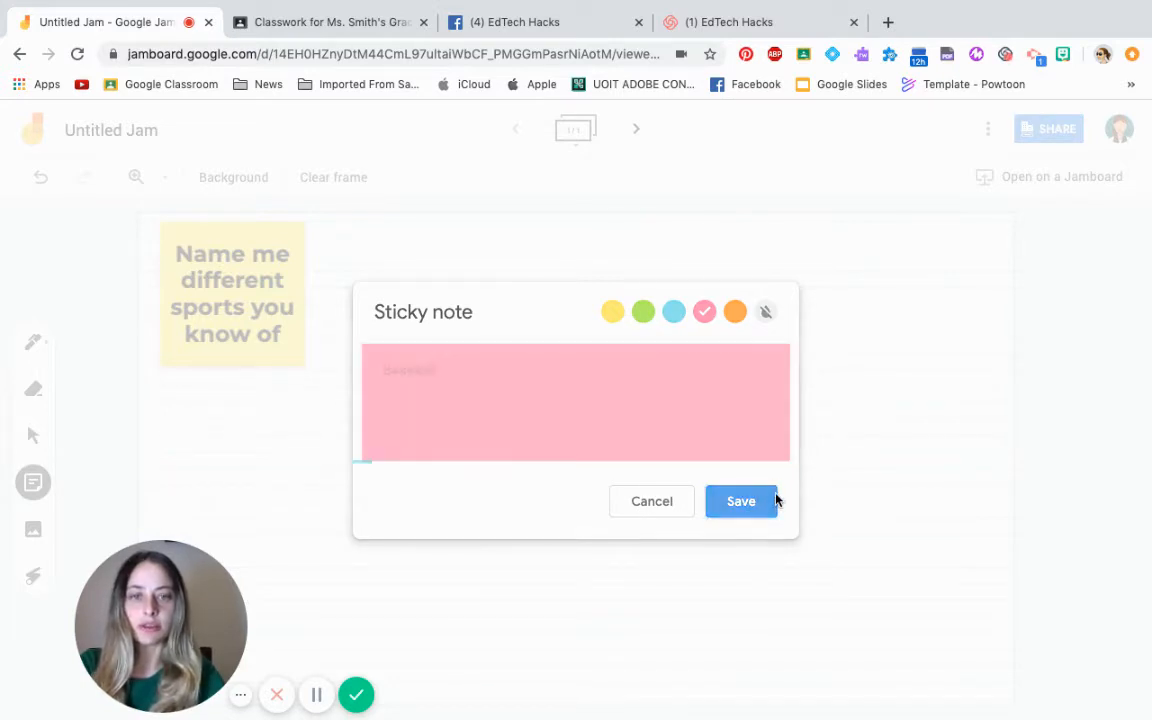
{"action": "left_click", "coordinate": [741, 501]}
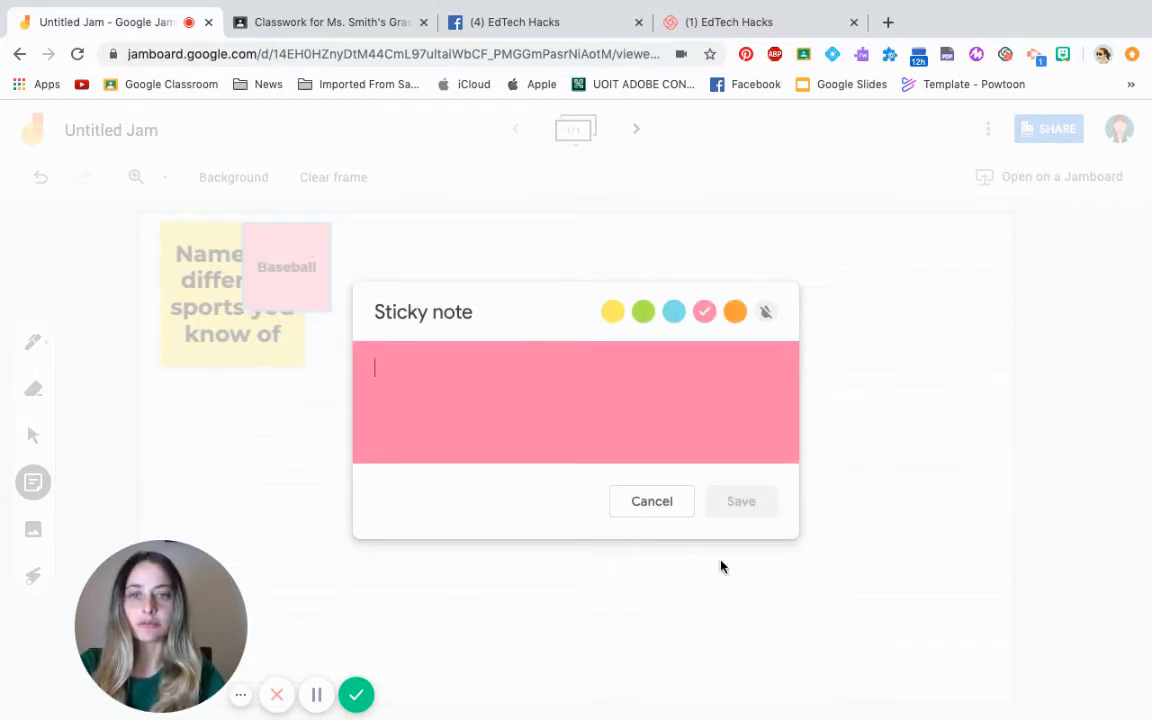
{"action": "left_click", "coordinate": [741, 501]}
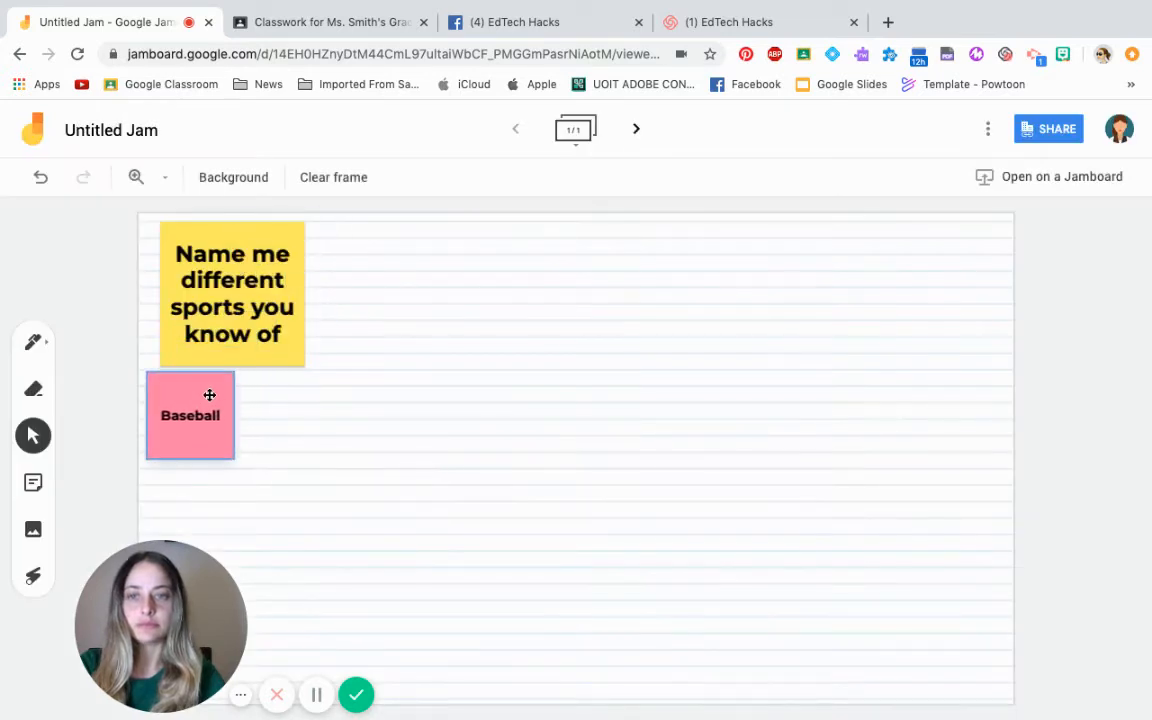
{"action": "right_click", "coordinate": [189, 415]}
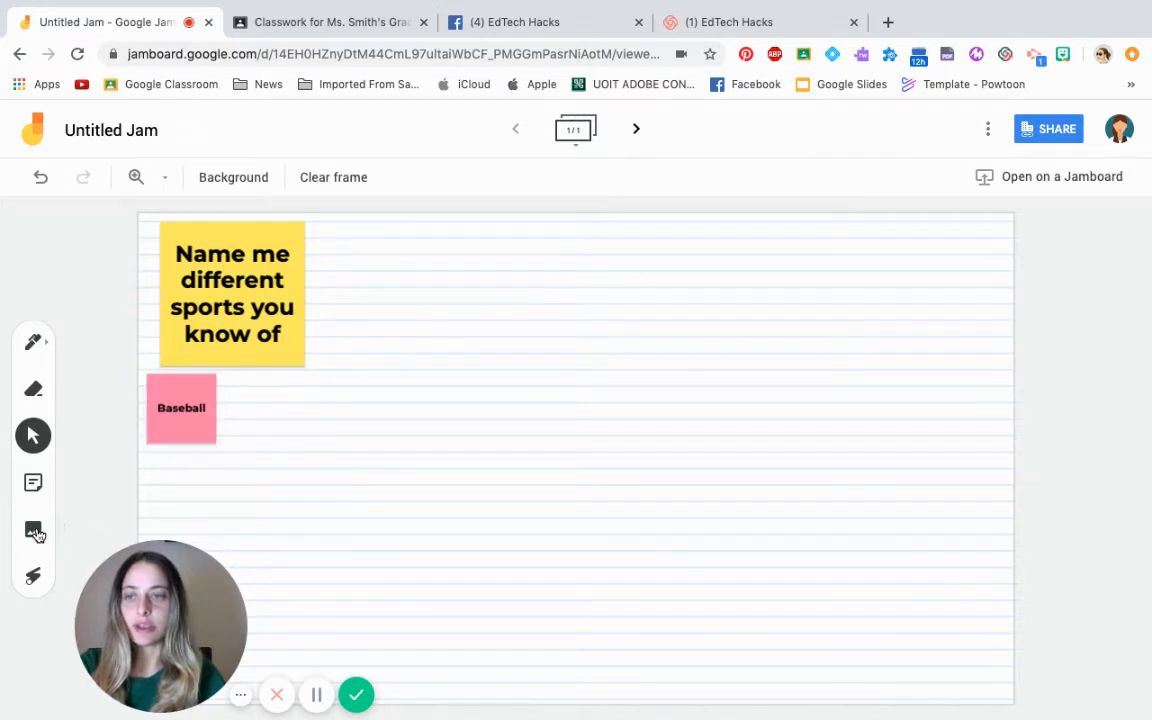
- Insert a basketball picture found via Google Image Search beside the Baseball note
{"action": "left_click", "coordinate": [33, 529]}
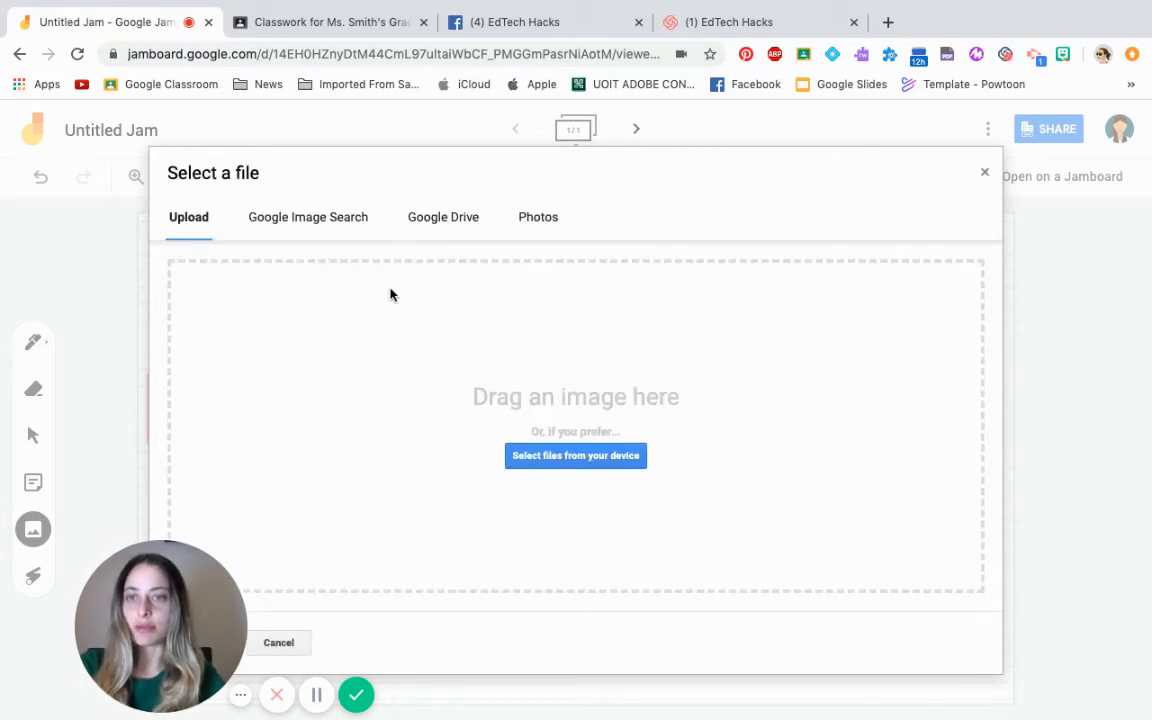
{"action": "left_click", "coordinate": [308, 217]}
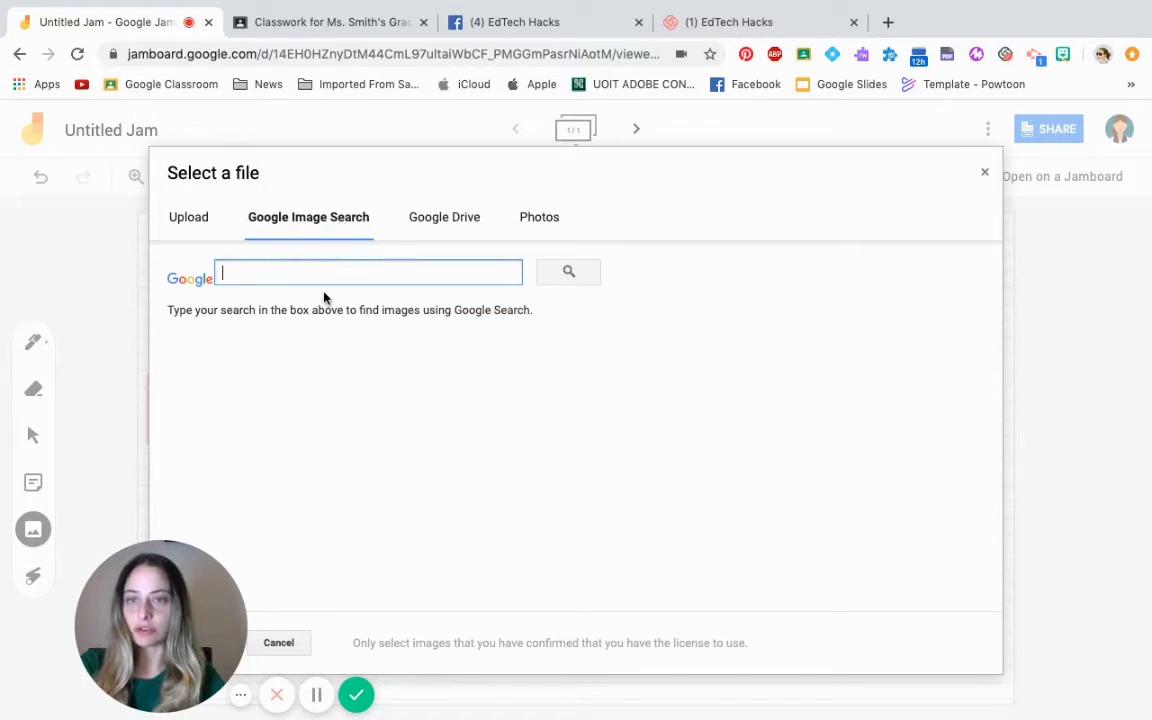
{"action": "type", "text": "ba"}
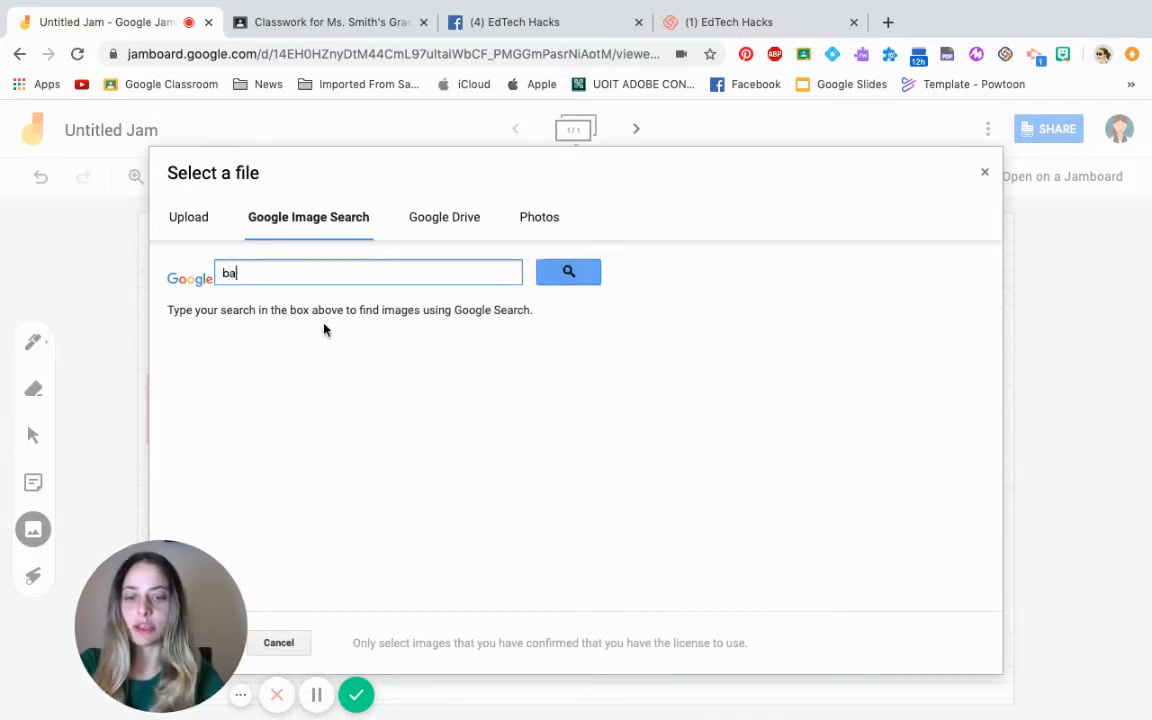
{"action": "type", "text": "sketball"}
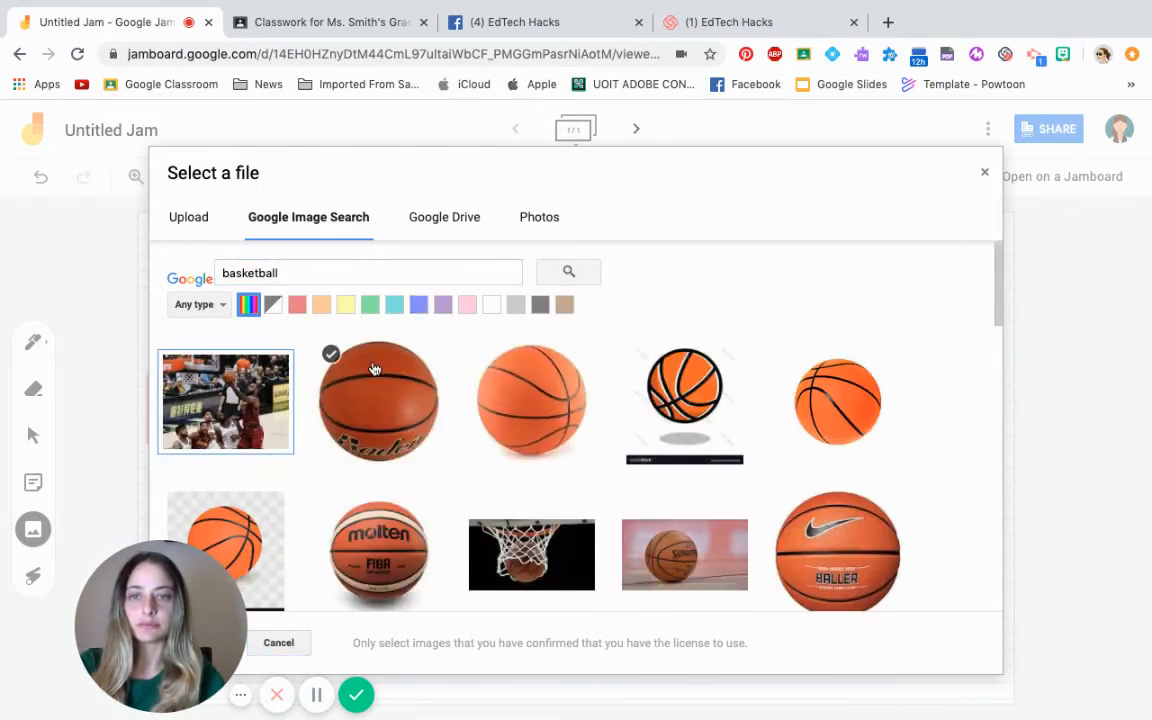
{"action": "left_click", "coordinate": [356, 694]}
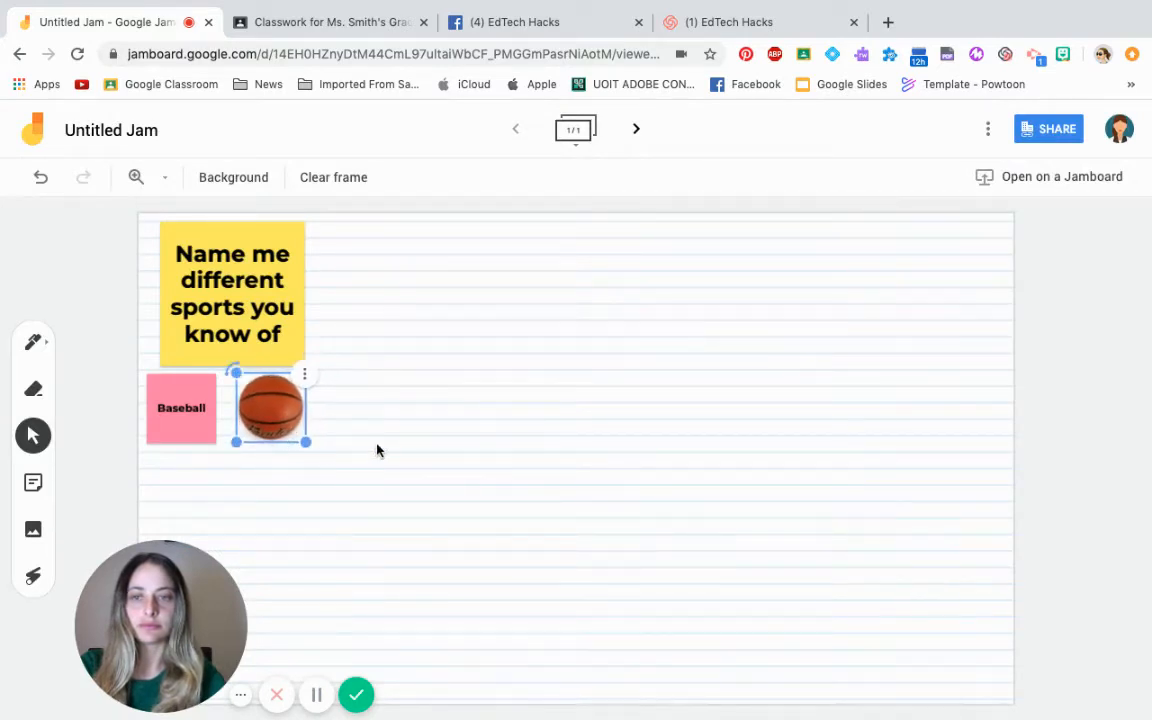
{"action": "mouse_move", "coordinate": [33, 482]}
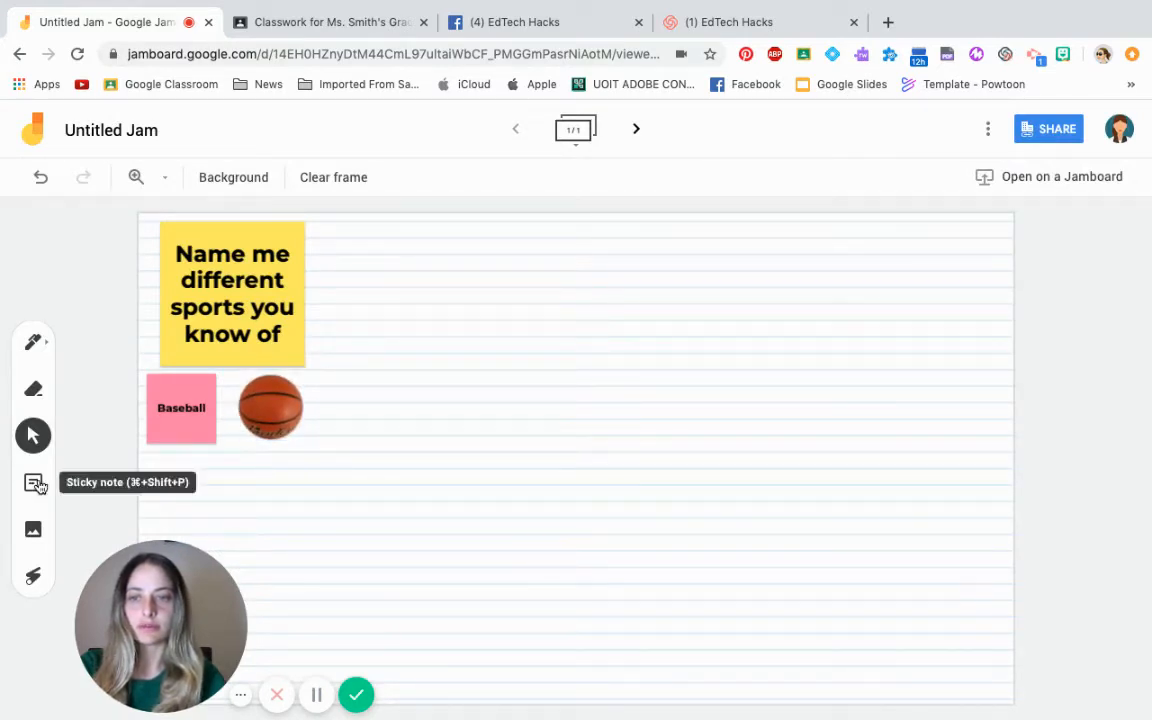
{"action": "mouse_move", "coordinate": [109, 370]}
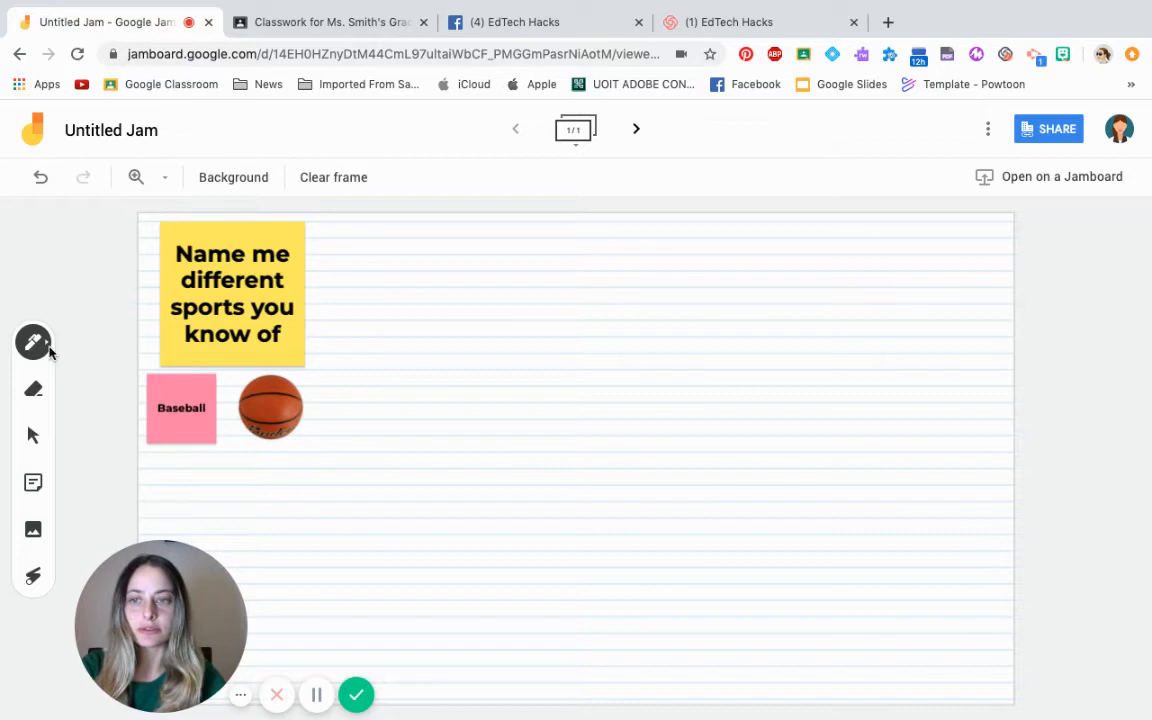
- Handwrite 'Soccer' with a coloured pen beside the basketball, then add a second frame
{"action": "left_click", "coordinate": [33, 342]}
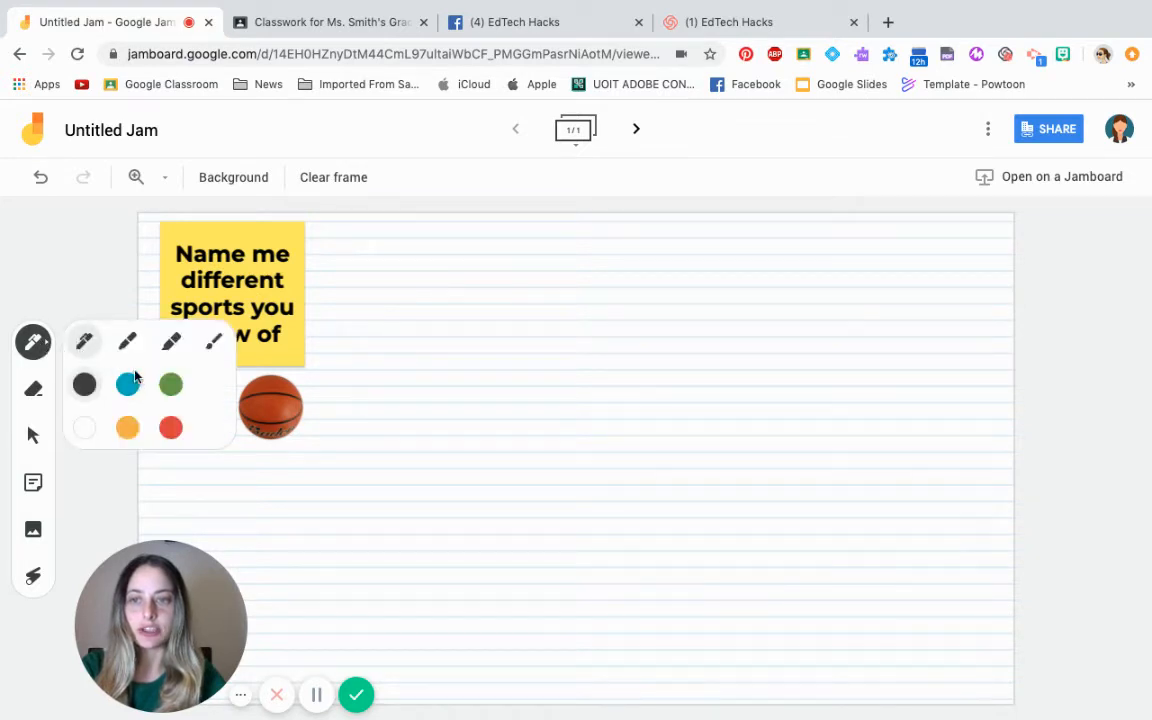
{"action": "mouse_move", "coordinate": [127, 342]}
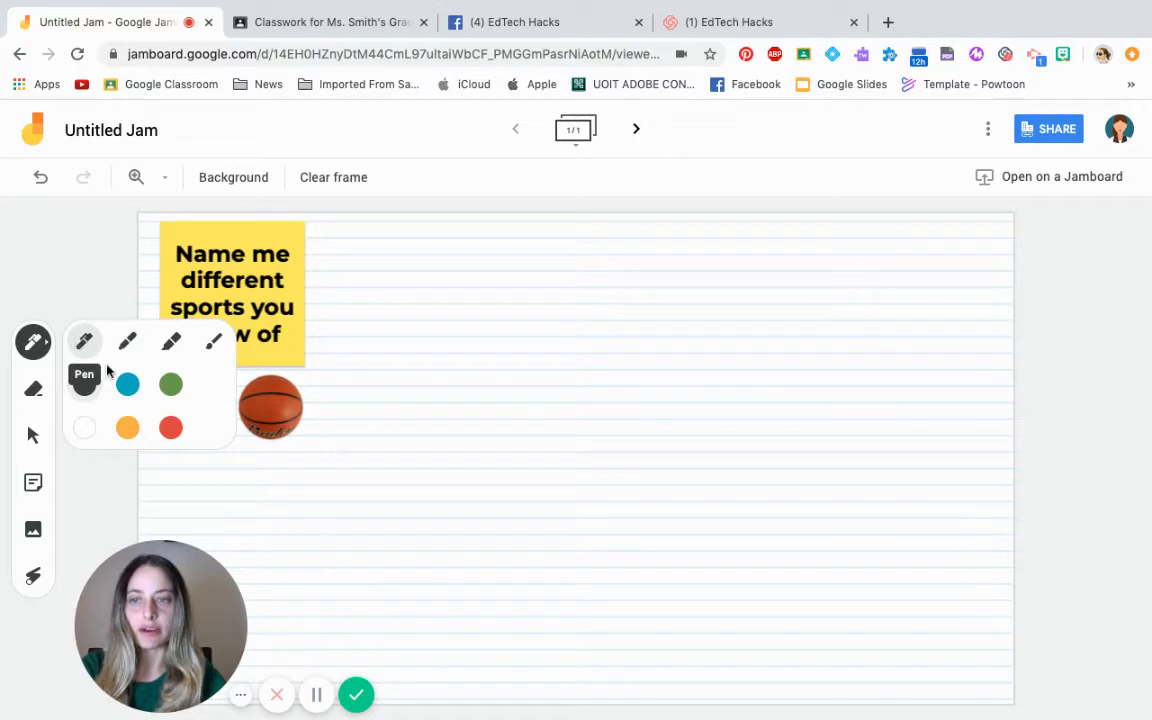
{"action": "left_click", "coordinate": [127, 384]}
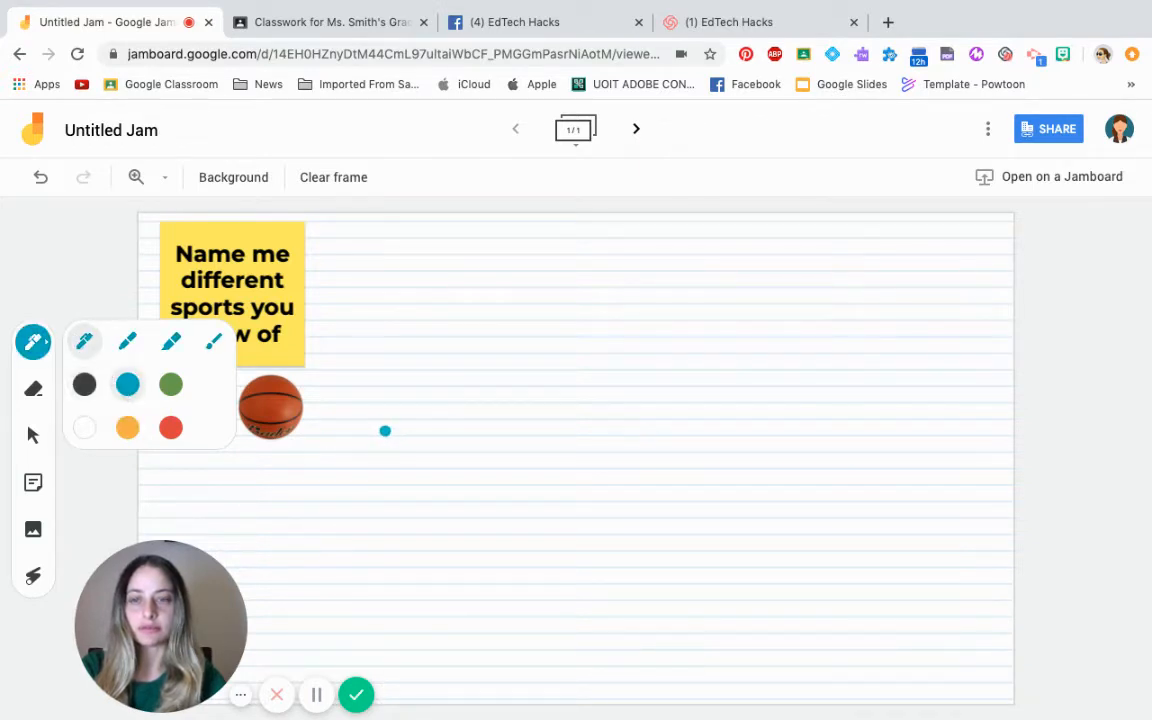
{"action": "mouse_move", "coordinate": [84, 384]}
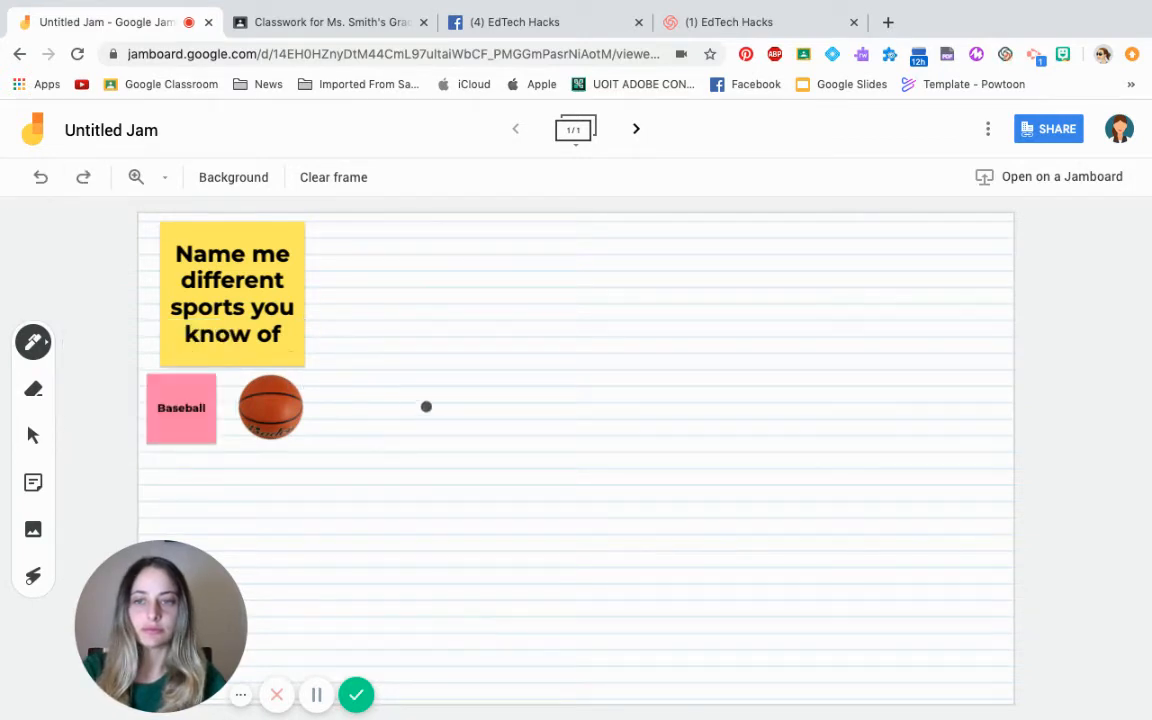
{"action": "left_click_drag", "start_coordinate": [425, 405], "coordinate": [455, 455]}
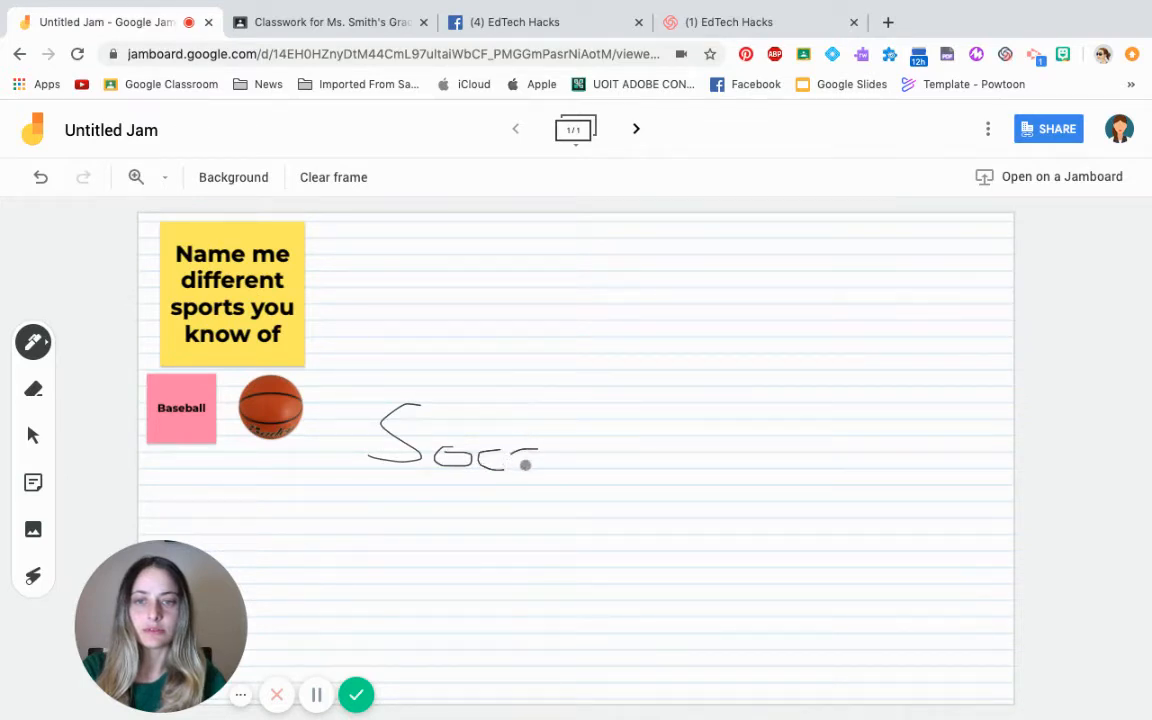
{"action": "left_click_drag", "start_coordinate": [540, 463], "coordinate": [588, 463]}
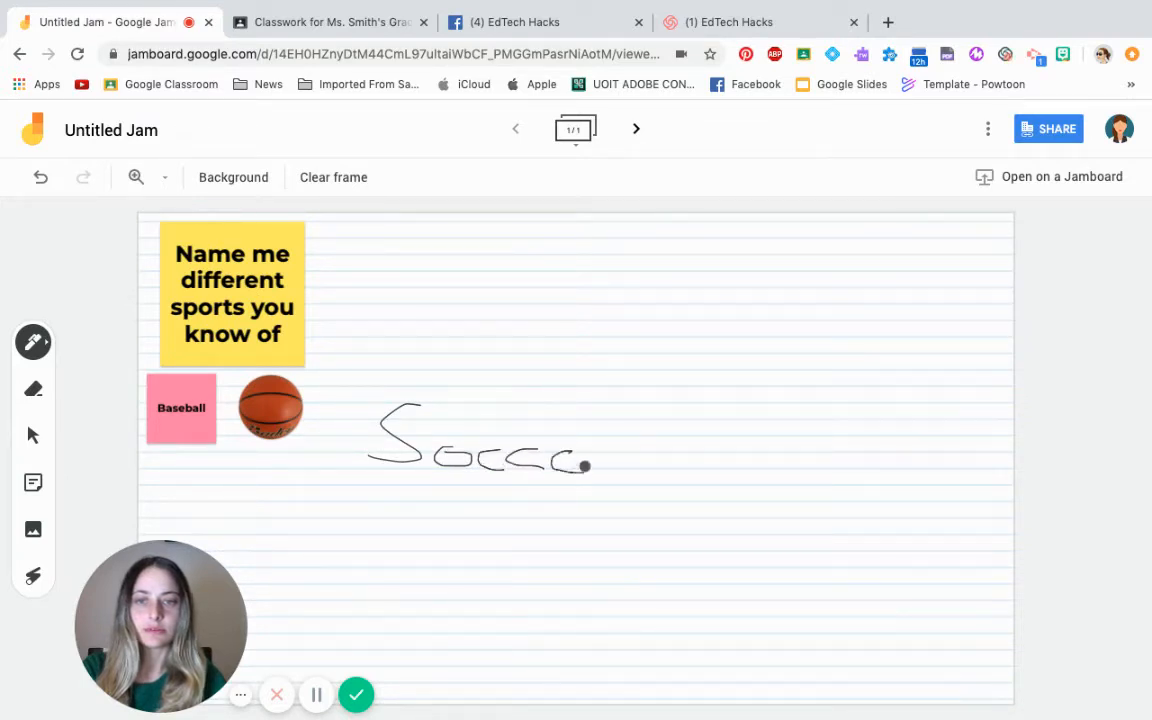
{"action": "left_click_drag", "start_coordinate": [590, 465], "coordinate": [625, 445]}
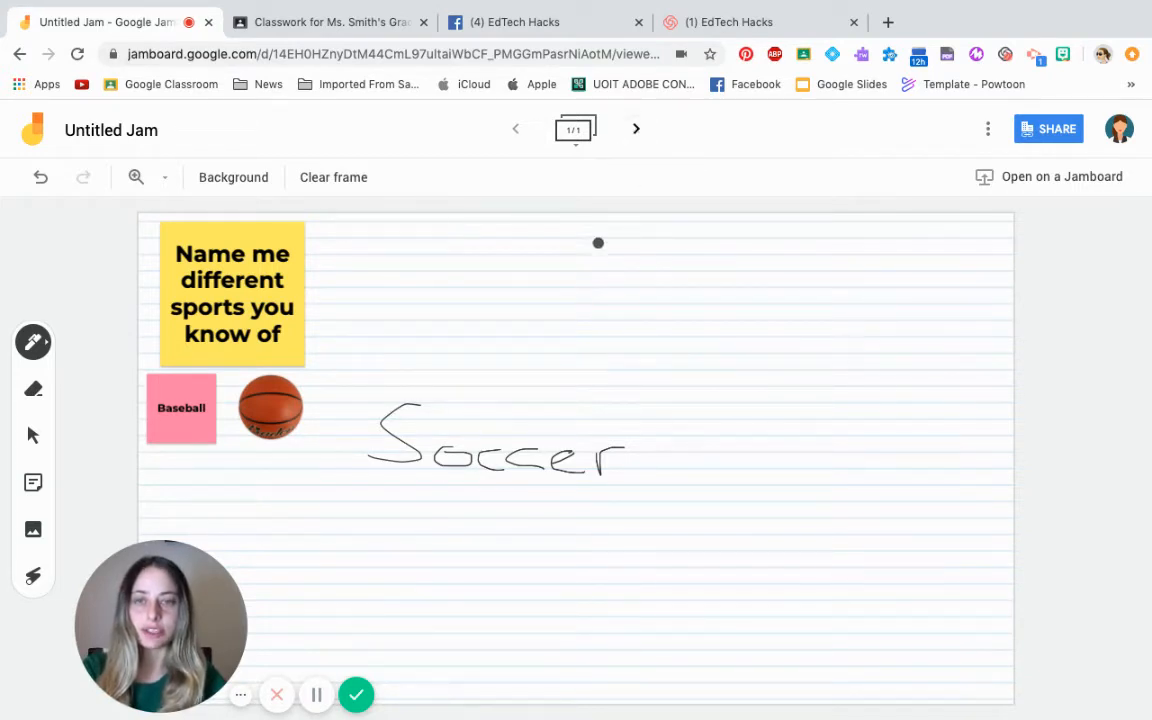
{"action": "left_click", "coordinate": [636, 129]}
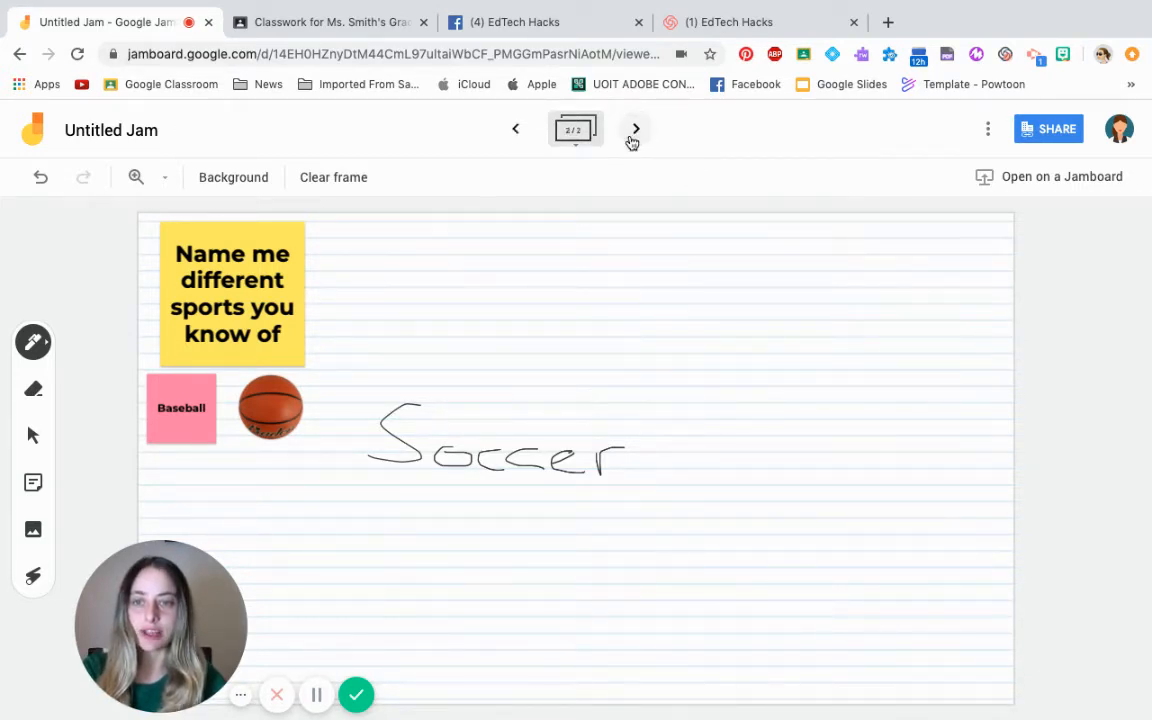
- Insert a large plain two-circle Venn diagram image onto the blank second frame
{"action": "left_click", "coordinate": [333, 177]}
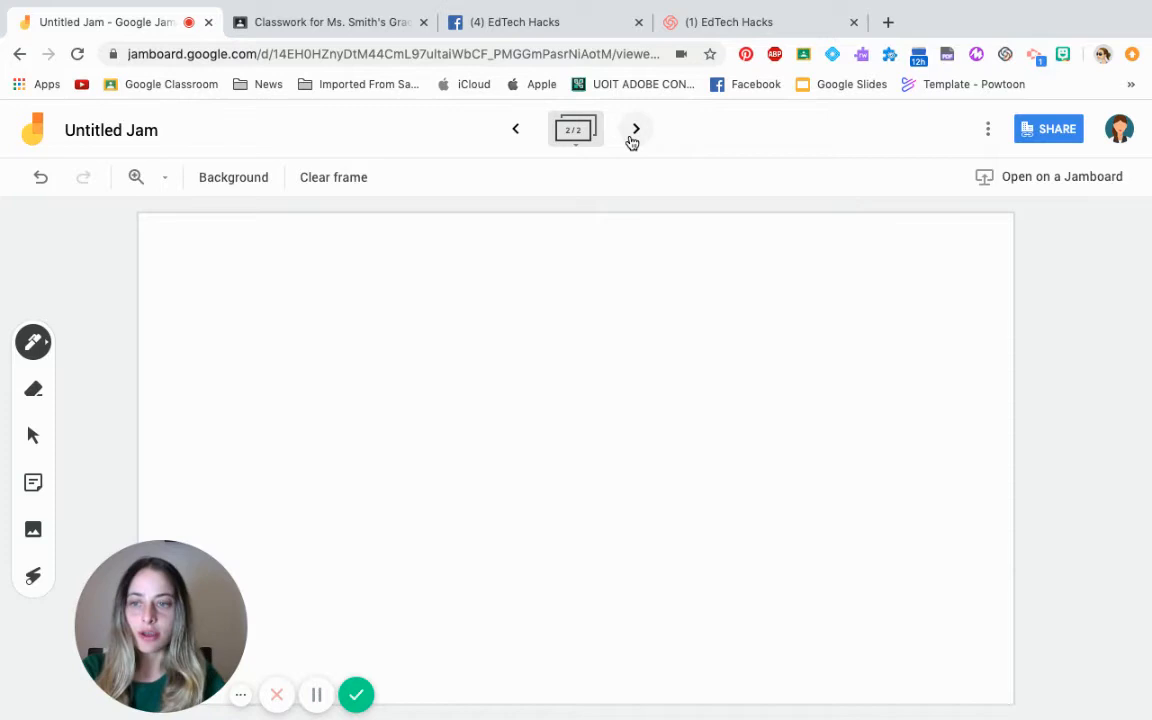
{"action": "left_click", "coordinate": [354, 301]}
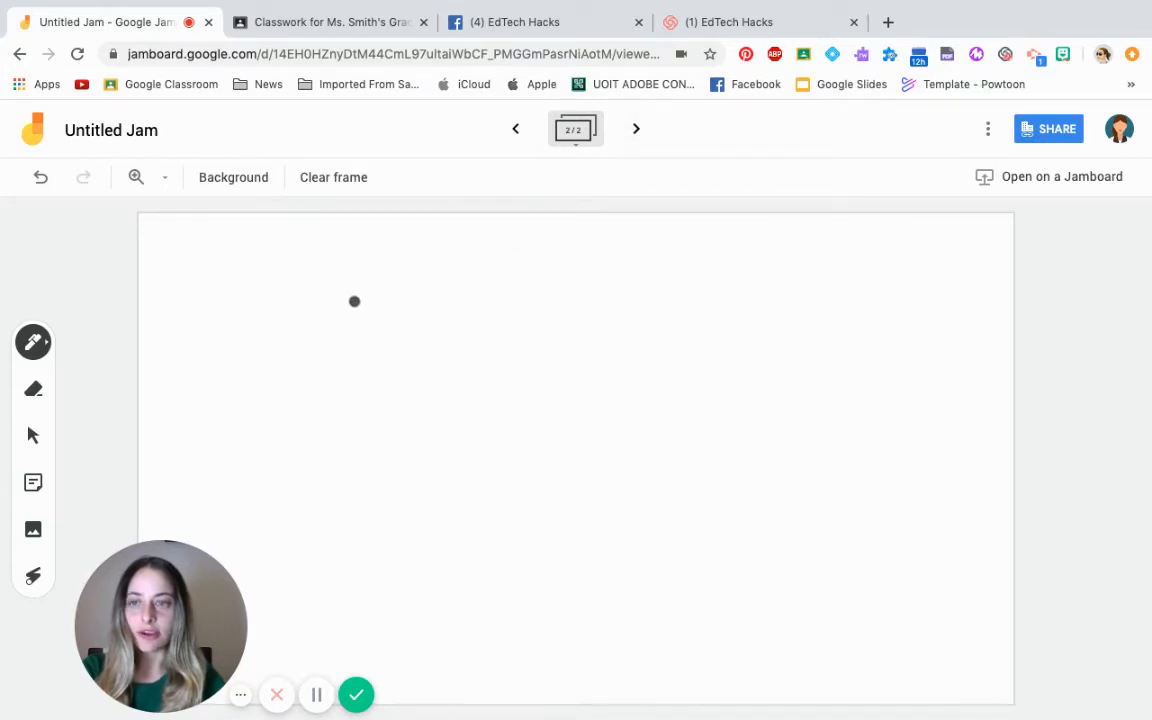
{"action": "left_click", "coordinate": [33, 530]}
{"action": "type", "text": "venn diagram"}
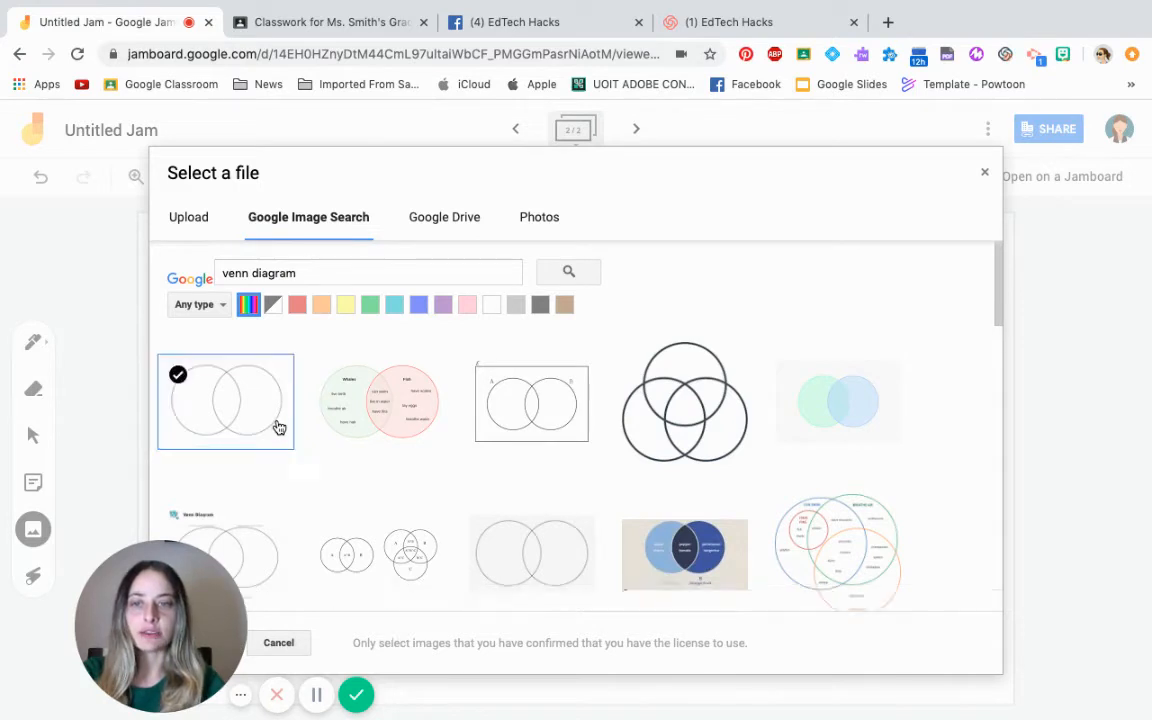
{"action": "left_click", "coordinate": [225, 401]}
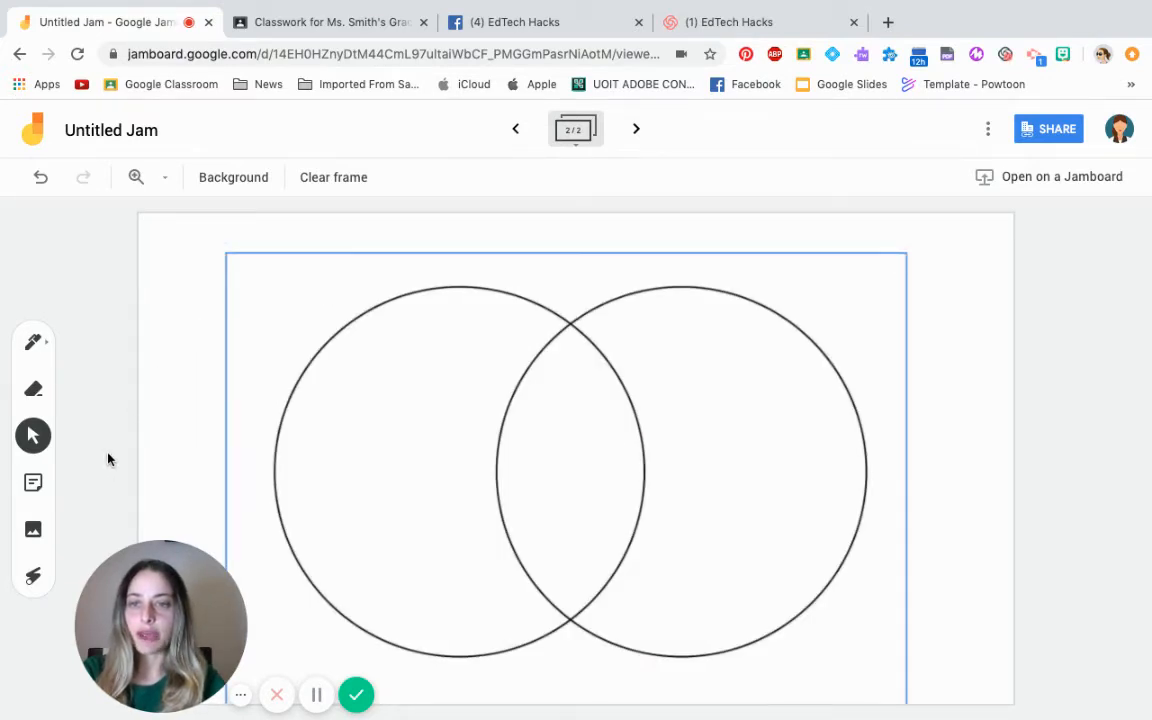
{"action": "mouse_move", "coordinate": [33, 530]}
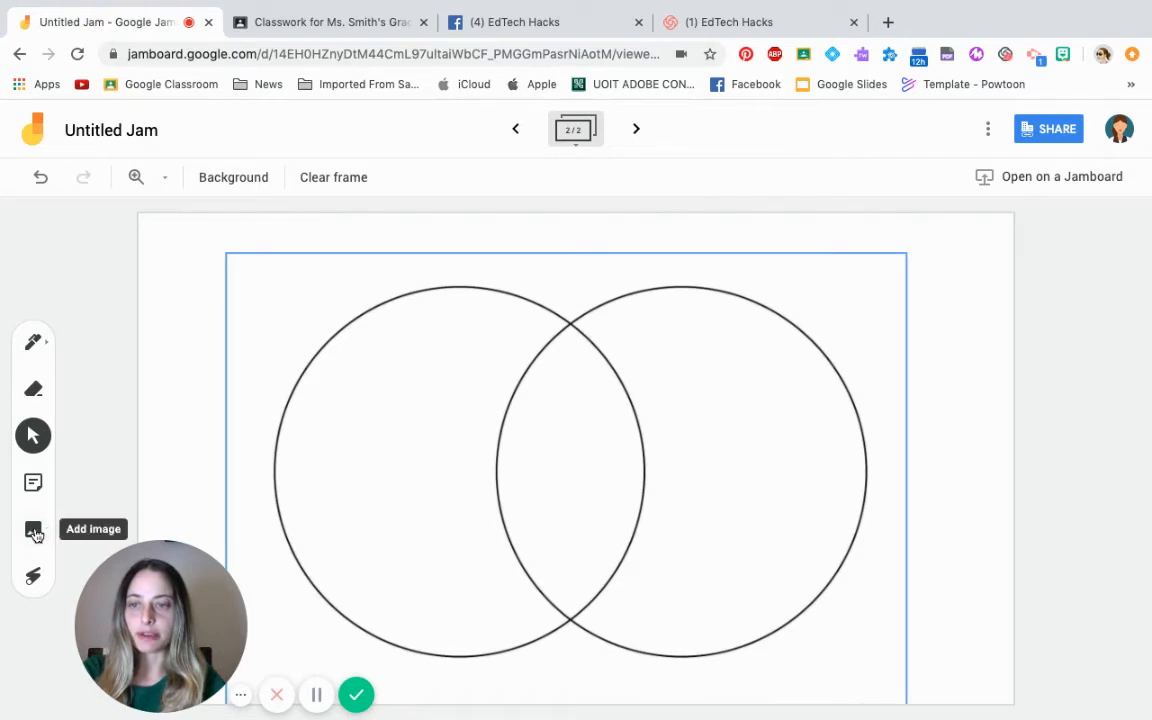
{"action": "left_click", "coordinate": [33, 529]}
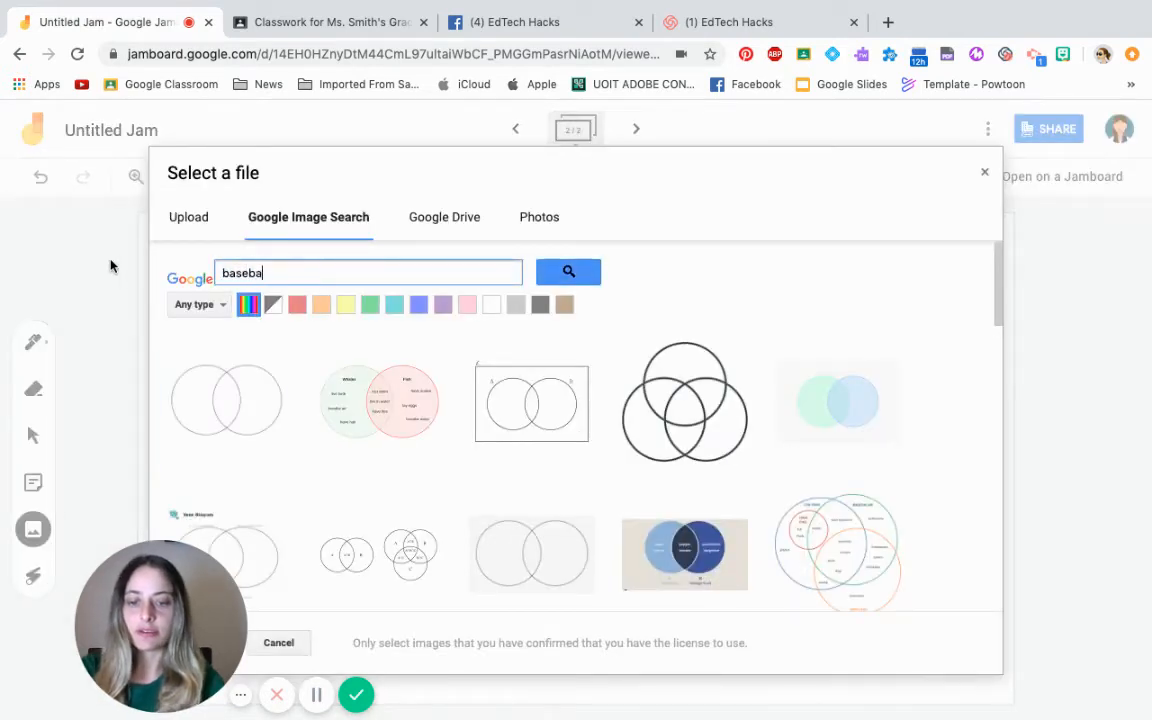
- Insert a baseball ball image from a 'baseball' image search over the Venn overlap
{"action": "left_click", "coordinate": [568, 271]}
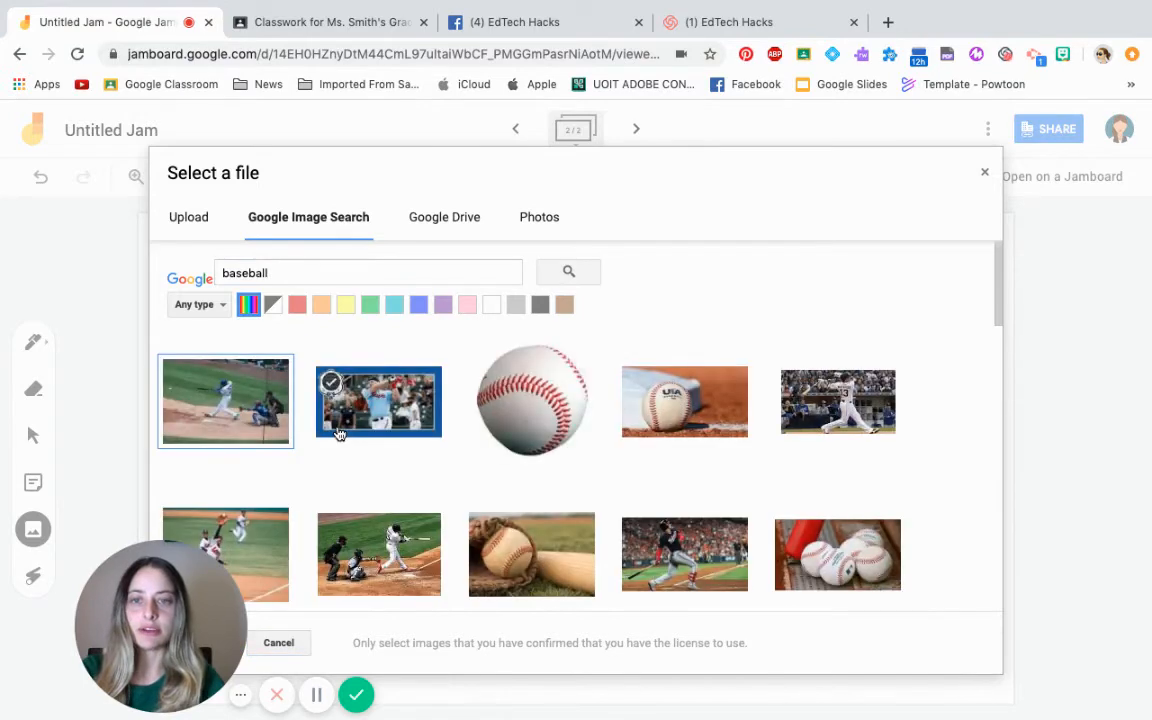
{"action": "left_click", "coordinate": [356, 694]}
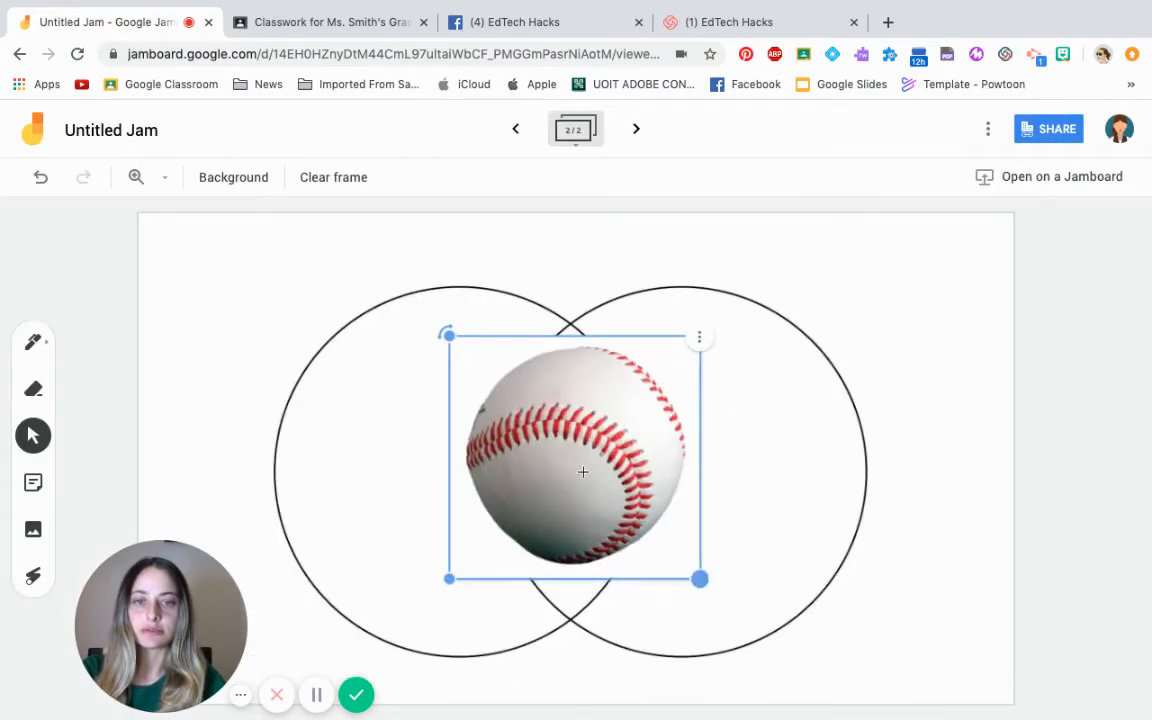
- Shrink the baseball image and move it to the top centre
{"action": "left_click_drag", "start_coordinate": [583, 471], "coordinate": [410, 253]}
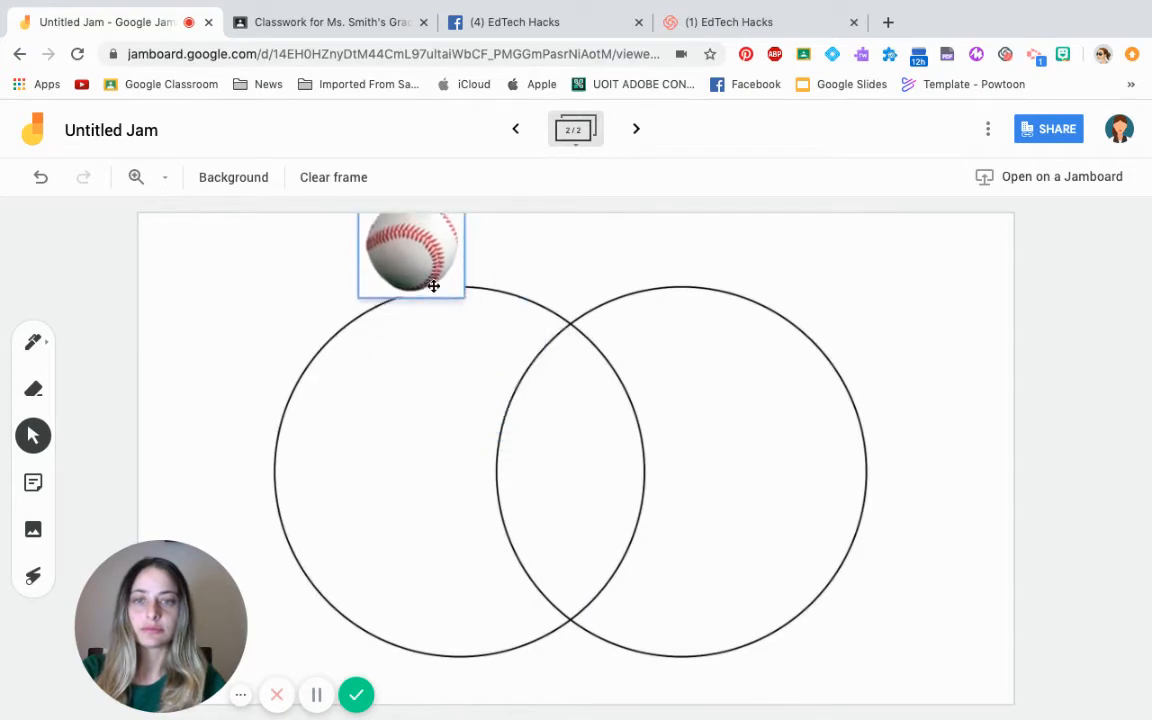
{"action": "left_click_drag", "start_coordinate": [410, 252], "coordinate": [406, 283]}
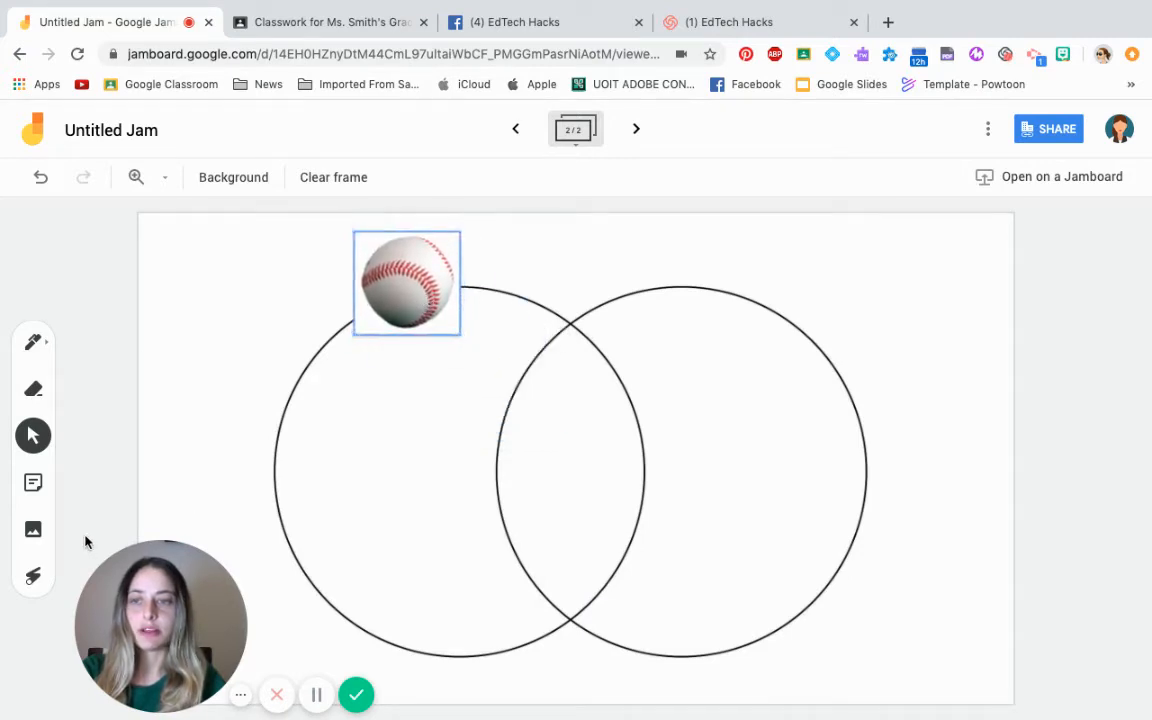
{"action": "mouse_move", "coordinate": [53, 541]}
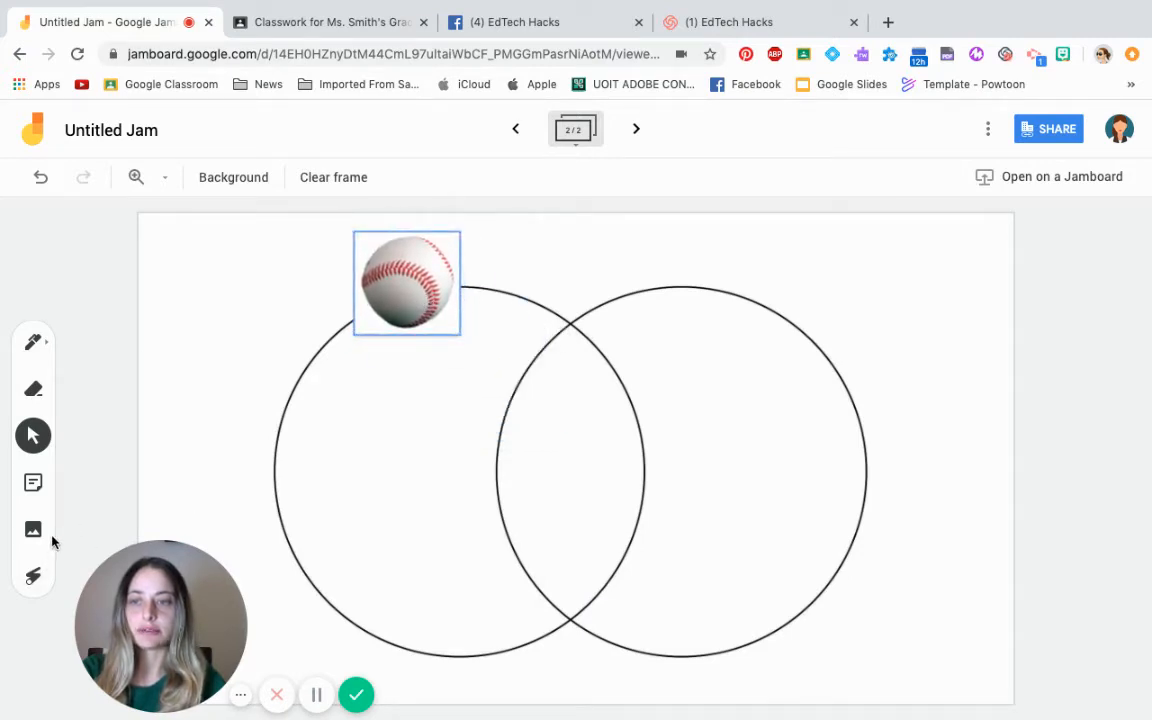
{"action": "left_click_drag", "start_coordinate": [406, 283], "coordinate": [477, 261]}
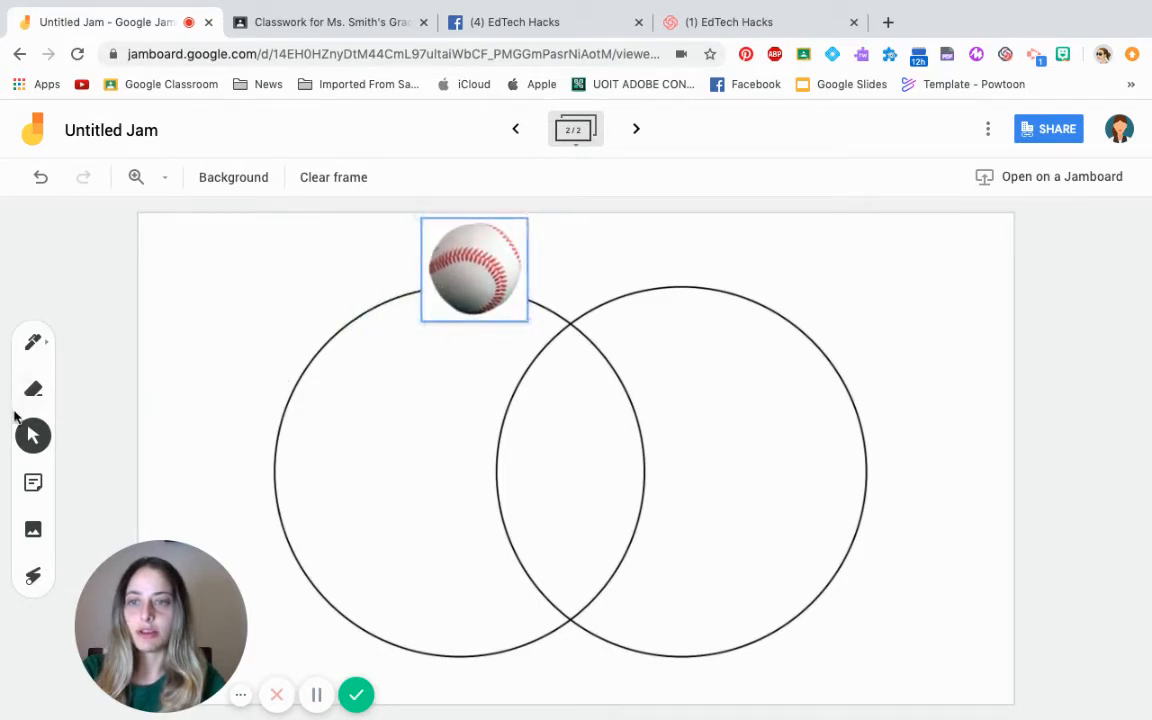
- Add a pink 'VS' sticky note beside the baseball
{"action": "left_click", "coordinate": [33, 482]}
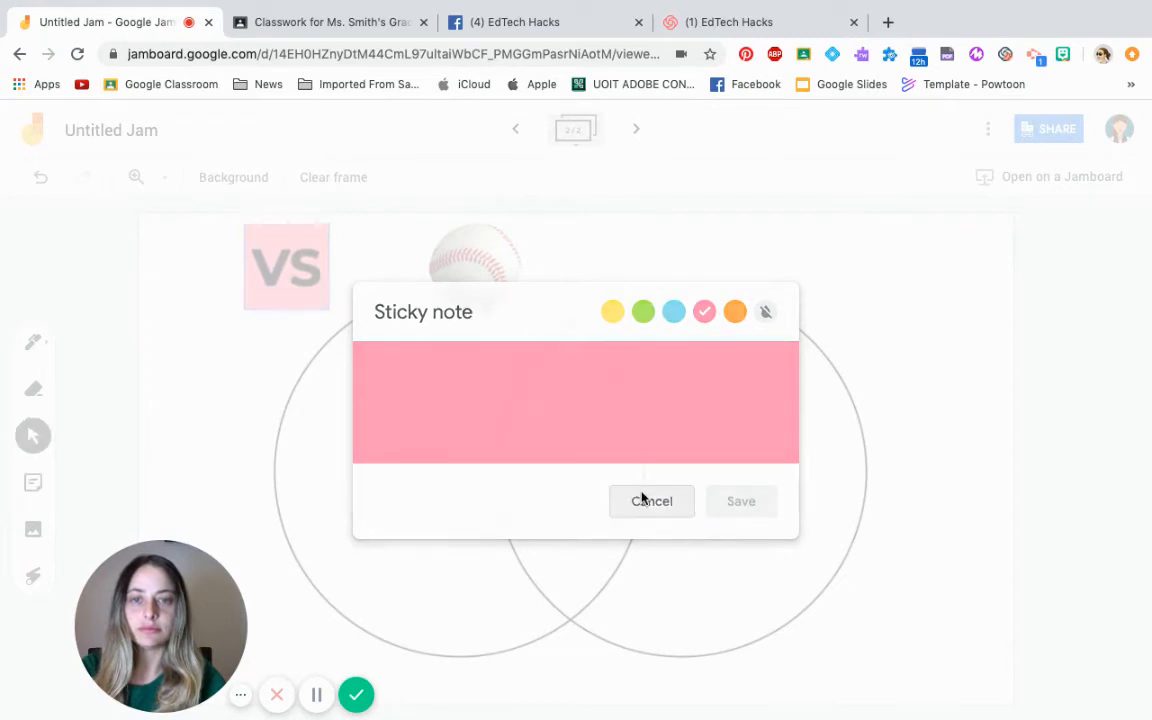
{"action": "left_click", "coordinate": [651, 501]}
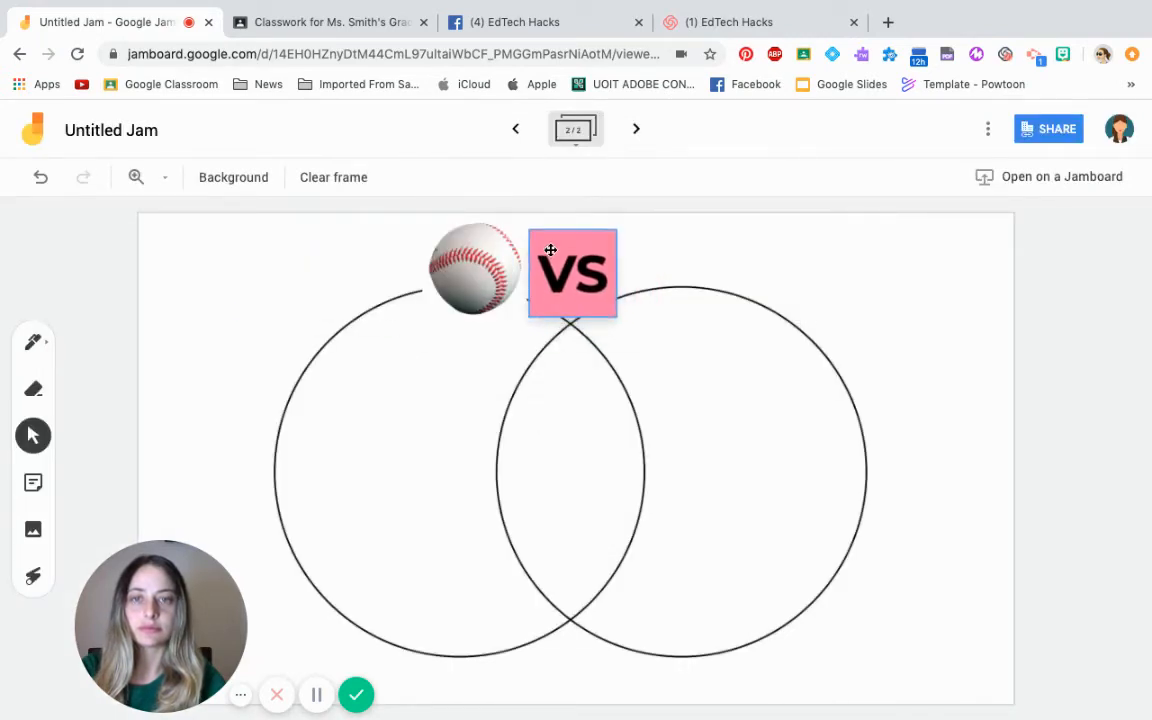
{"action": "left_click", "coordinate": [33, 529]}
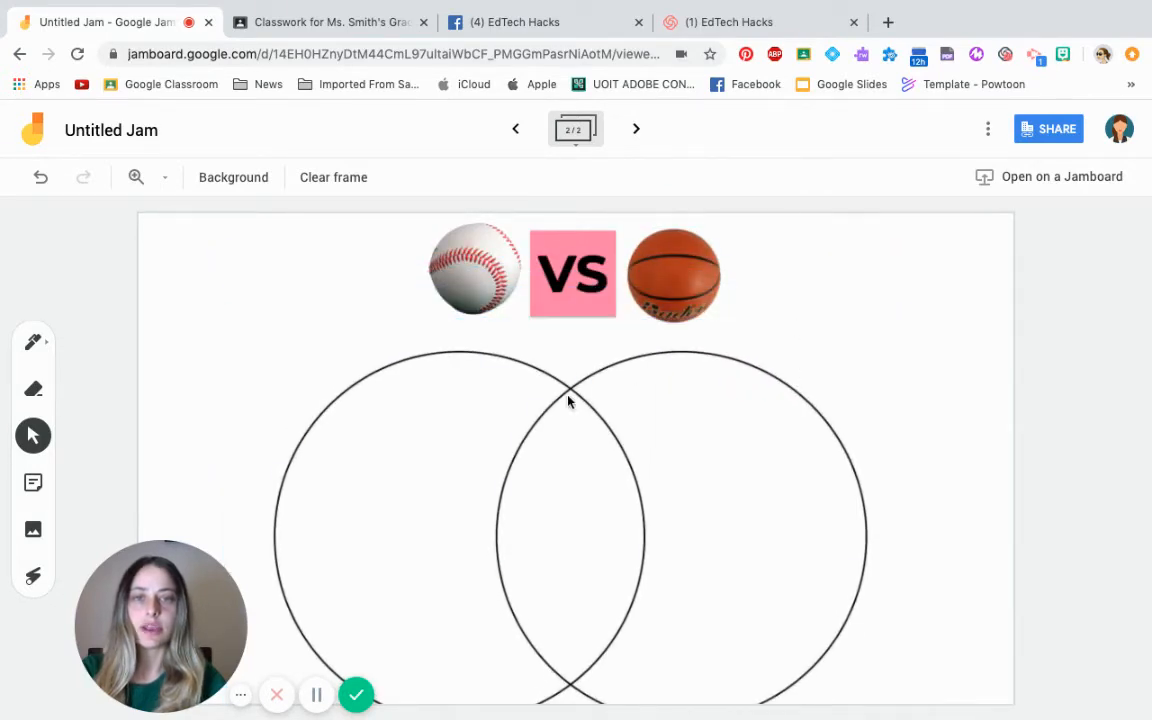
{"action": "mouse_move", "coordinate": [48, 508]}
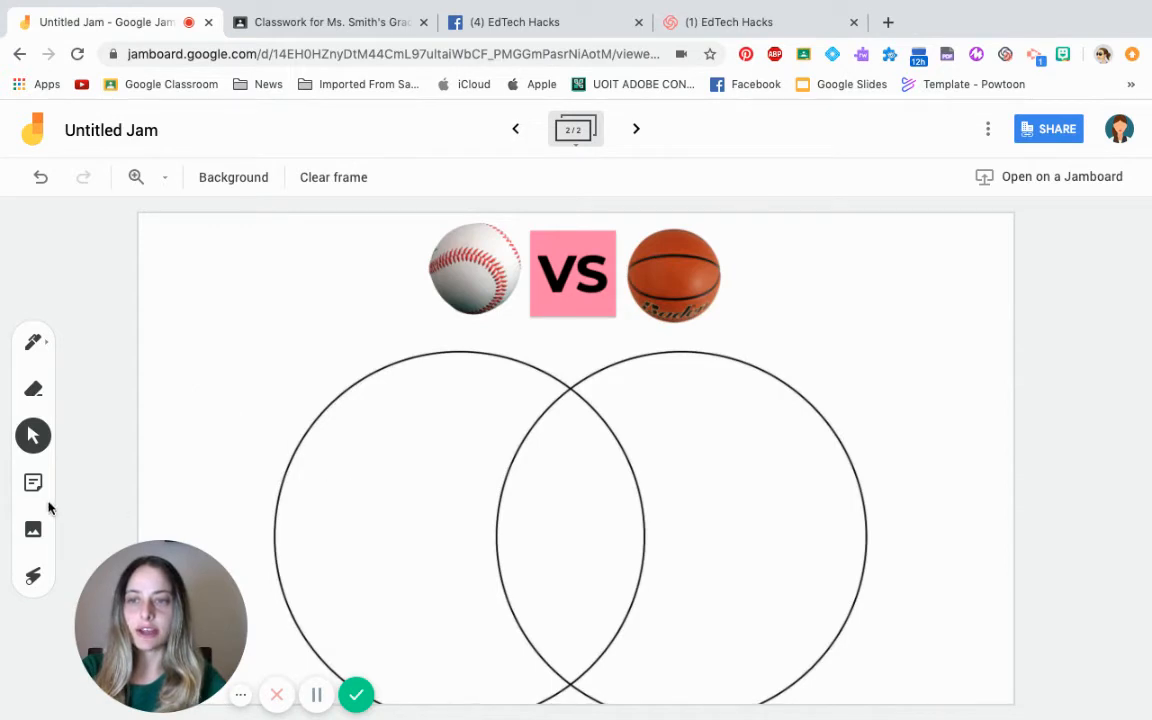
- Add pink notes 'Both games use balls' in the overlap and 'small' in the left circle
{"action": "left_click", "coordinate": [33, 483]}
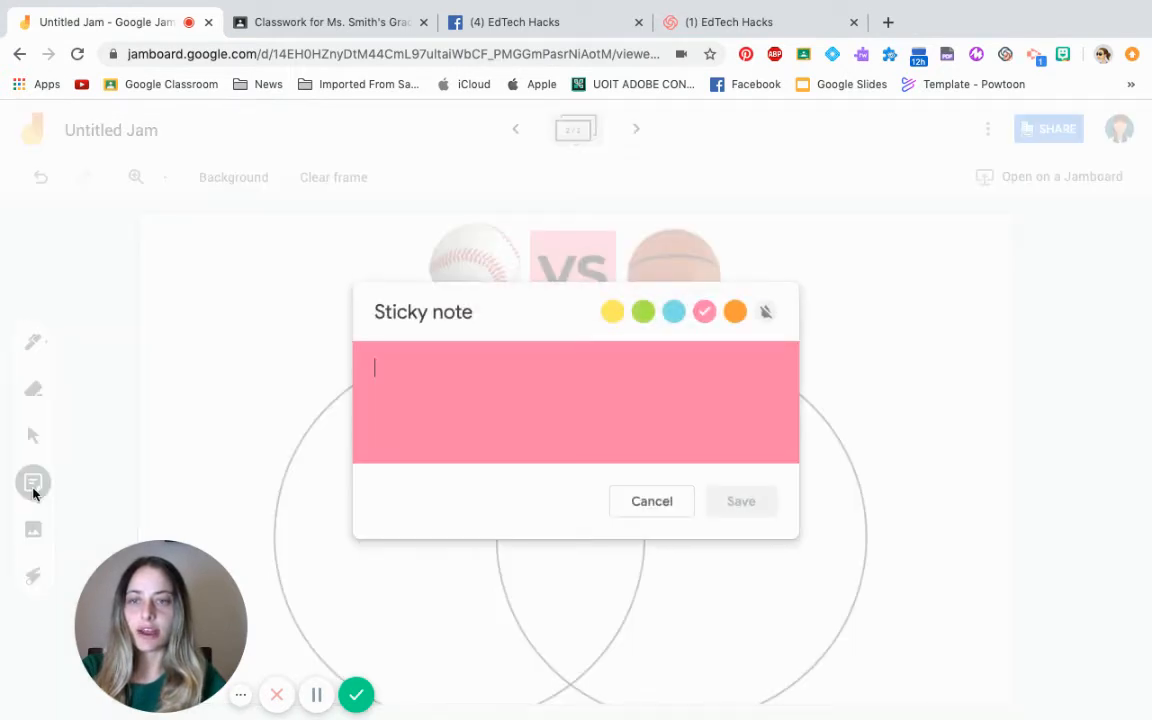
{"action": "left_click", "coordinate": [741, 501]}
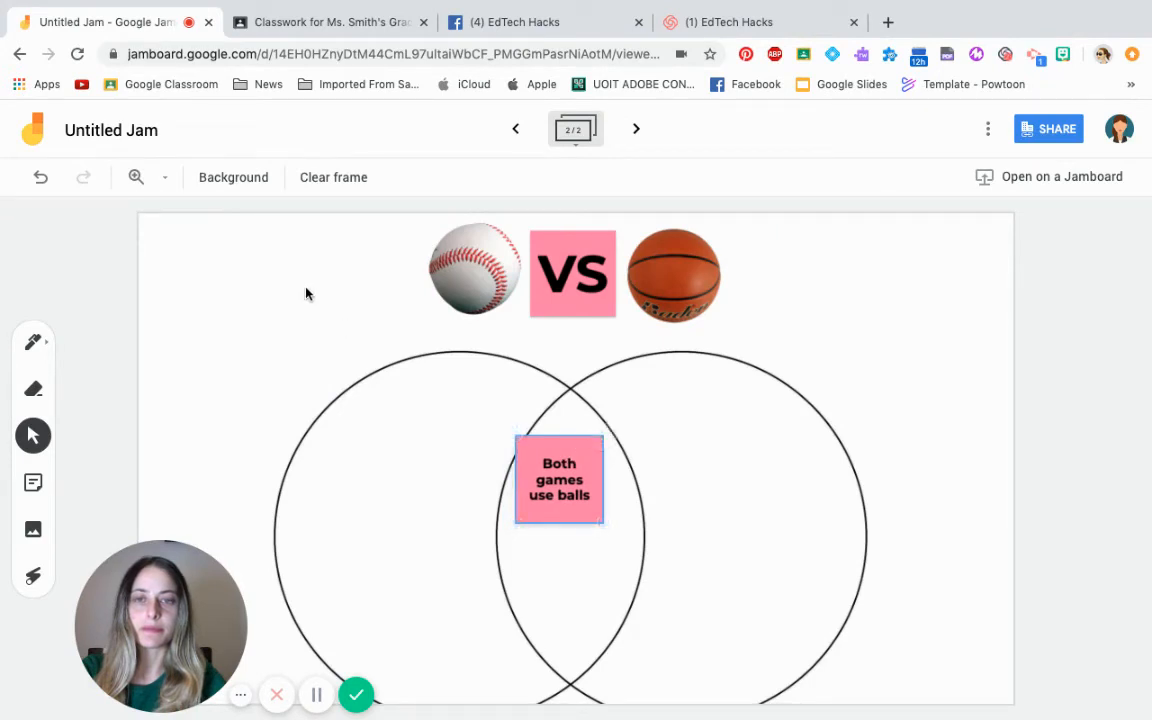
{"action": "mouse_move", "coordinate": [33, 530]}
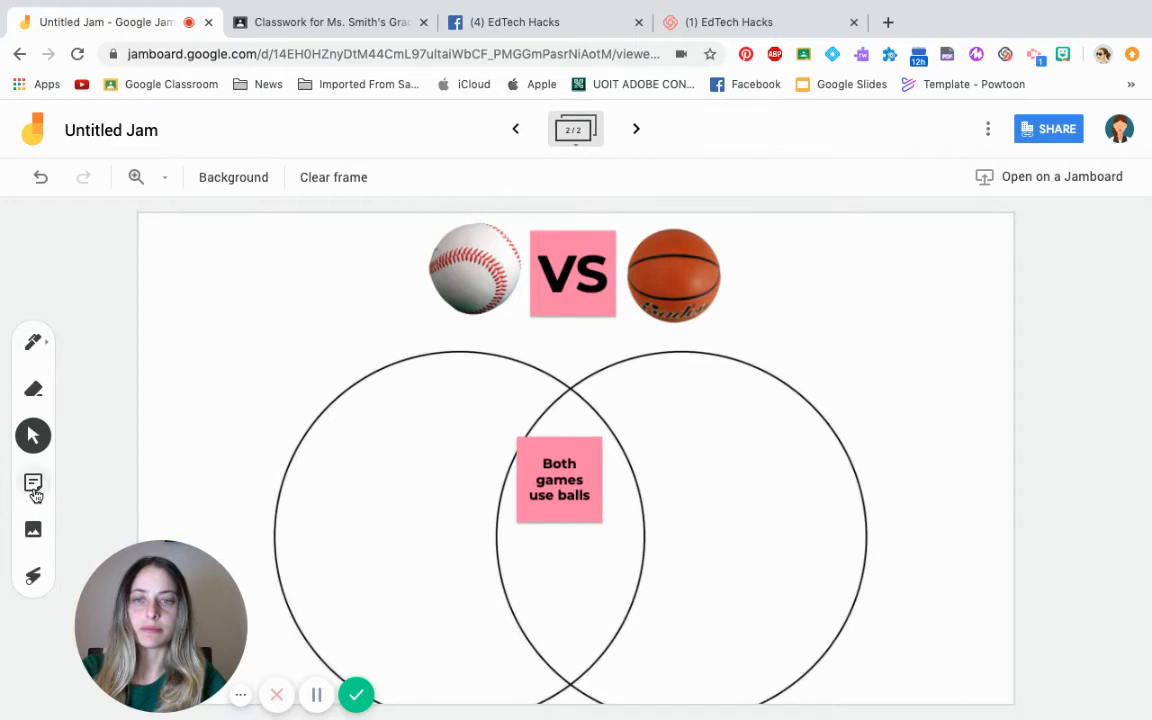
{"action": "left_click", "coordinate": [33, 483]}
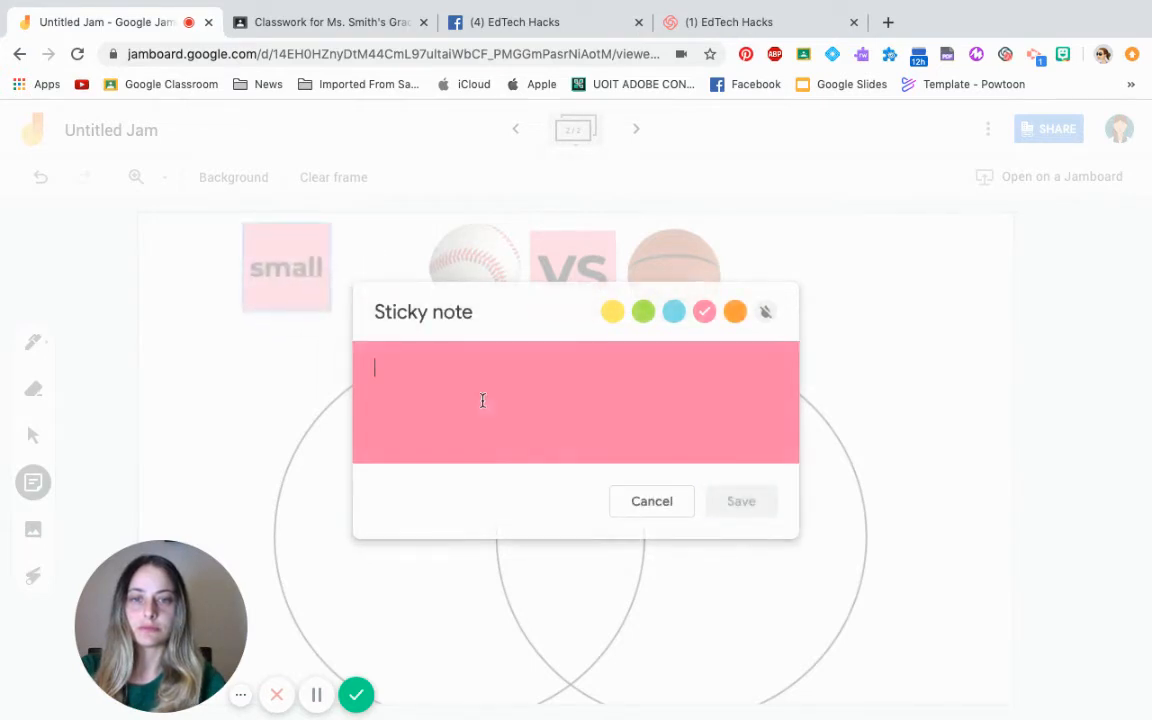
{"action": "left_click", "coordinate": [741, 501]}
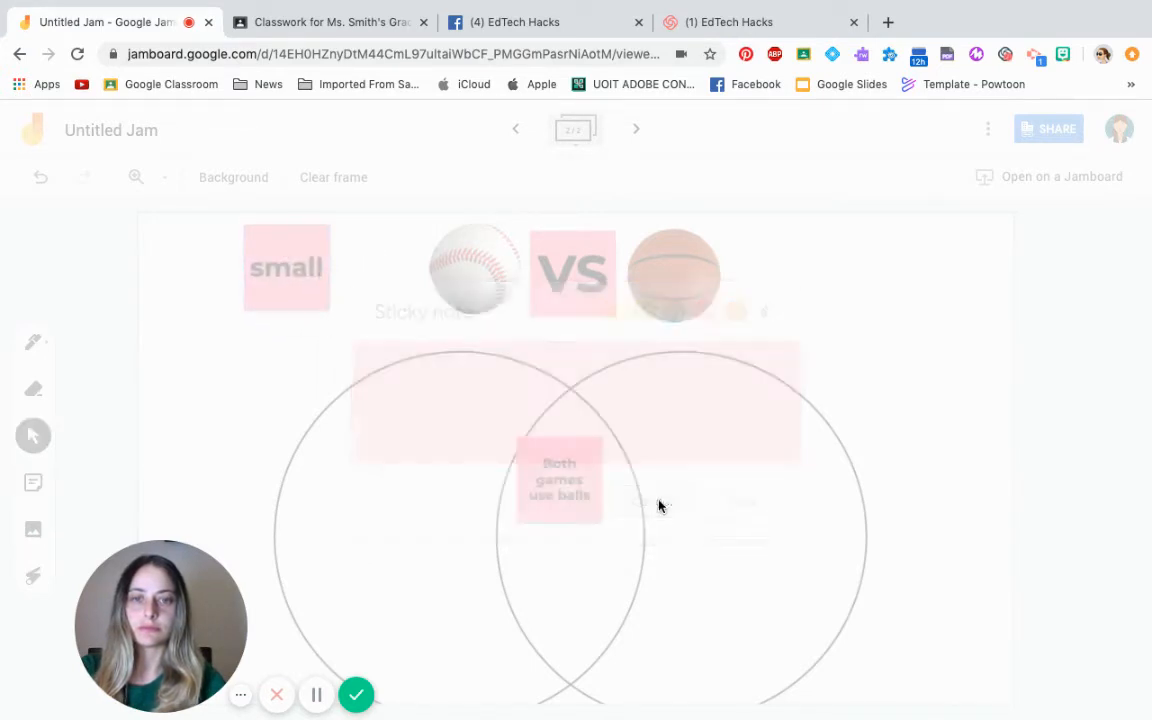
{"action": "left_click_drag", "start_coordinate": [286, 267], "coordinate": [373, 471]}
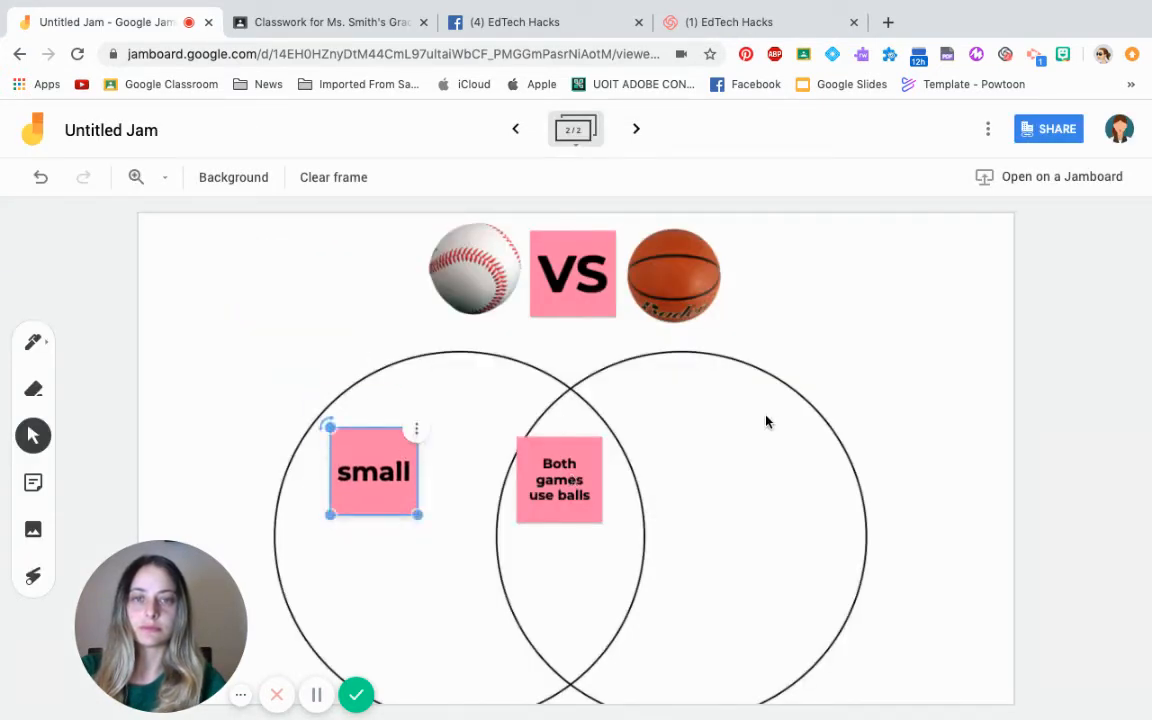
- Add a yellow 'Bounces on the floor' note in the right circle
{"action": "left_click", "coordinate": [33, 530]}
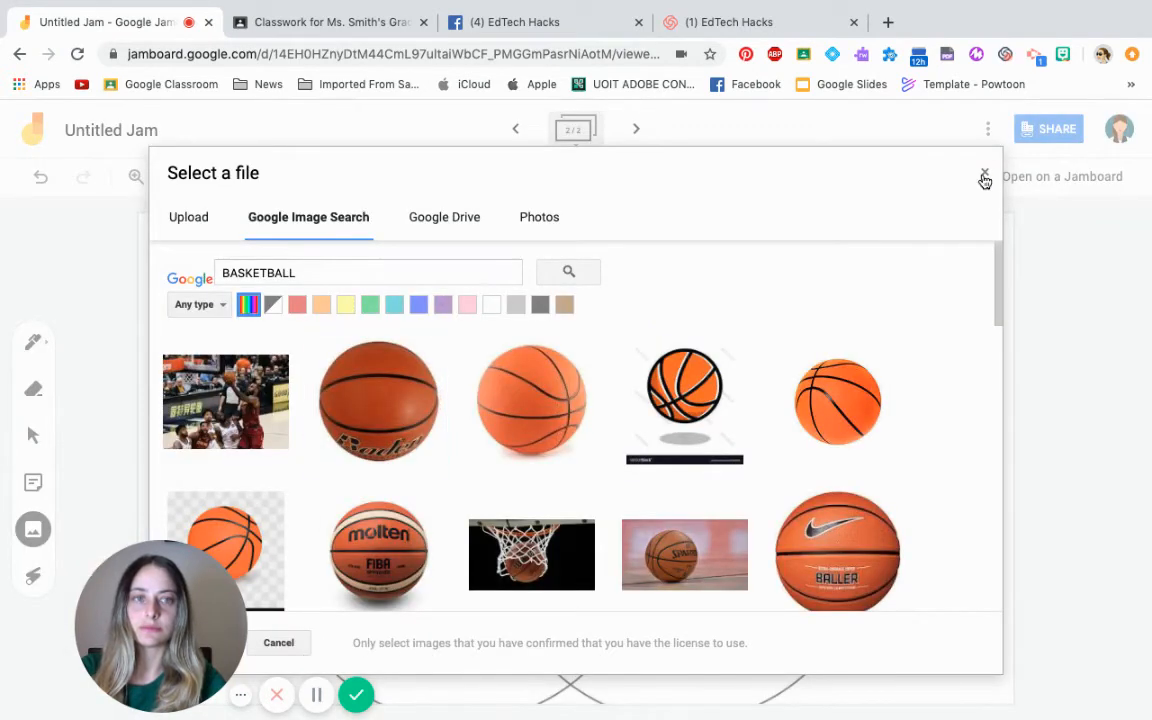
{"action": "left_click", "coordinate": [984, 176]}
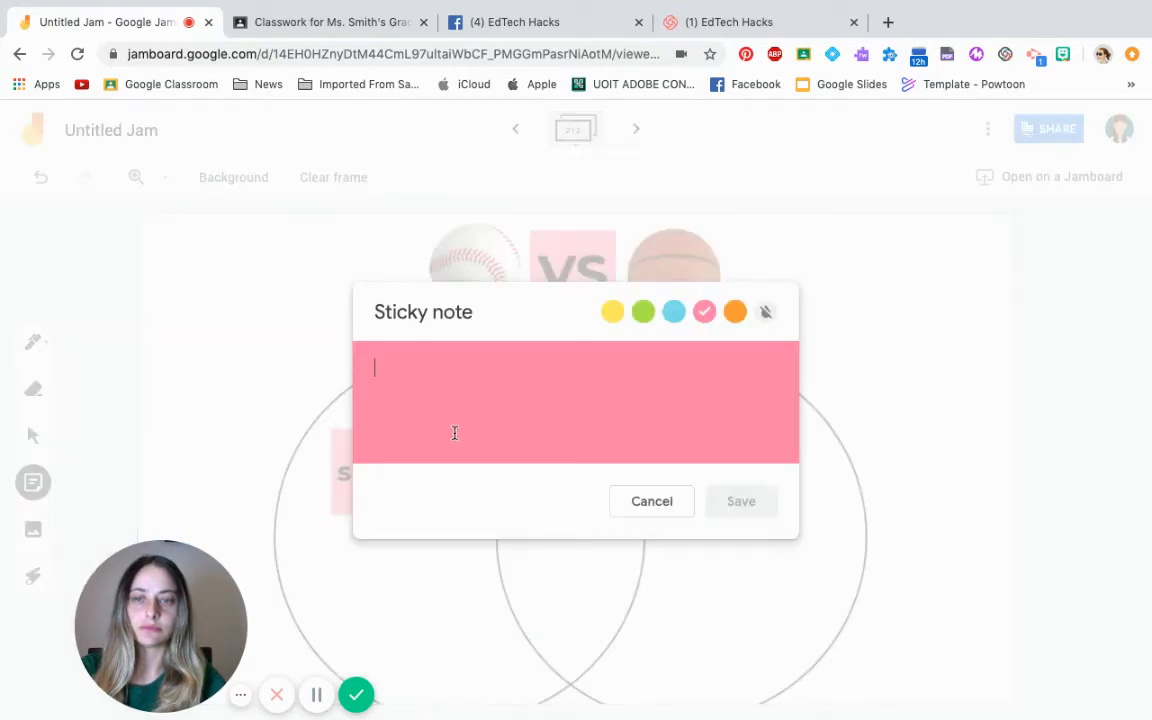
{"action": "left_click", "coordinate": [612, 311]}
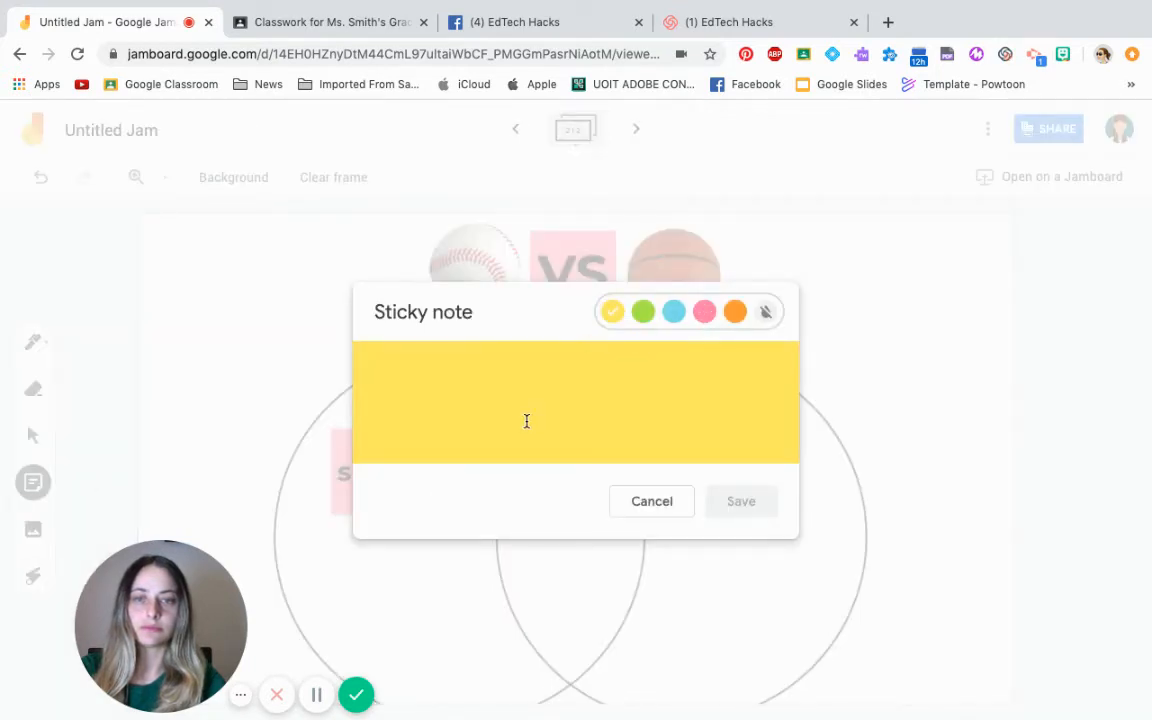
{"action": "type", "text": "Bounc"}
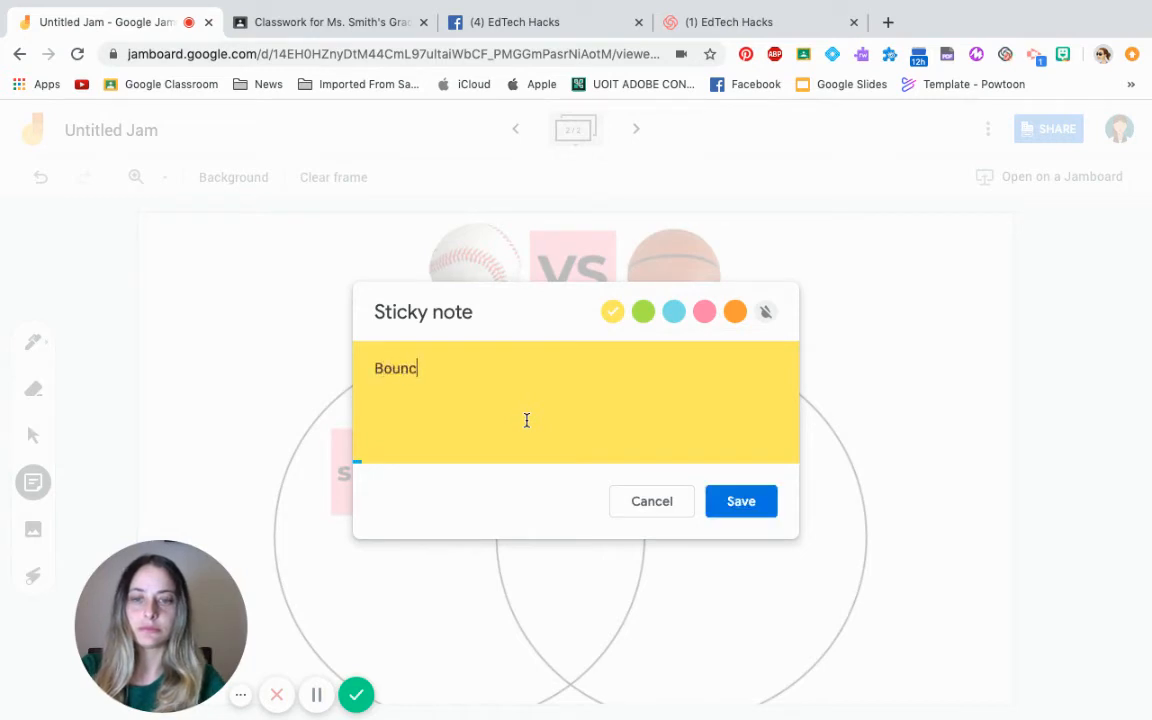
{"action": "type", "text": "es on the floor"}
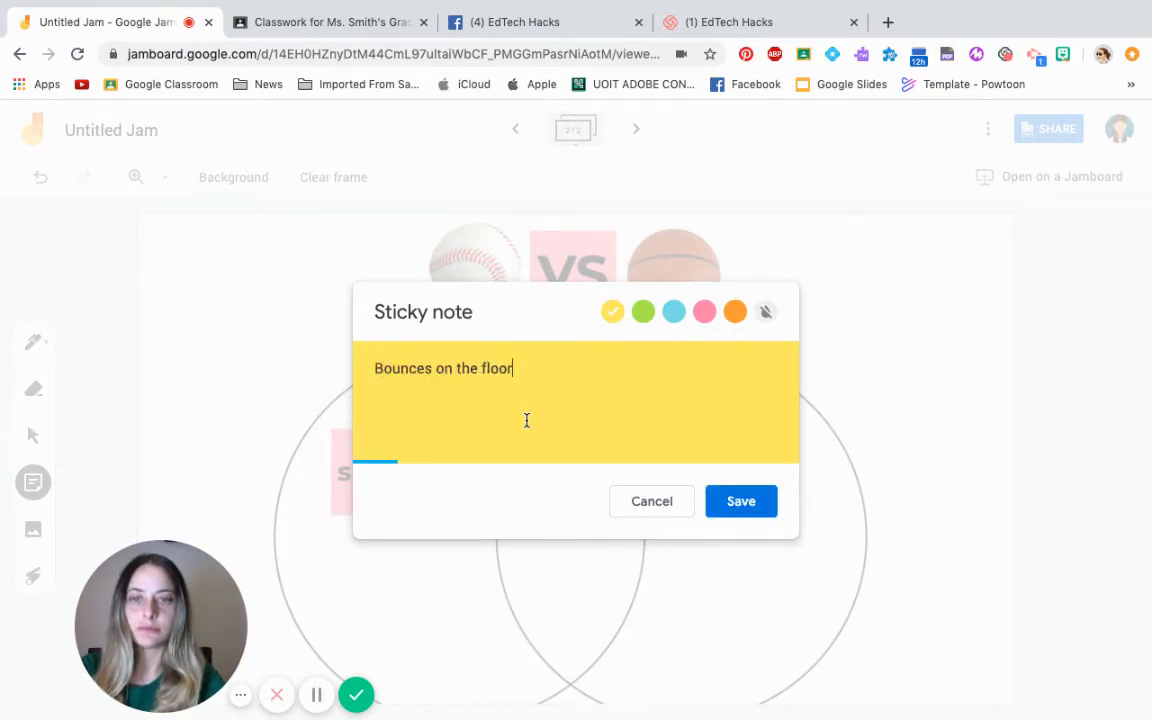
{"action": "left_click", "coordinate": [741, 501]}
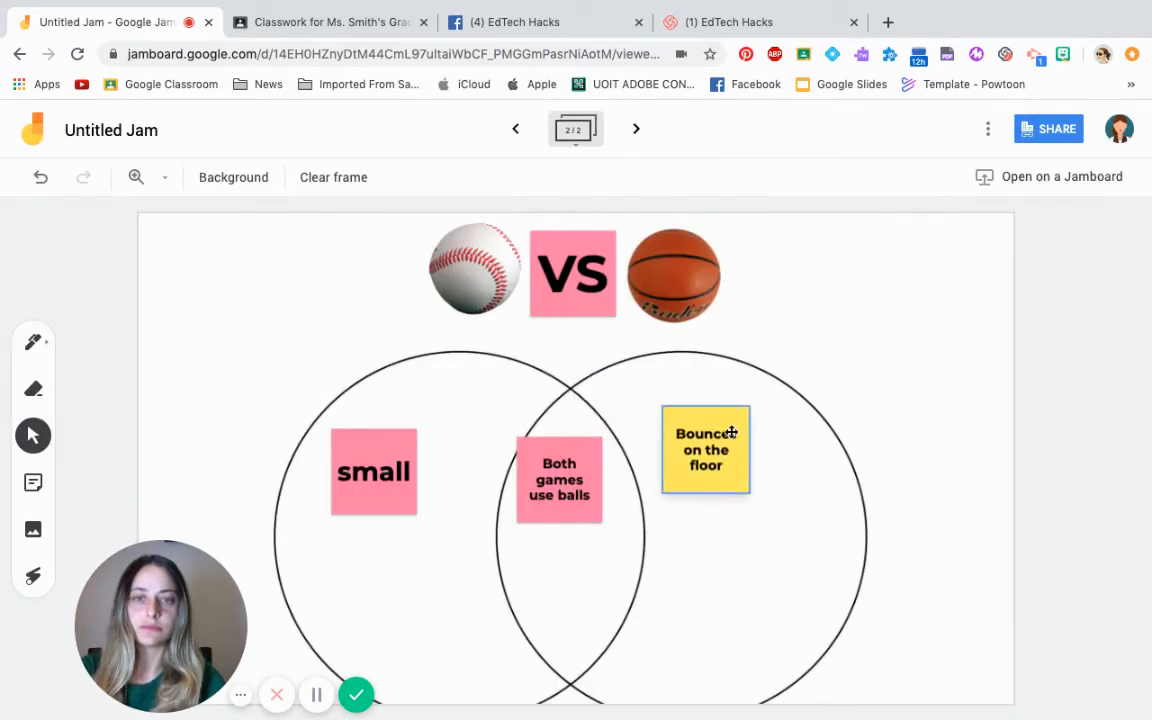
{"action": "left_click", "coordinate": [705, 449]}
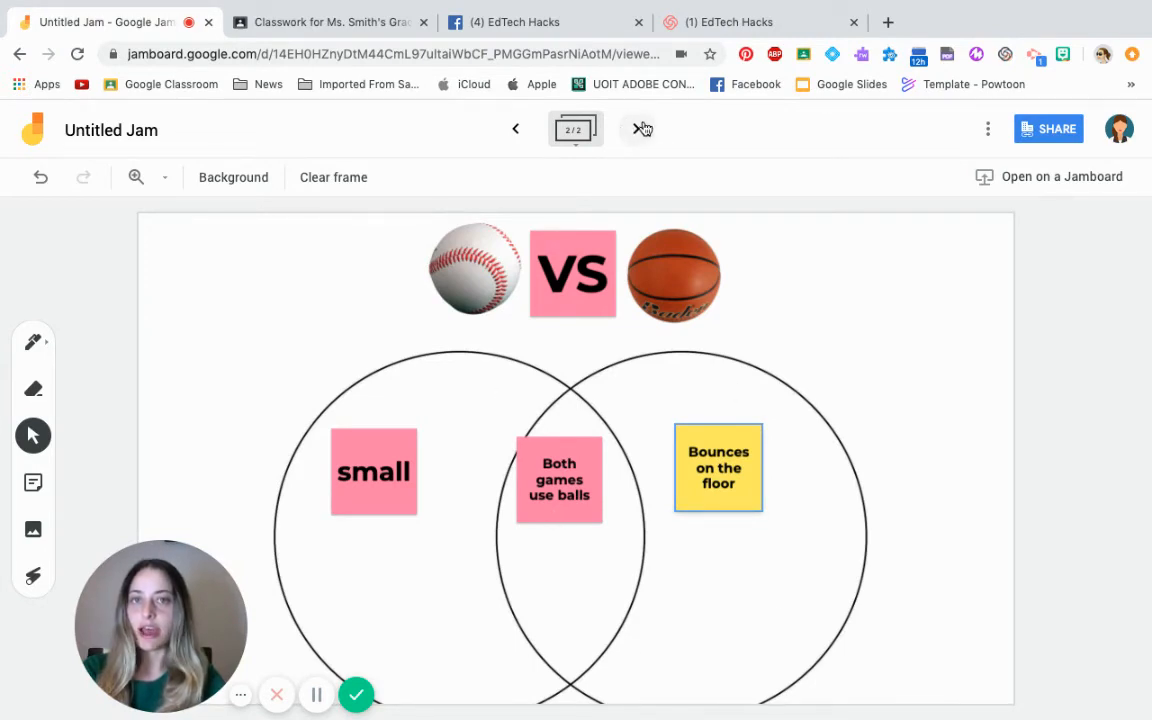
{"action": "mouse_move", "coordinate": [637, 128]}
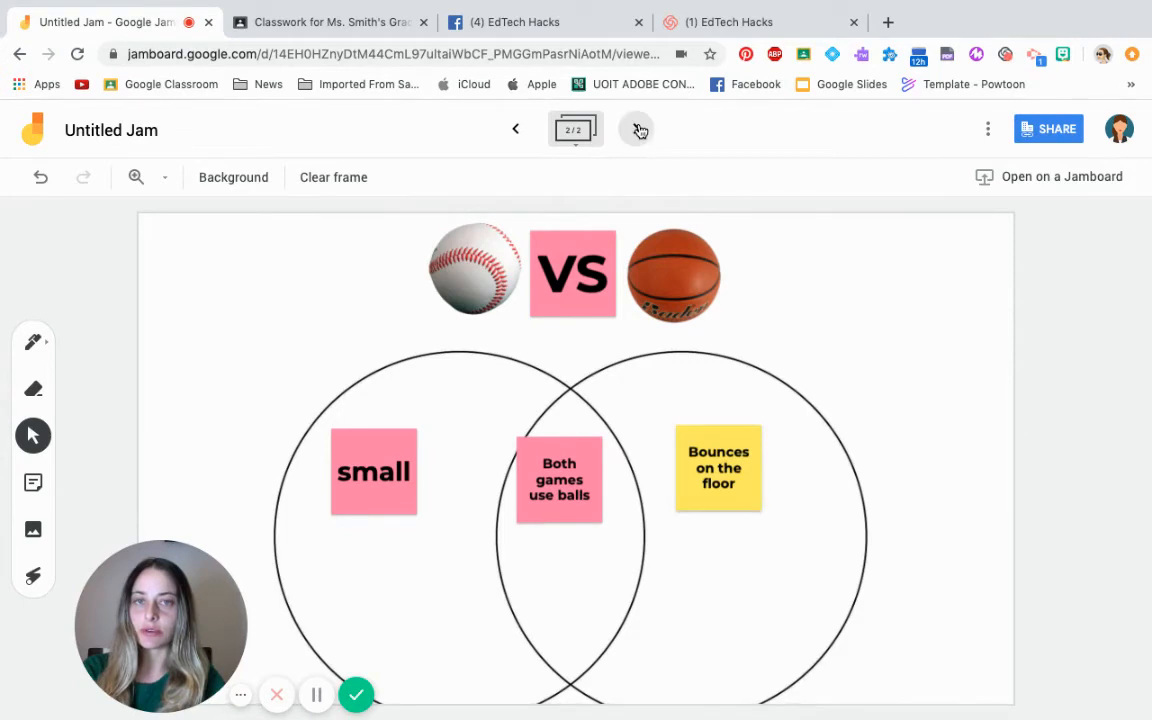
- Add a blank third frame and return to frame 1
{"action": "left_click", "coordinate": [638, 130]}
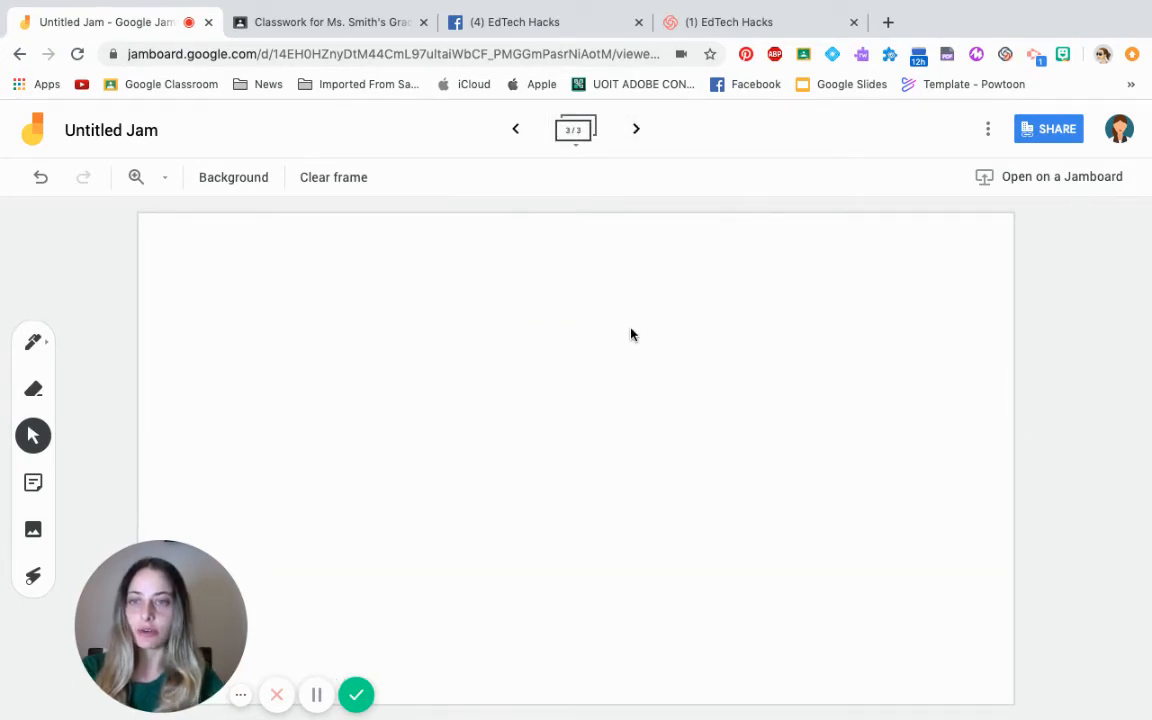
{"action": "mouse_move", "coordinate": [500, 334]}
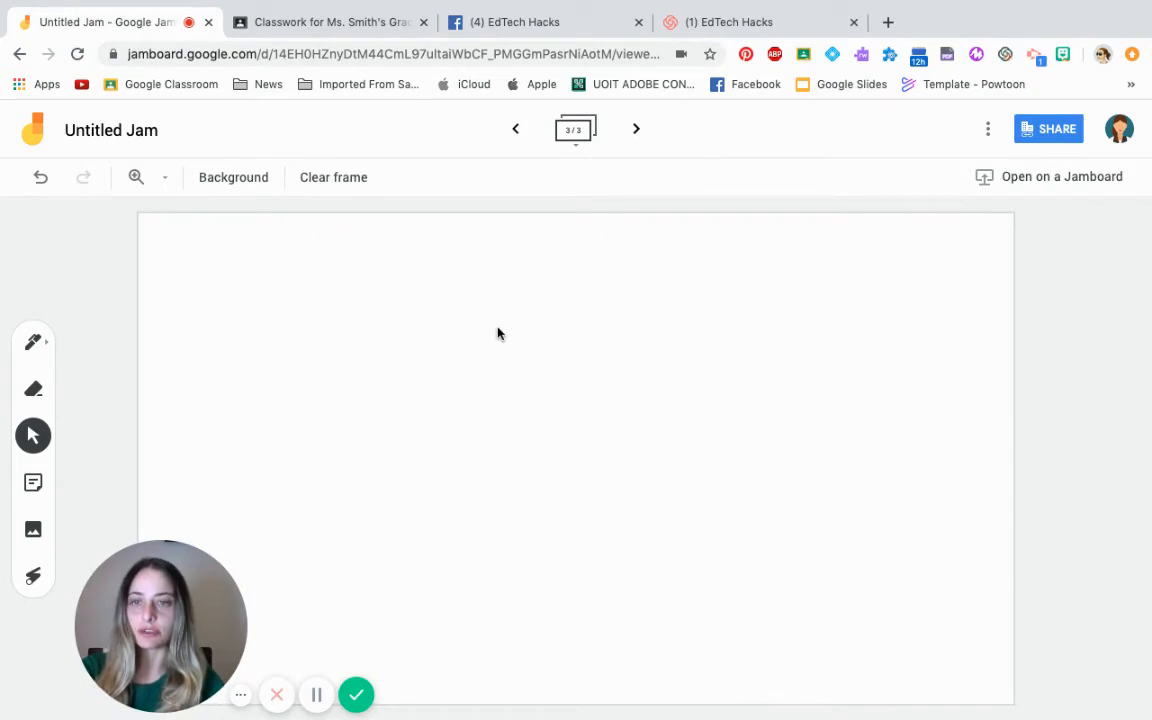
{"action": "mouse_move", "coordinate": [550, 395]}
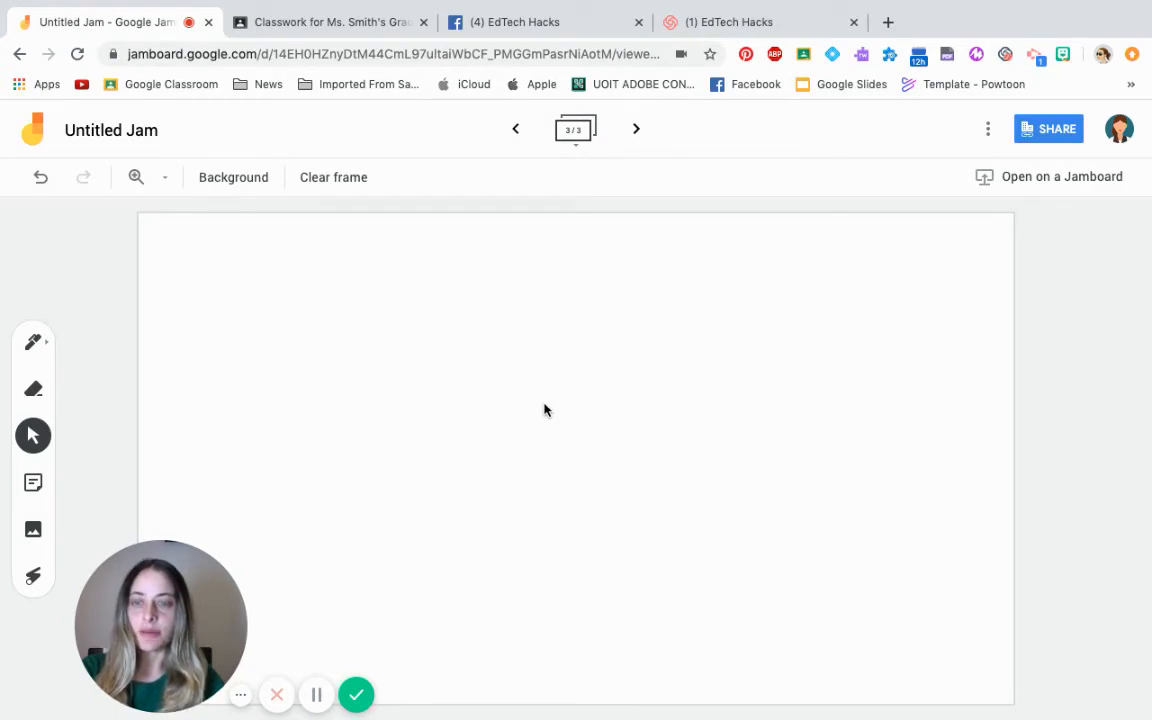
{"action": "mouse_move", "coordinate": [516, 128]}
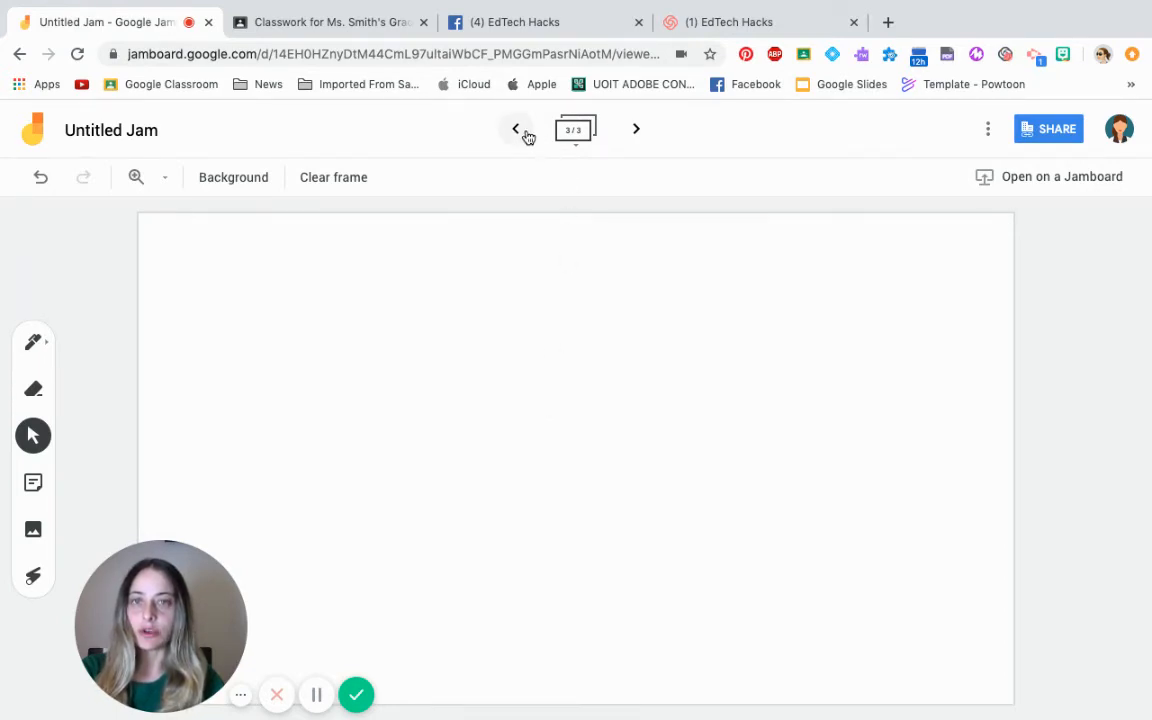
{"action": "left_click", "coordinate": [516, 128]}
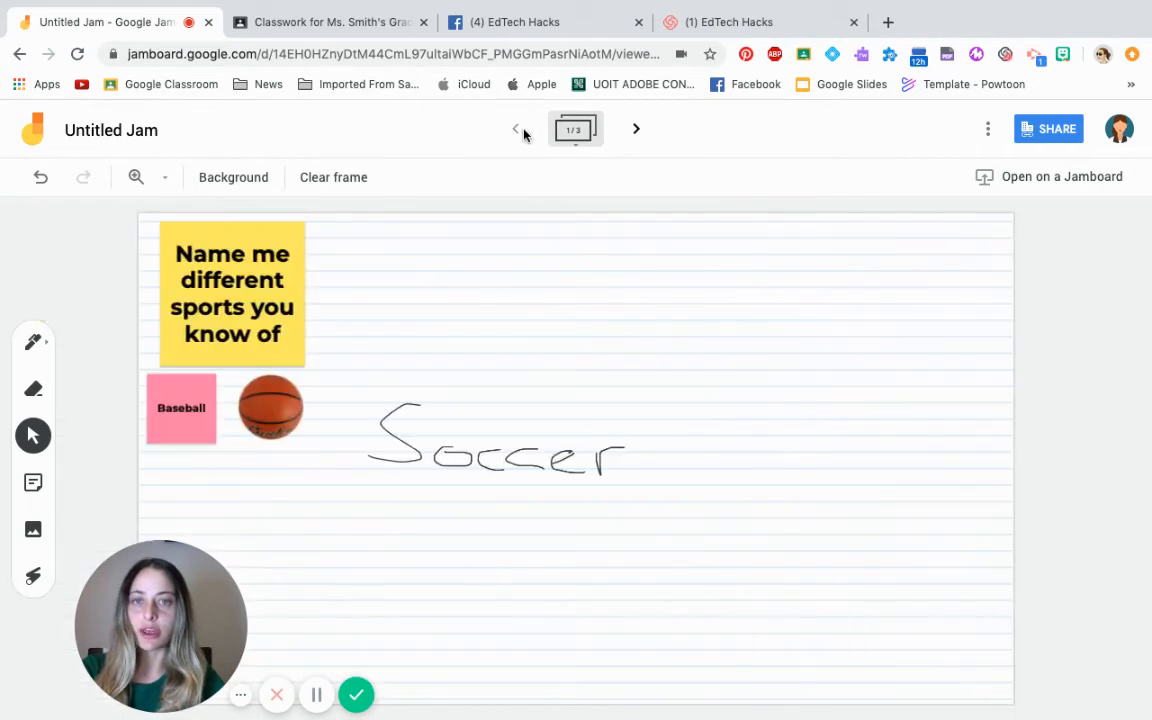
{"action": "mouse_move", "coordinate": [570, 380]}
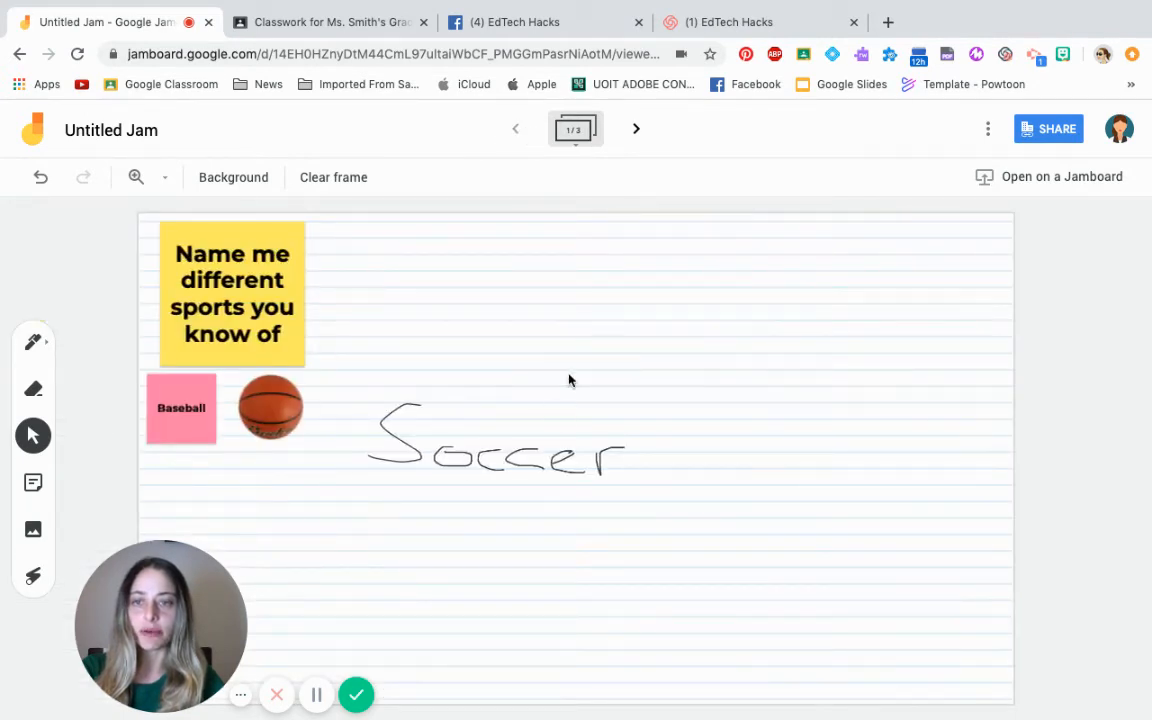
{"action": "mouse_move", "coordinate": [1070, 165]}
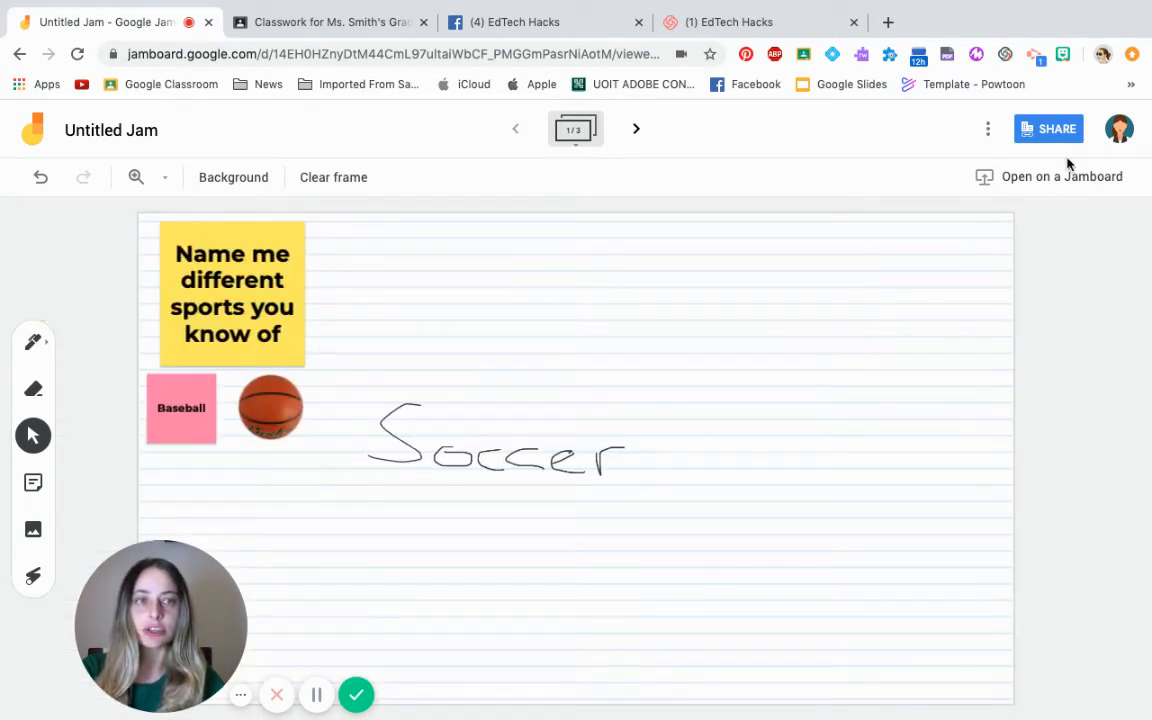
{"action": "left_click", "coordinate": [987, 129]}
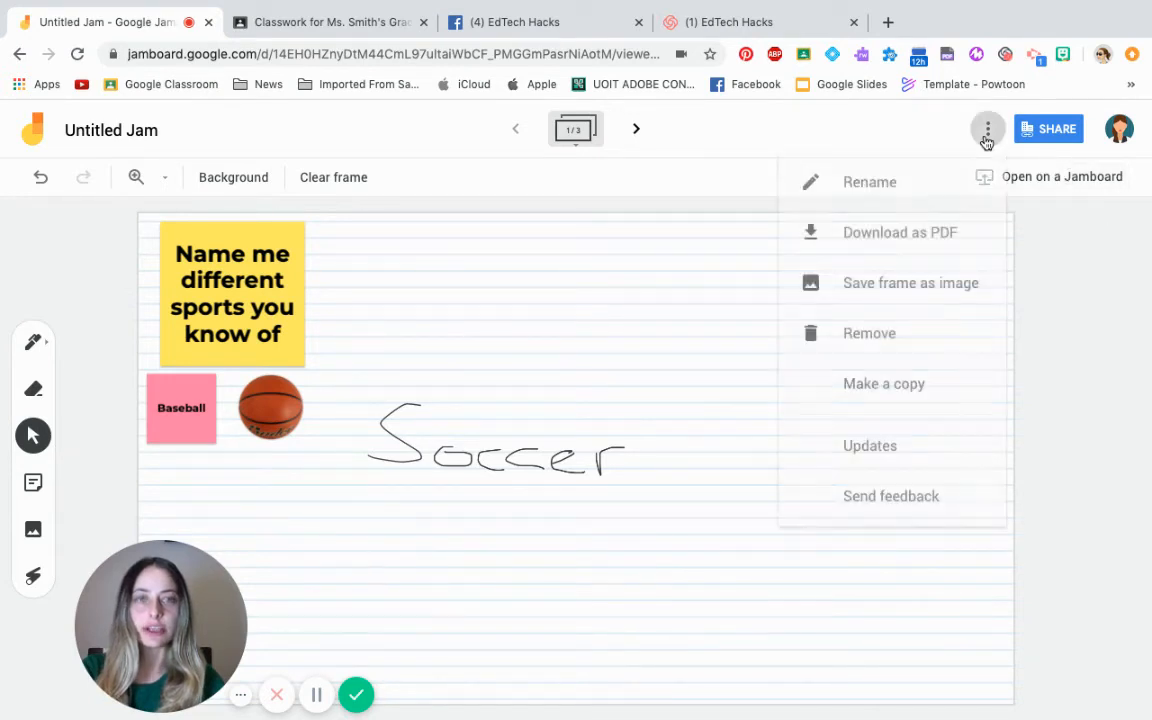
{"action": "mouse_move", "coordinate": [888, 232]}
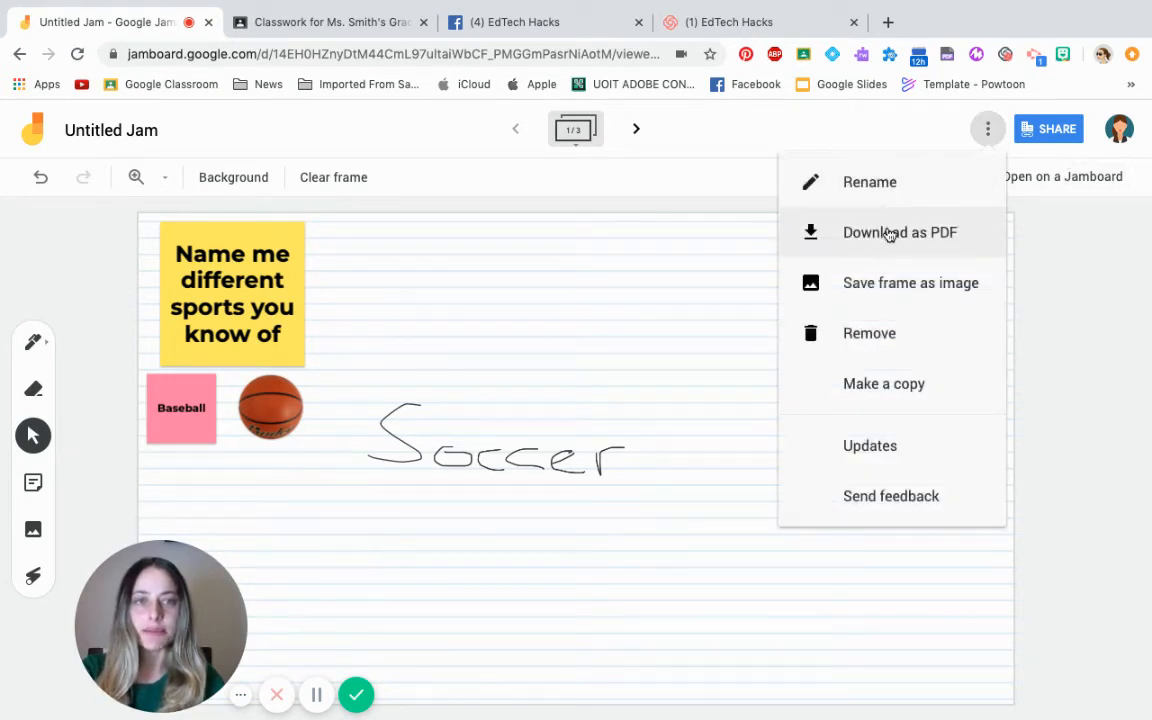
{"action": "mouse_move", "coordinate": [879, 289]}
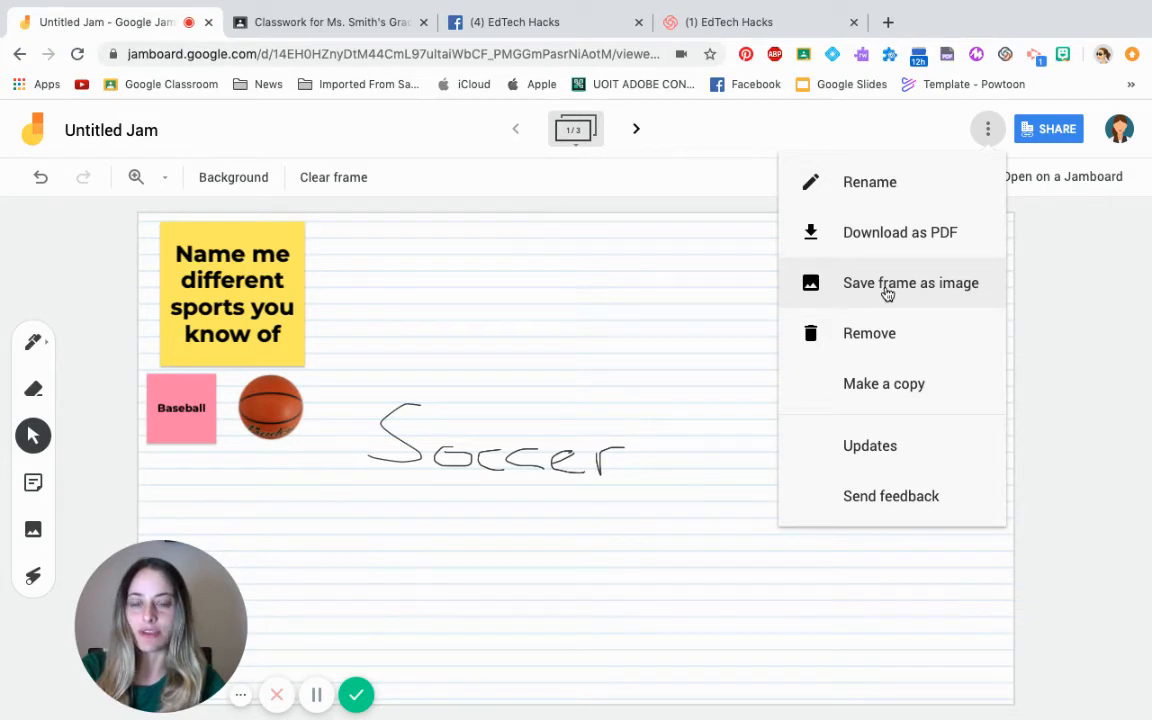
{"action": "left_click", "coordinate": [693, 181]}
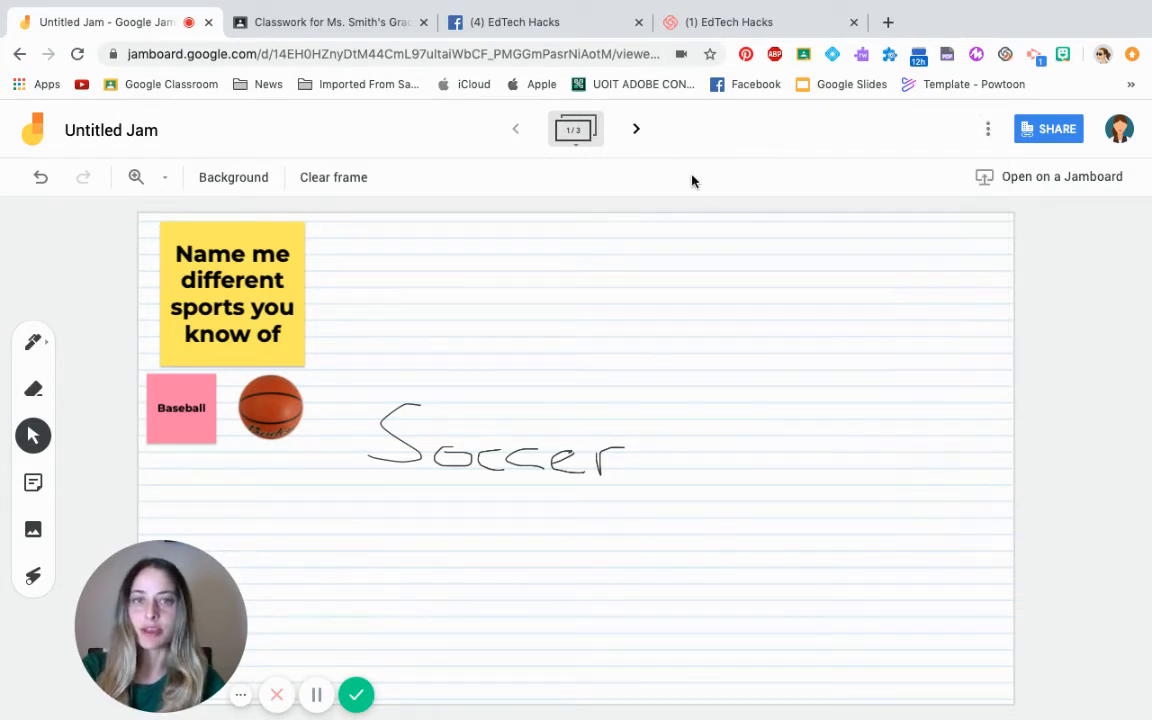
{"action": "mouse_move", "coordinate": [538, 395]}
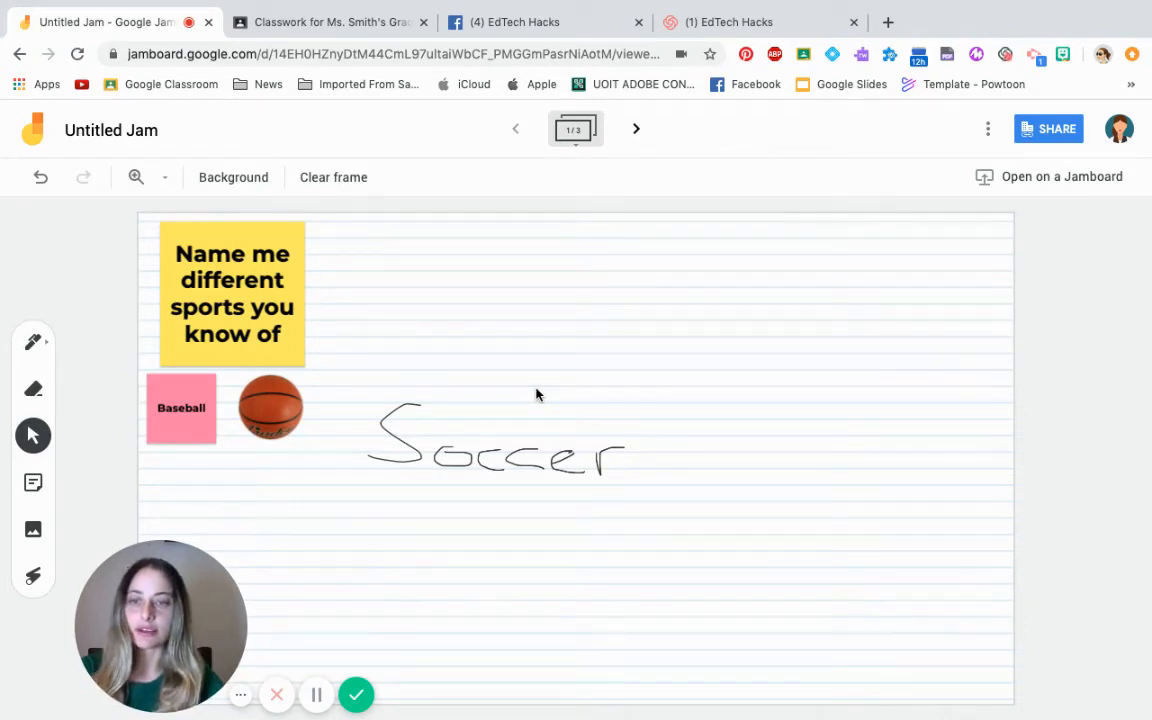
{"action": "mouse_move", "coordinate": [390, 282]}
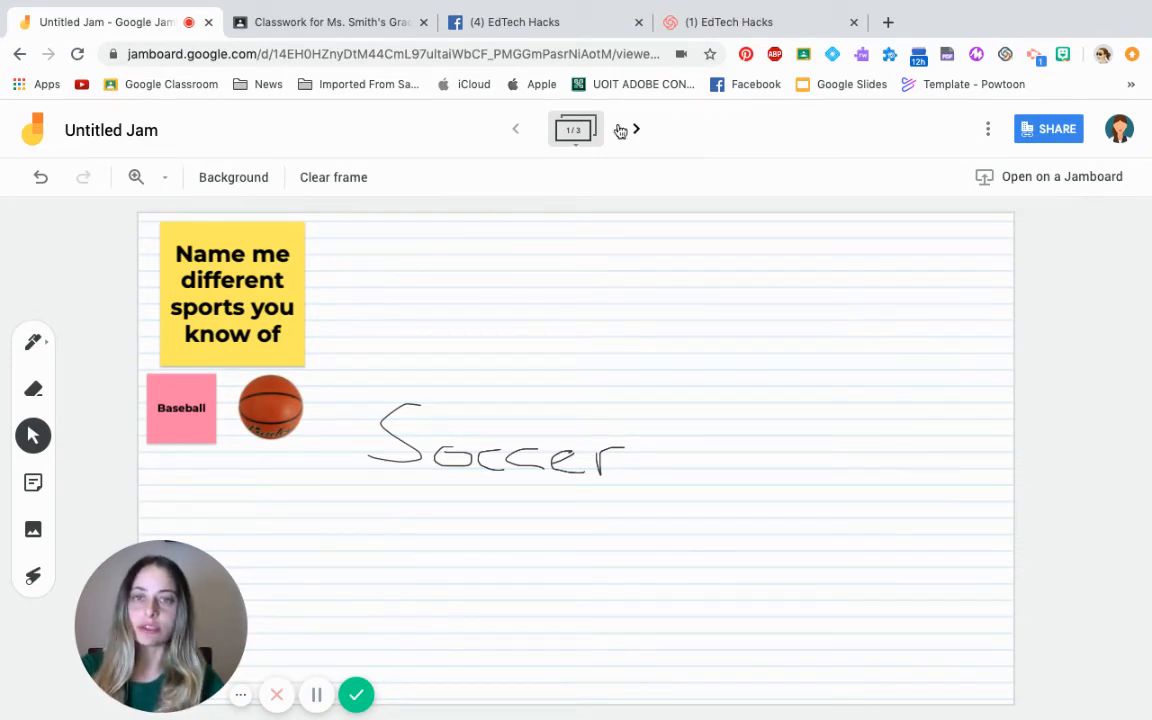
- Browse through frames 2 and 3, then return to frame 1
{"action": "left_click", "coordinate": [637, 130]}
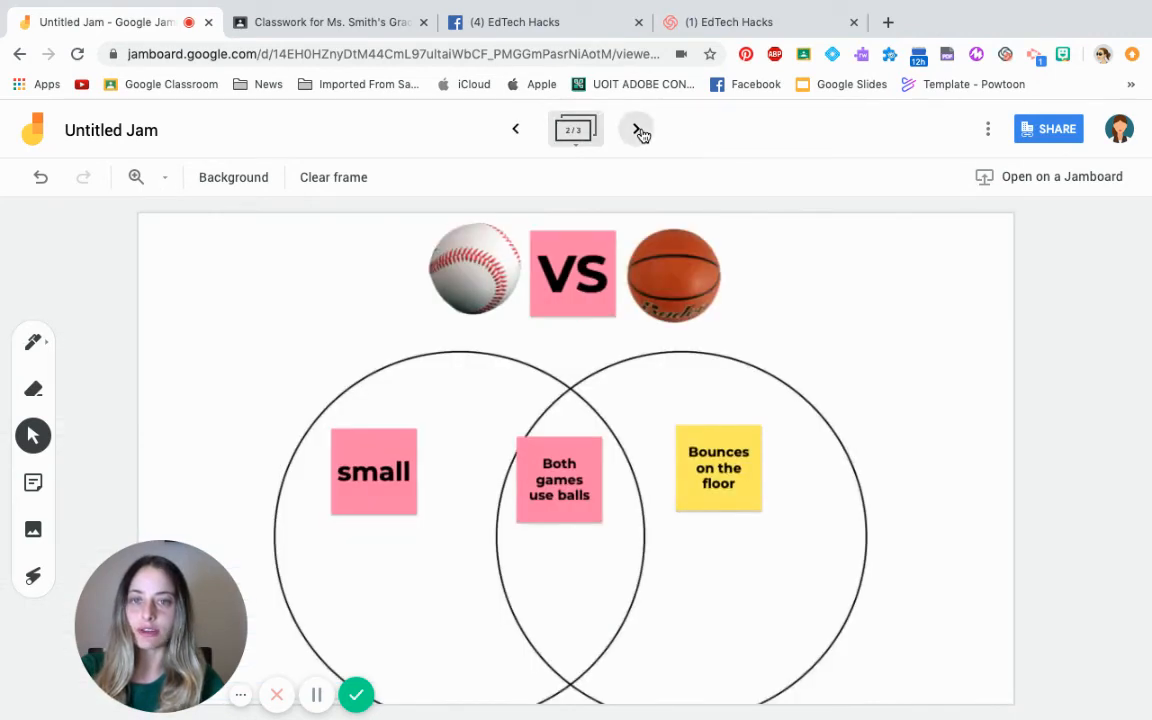
{"action": "left_click", "coordinate": [638, 130]}
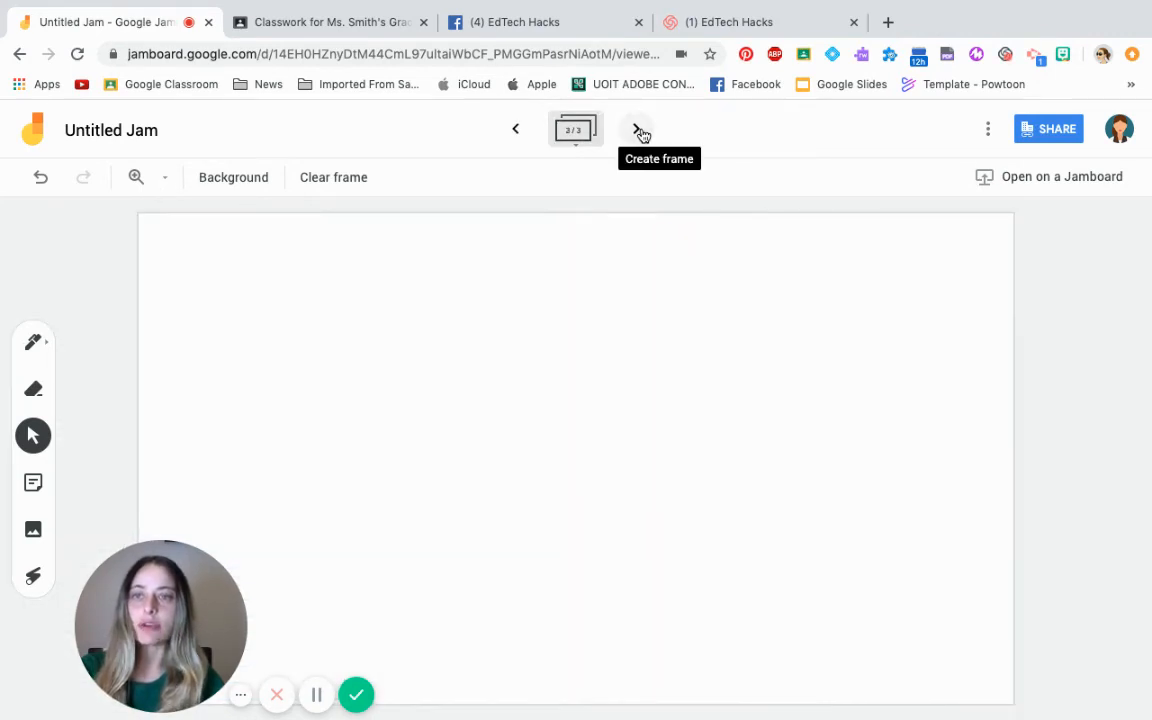
{"action": "left_click", "coordinate": [516, 129]}
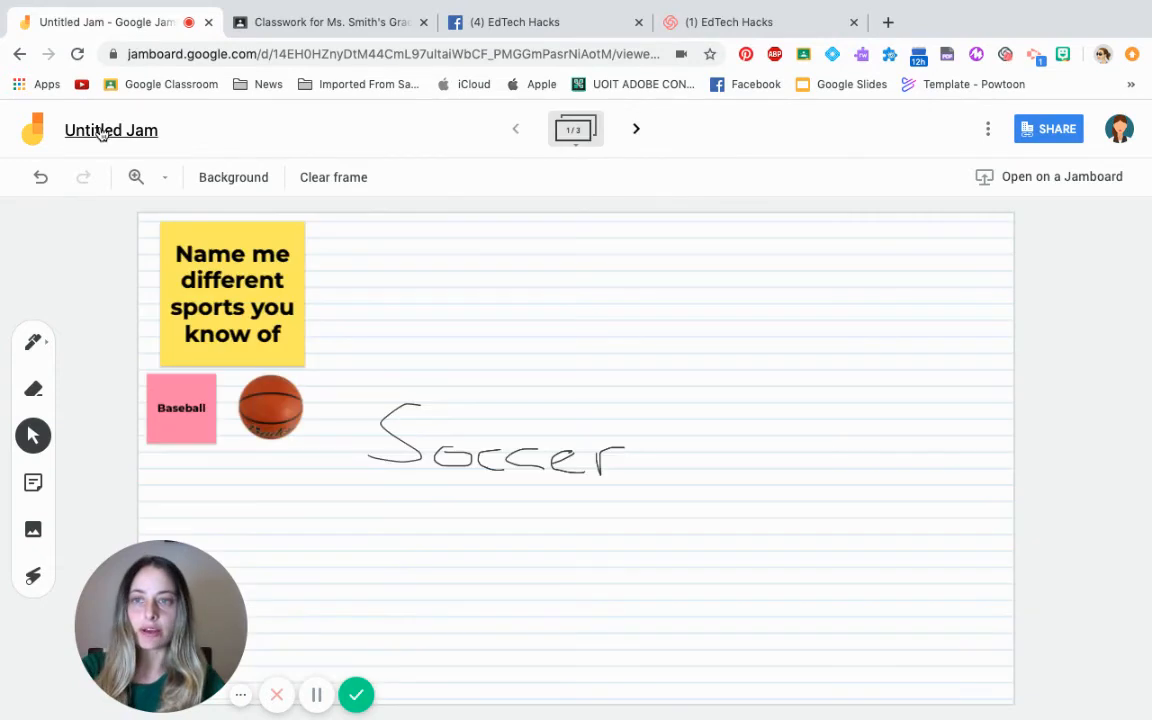
- Rename the jam from Untitled Jam to 'Collaboration'
{"action": "left_click", "coordinate": [110, 130]}
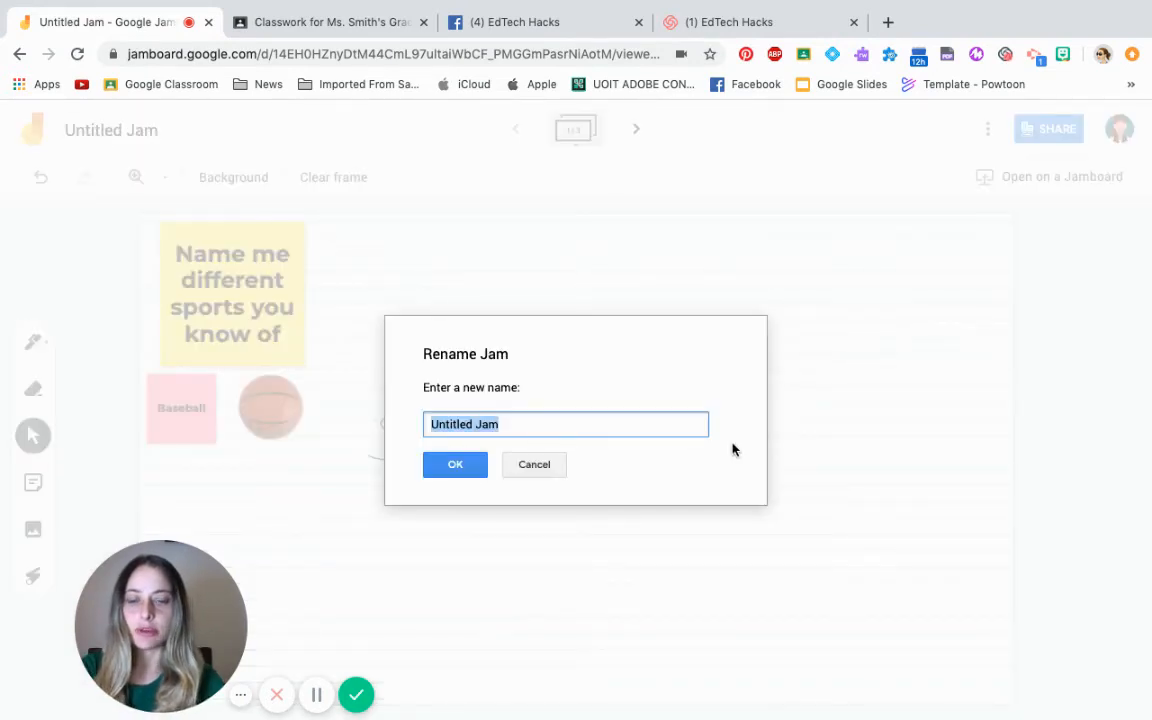
{"action": "type", "text": "Collobo"}
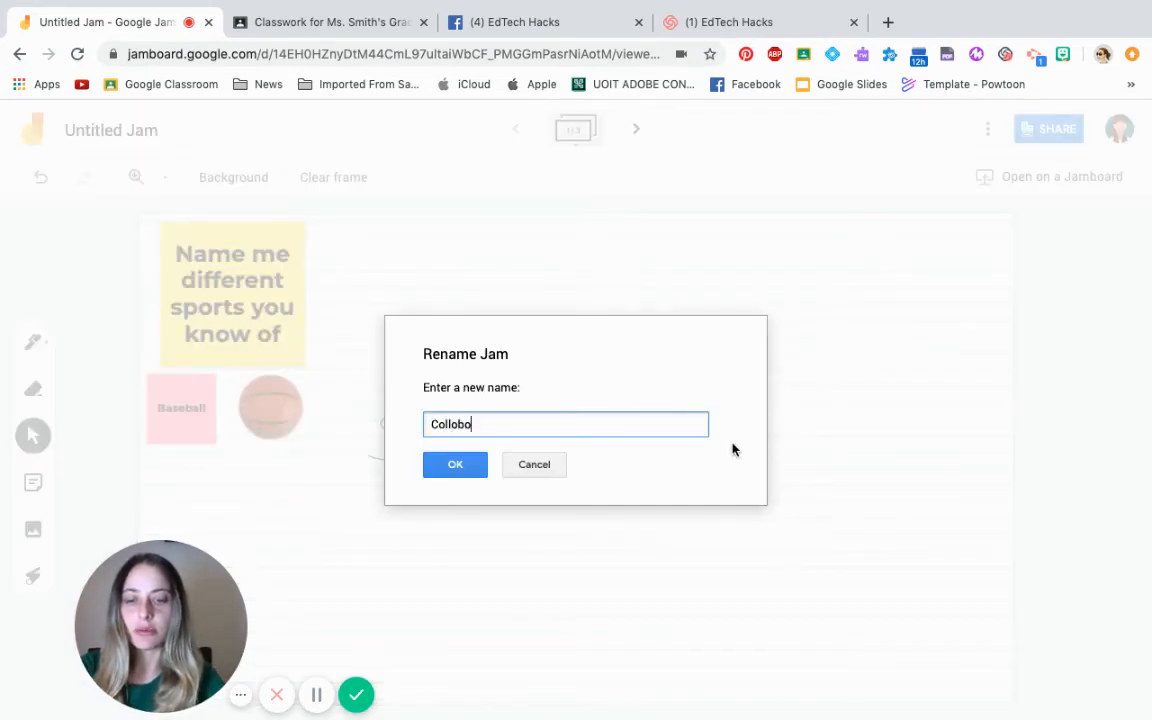
{"action": "type", "text": "ratio"}
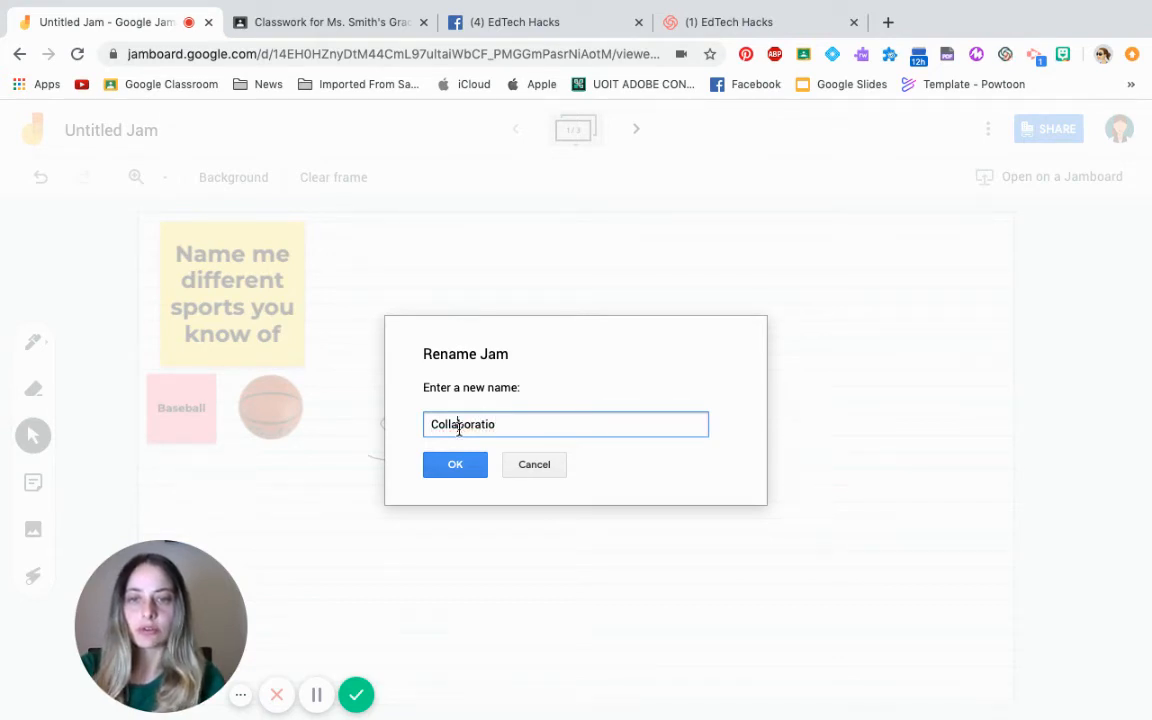
{"action": "type", "text": "n"}
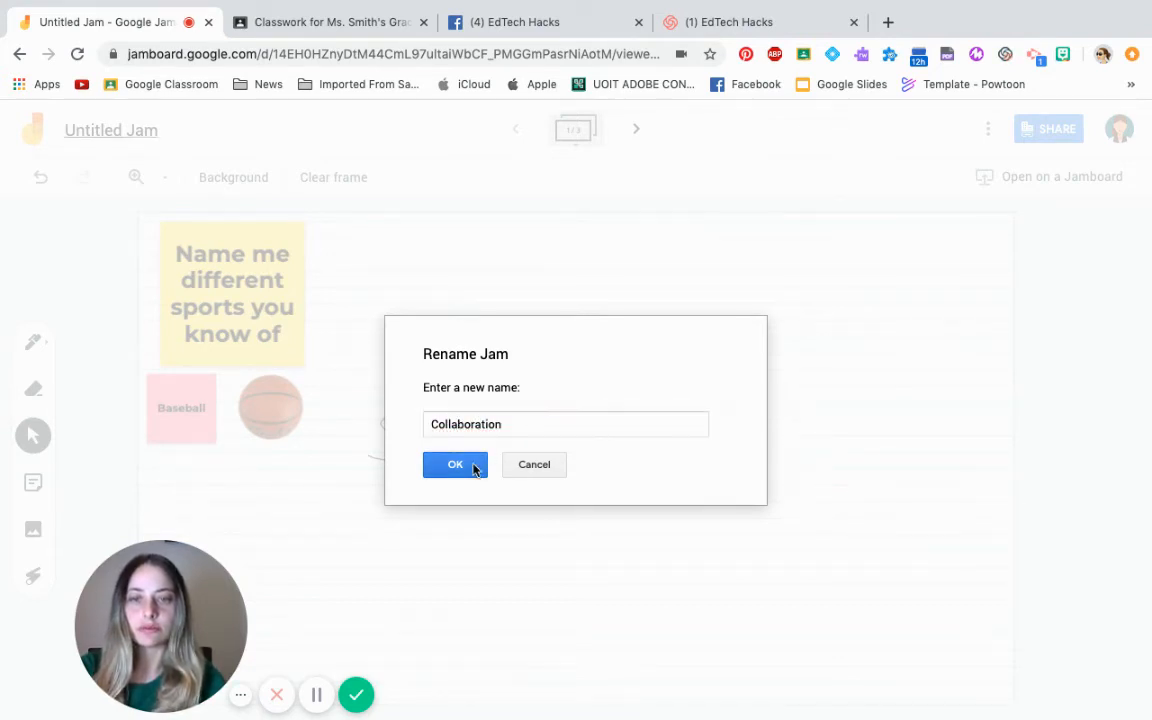
{"action": "left_click", "coordinate": [455, 464]}
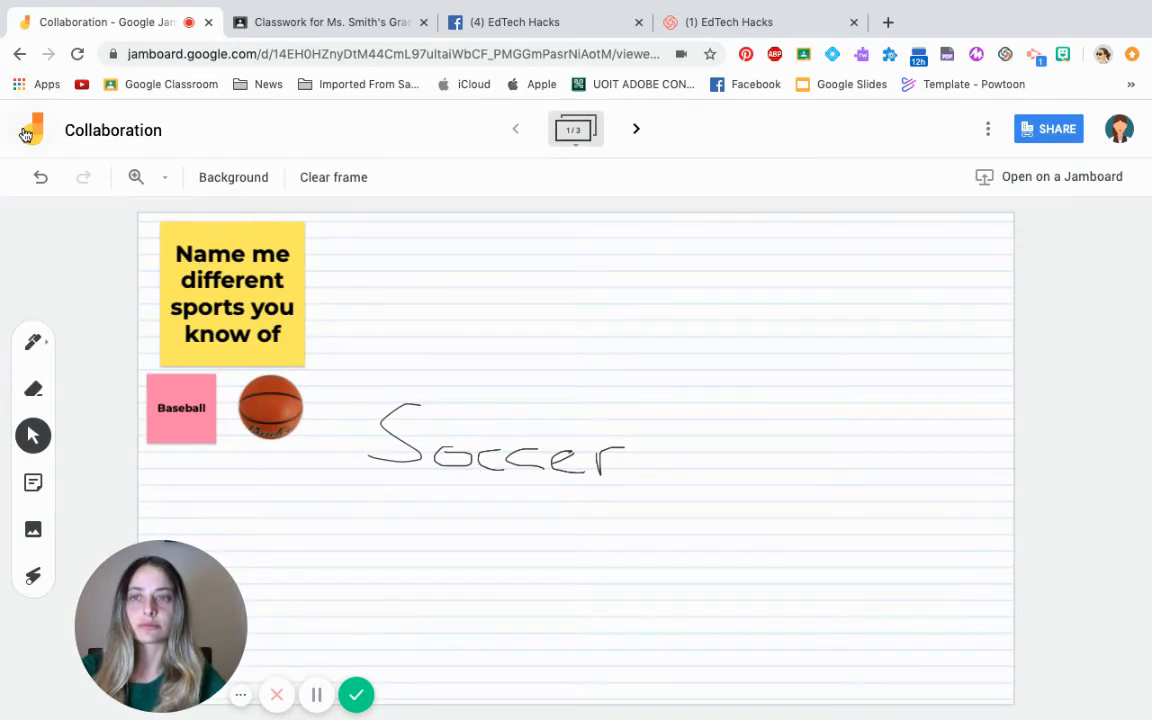
- Create a brand new jam from the recent jams list
{"action": "left_click", "coordinate": [25, 131]}
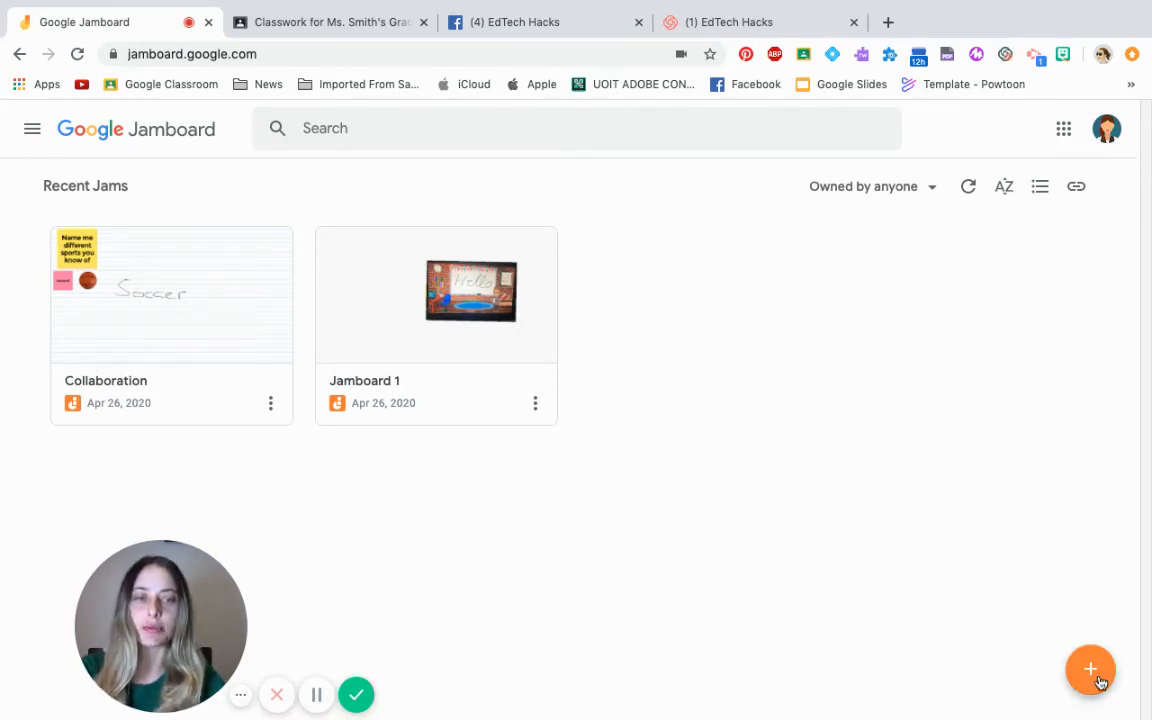
{"action": "left_click", "coordinate": [1090, 669]}
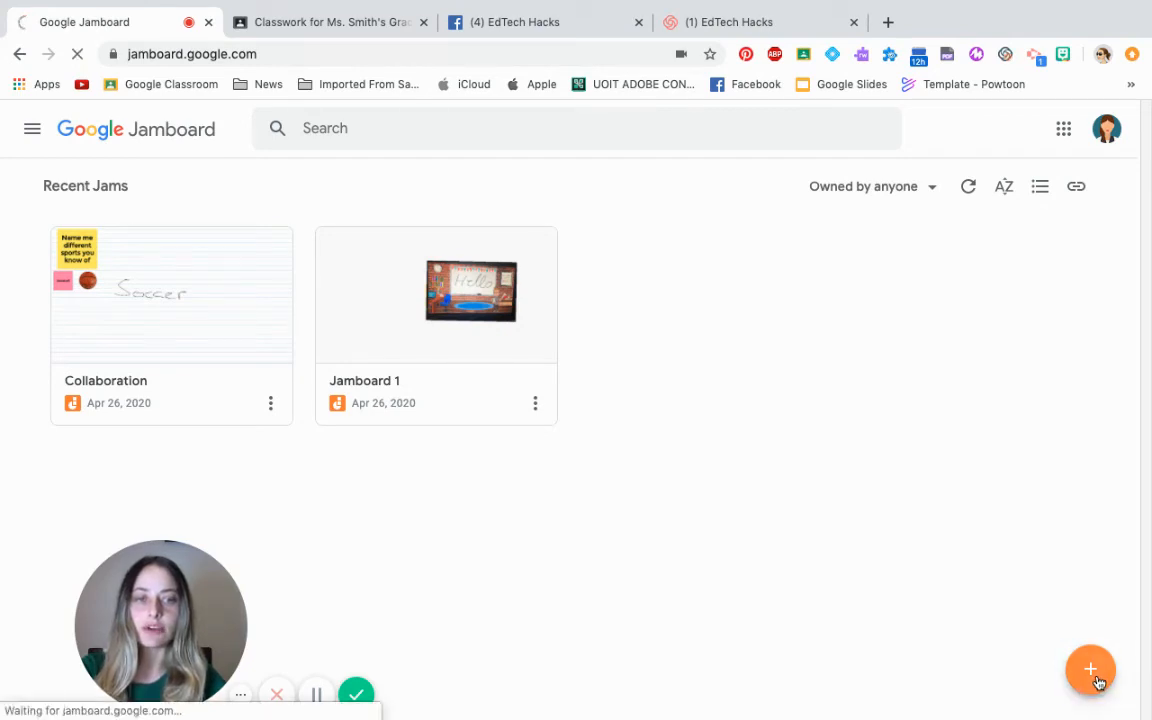
{"action": "left_click", "coordinate": [1090, 668]}
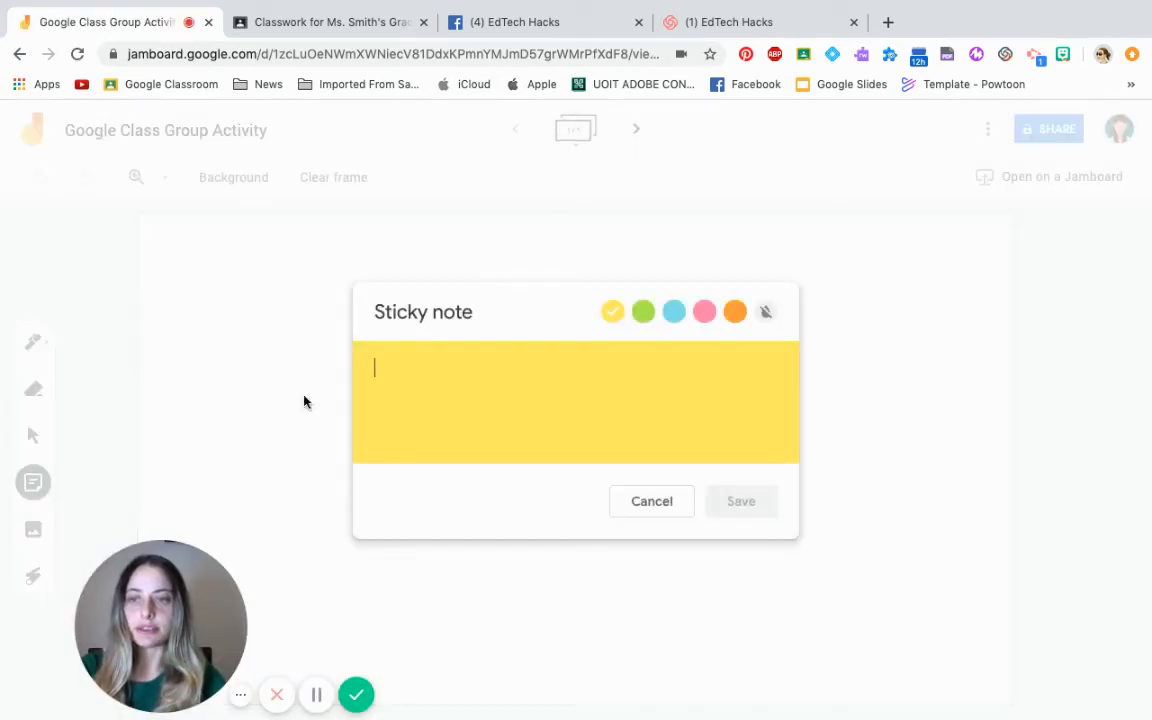
- Add a yellow 'Name as many sports as you know' note at the top centre
{"action": "type", "text": "Name"}
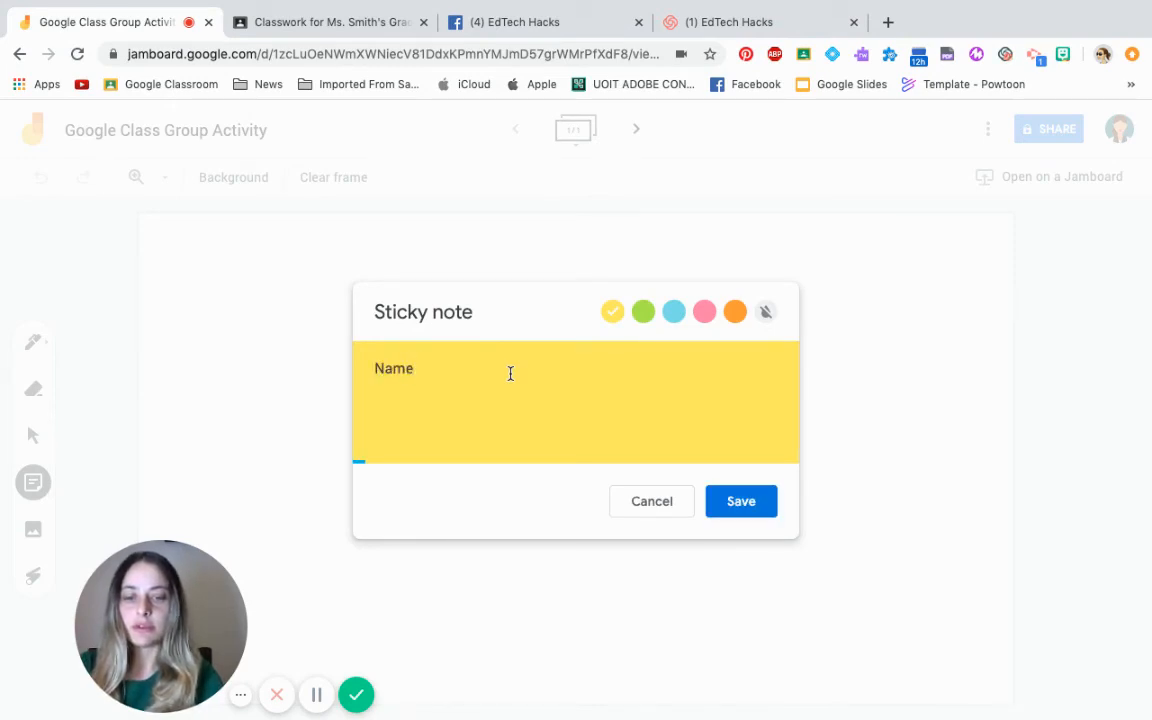
{"action": "type", "text": "as many sports"}
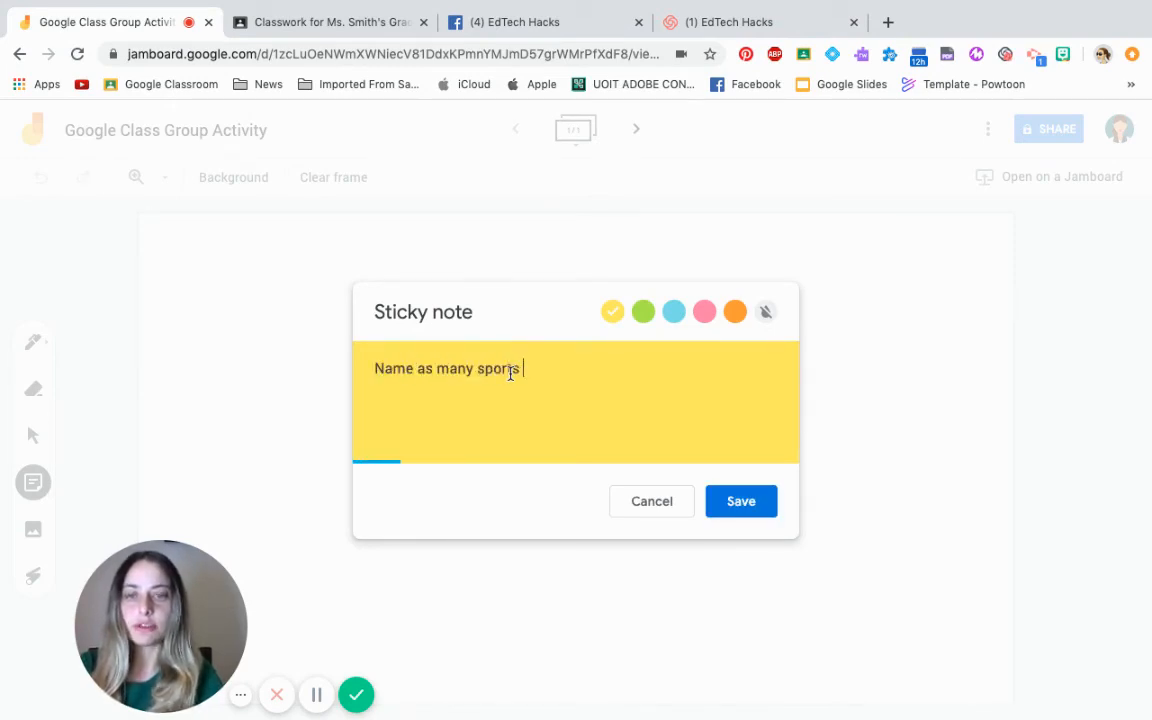
{"action": "type", "text": "as you know"}
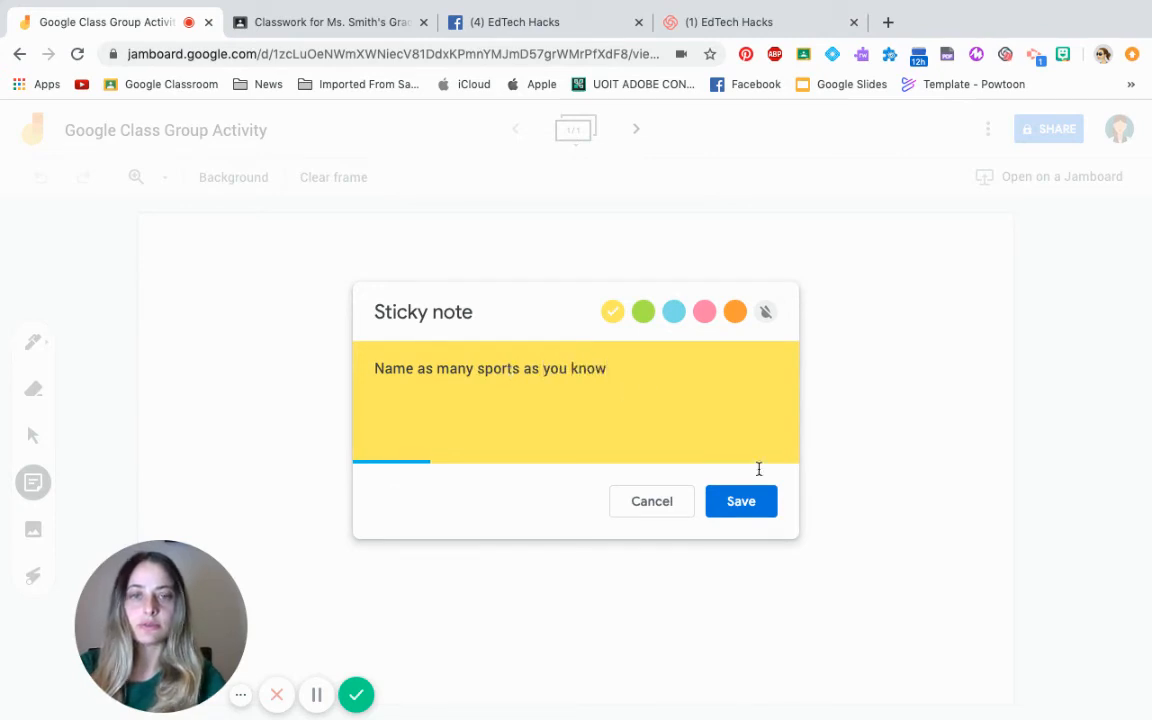
{"action": "left_click", "coordinate": [740, 501]}
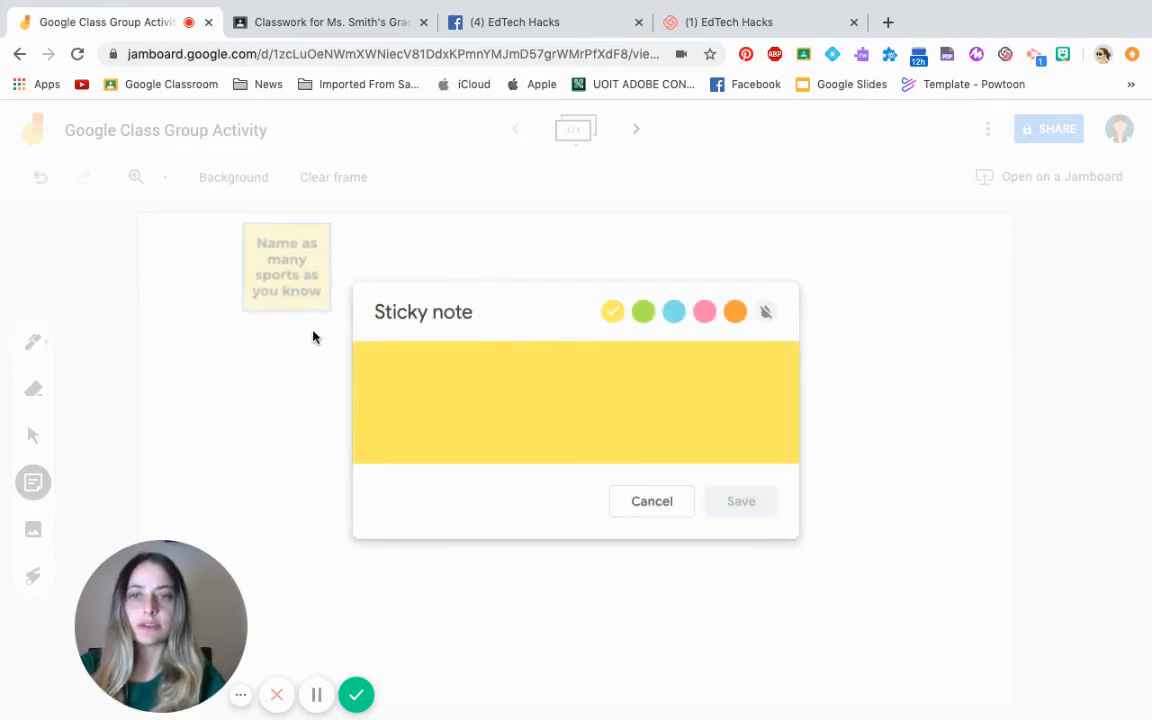
{"action": "left_click", "coordinate": [741, 501]}
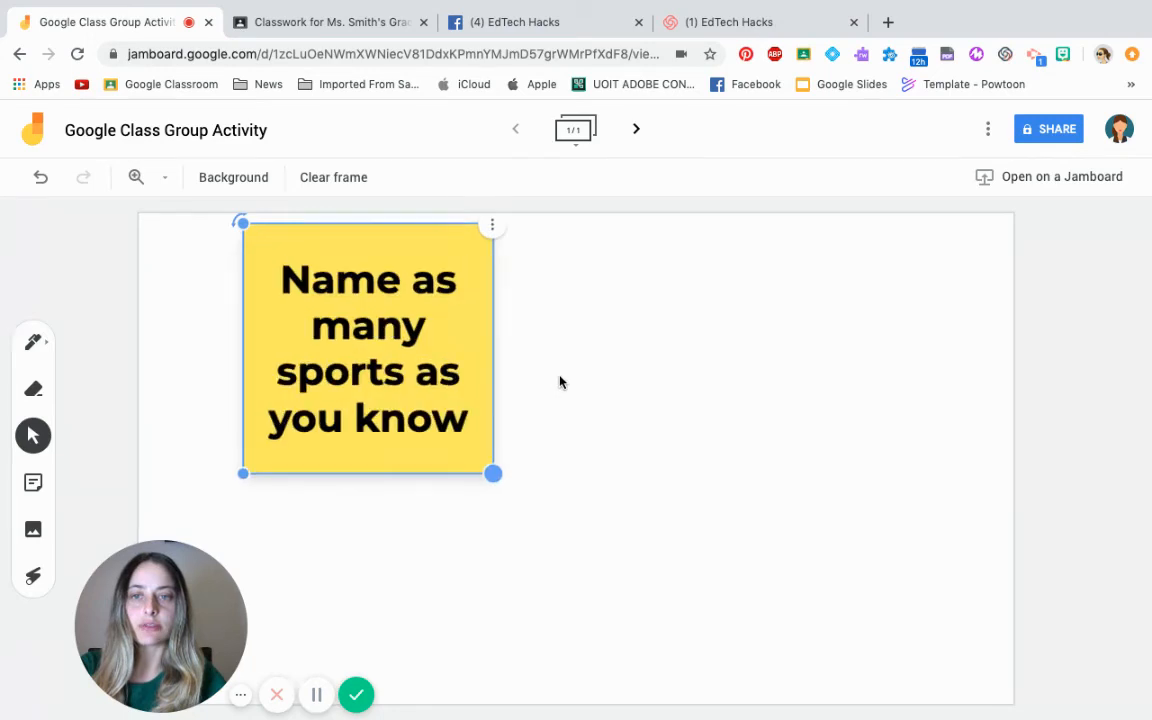
{"action": "left_click_drag", "start_coordinate": [367, 348], "coordinate": [519, 314]}
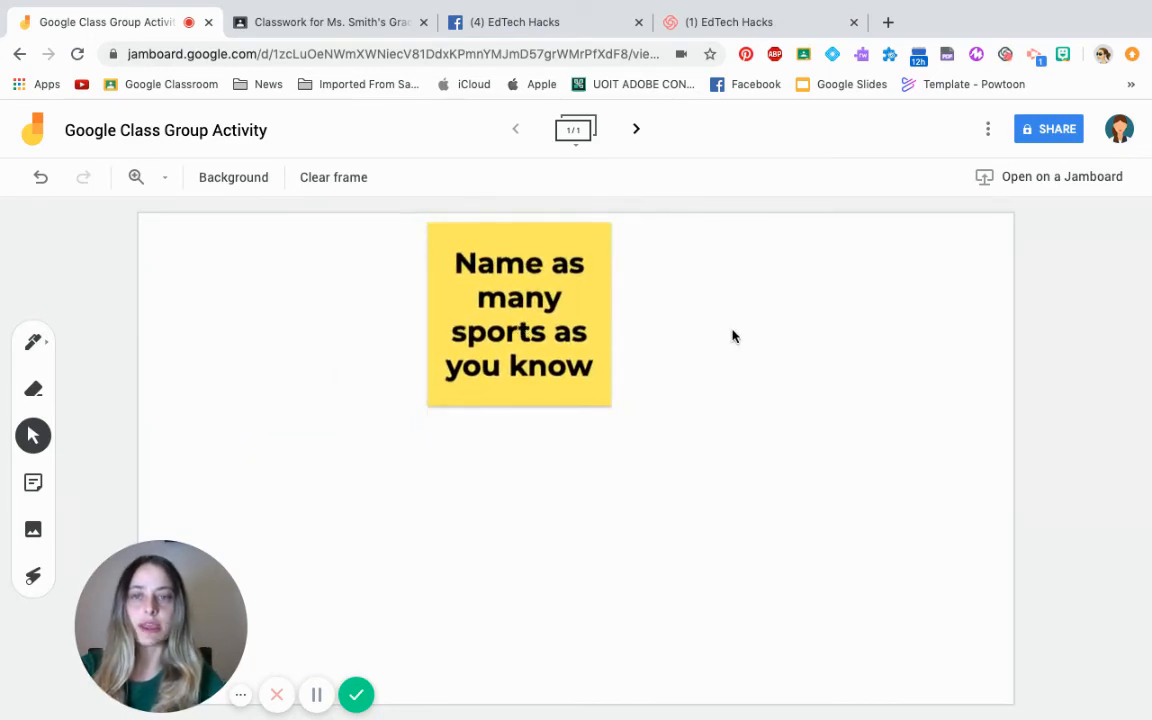
{"action": "mouse_move", "coordinate": [1048, 128]}
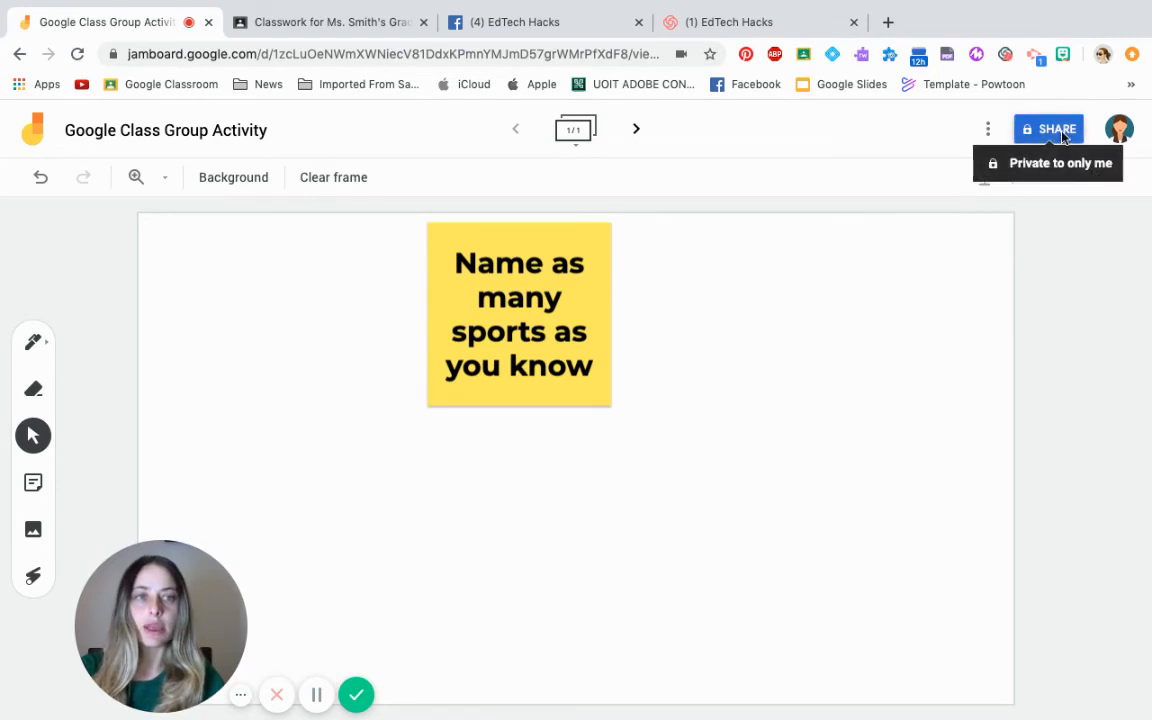
- Set link sharing so York Region District School Board link holders can edit
{"action": "left_click", "coordinate": [1048, 129]}
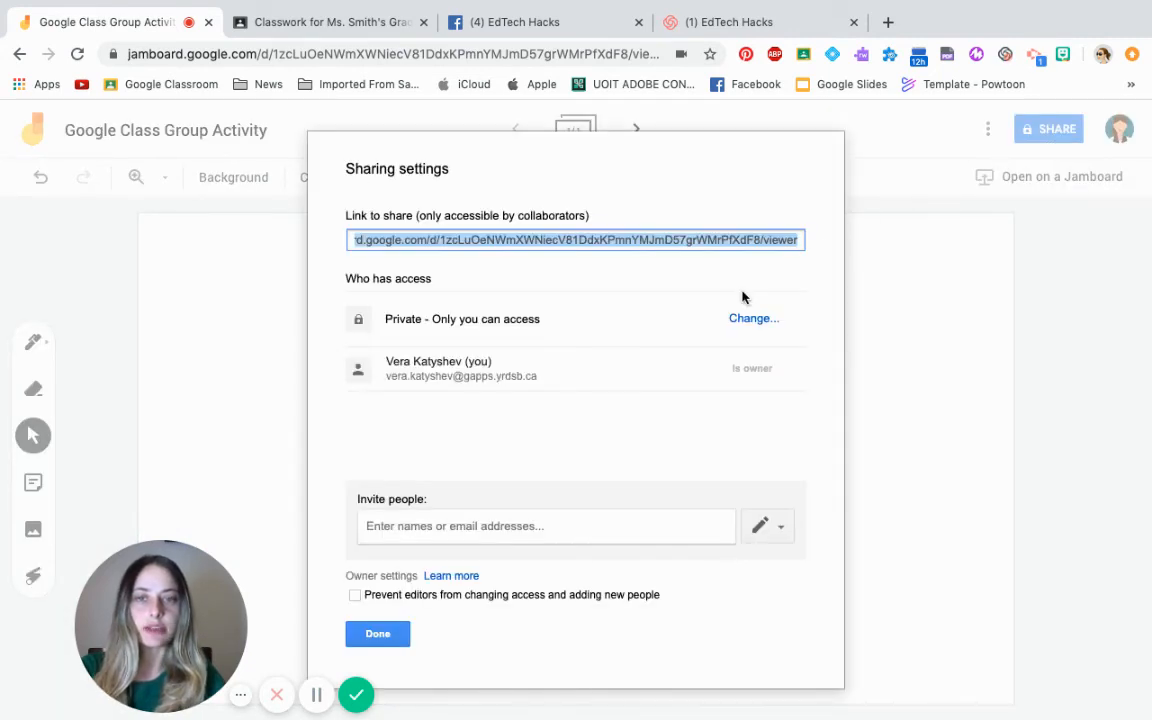
{"action": "left_click", "coordinate": [753, 318]}
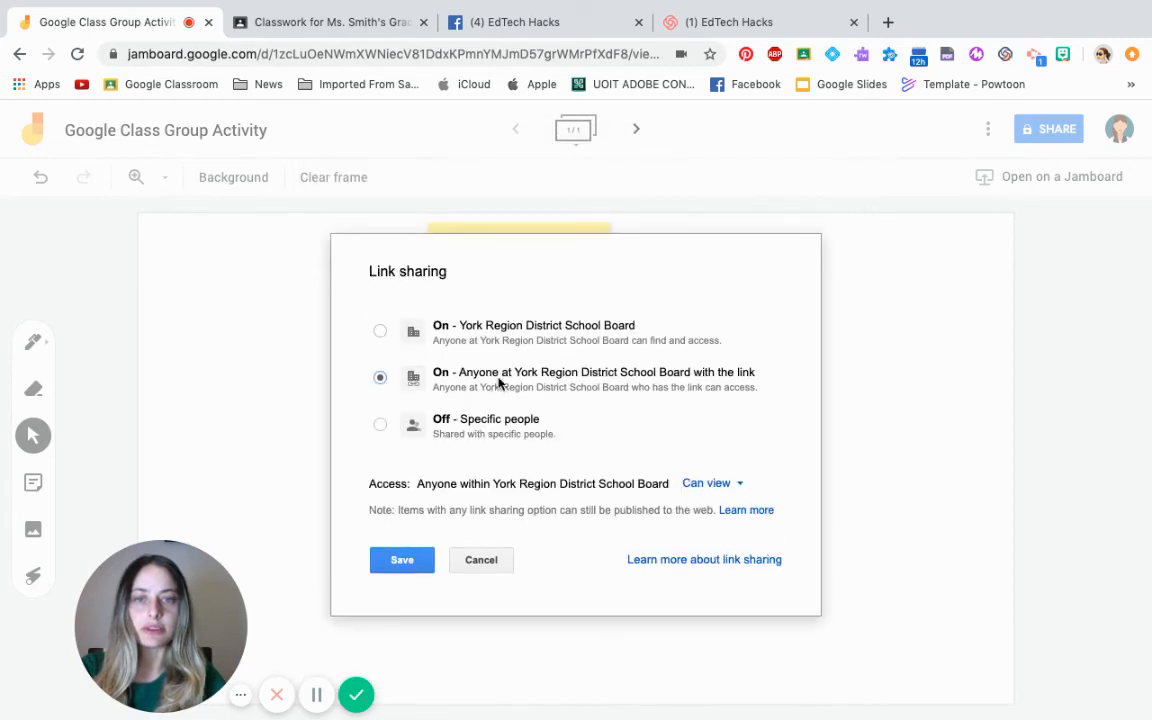
{"action": "mouse_move", "coordinate": [550, 343]}
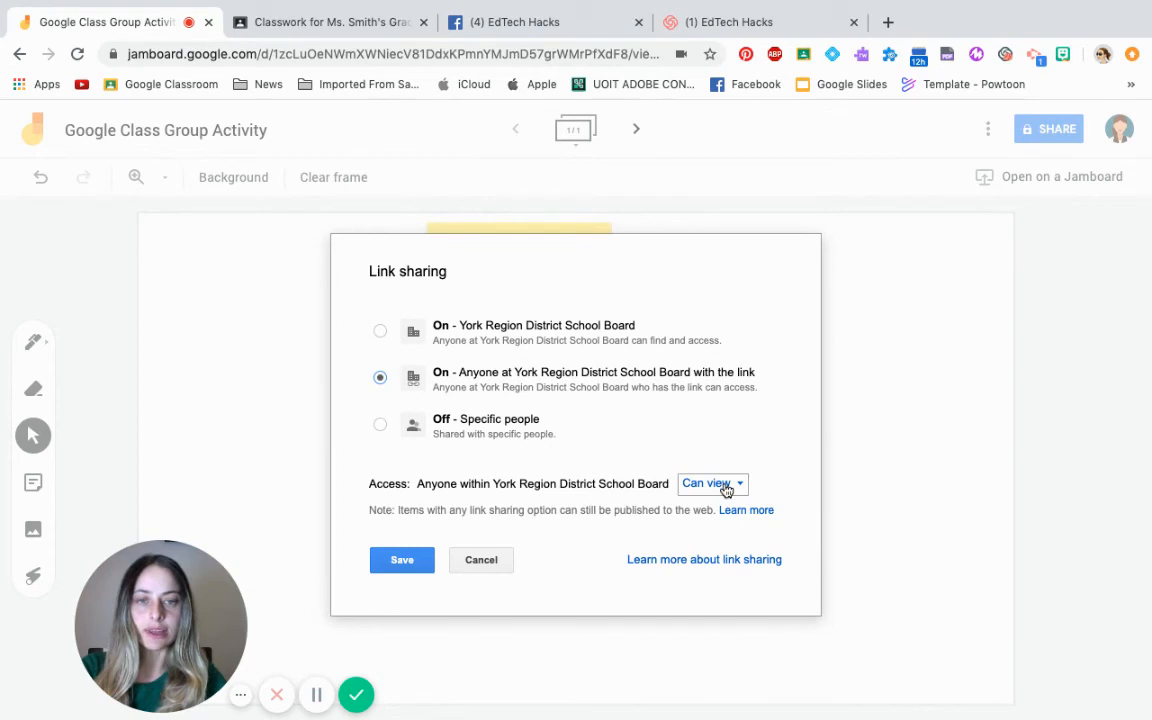
{"action": "left_click", "coordinate": [710, 483]}
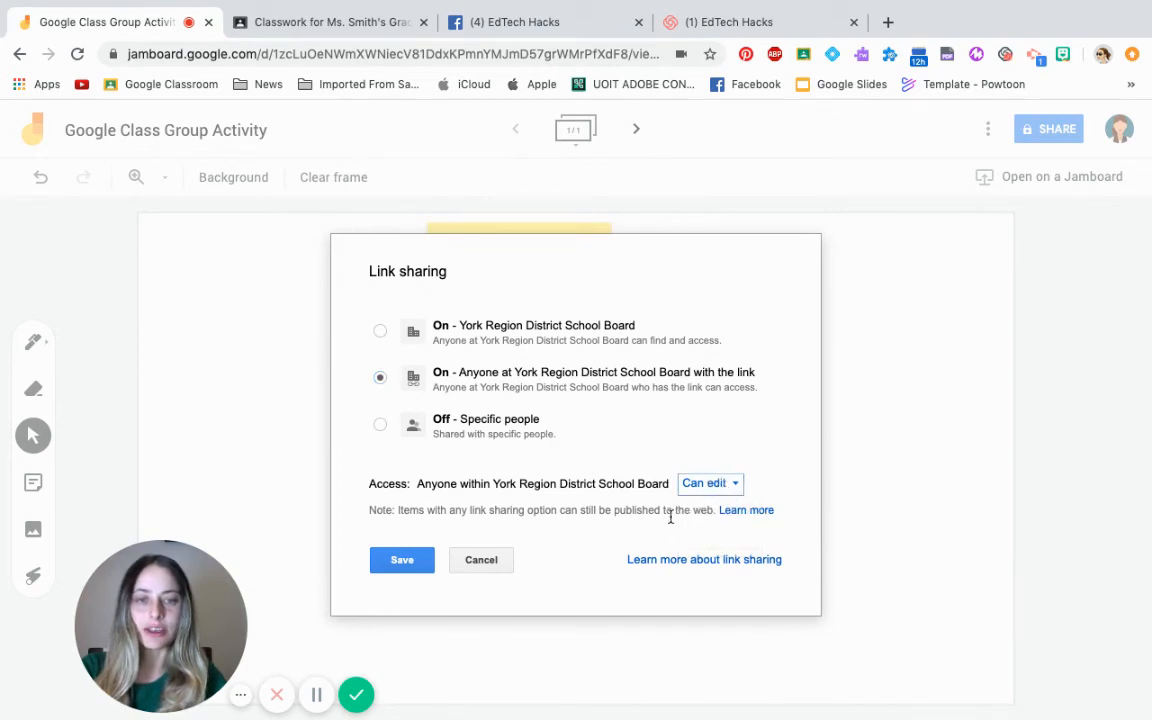
{"action": "left_click", "coordinate": [401, 559]}
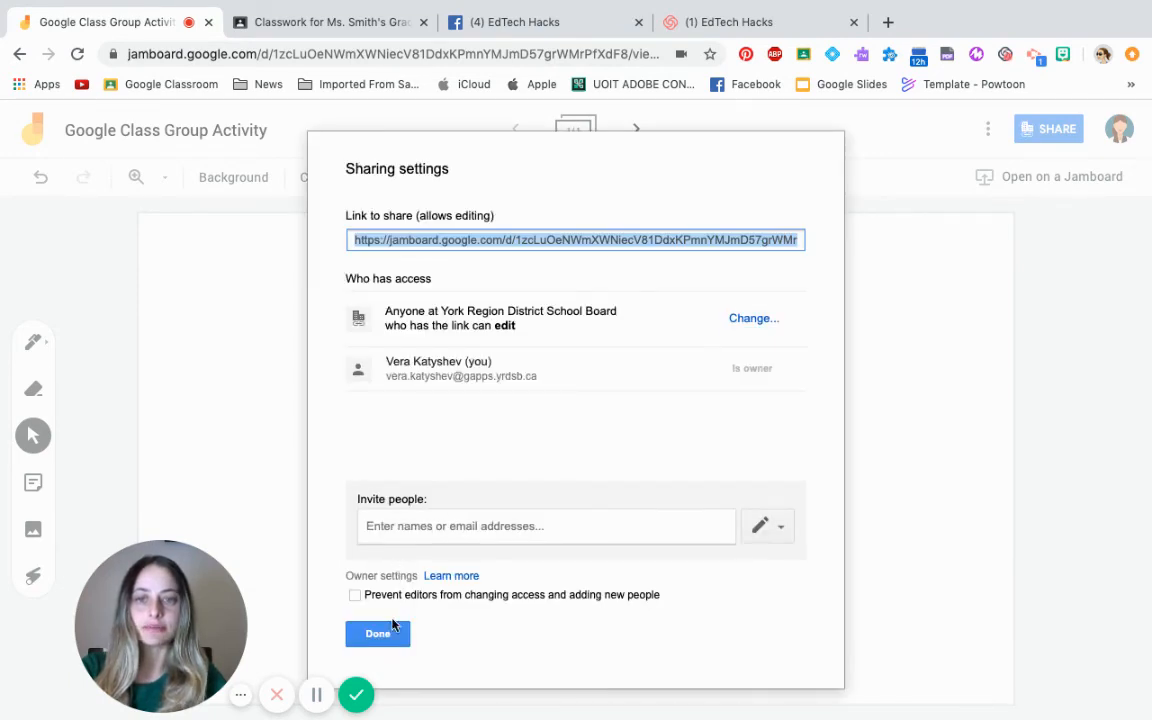
{"action": "left_click", "coordinate": [377, 633]}
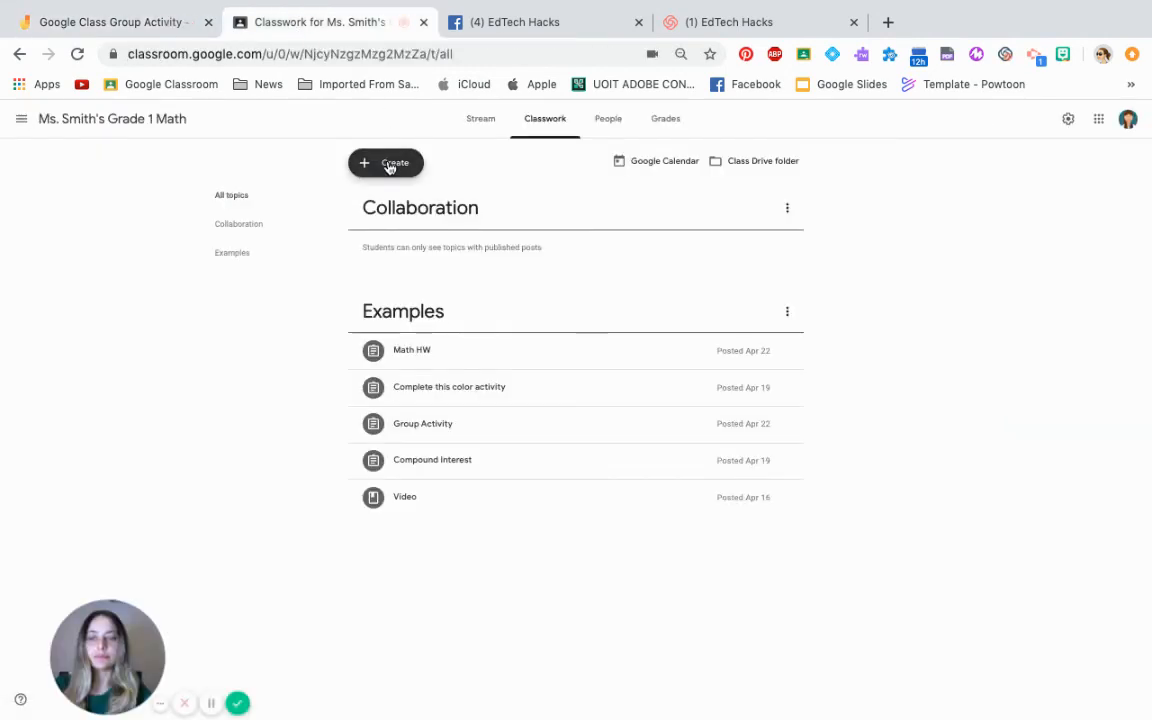
- Create a new assignment titled 'GROUP ACTIVITY'
{"action": "left_click", "coordinate": [386, 163]}
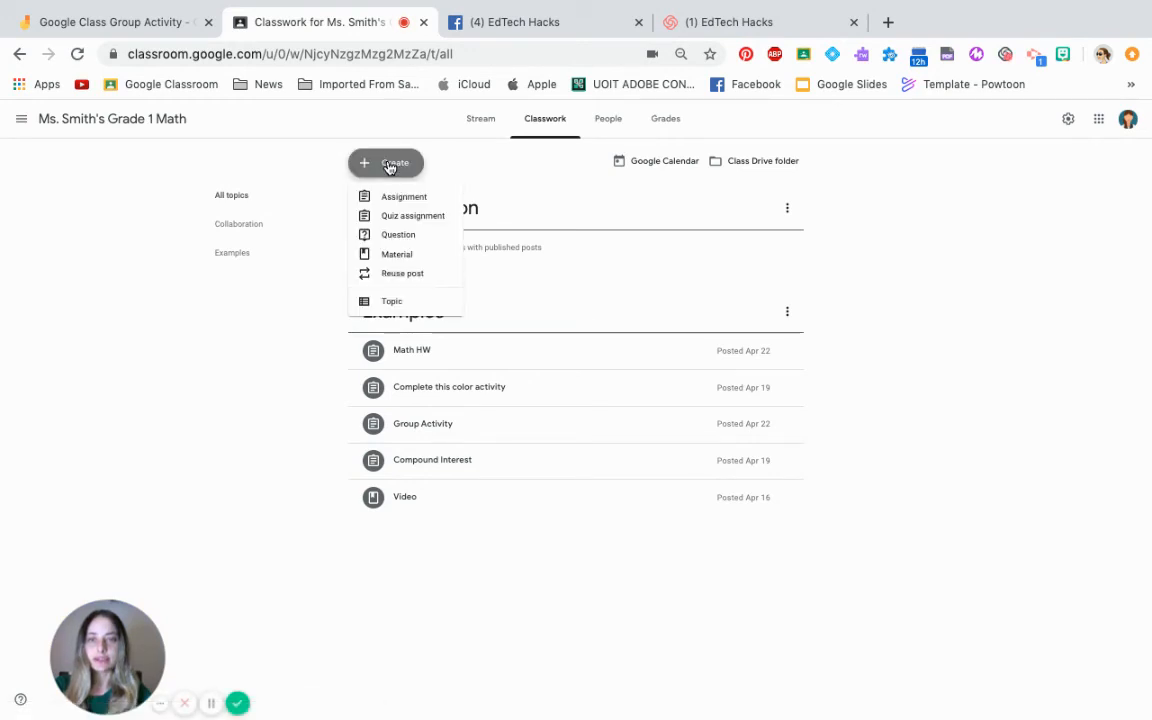
{"action": "mouse_move", "coordinate": [403, 196]}
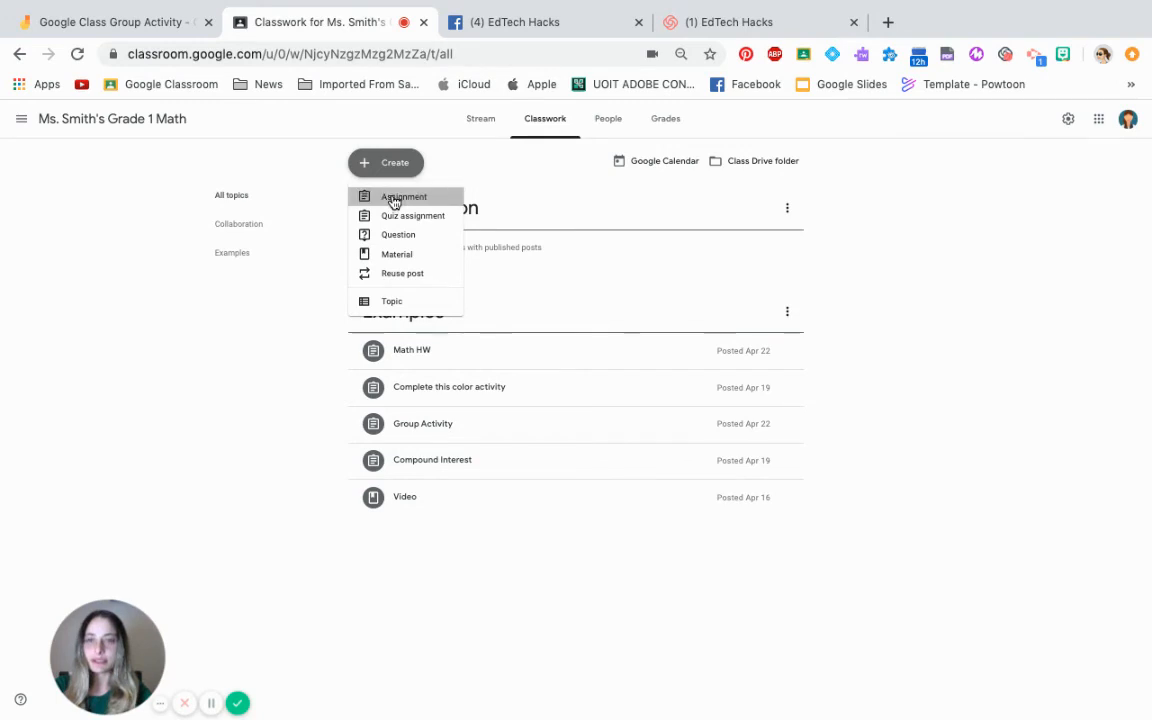
{"action": "left_click", "coordinate": [403, 196]}
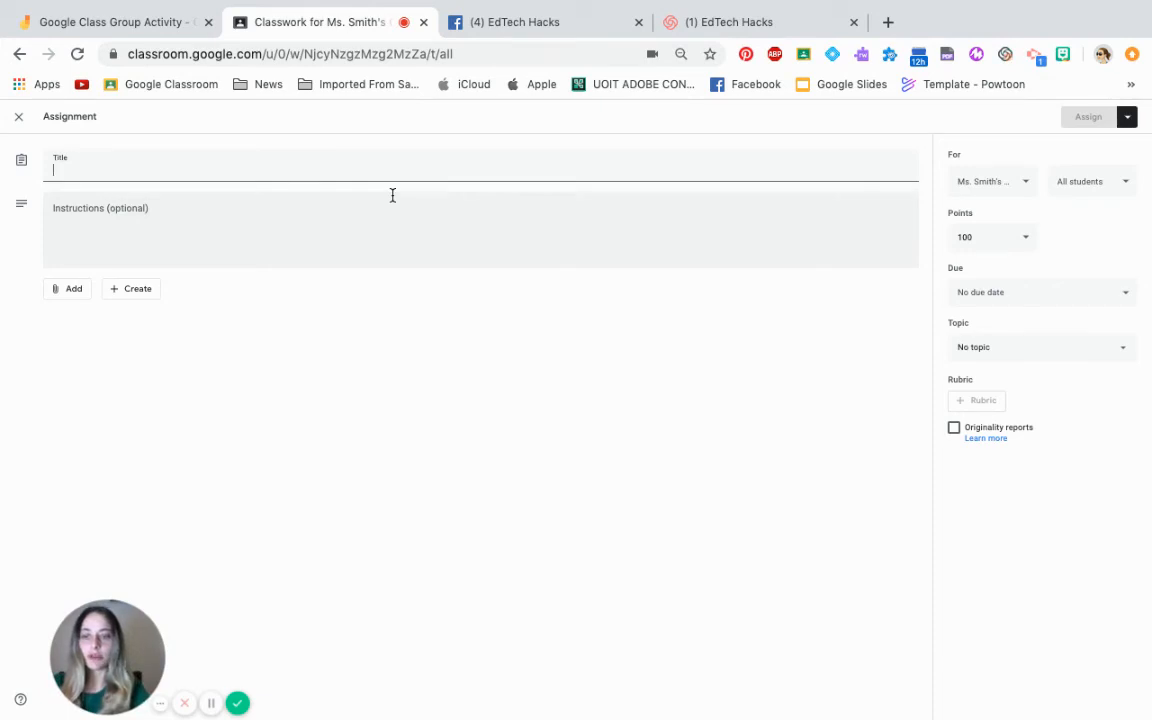
{"action": "type", "text": "gROU"}
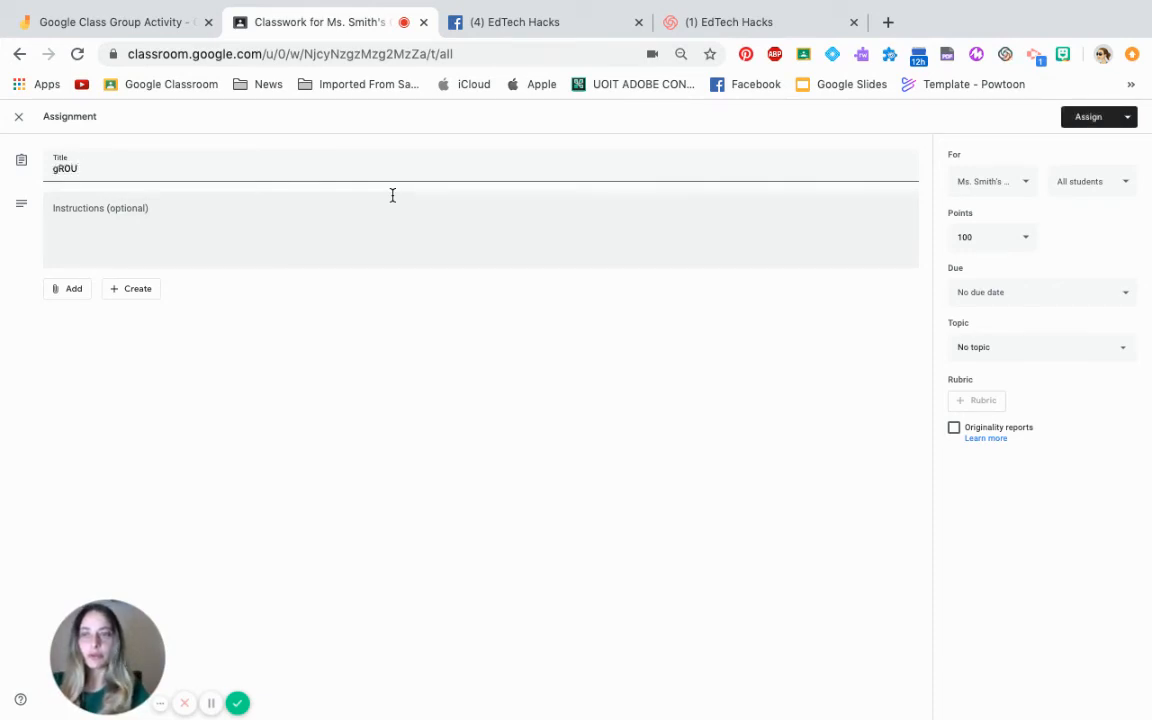
{"action": "type", "text": "GROUP"}
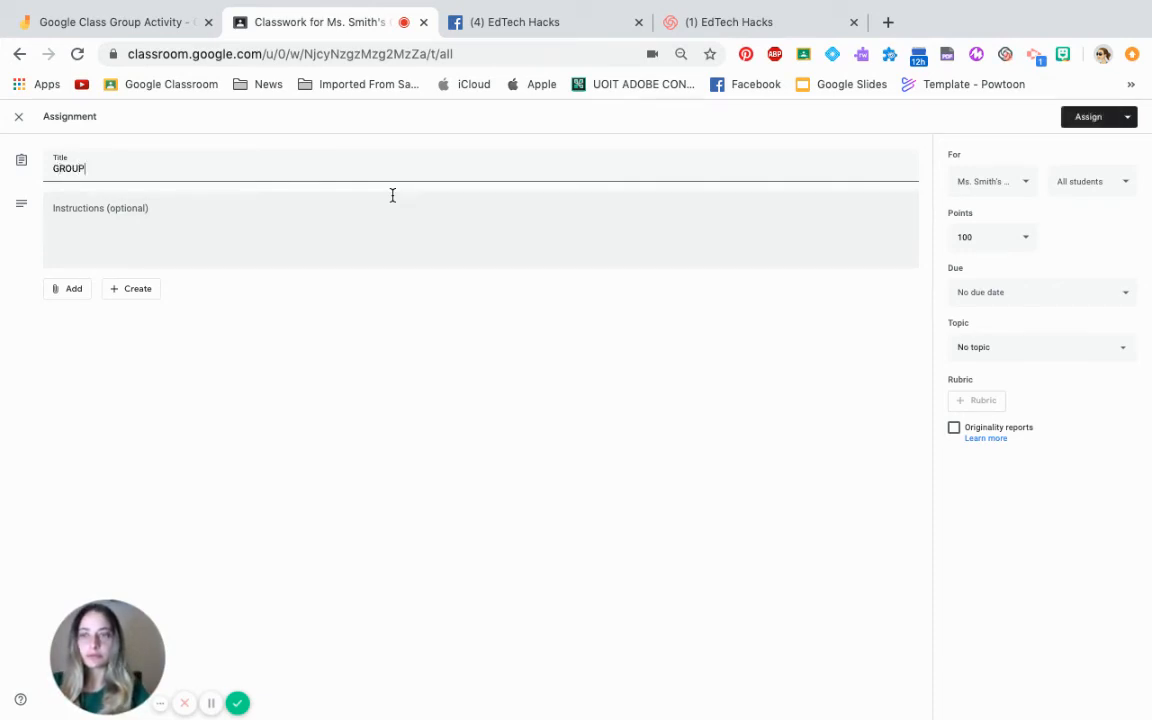
{"action": "type", "text": "ACTIVITY"}
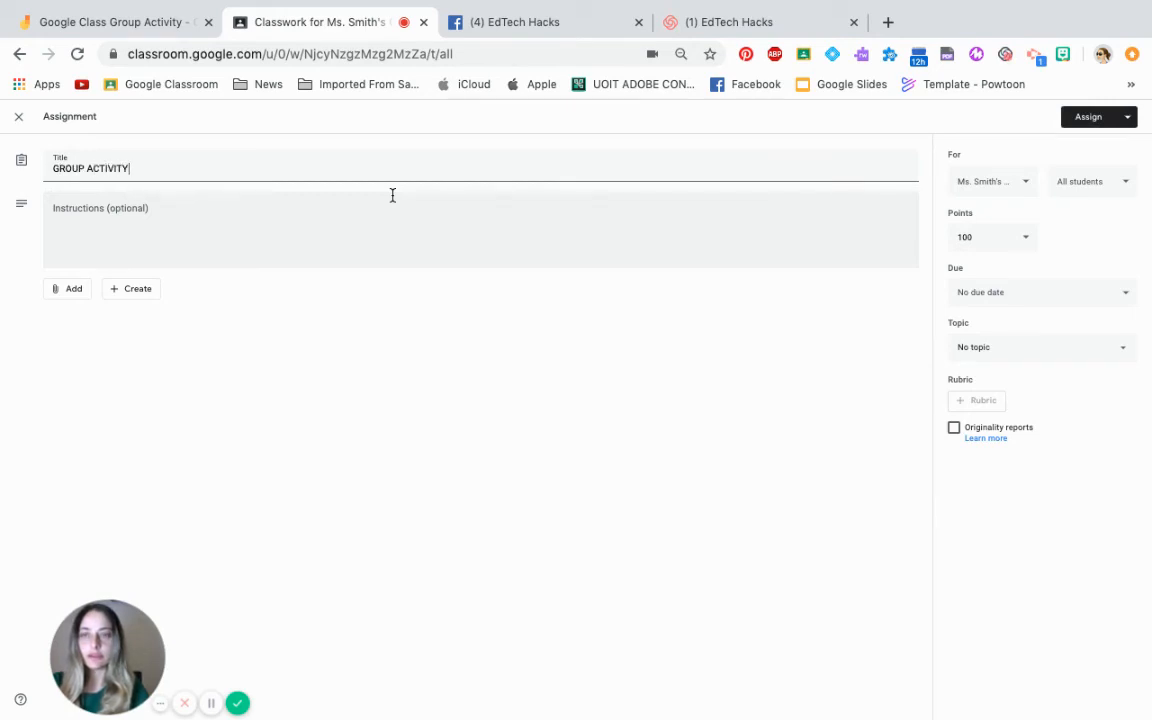
- Add instructions 'As a group we will fill this together' and show attachment options
{"action": "left_click", "coordinate": [310, 225]}
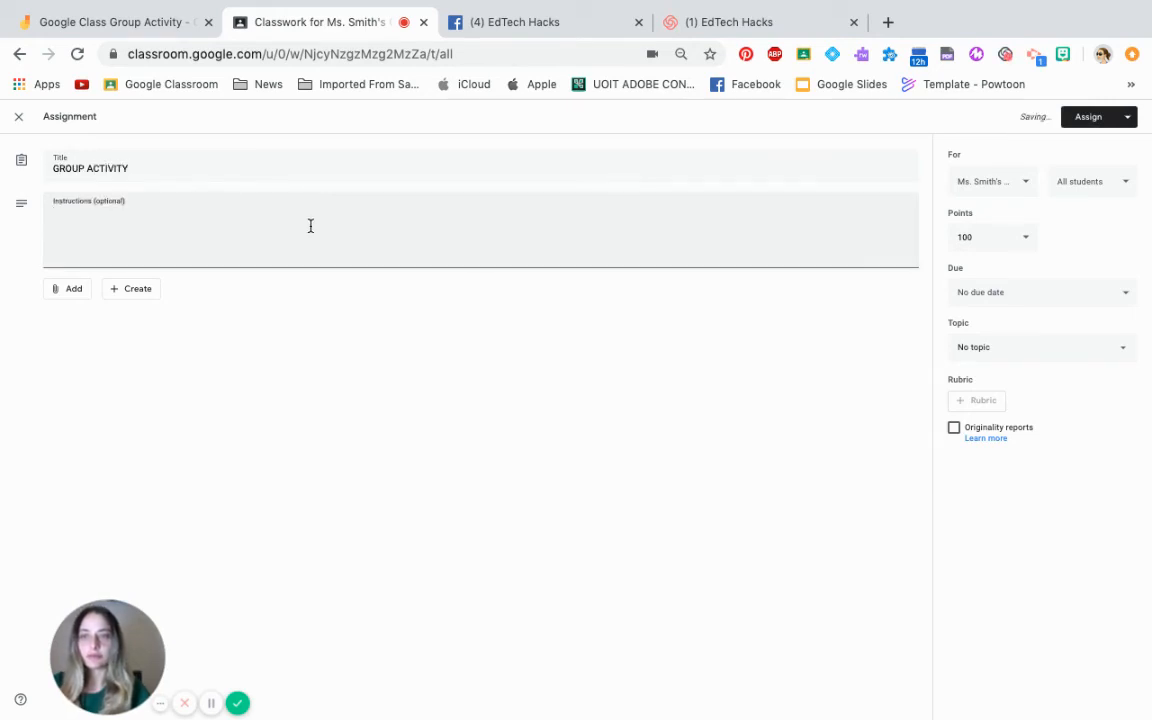
{"action": "type", "text": "As"}
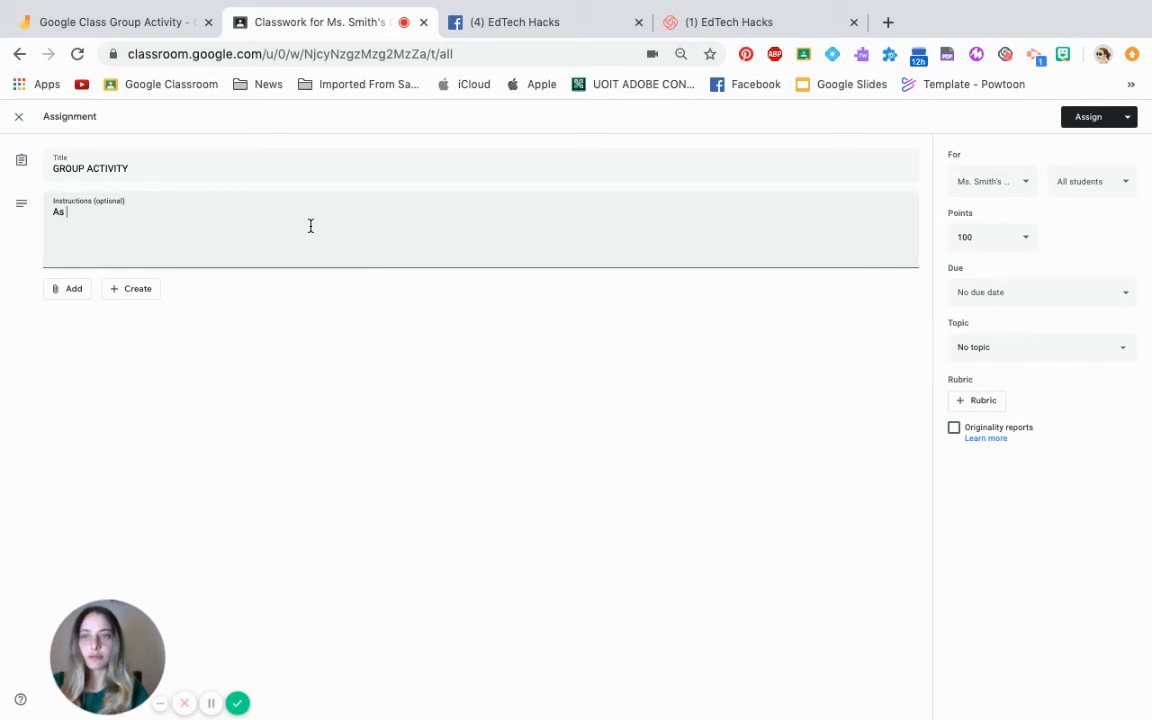
{"action": "type", "text": "a group we"}
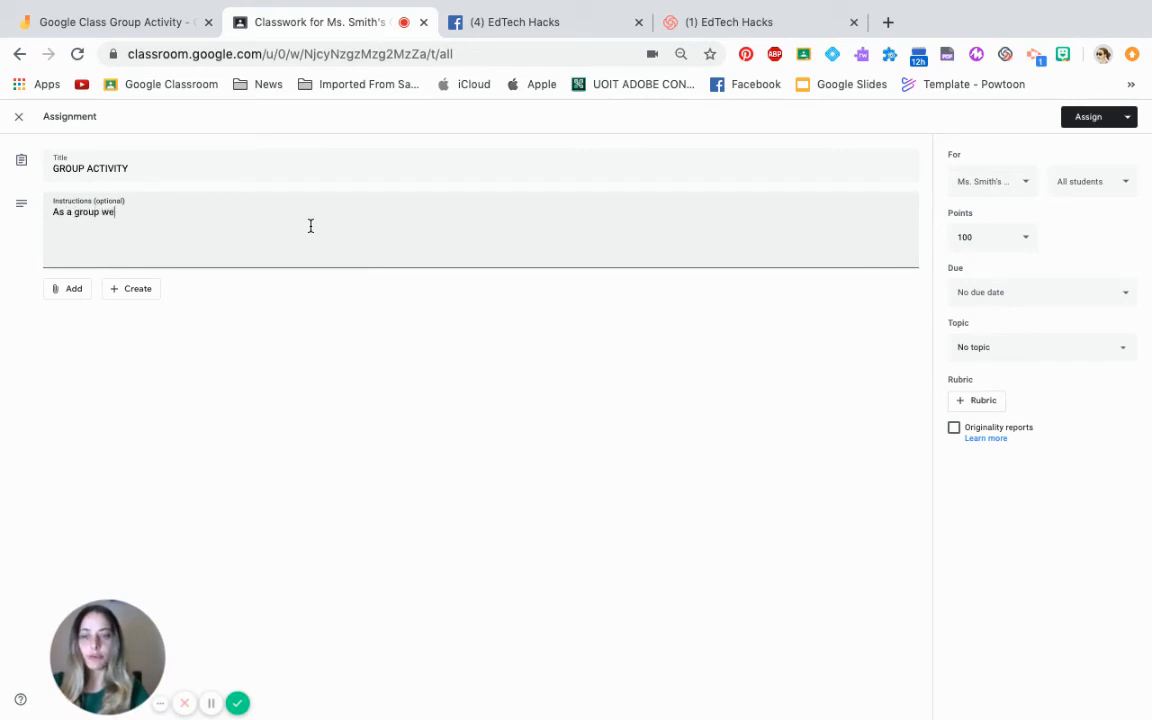
{"action": "type", "text": "will fill th"}
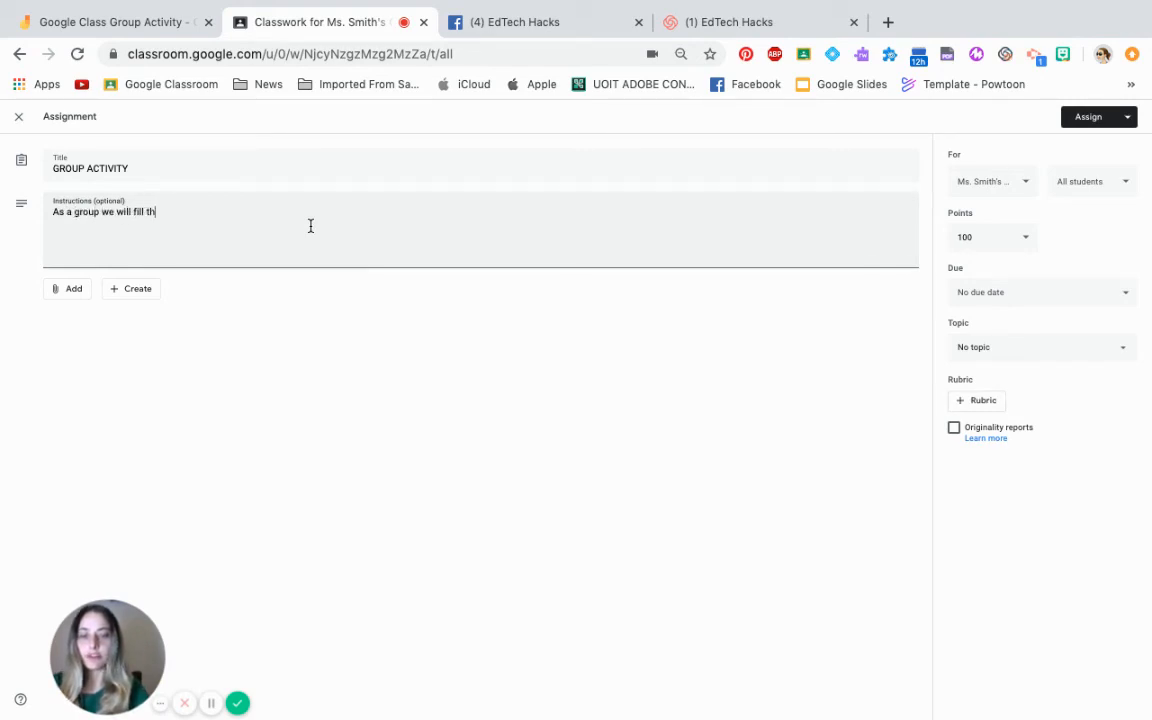
{"action": "type", "text": "is together"}
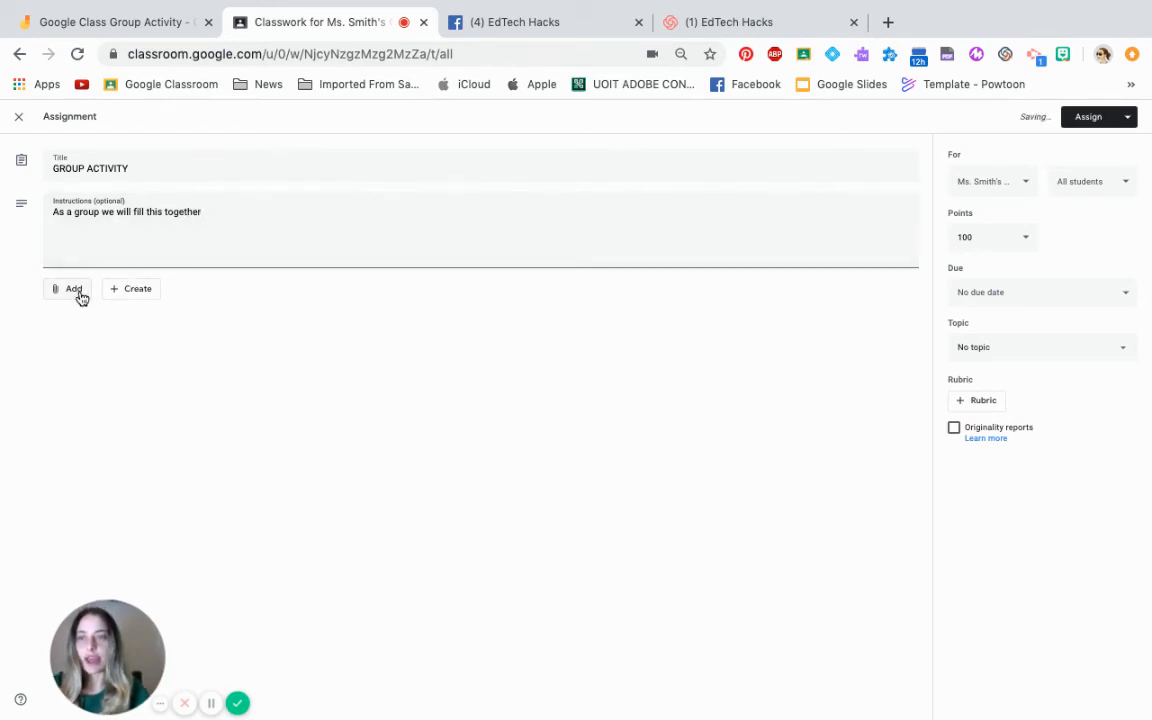
{"action": "left_click", "coordinate": [69, 288]}
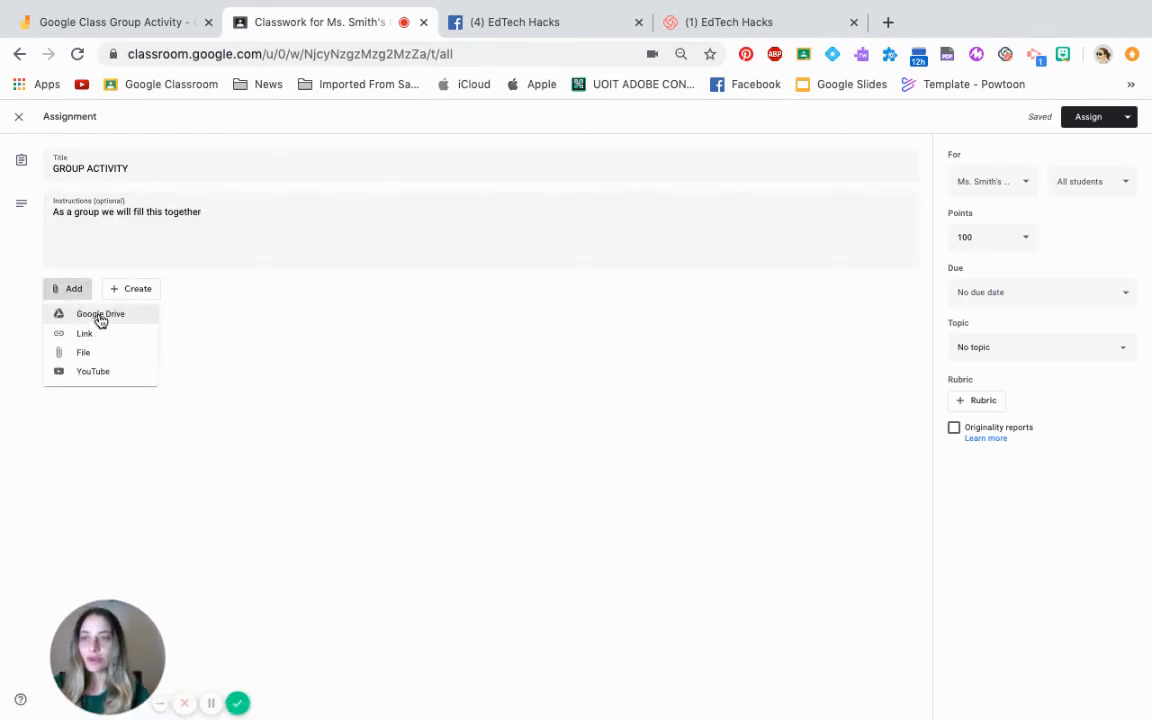
- Attach the 'Google Class Group Activity' jam from Google Drive, set to 'Students can edit file'
{"action": "left_click", "coordinate": [100, 313]}
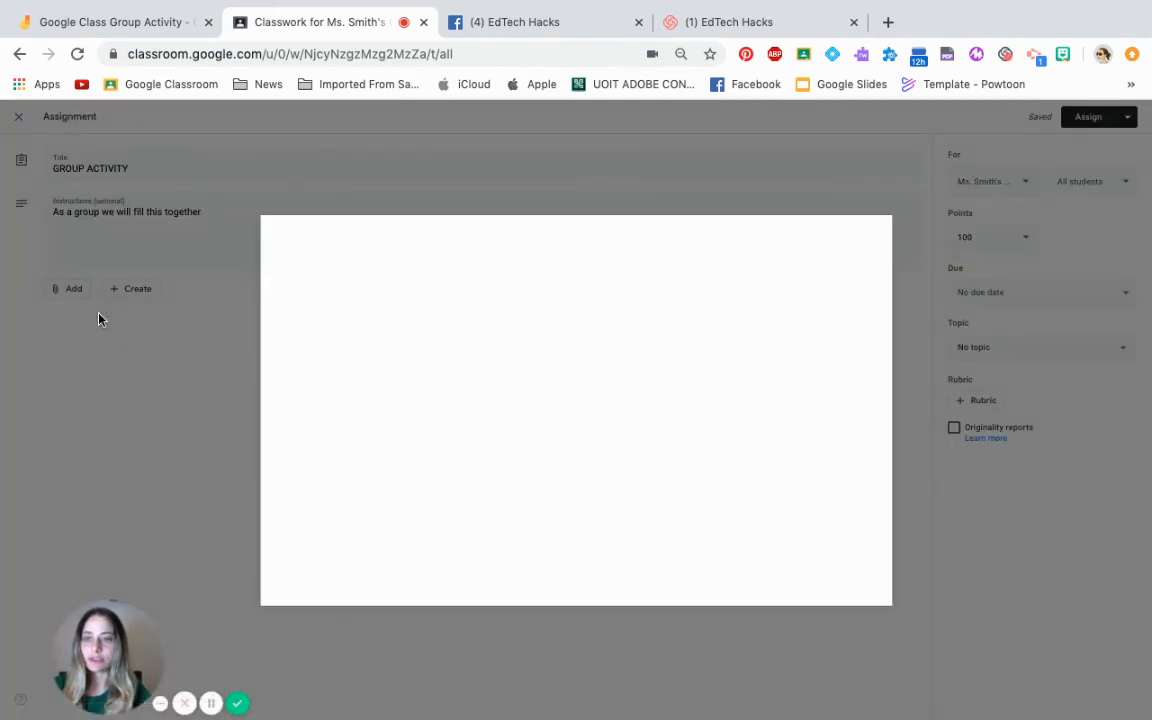
{"action": "left_click", "coordinate": [68, 288]}
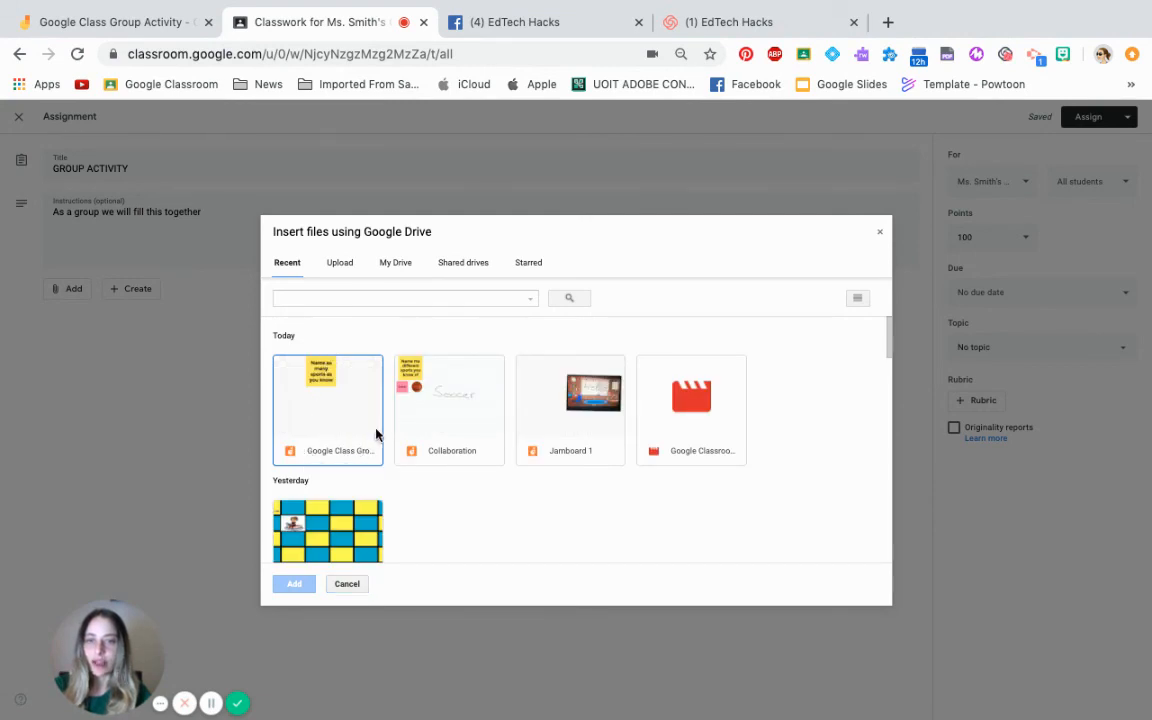
{"action": "mouse_move", "coordinate": [328, 455]}
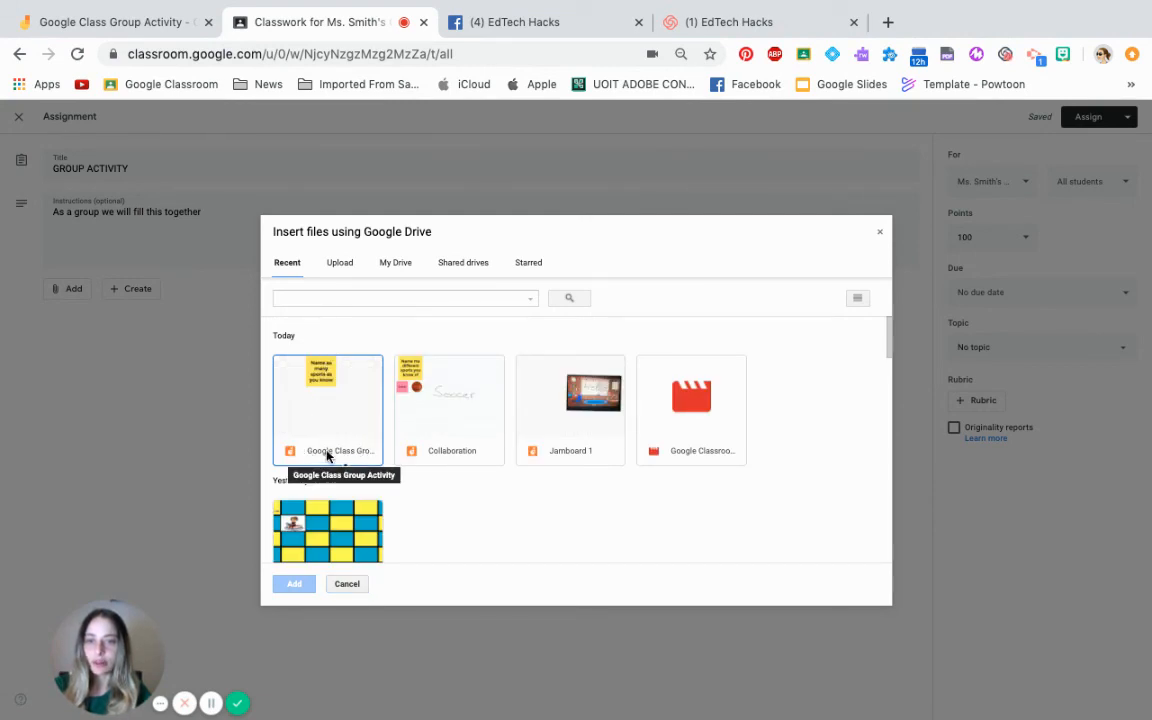
{"action": "left_click", "coordinate": [293, 583]}
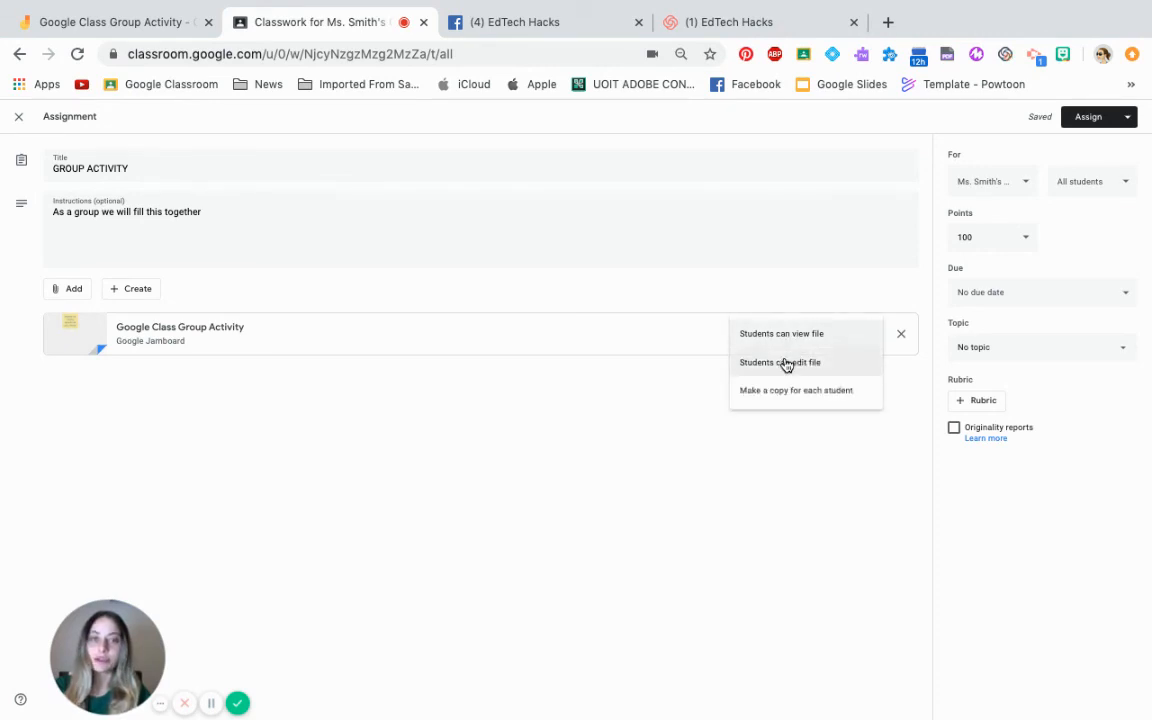
{"action": "mouse_move", "coordinate": [820, 373]}
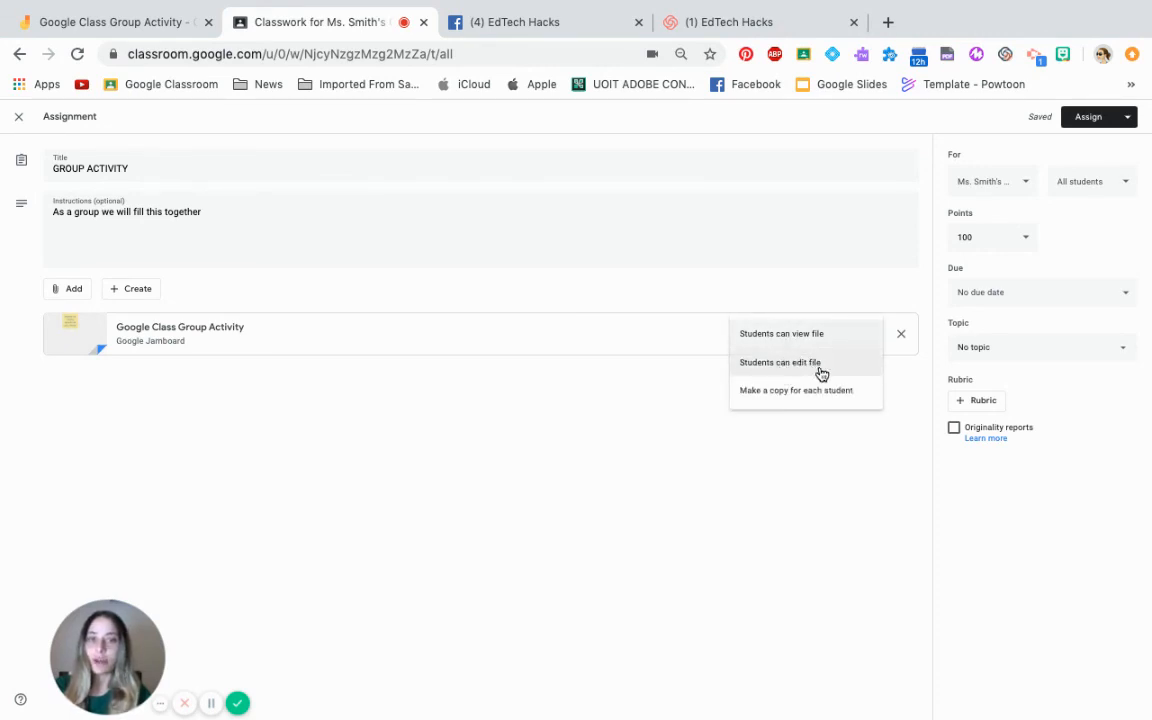
{"action": "mouse_move", "coordinate": [791, 368]}
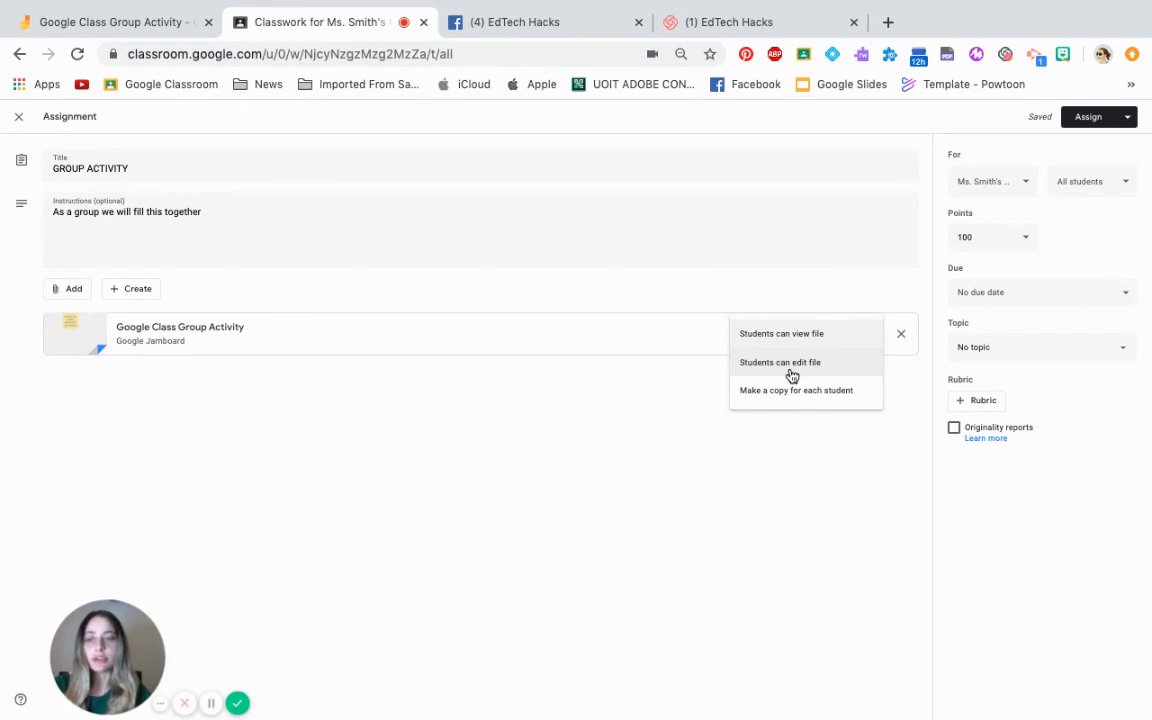
{"action": "mouse_move", "coordinate": [777, 393]}
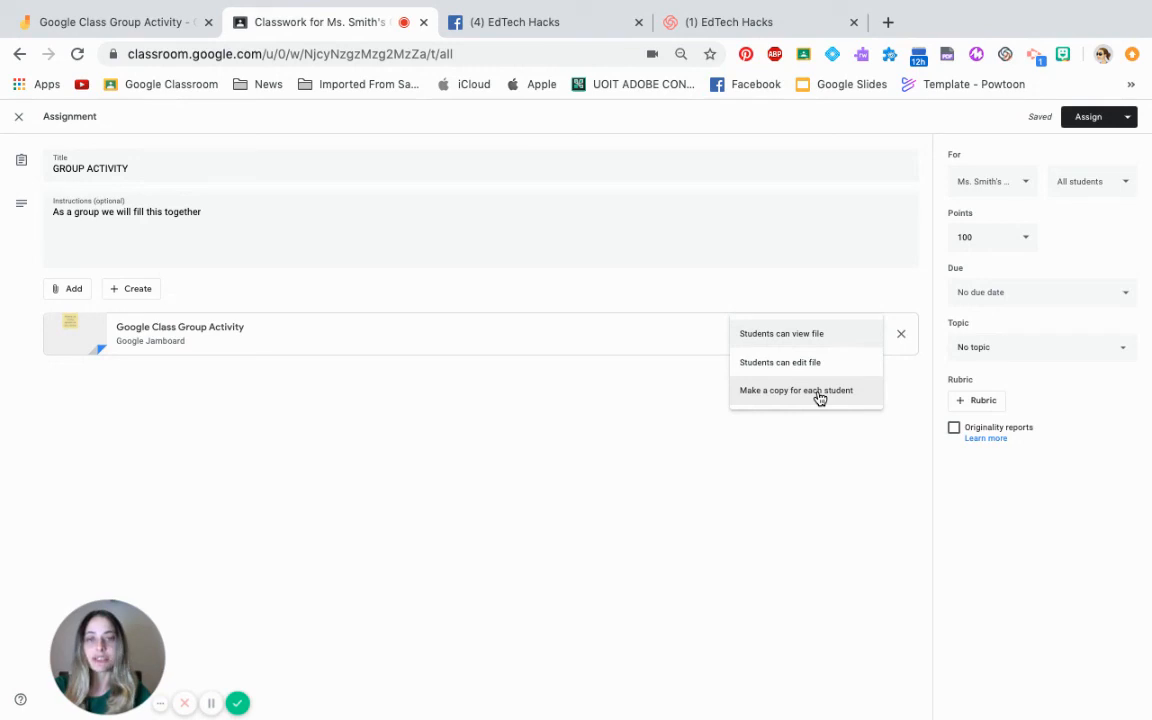
{"action": "mouse_move", "coordinate": [784, 377]}
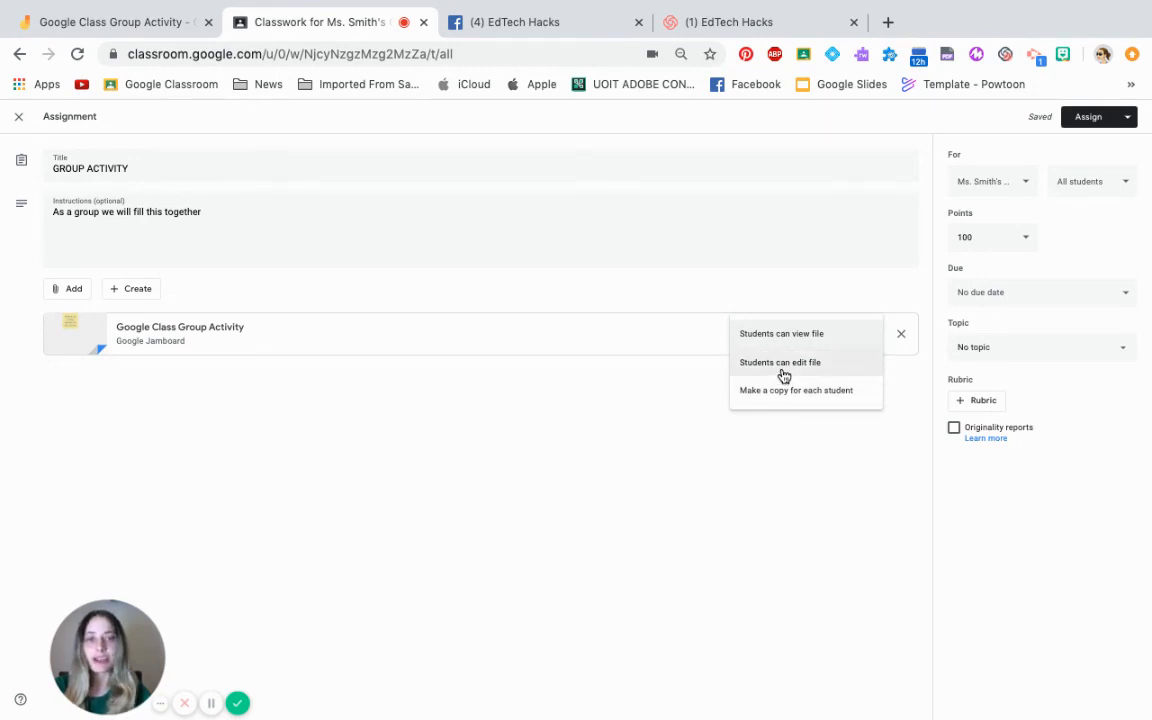
{"action": "left_click", "coordinate": [779, 362]}
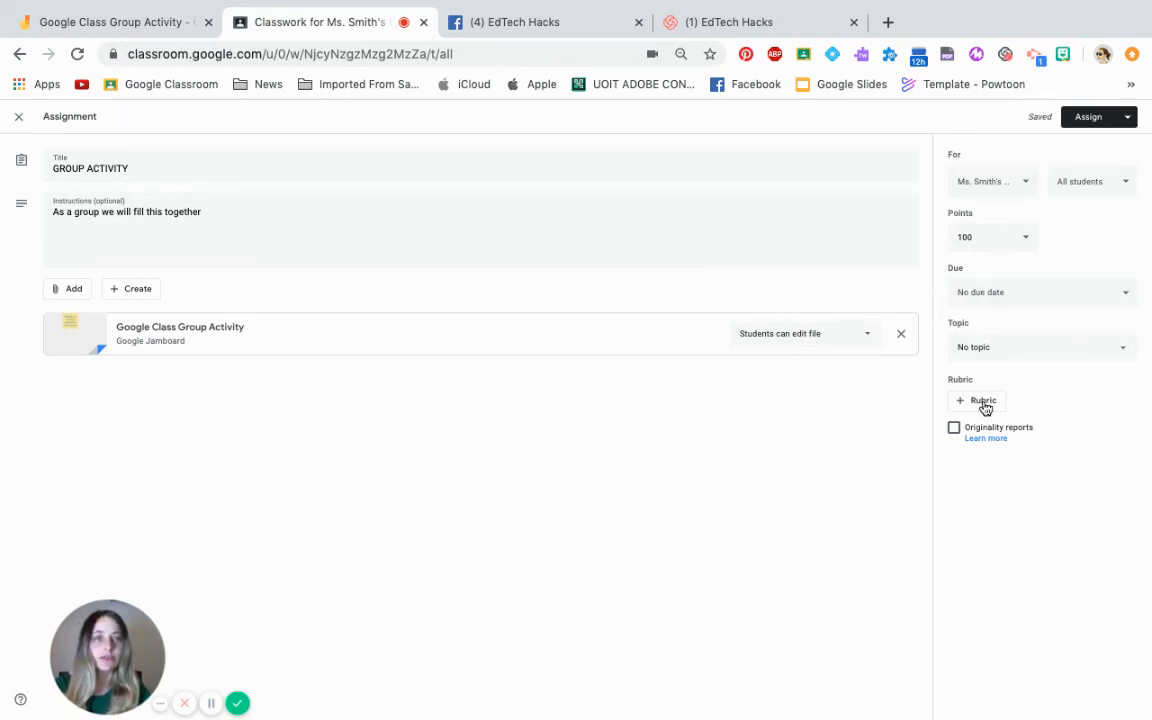
- Set GROUP ACTIVITY to Ungraded, assign it, then open its attached Jamboard from the posted assignment
{"action": "left_click", "coordinate": [993, 237]}
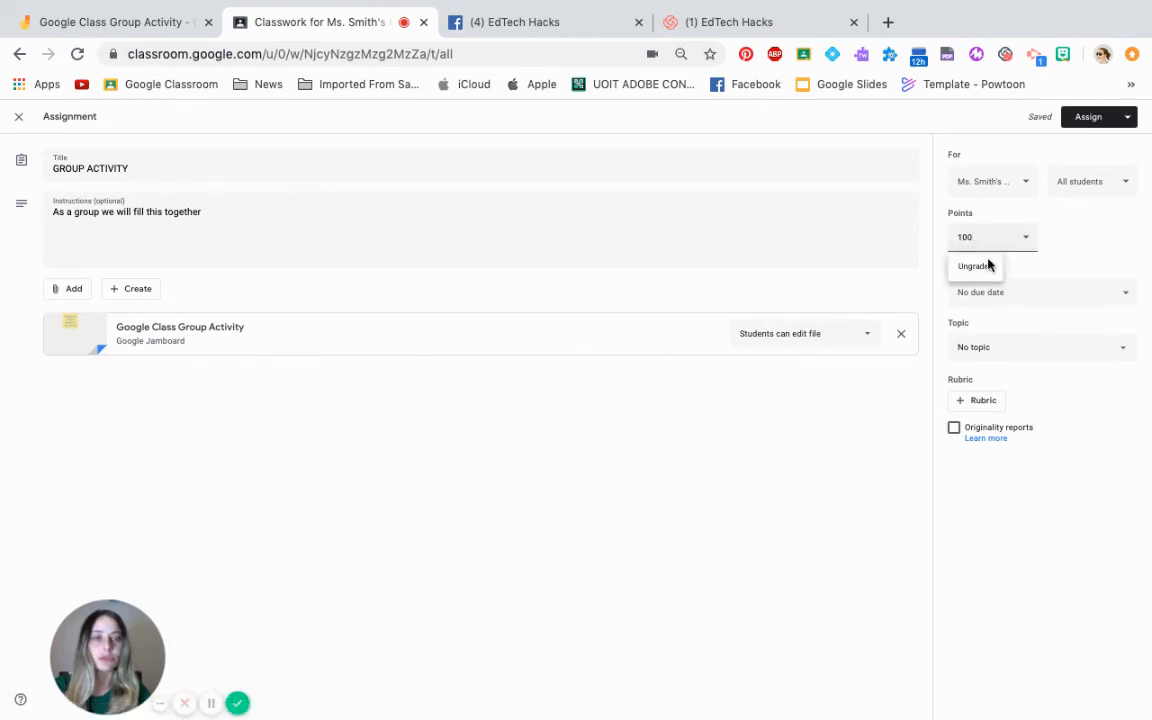
{"action": "left_click", "coordinate": [973, 266]}
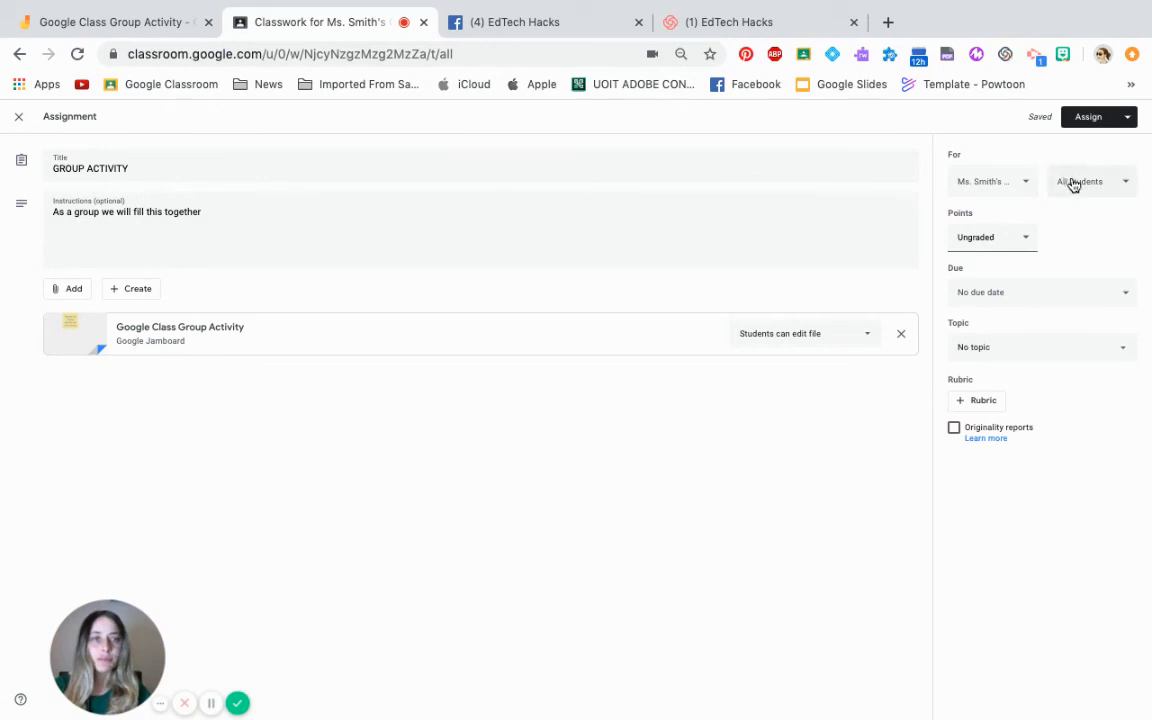
{"action": "mouse_move", "coordinate": [1078, 196]}
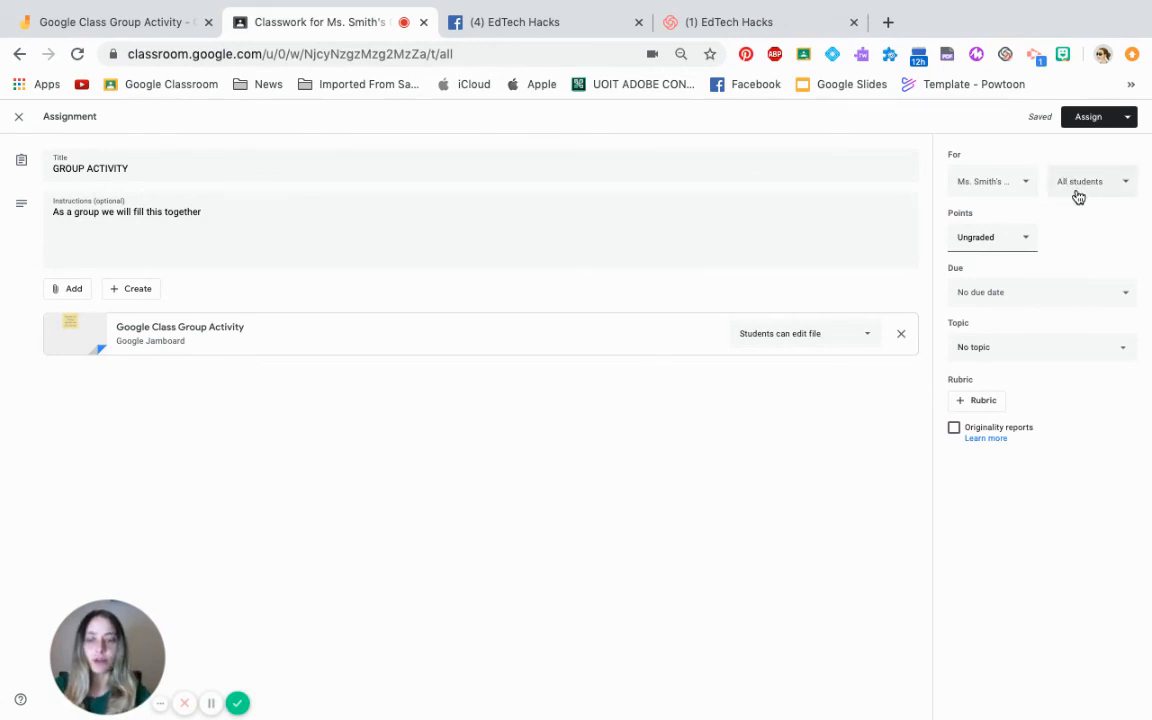
{"action": "mouse_move", "coordinate": [1083, 192]}
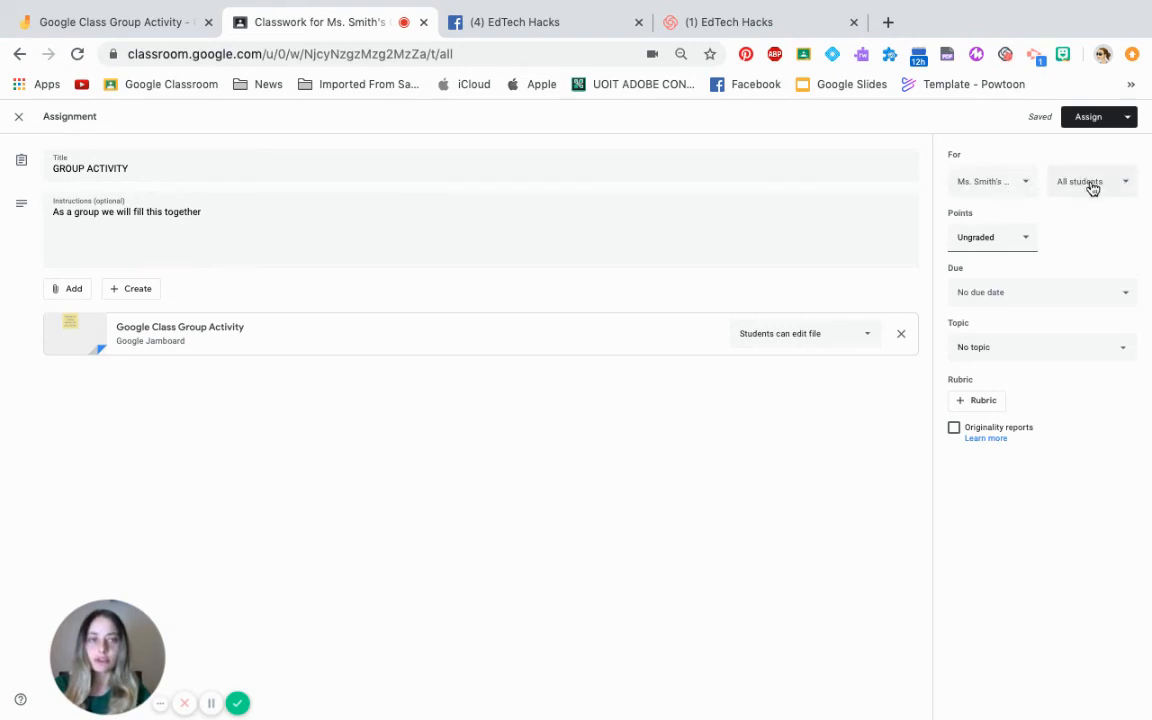
{"action": "mouse_move", "coordinate": [1087, 183]}
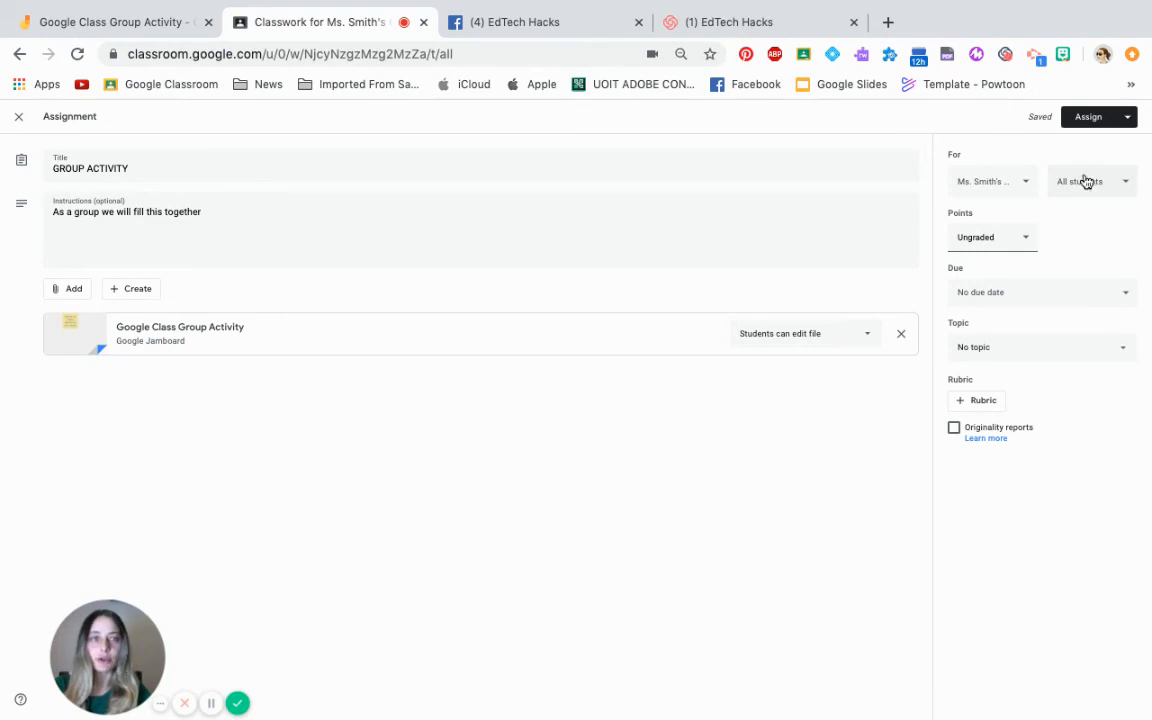
{"action": "left_click", "coordinate": [1087, 117]}
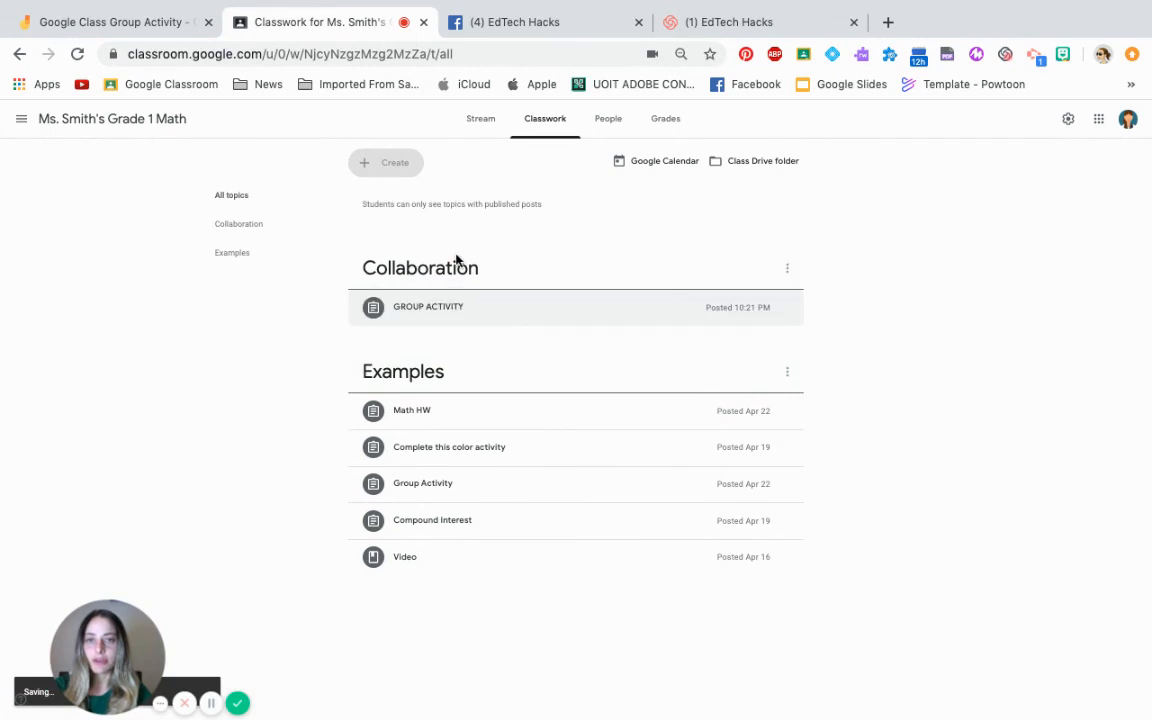
{"action": "left_click", "coordinate": [428, 307]}
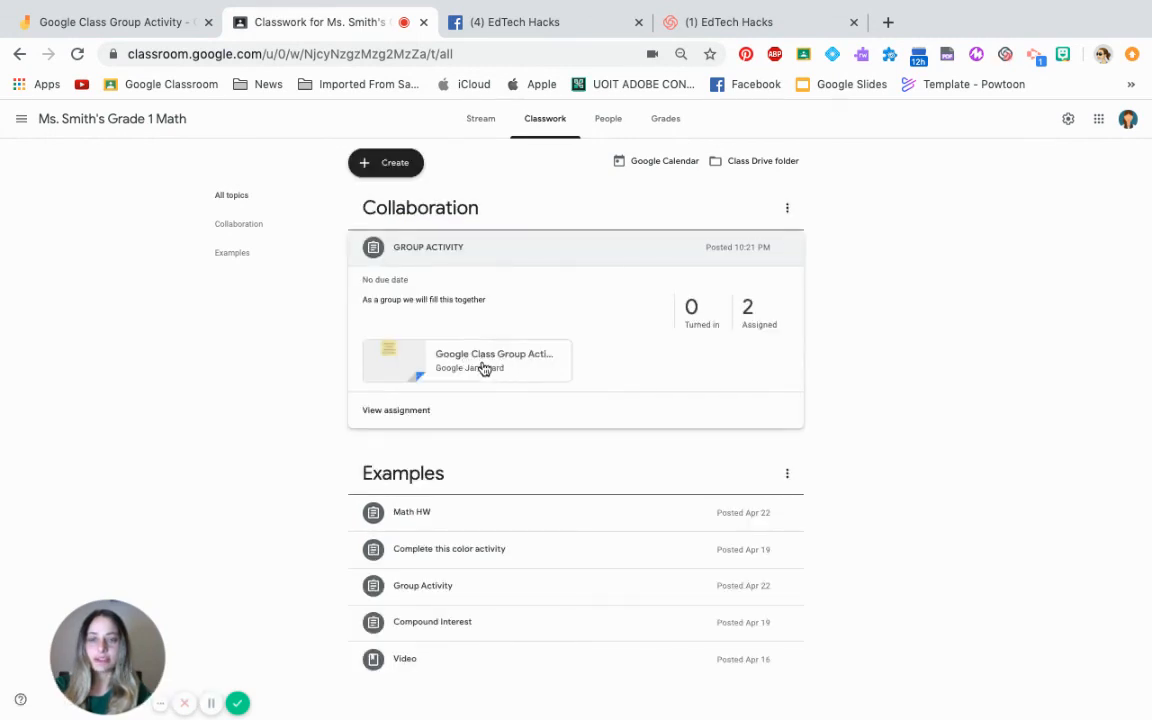
{"action": "left_click", "coordinate": [467, 360]}
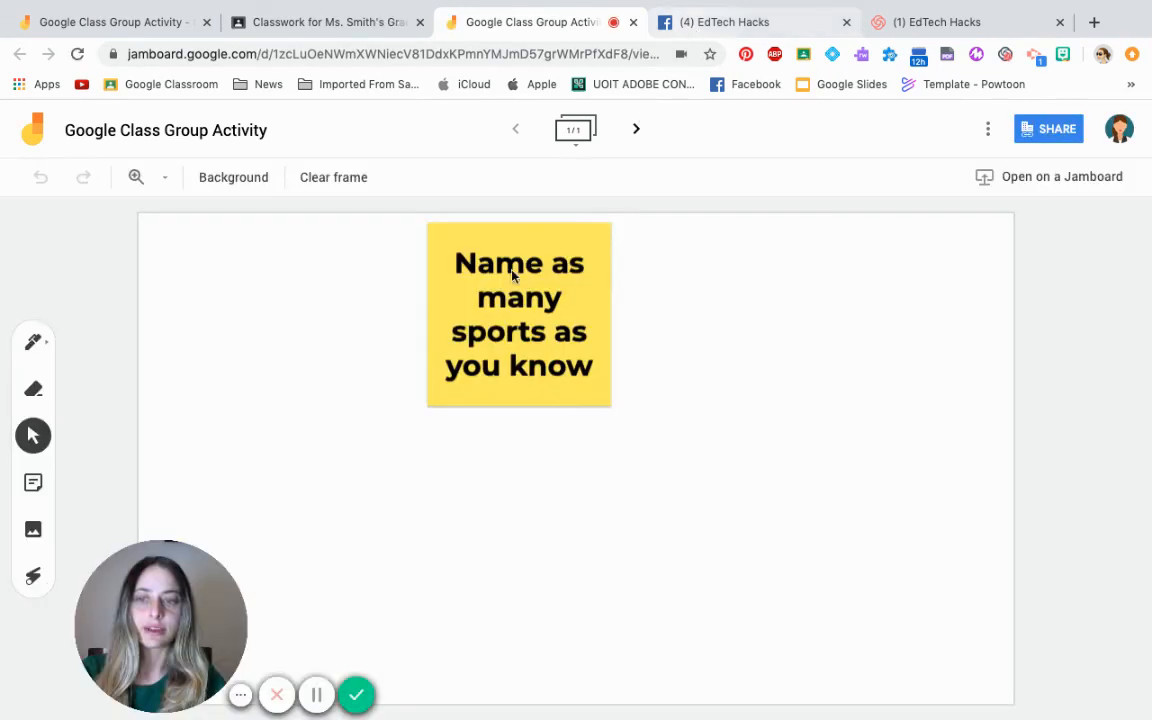
- Switch back to the EdTech Hacks Facebook group tab
{"action": "left_click", "coordinate": [718, 22]}
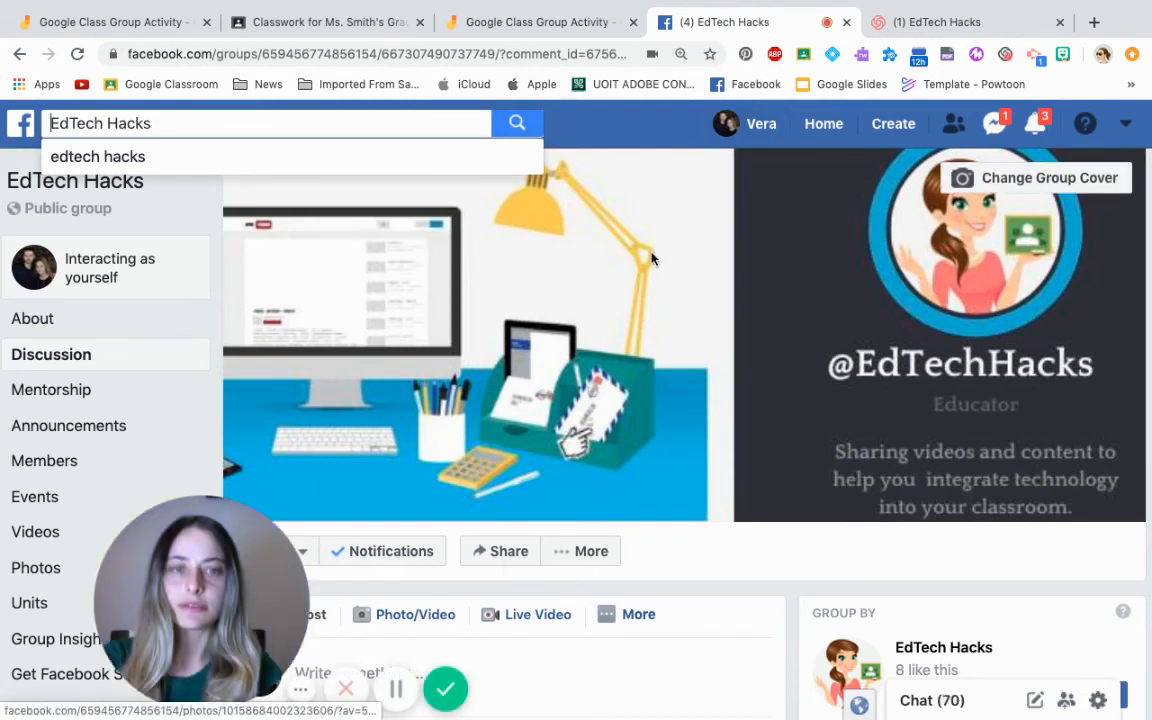